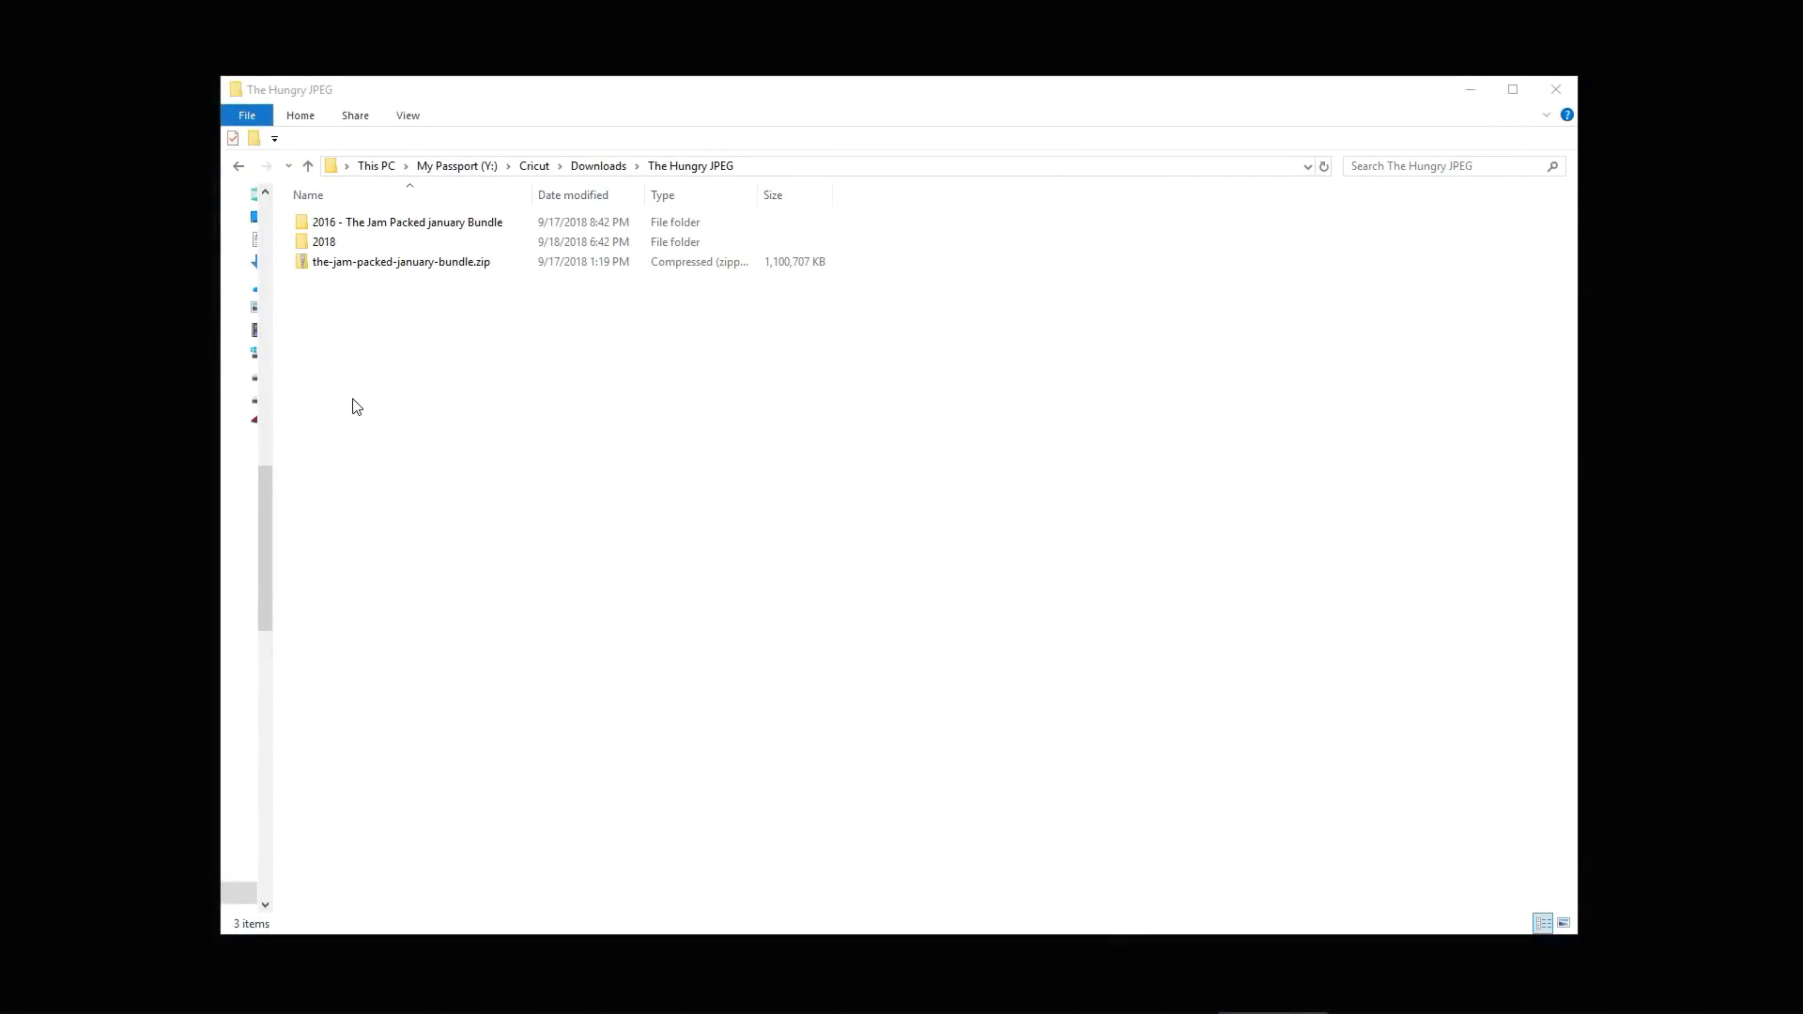
mouse_move(391, 322)
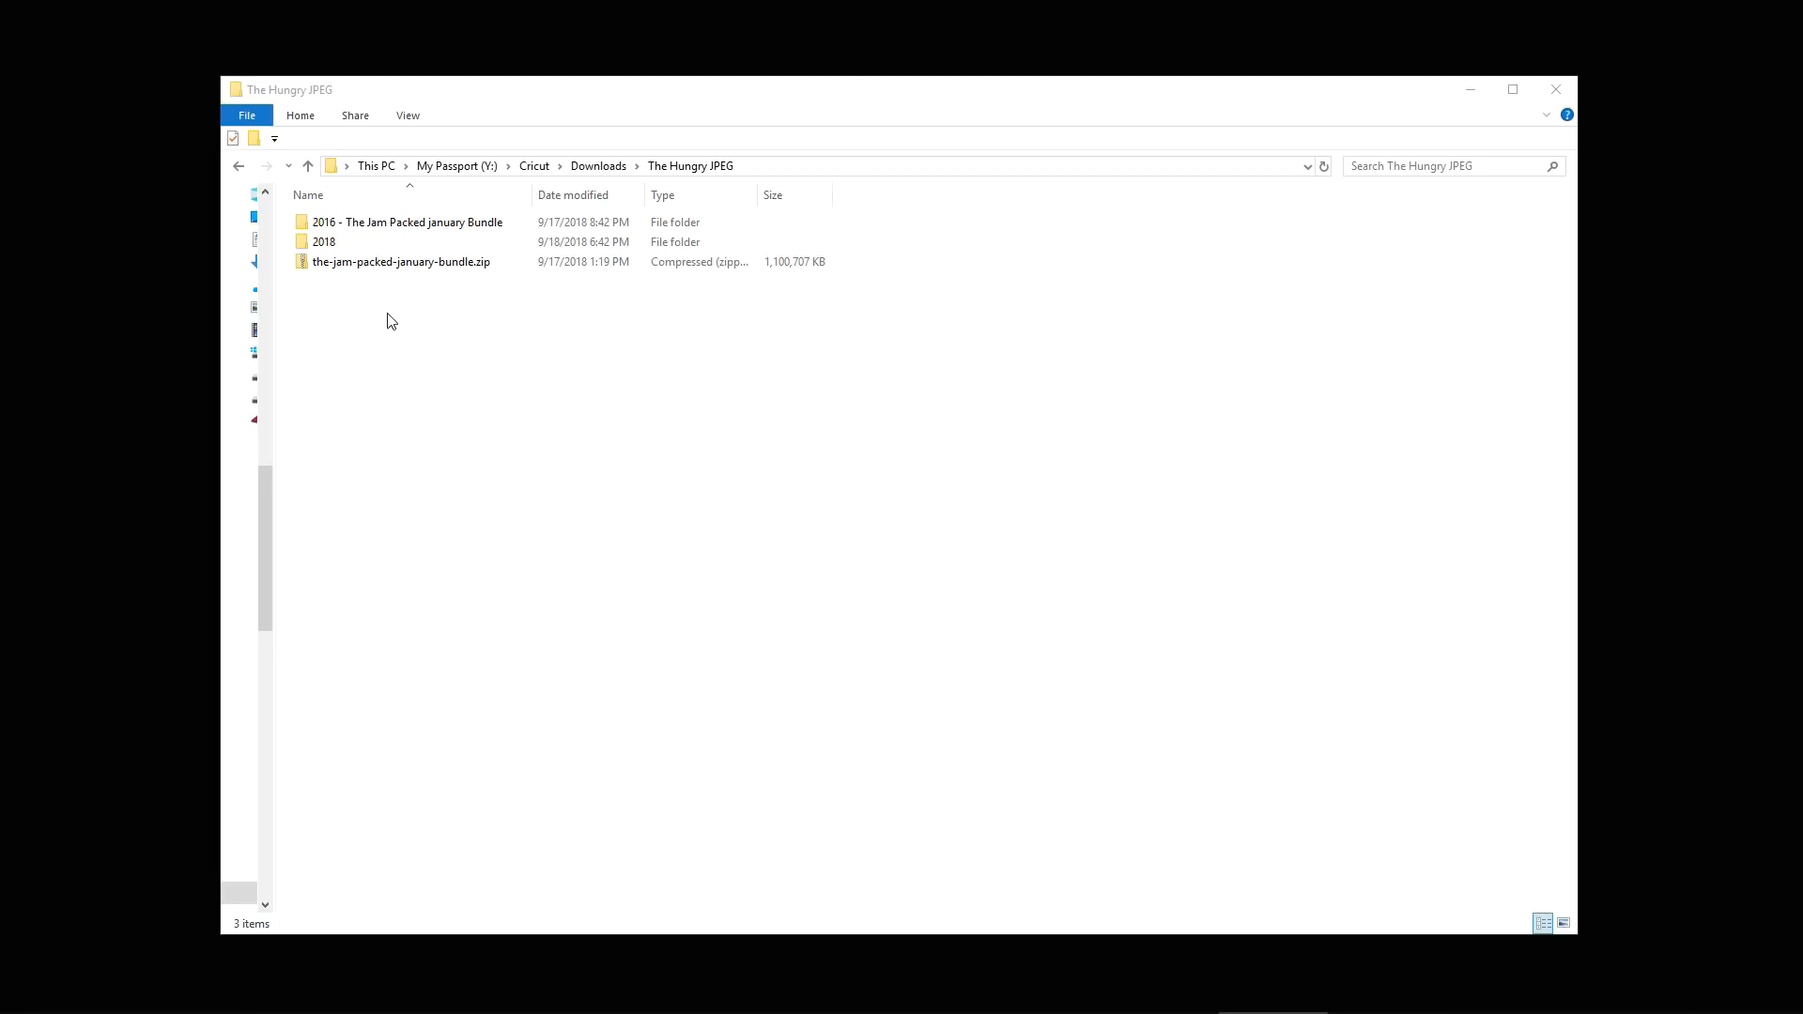
Go into 2018, The Splendid September Bundle and its Unzipped folder
left_click(325, 243)
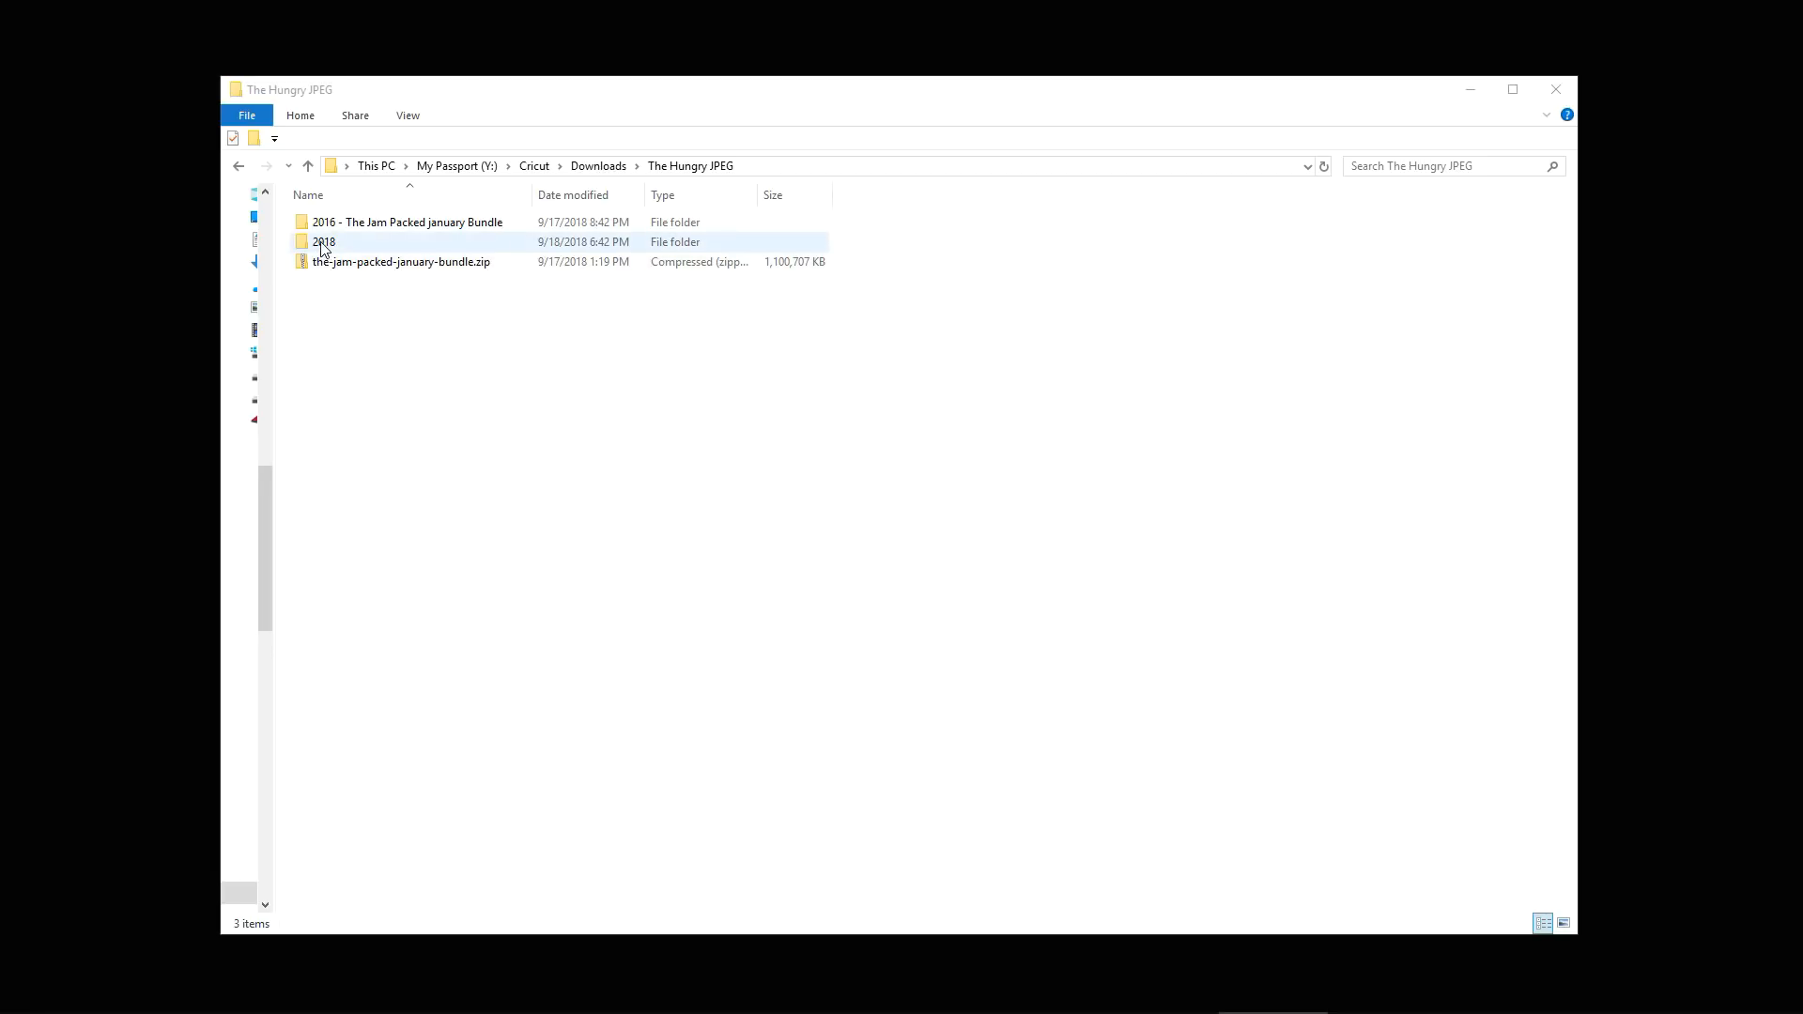
double_click(323, 242)
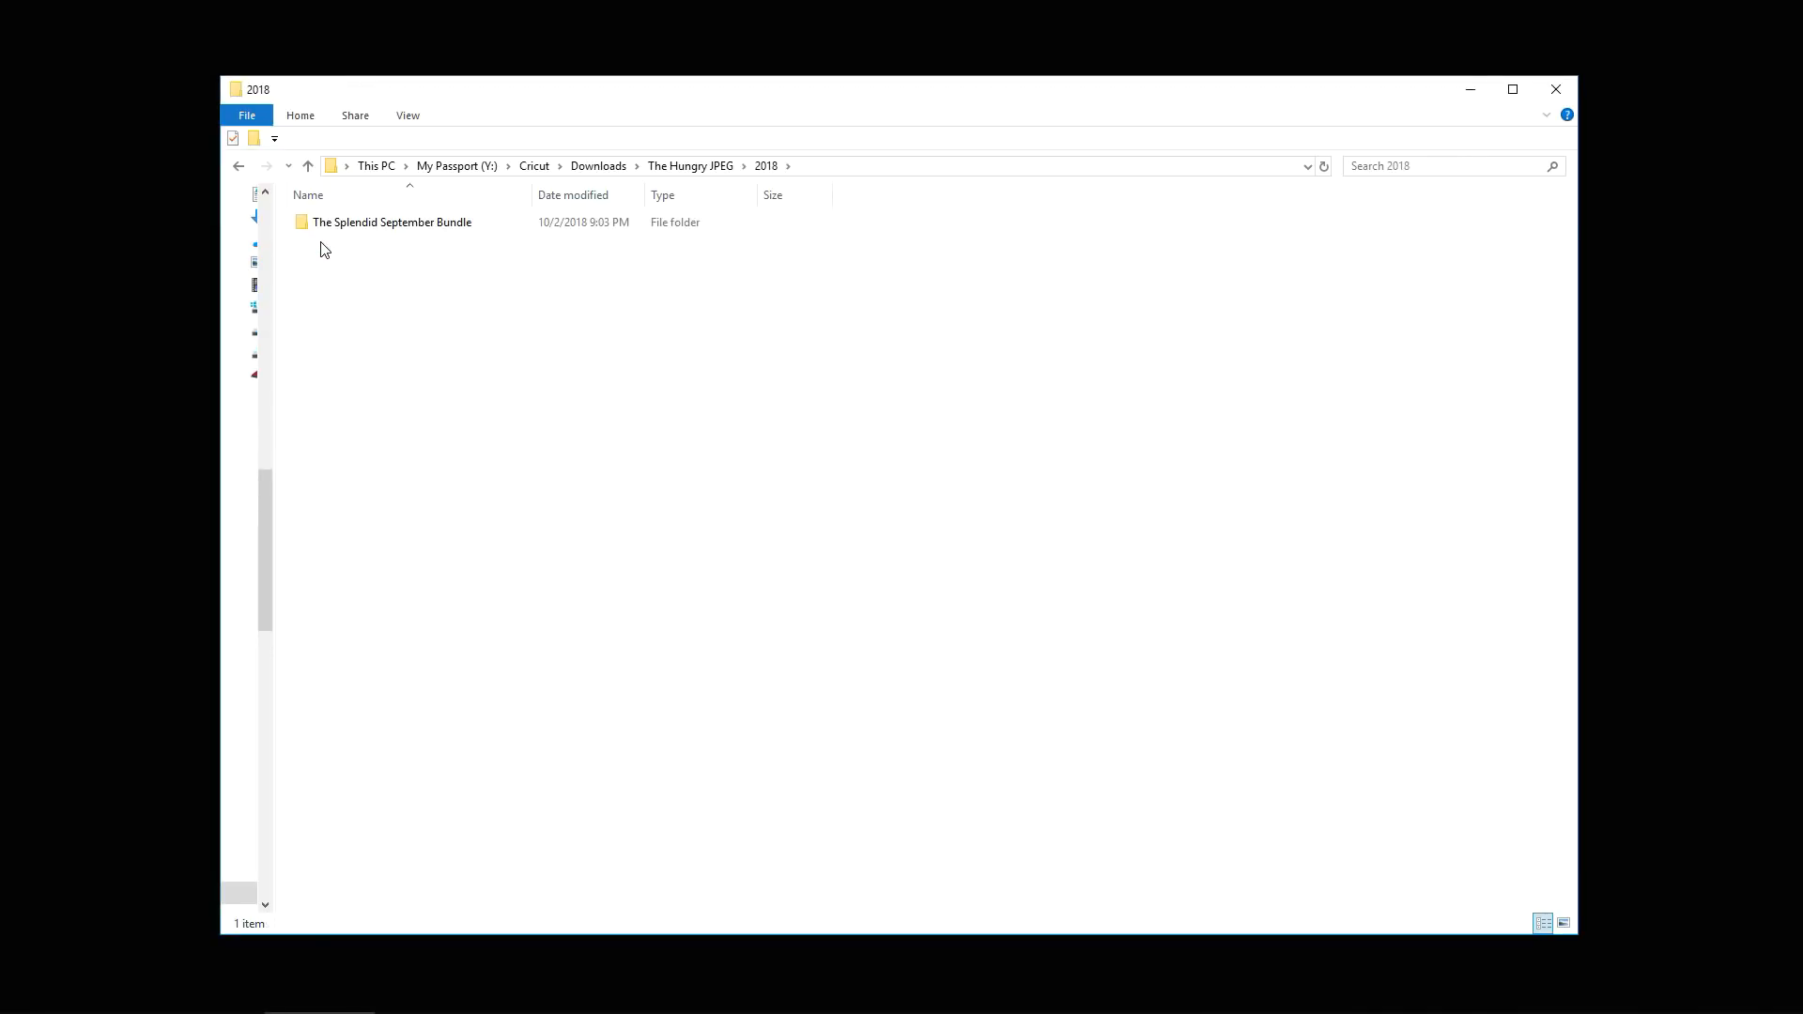
double_click(392, 222)
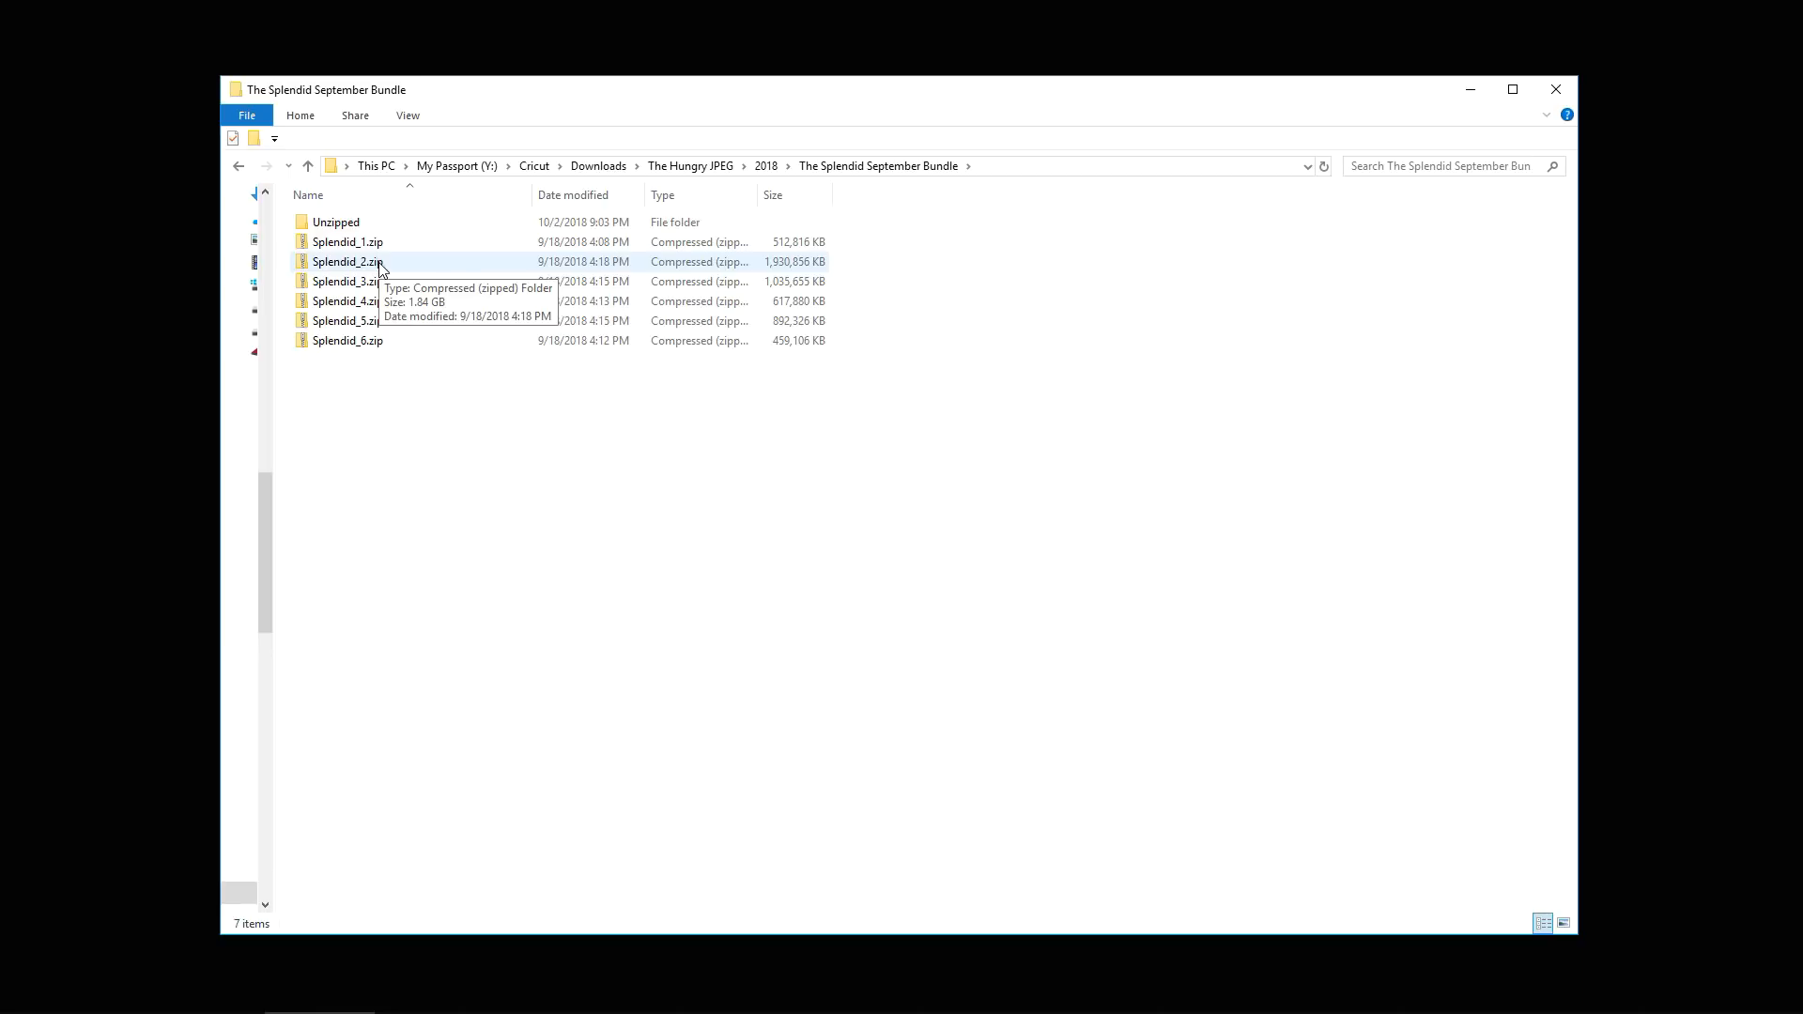
mouse_move(341, 360)
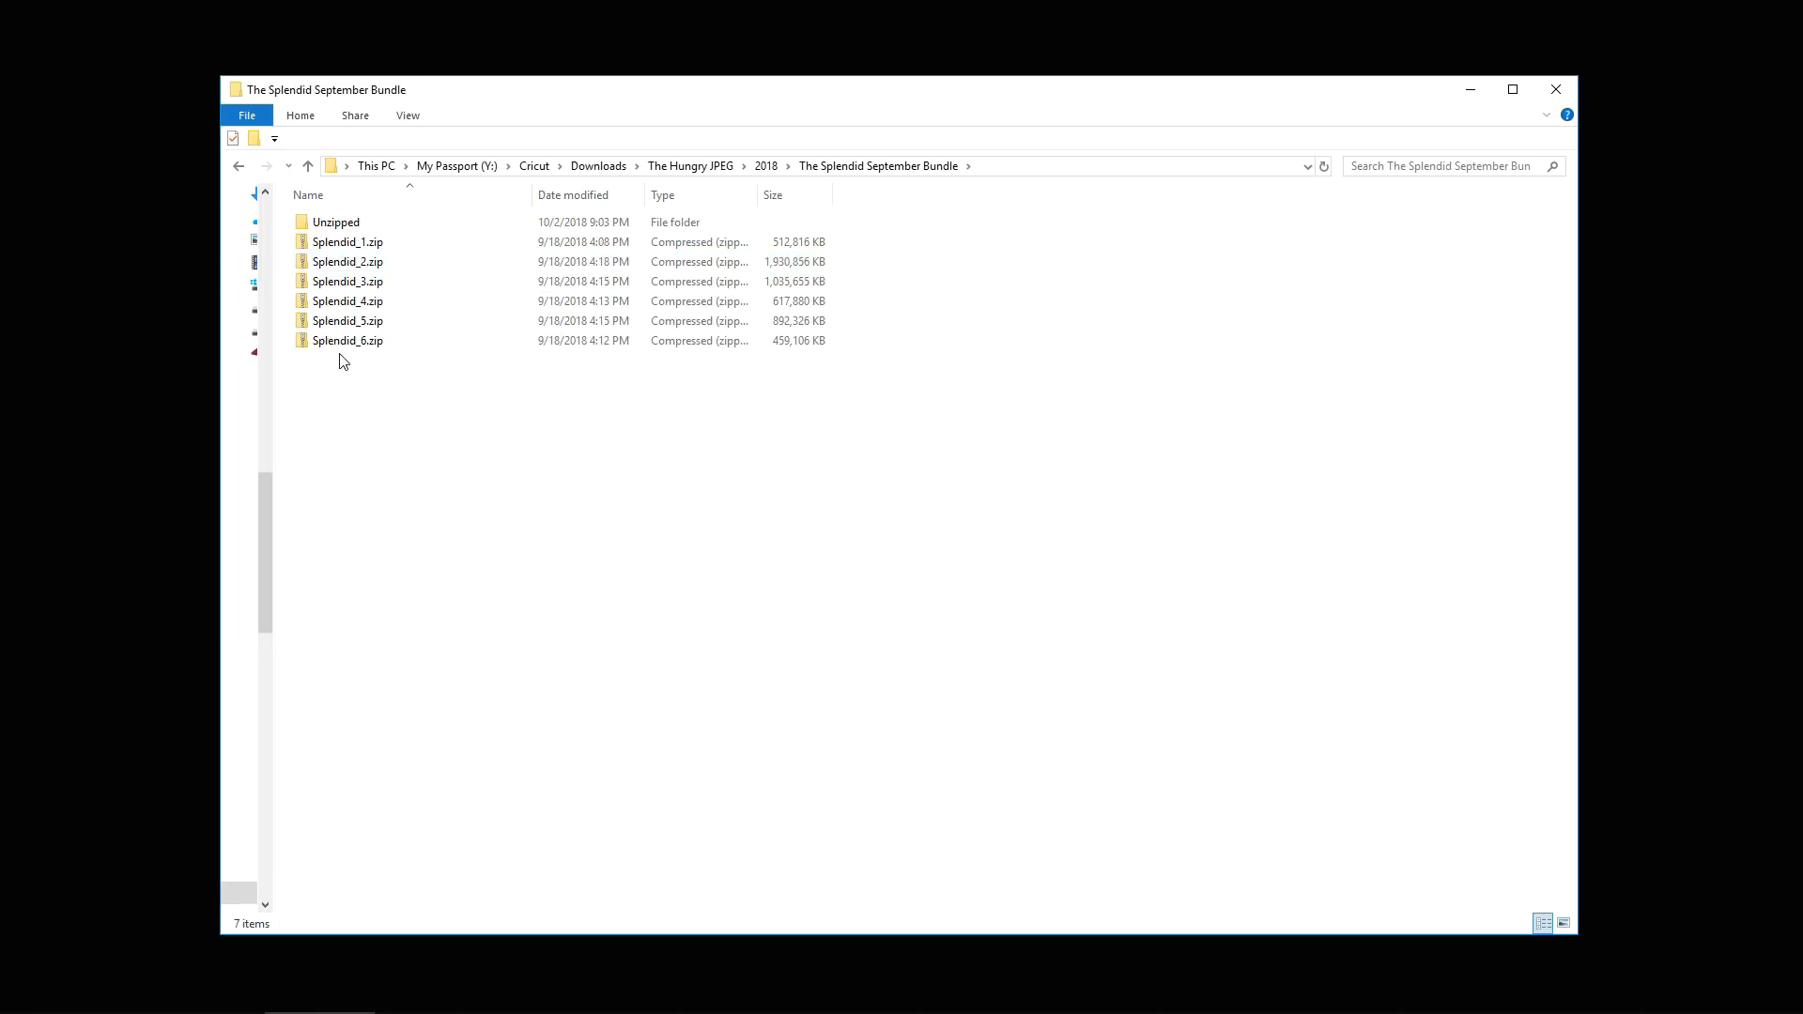
mouse_move(345, 370)
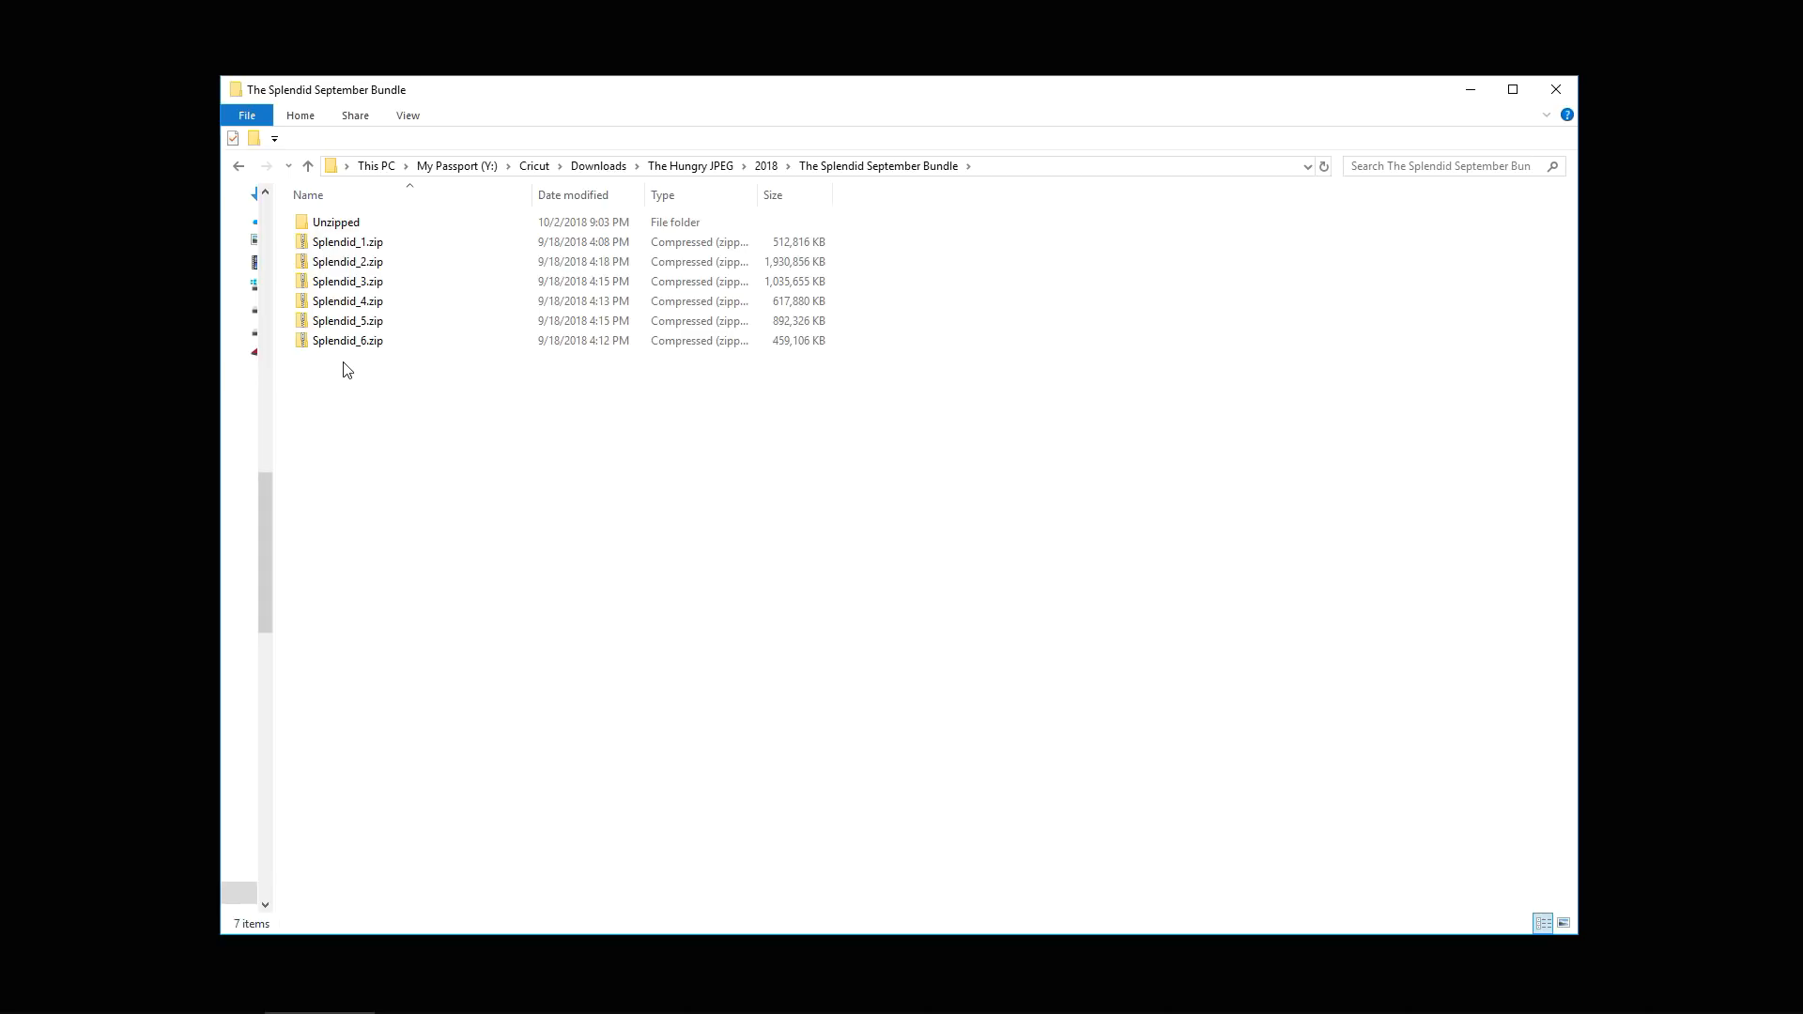
left_click(347, 242)
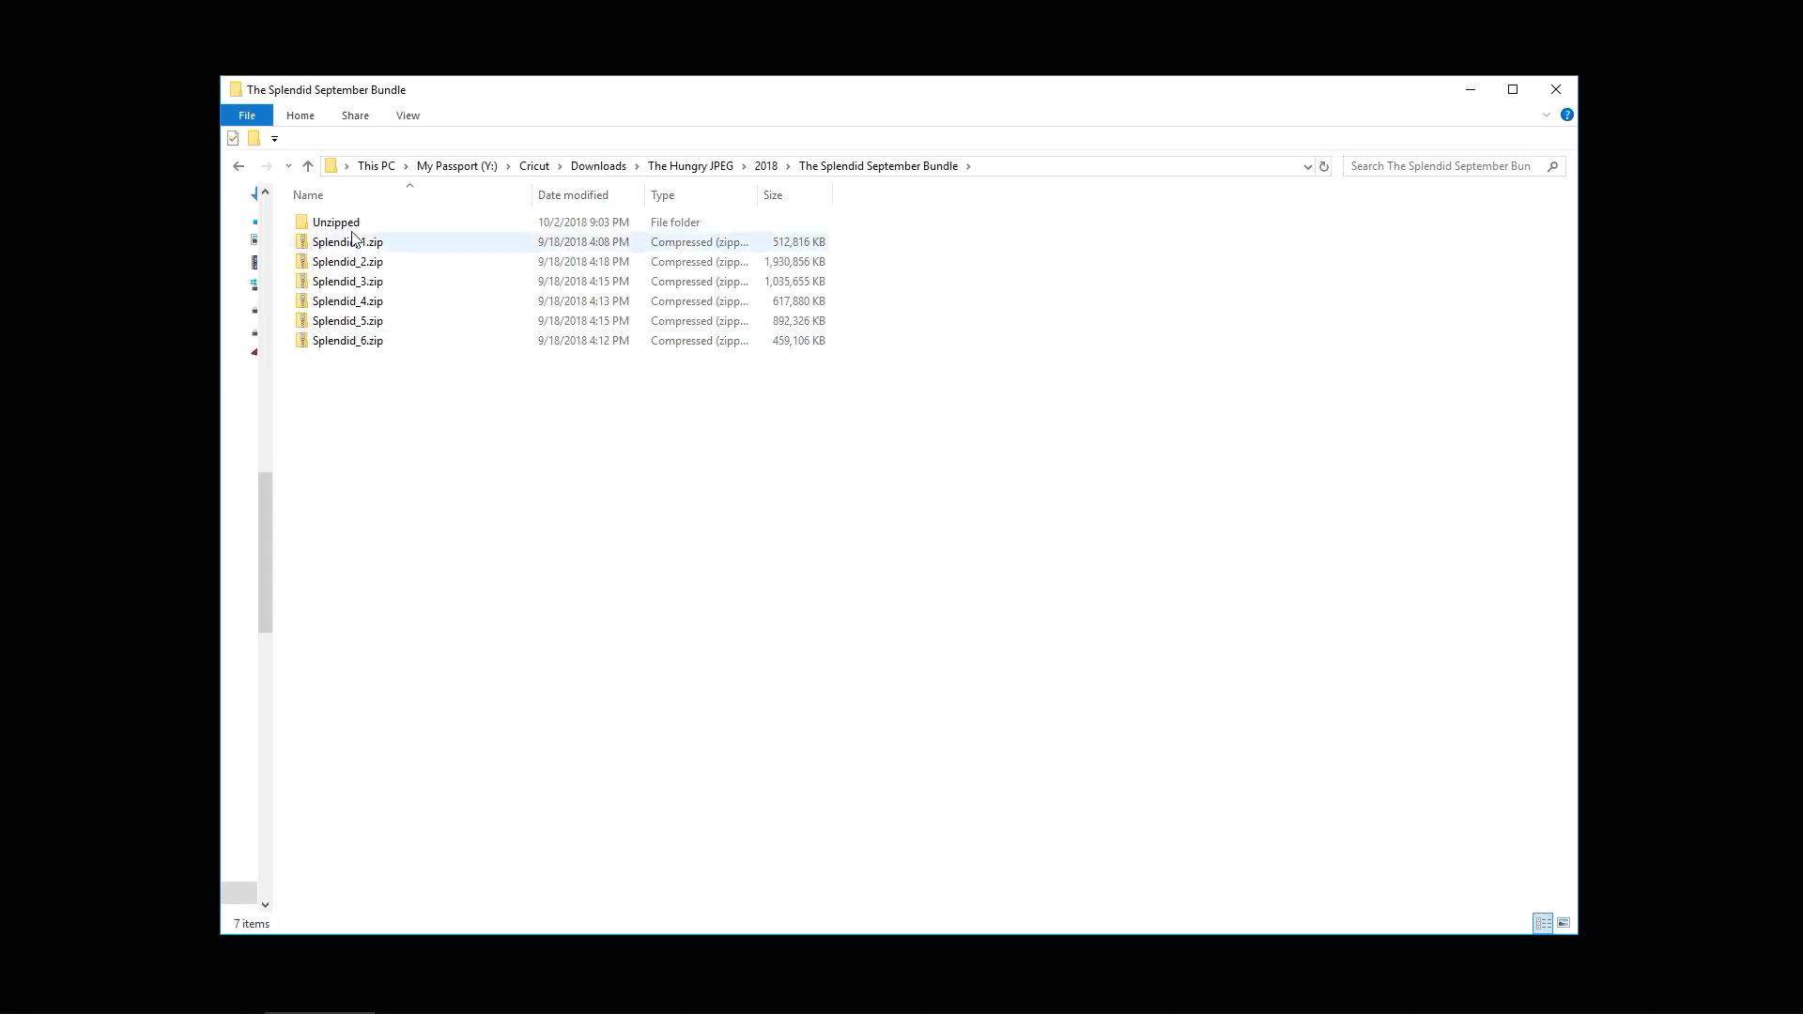
mouse_move(347, 242)
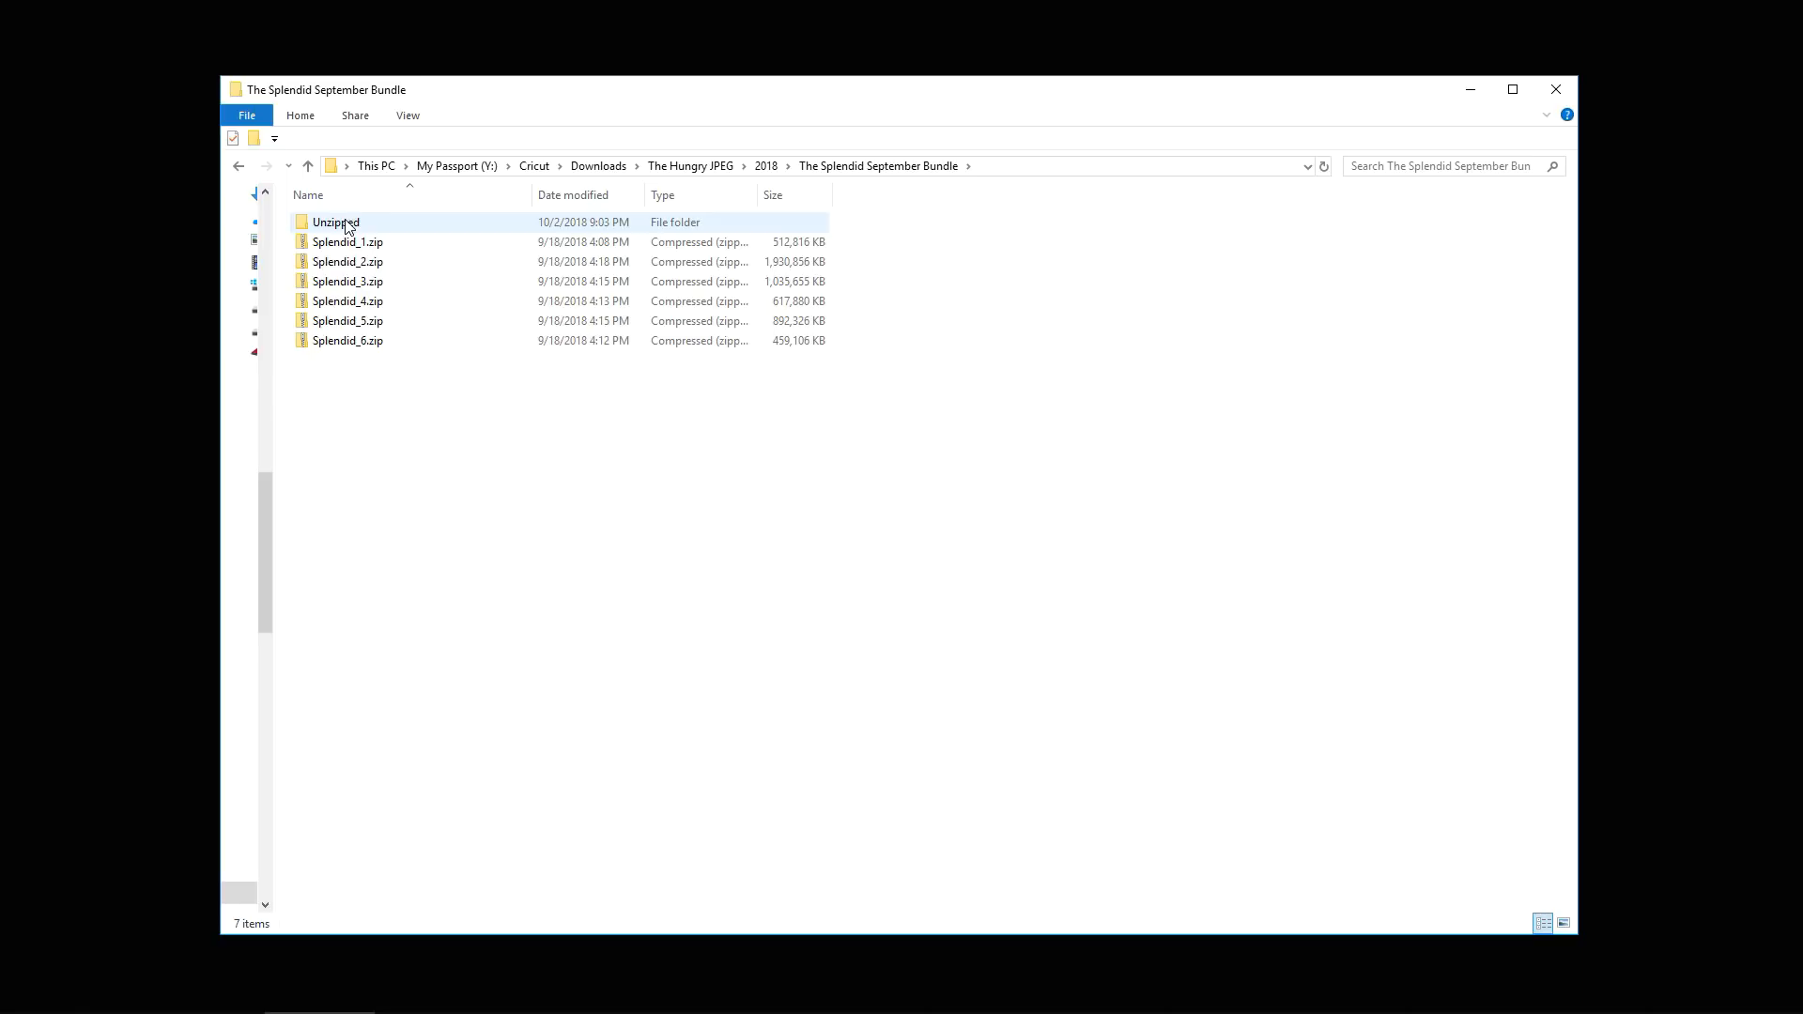
double_click(336, 221)
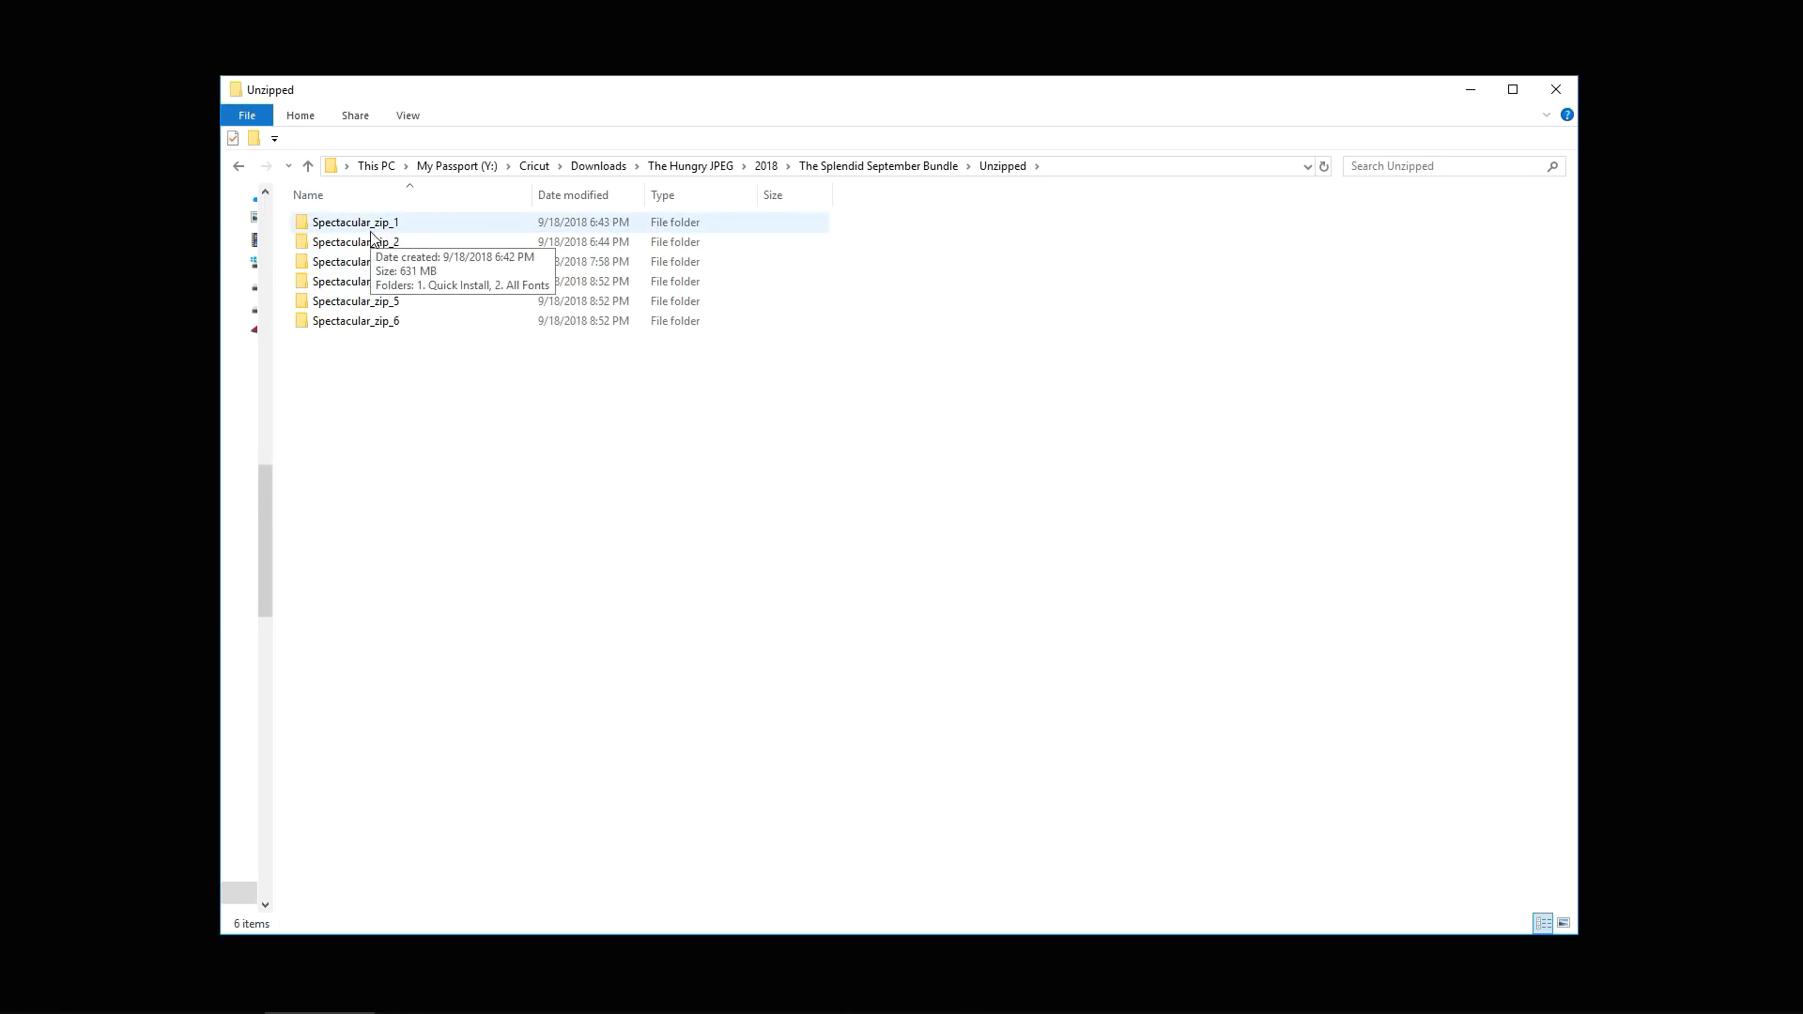
Continue into Spectacular_zip_2, Fall in Love and the bouquets folder
left_click(355, 242)
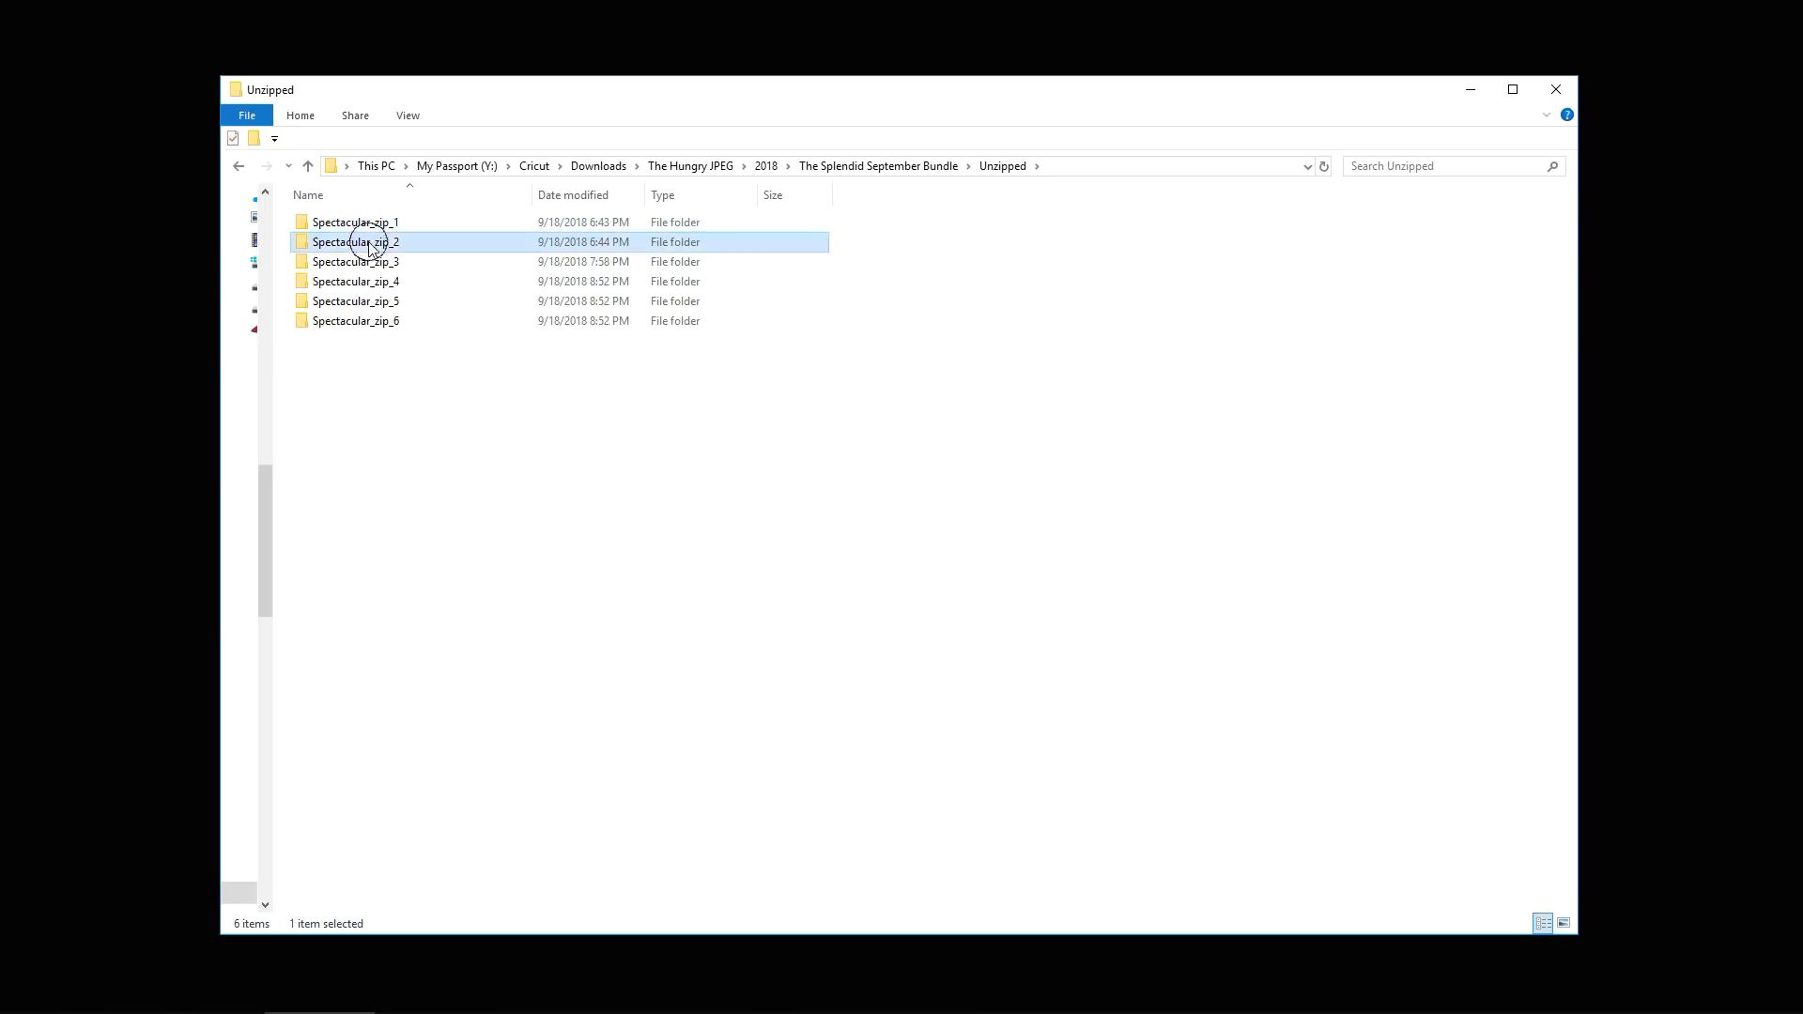
double_click(355, 243)
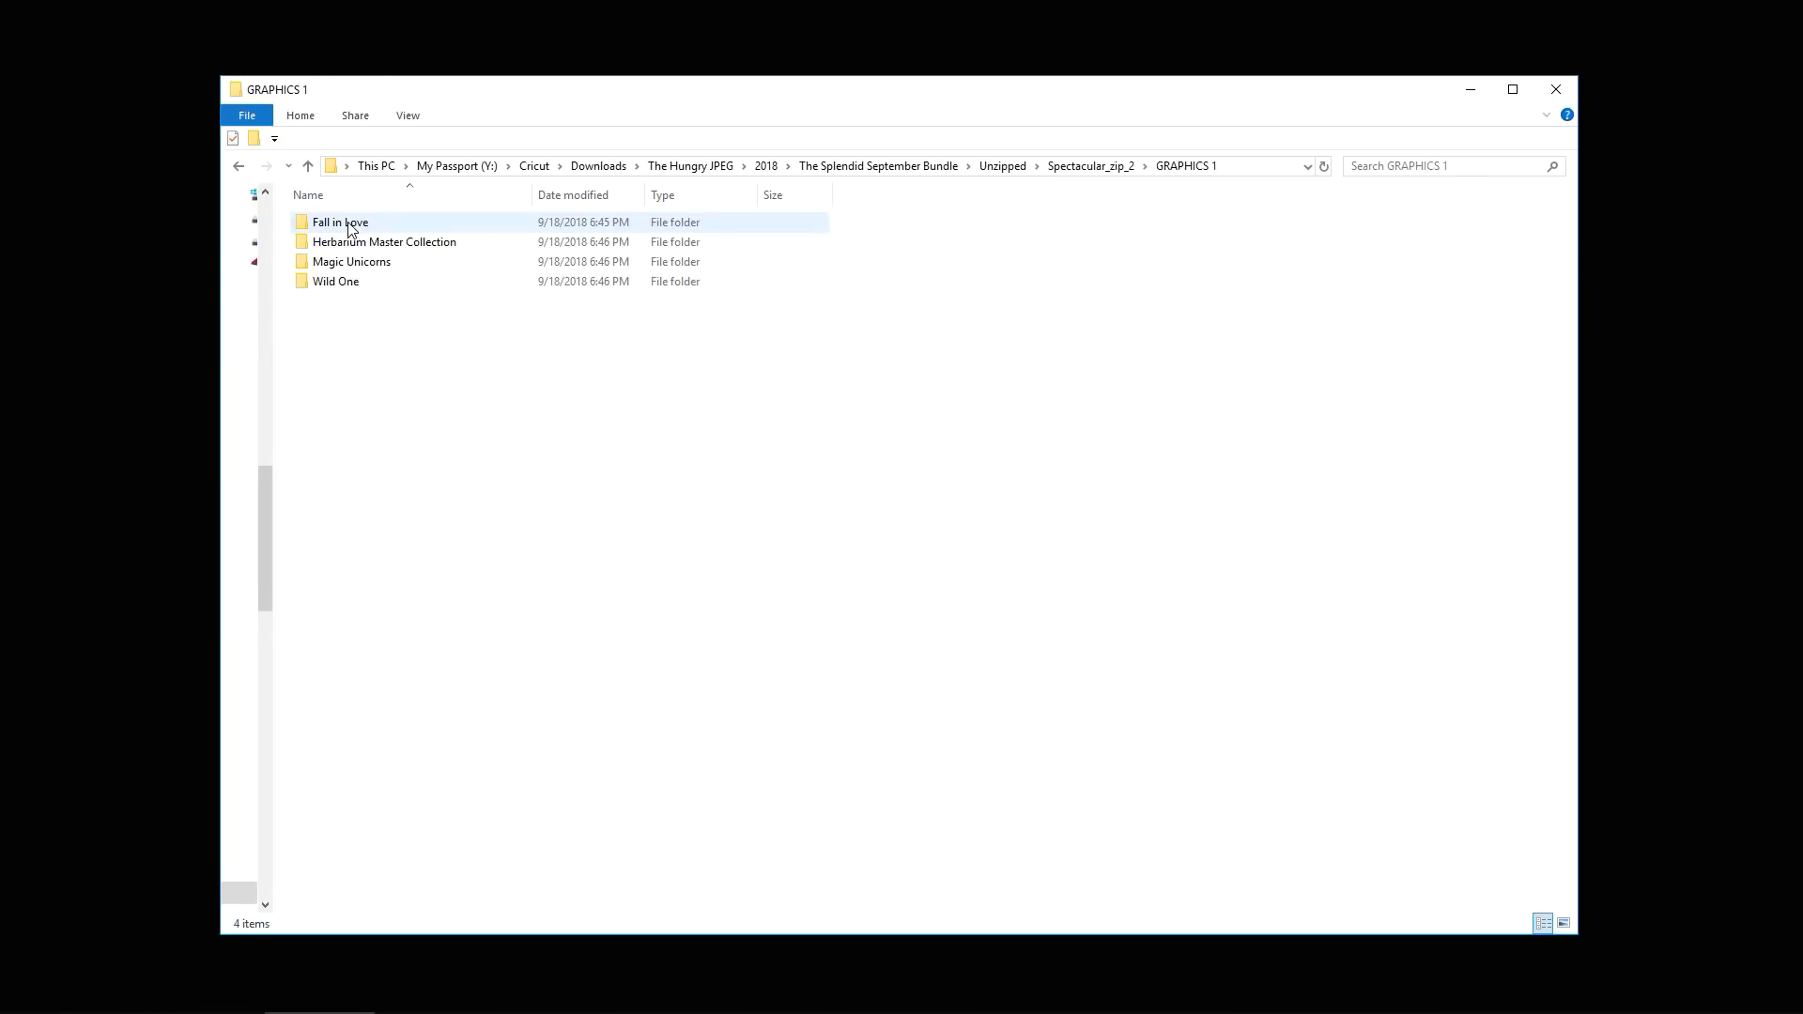
double_click(340, 221)
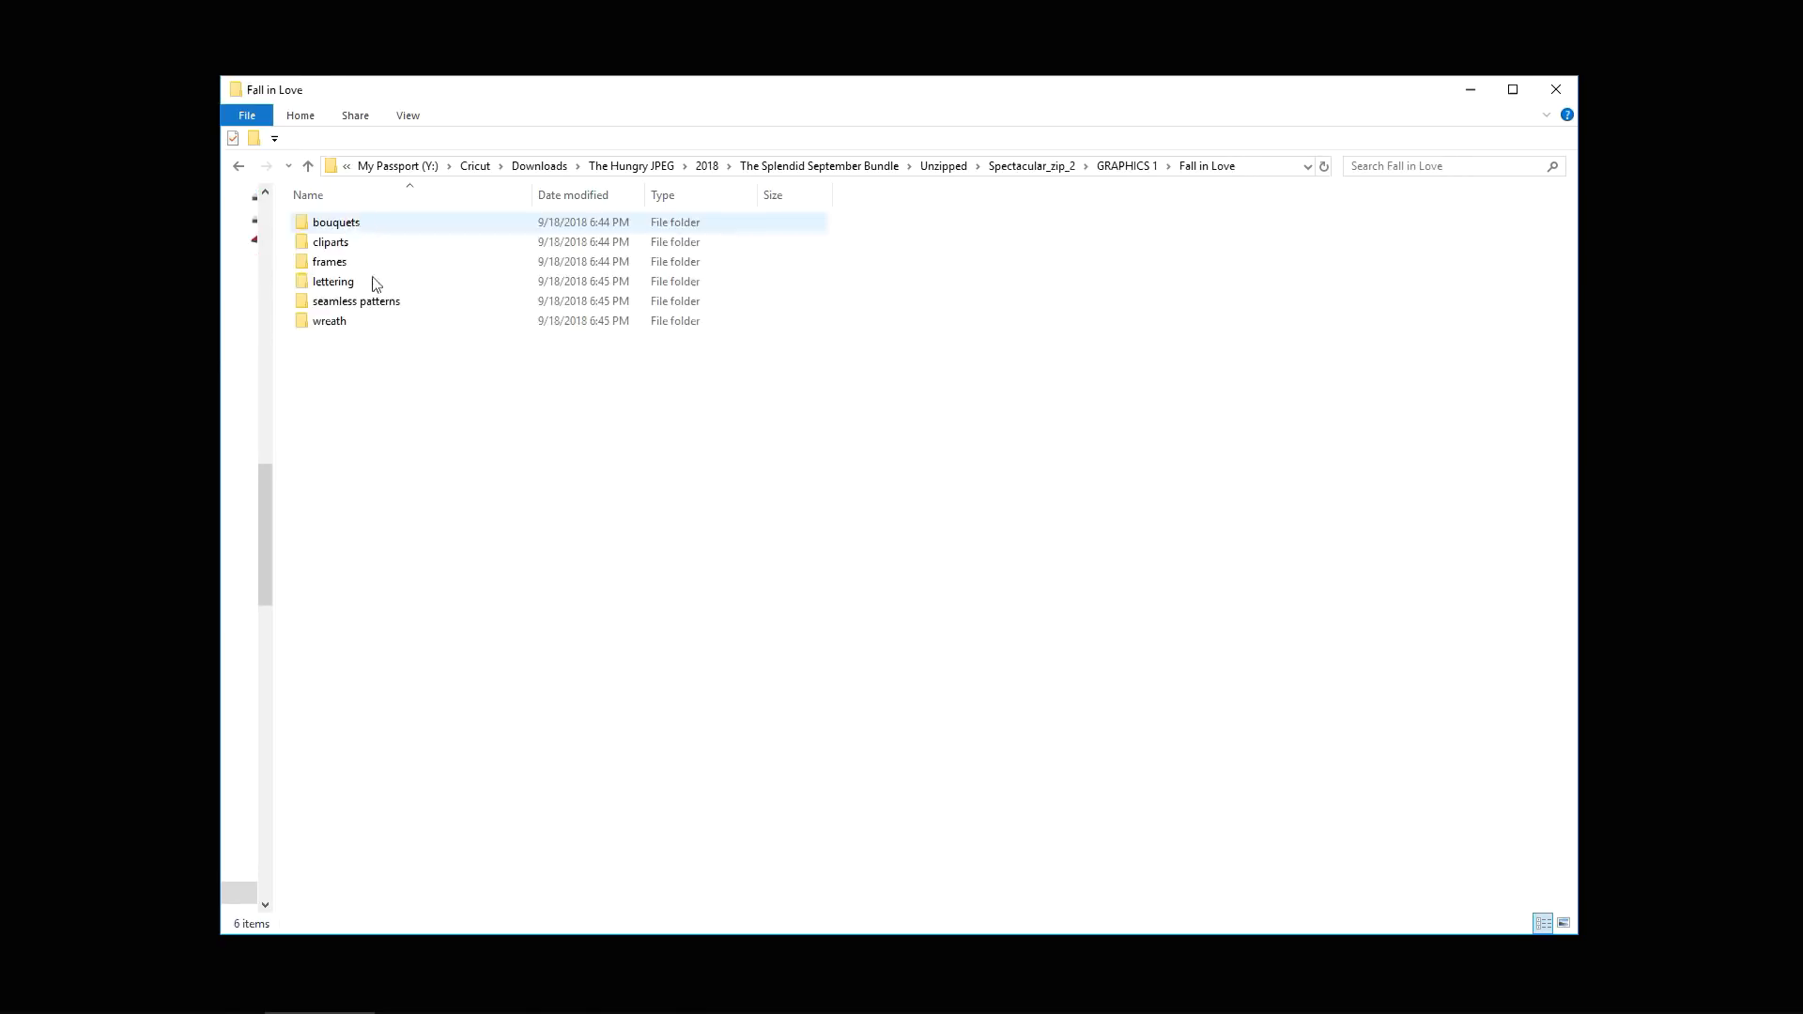
double_click(337, 222)
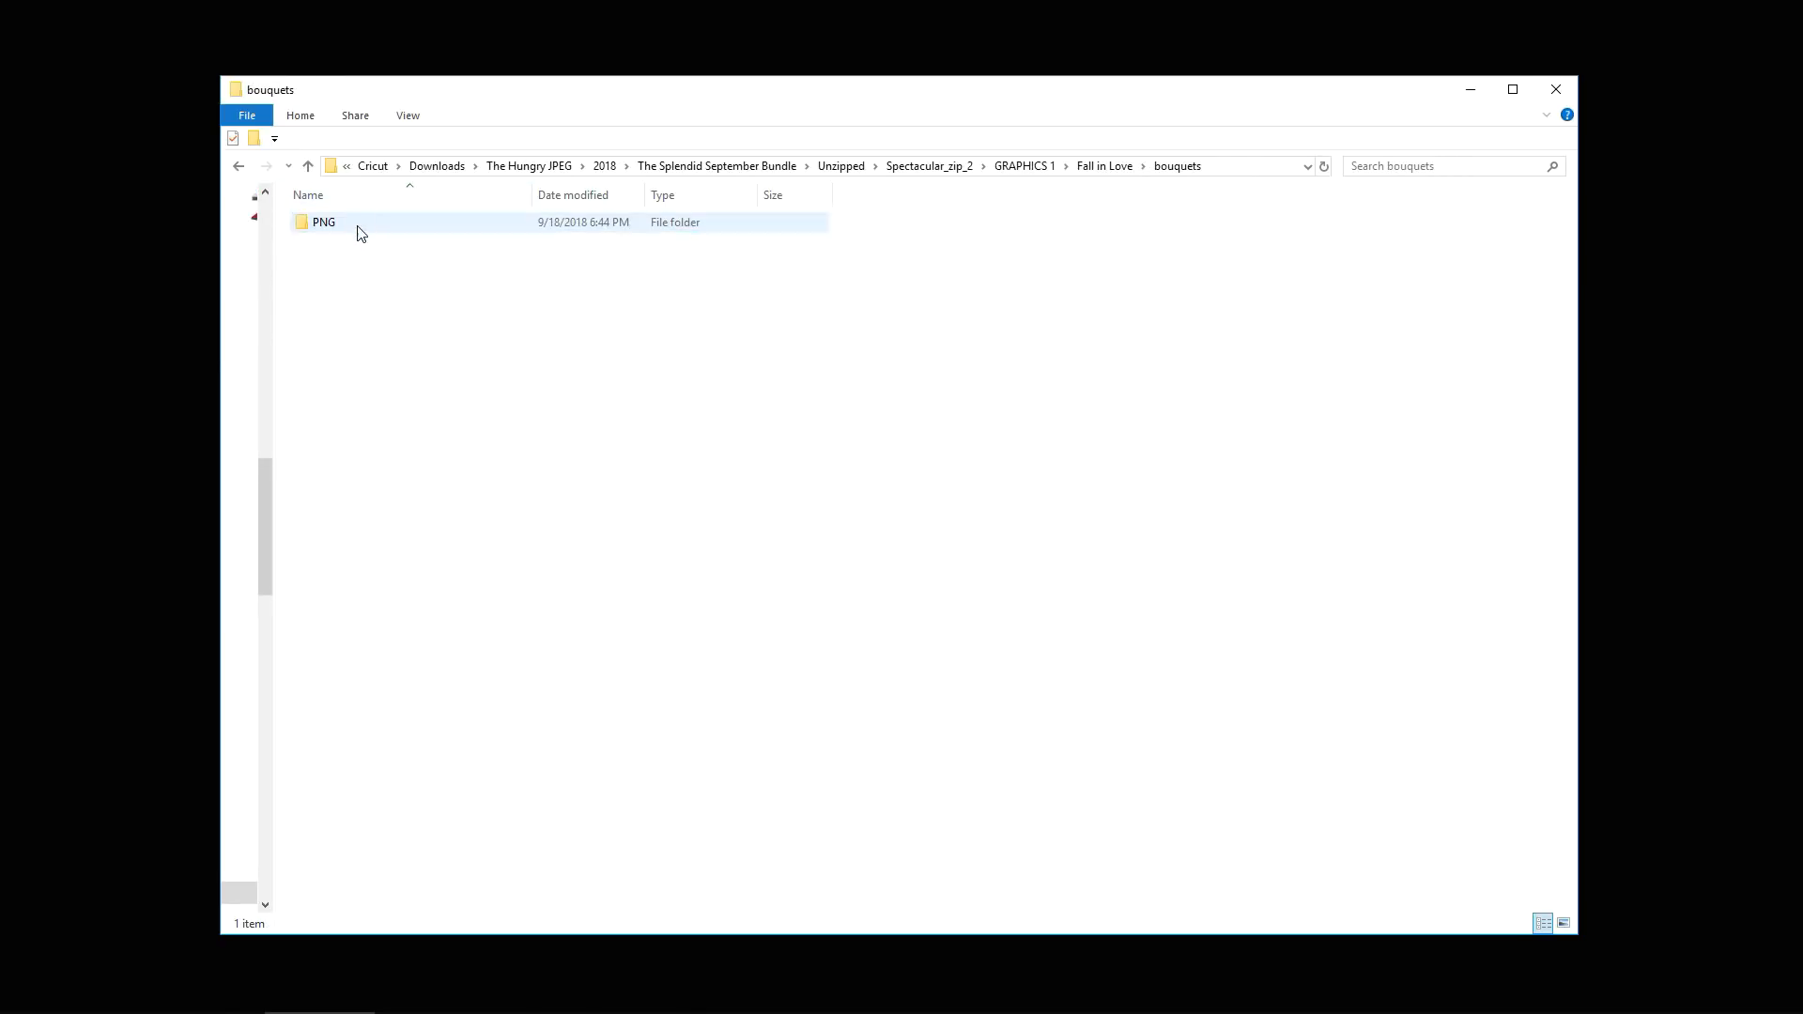
Preview the b5 pumpkin bouquet from the PNG folder in Photos, then close it
double_click(323, 222)
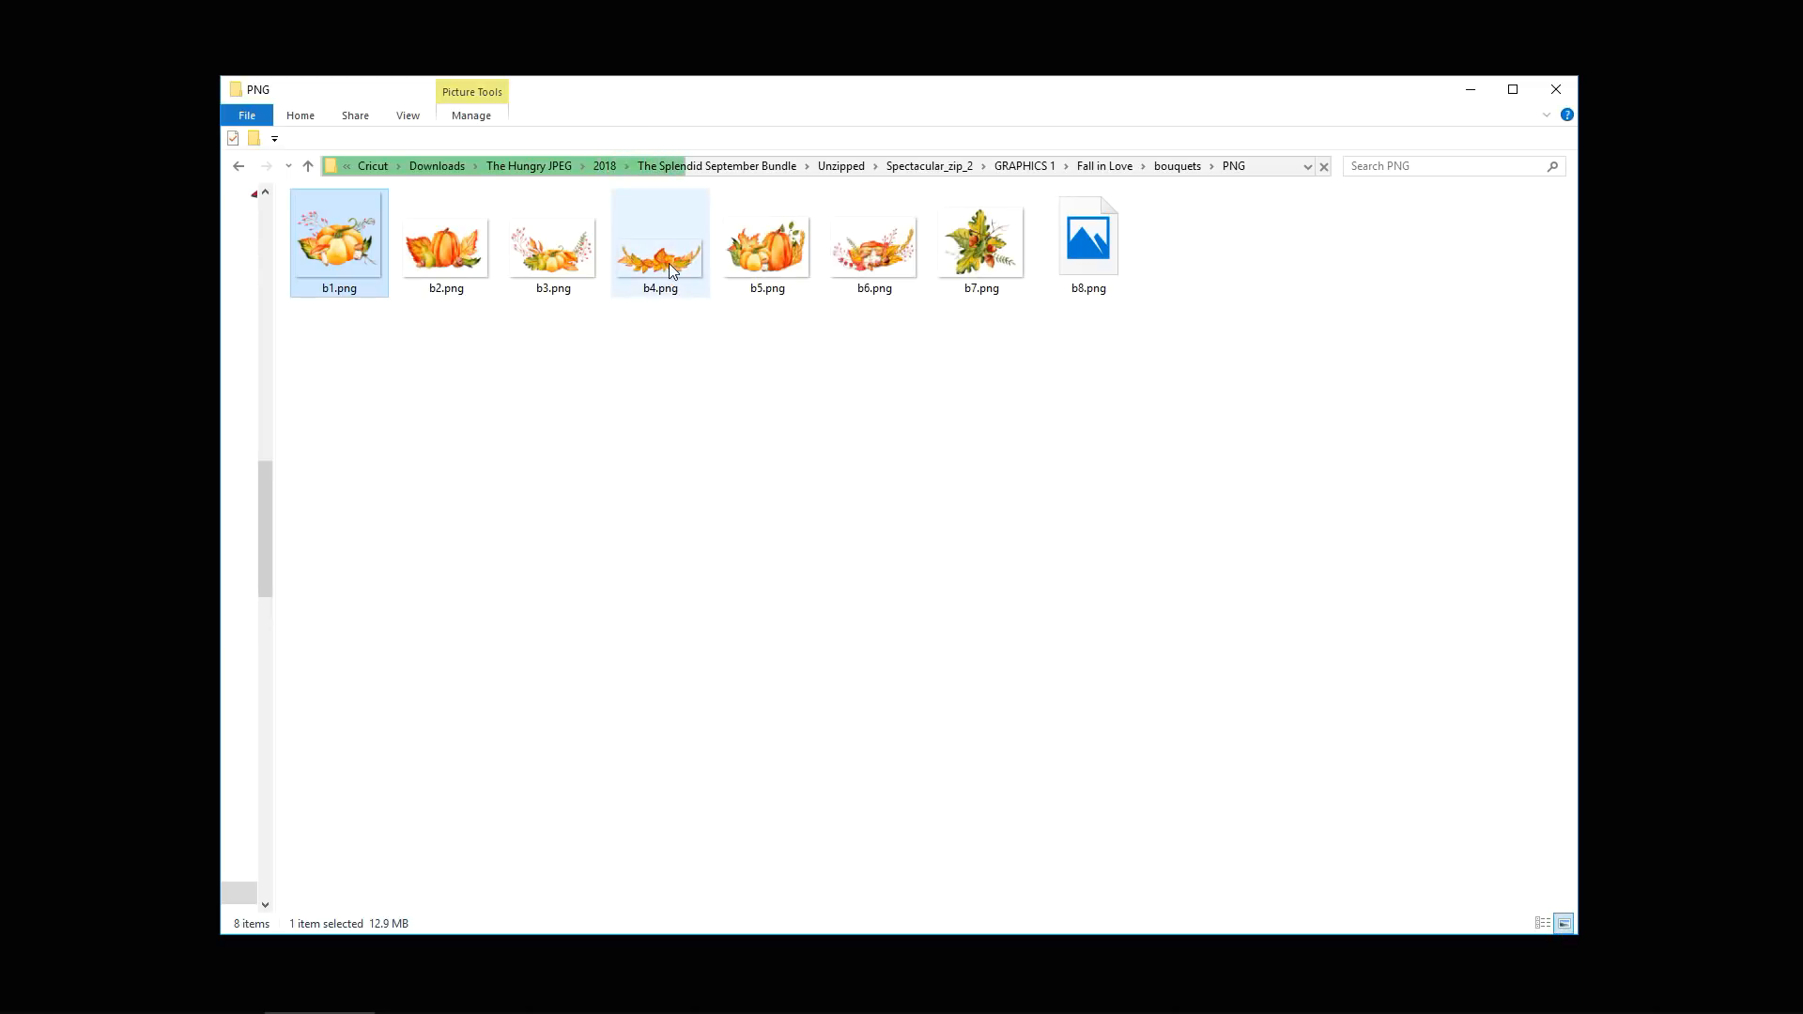
left_click(766, 242)
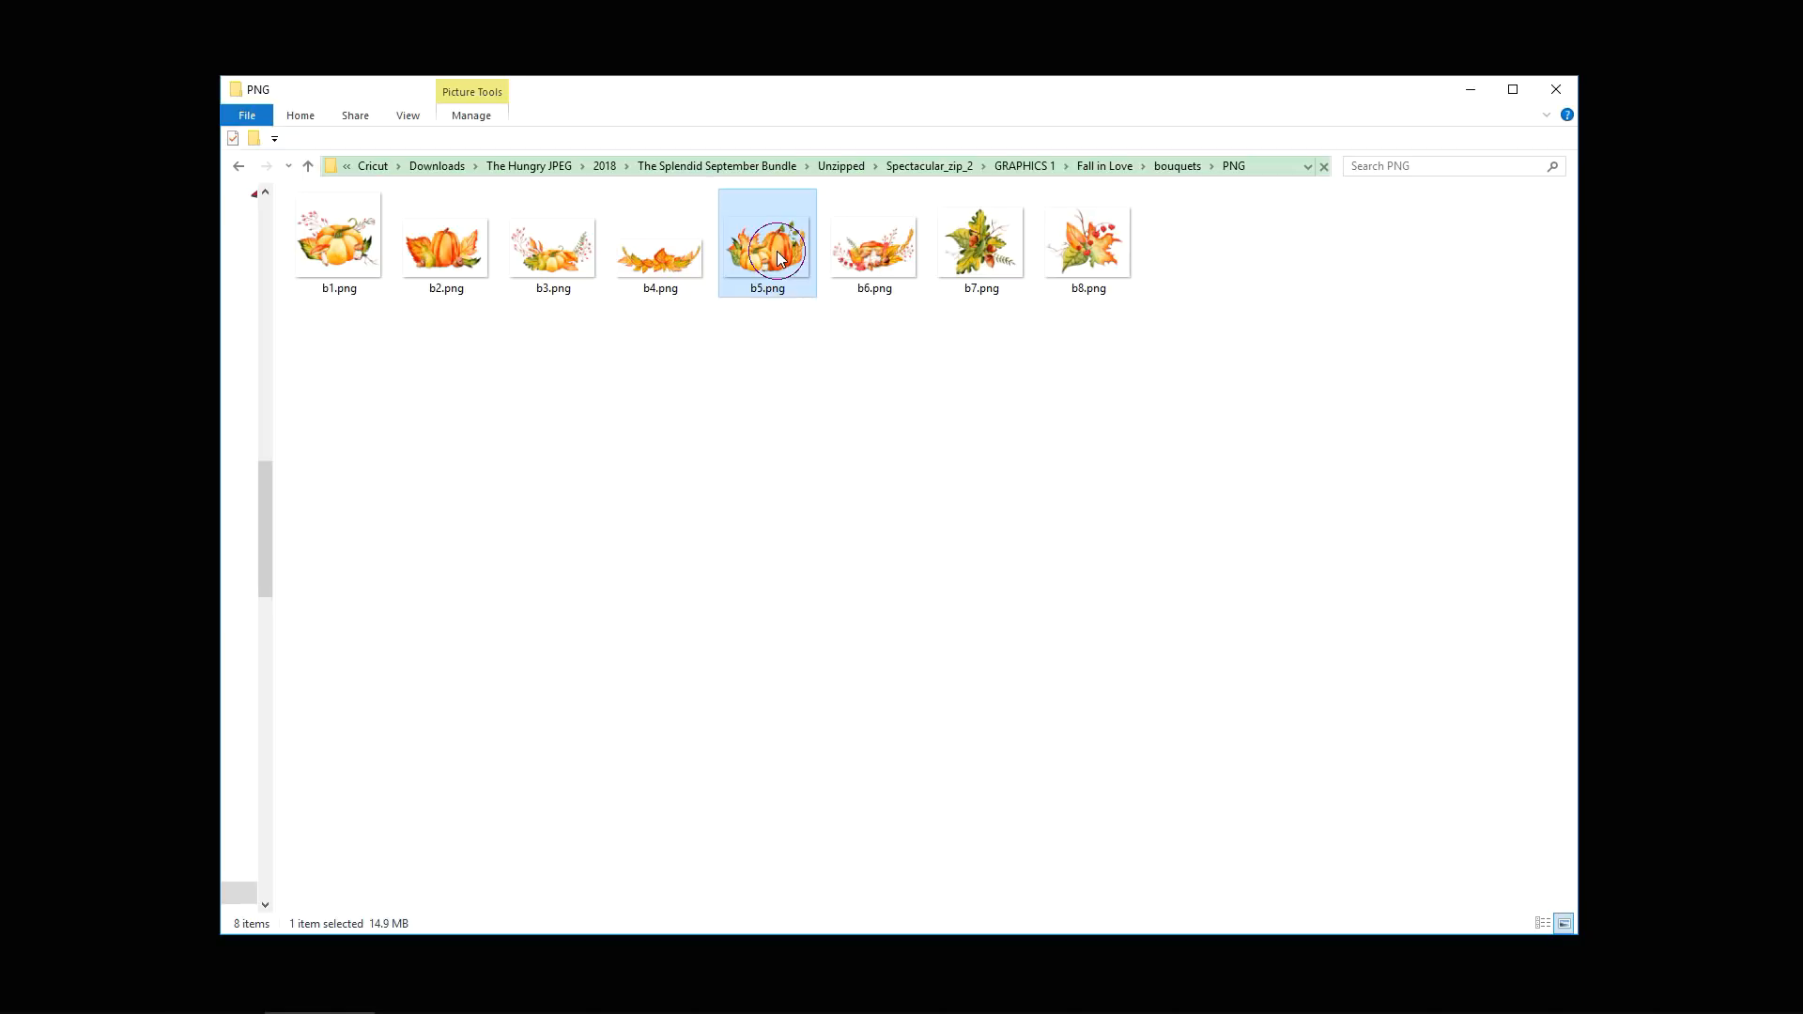
double_click(767, 242)
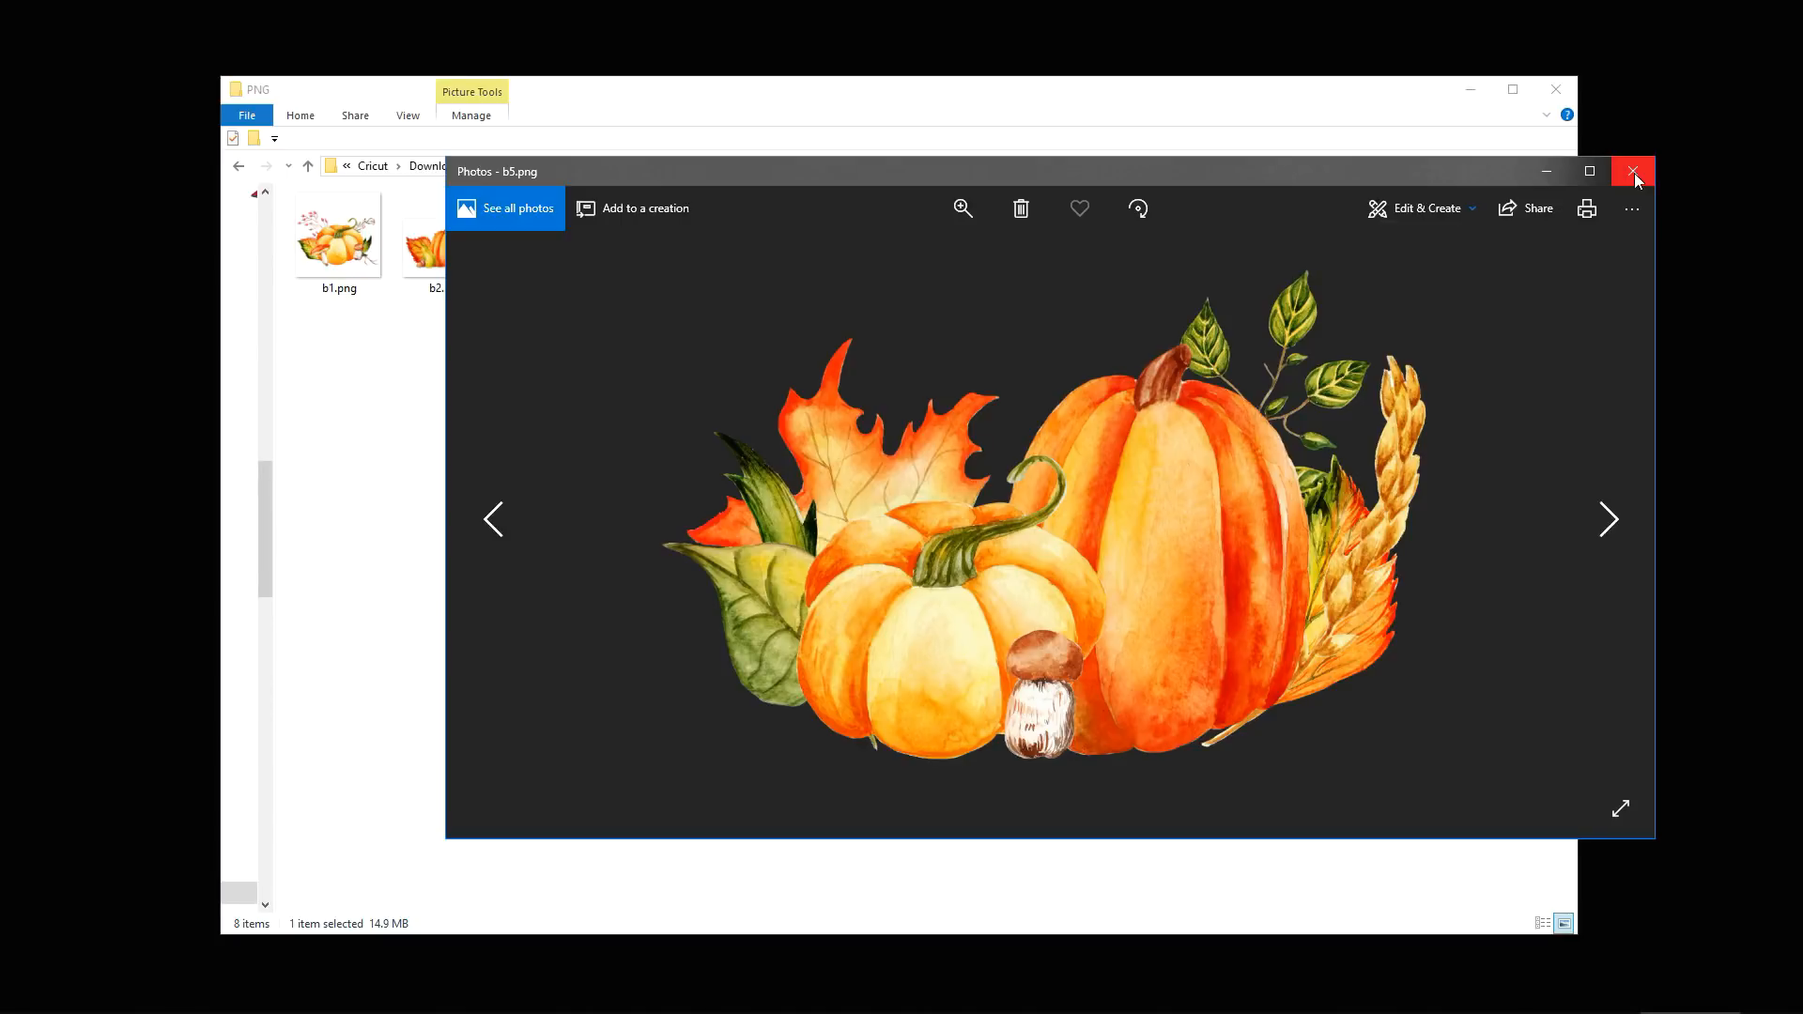
left_click(1632, 170)
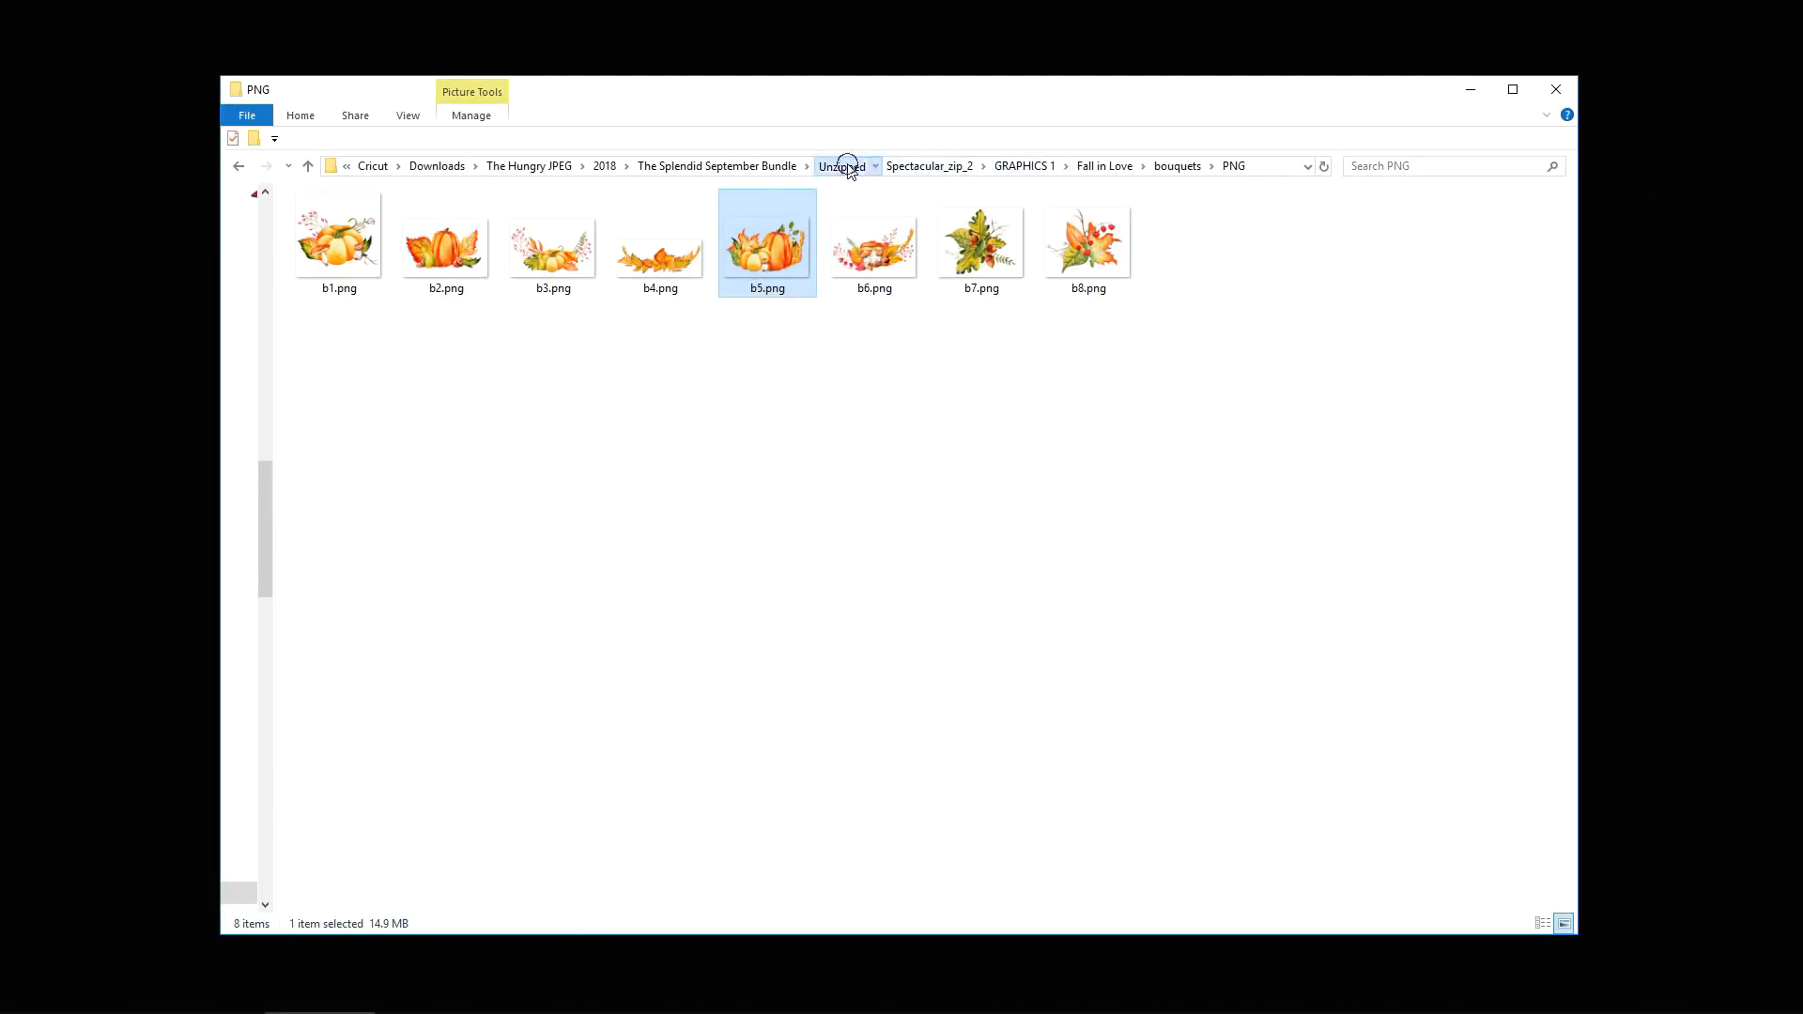
Go back via Unzipped into Spectacular_zip_1, peek at All Fonts and return up
left_click(842, 165)
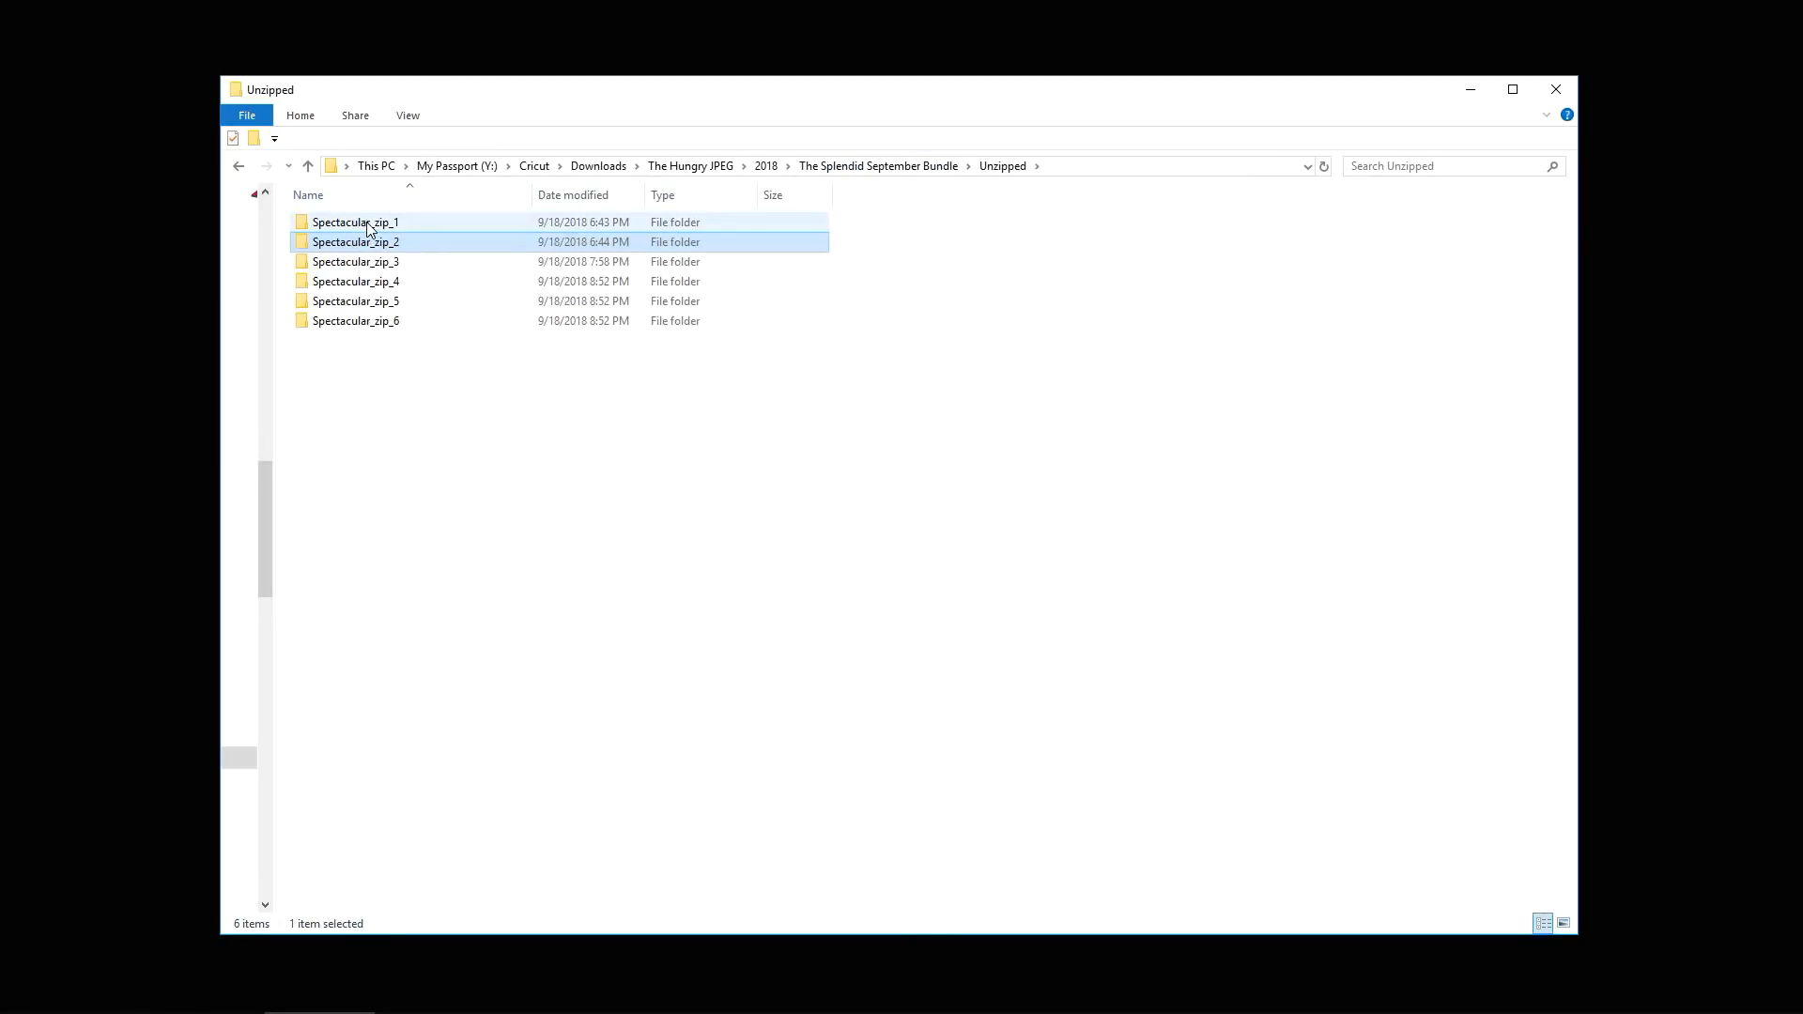
mouse_move(356, 222)
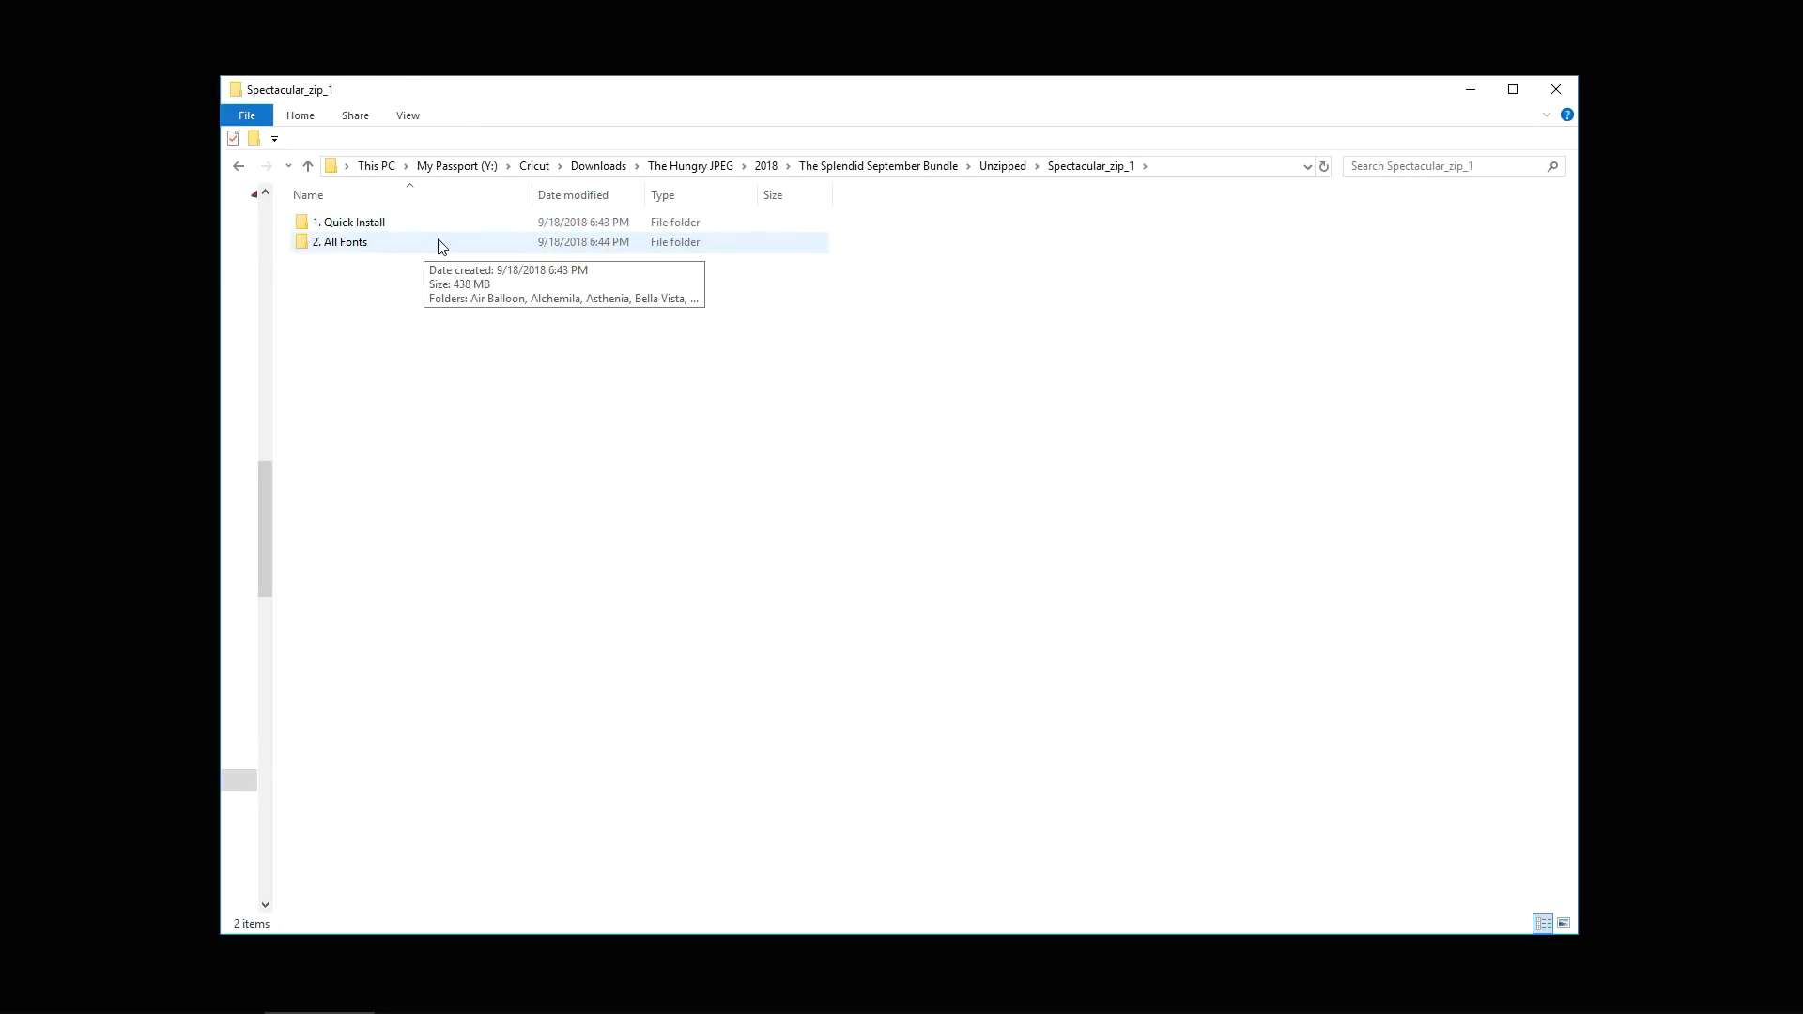
mouse_move(349, 248)
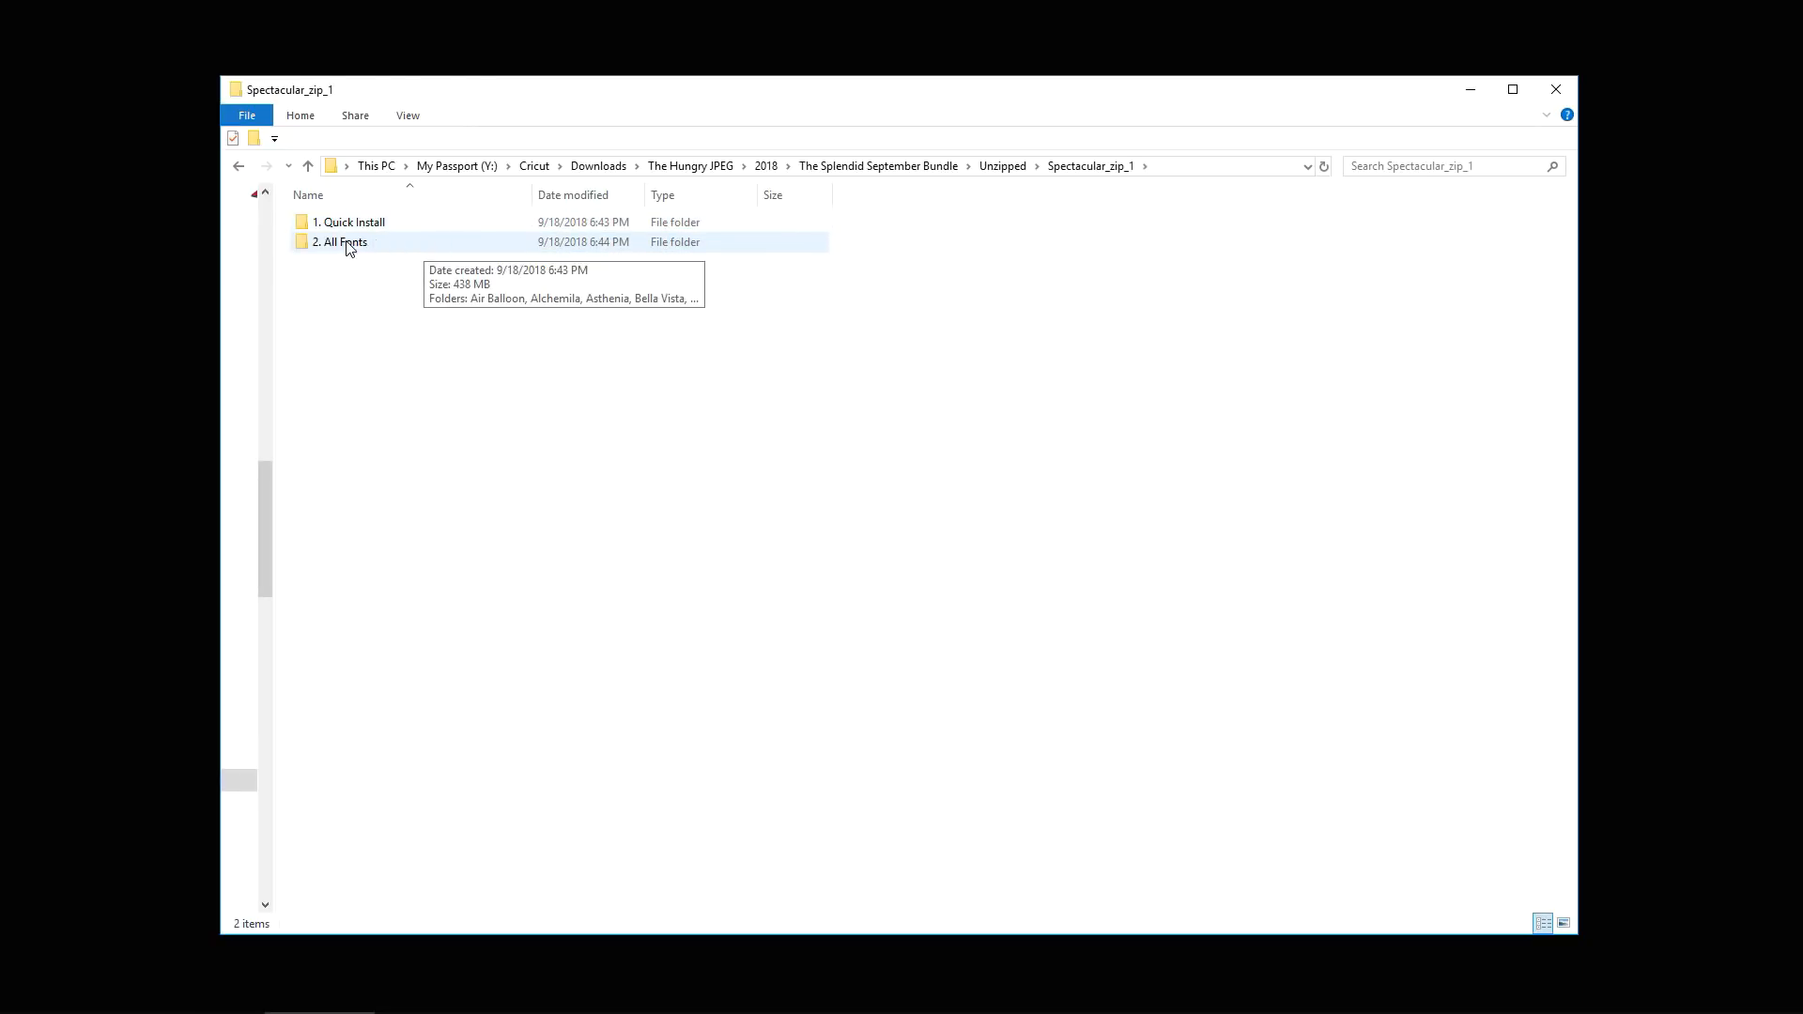
double_click(340, 243)
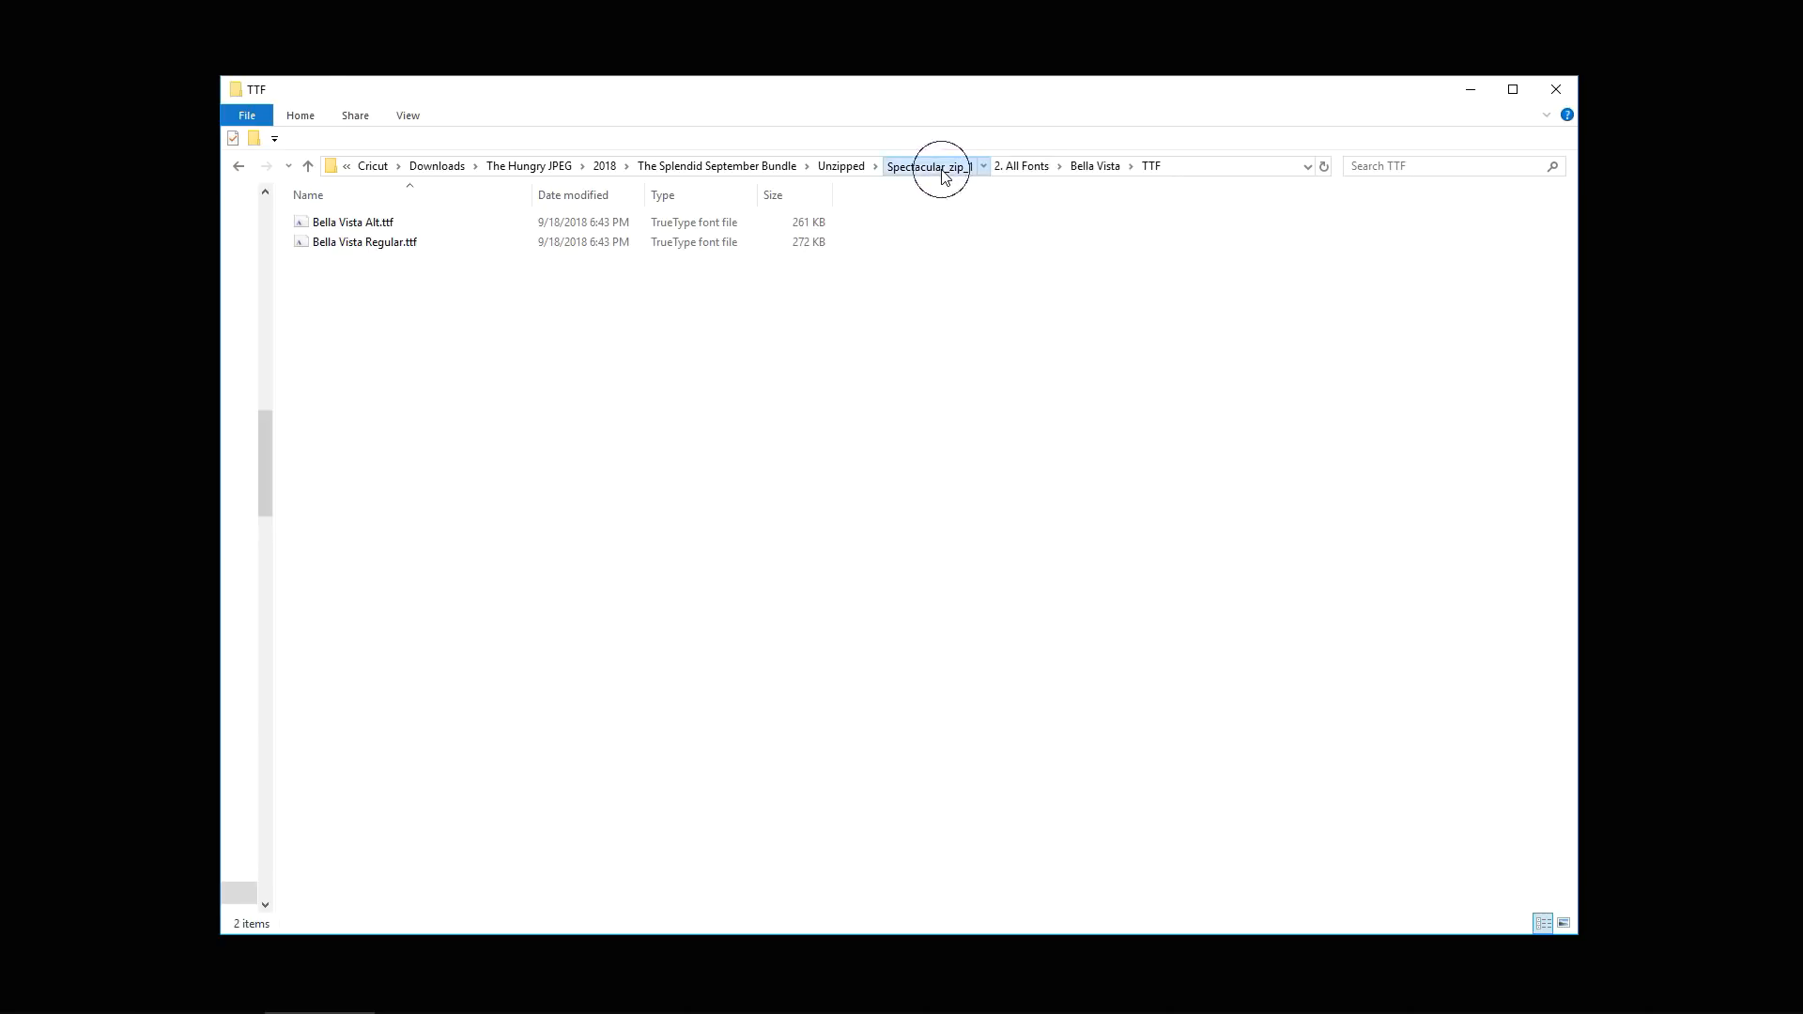
left_click(929, 165)
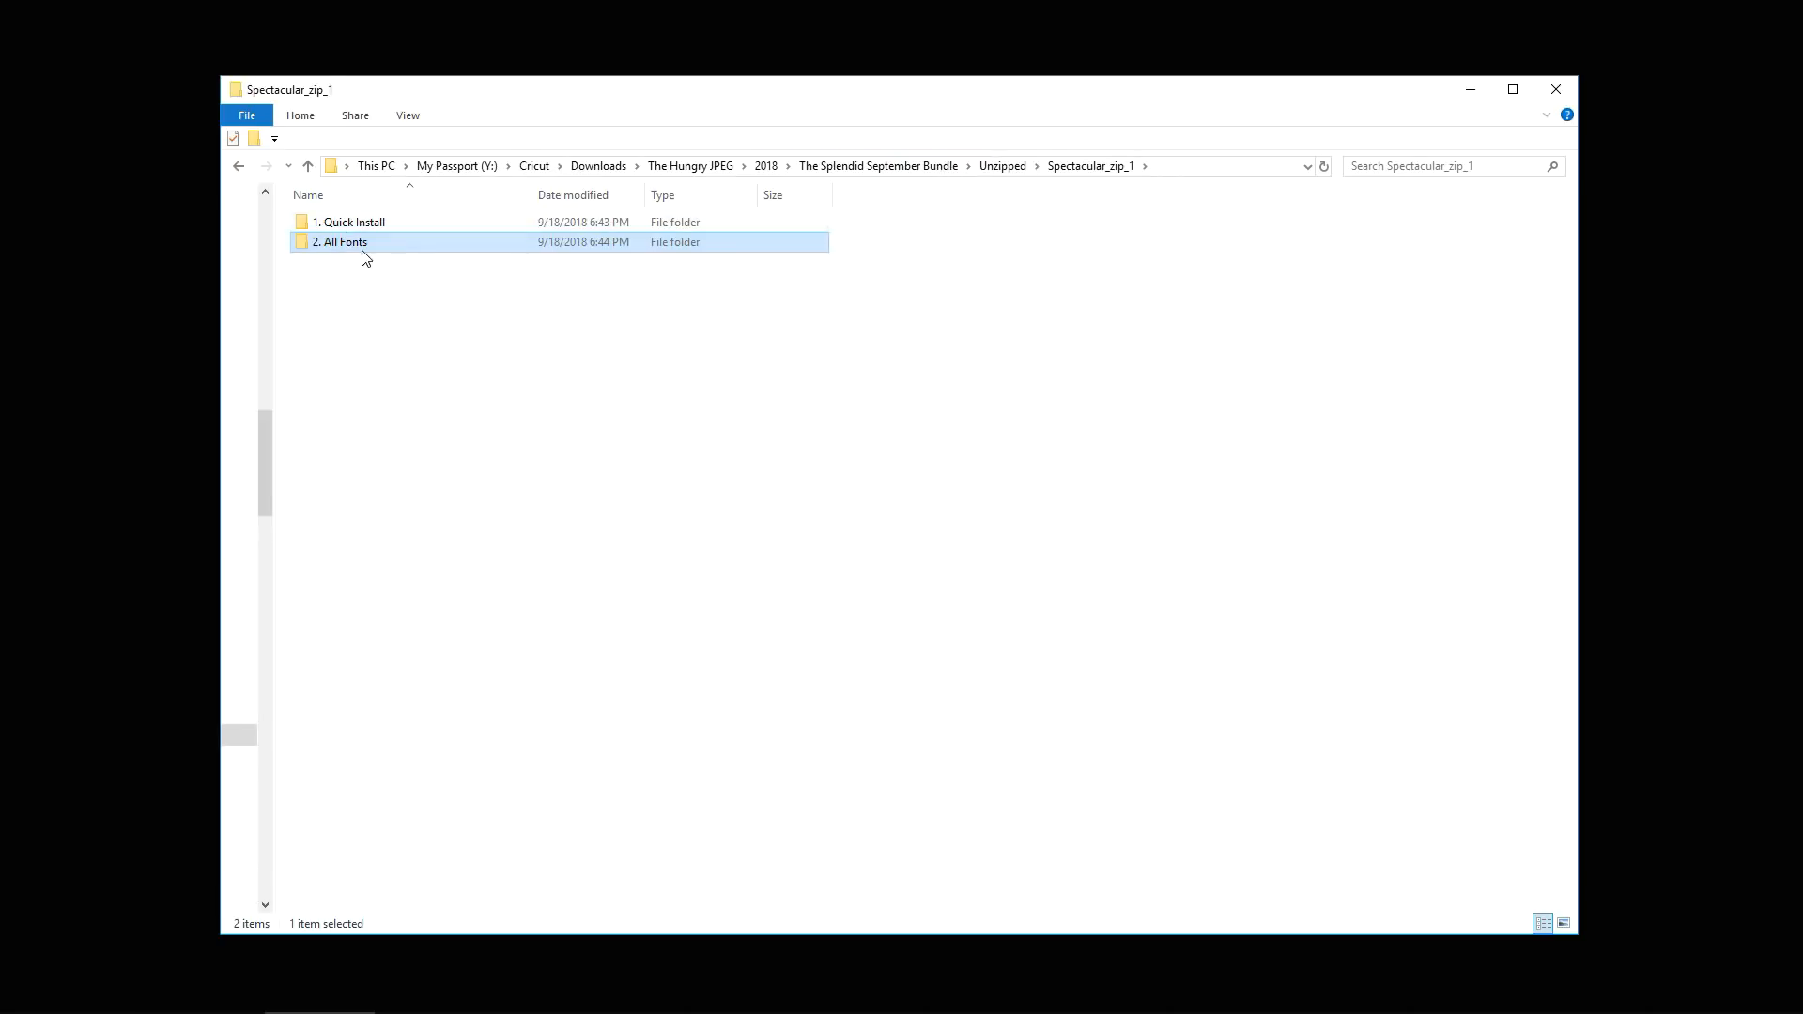
Browse the 1. Quick Install folder's fonts, selecting Chathing and Black Shadows
double_click(351, 222)
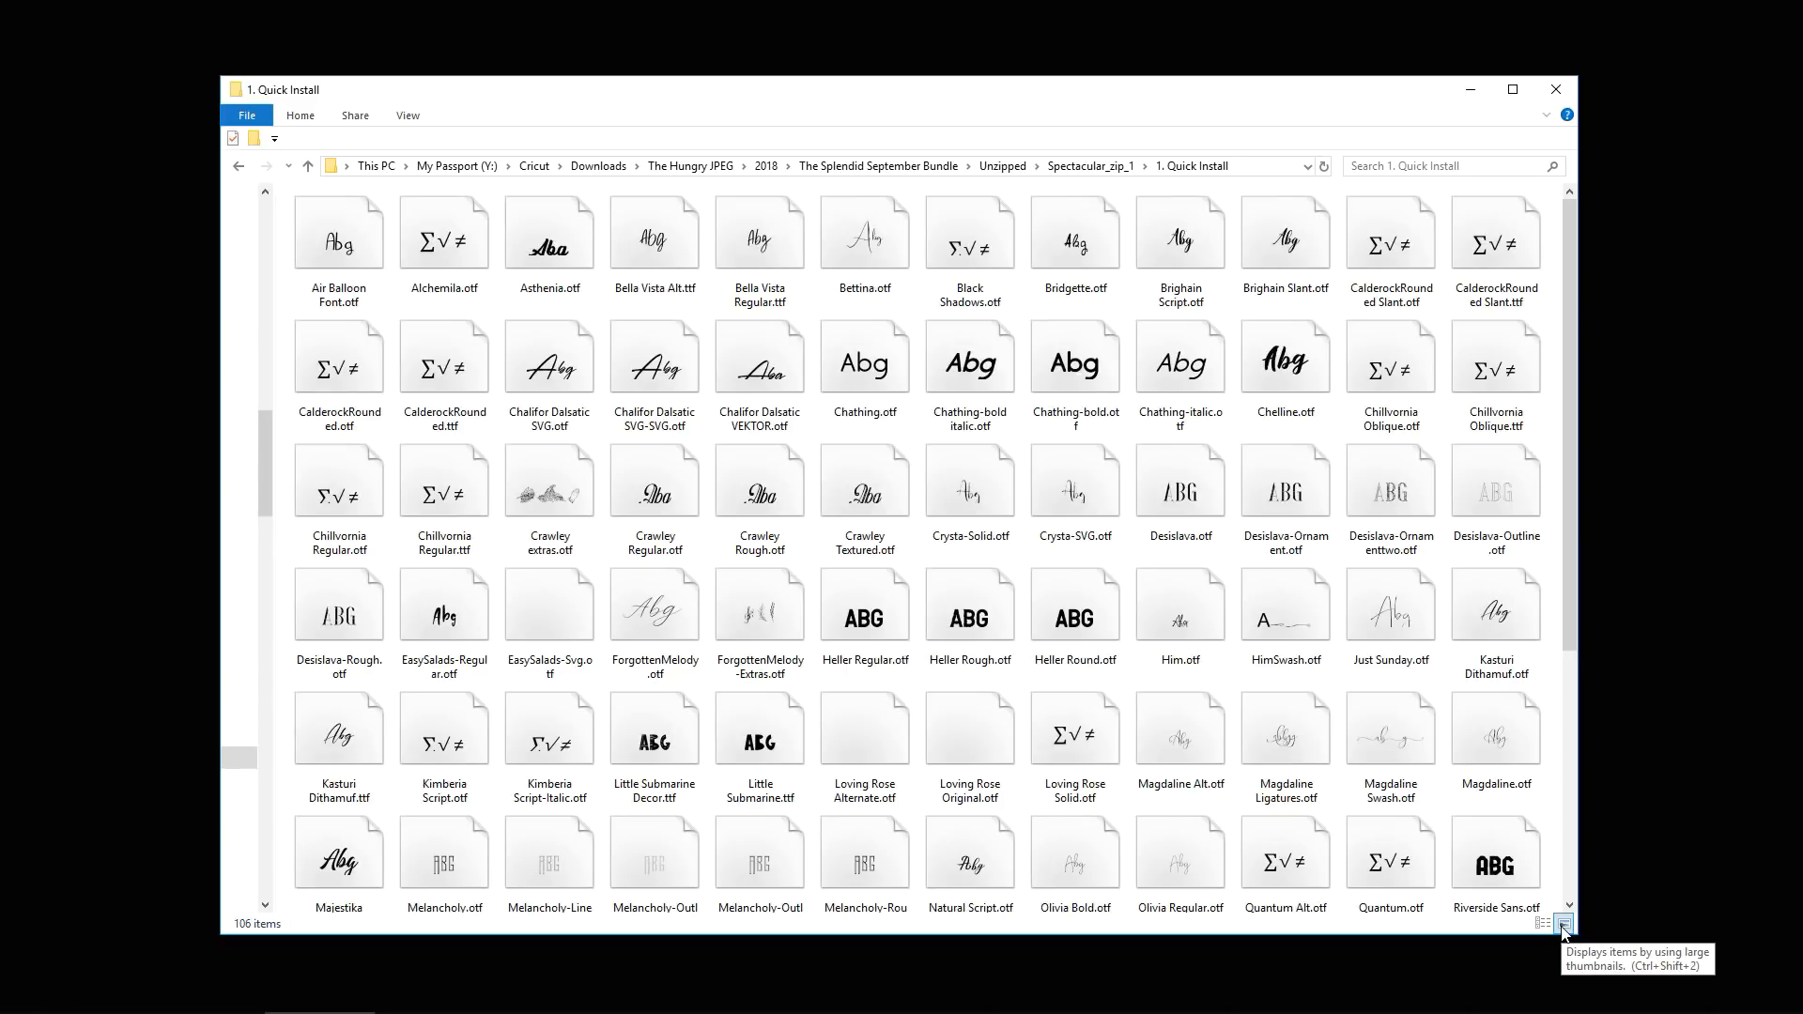
mouse_move(655, 364)
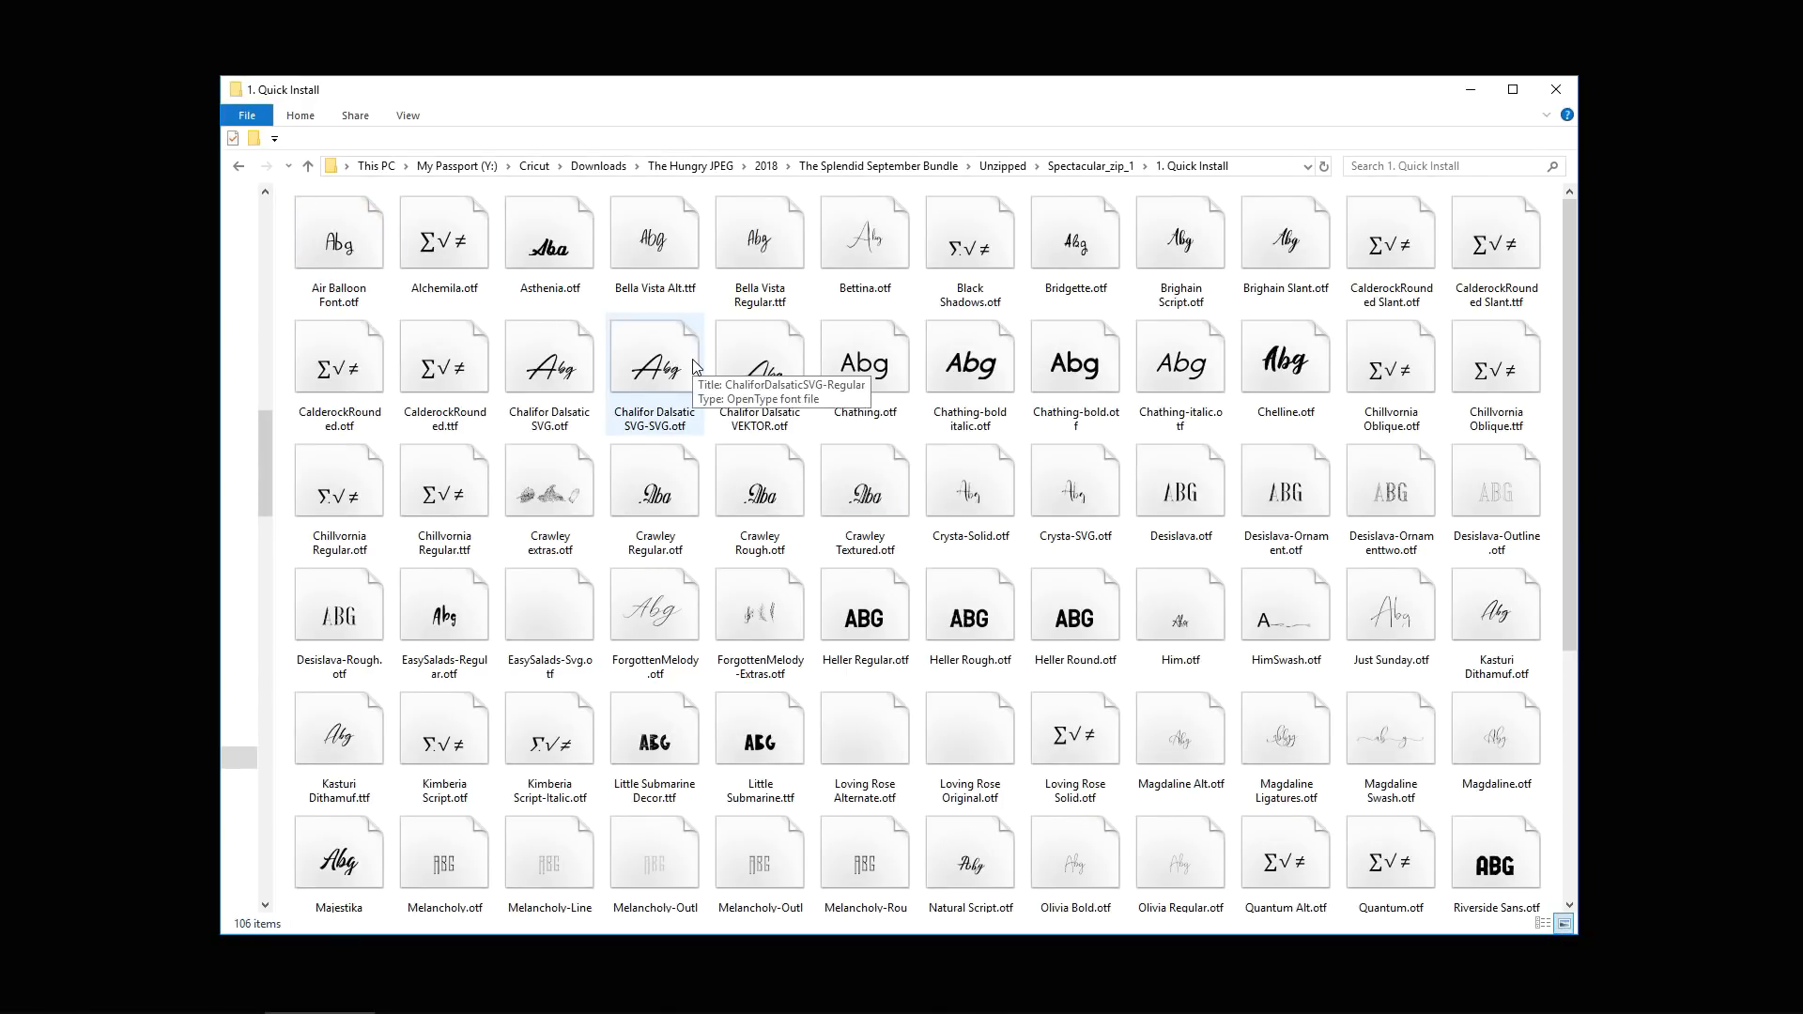
left_click(863, 359)
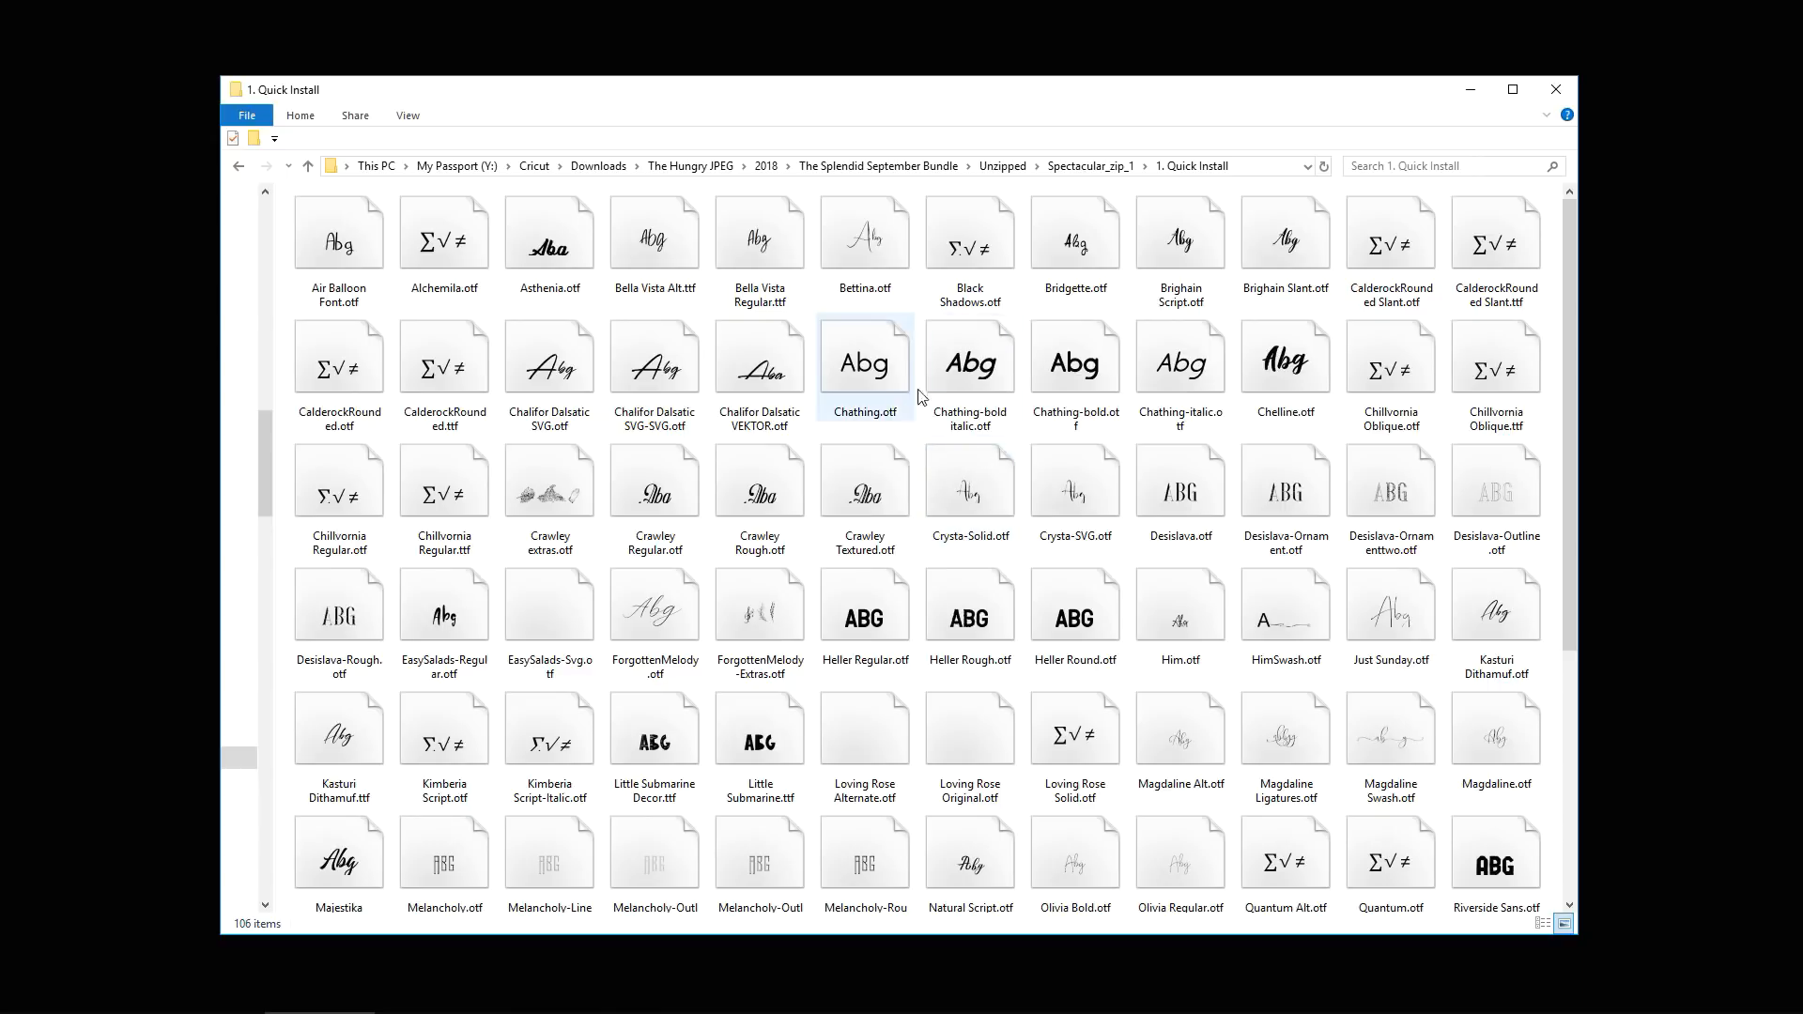
left_click(969, 233)
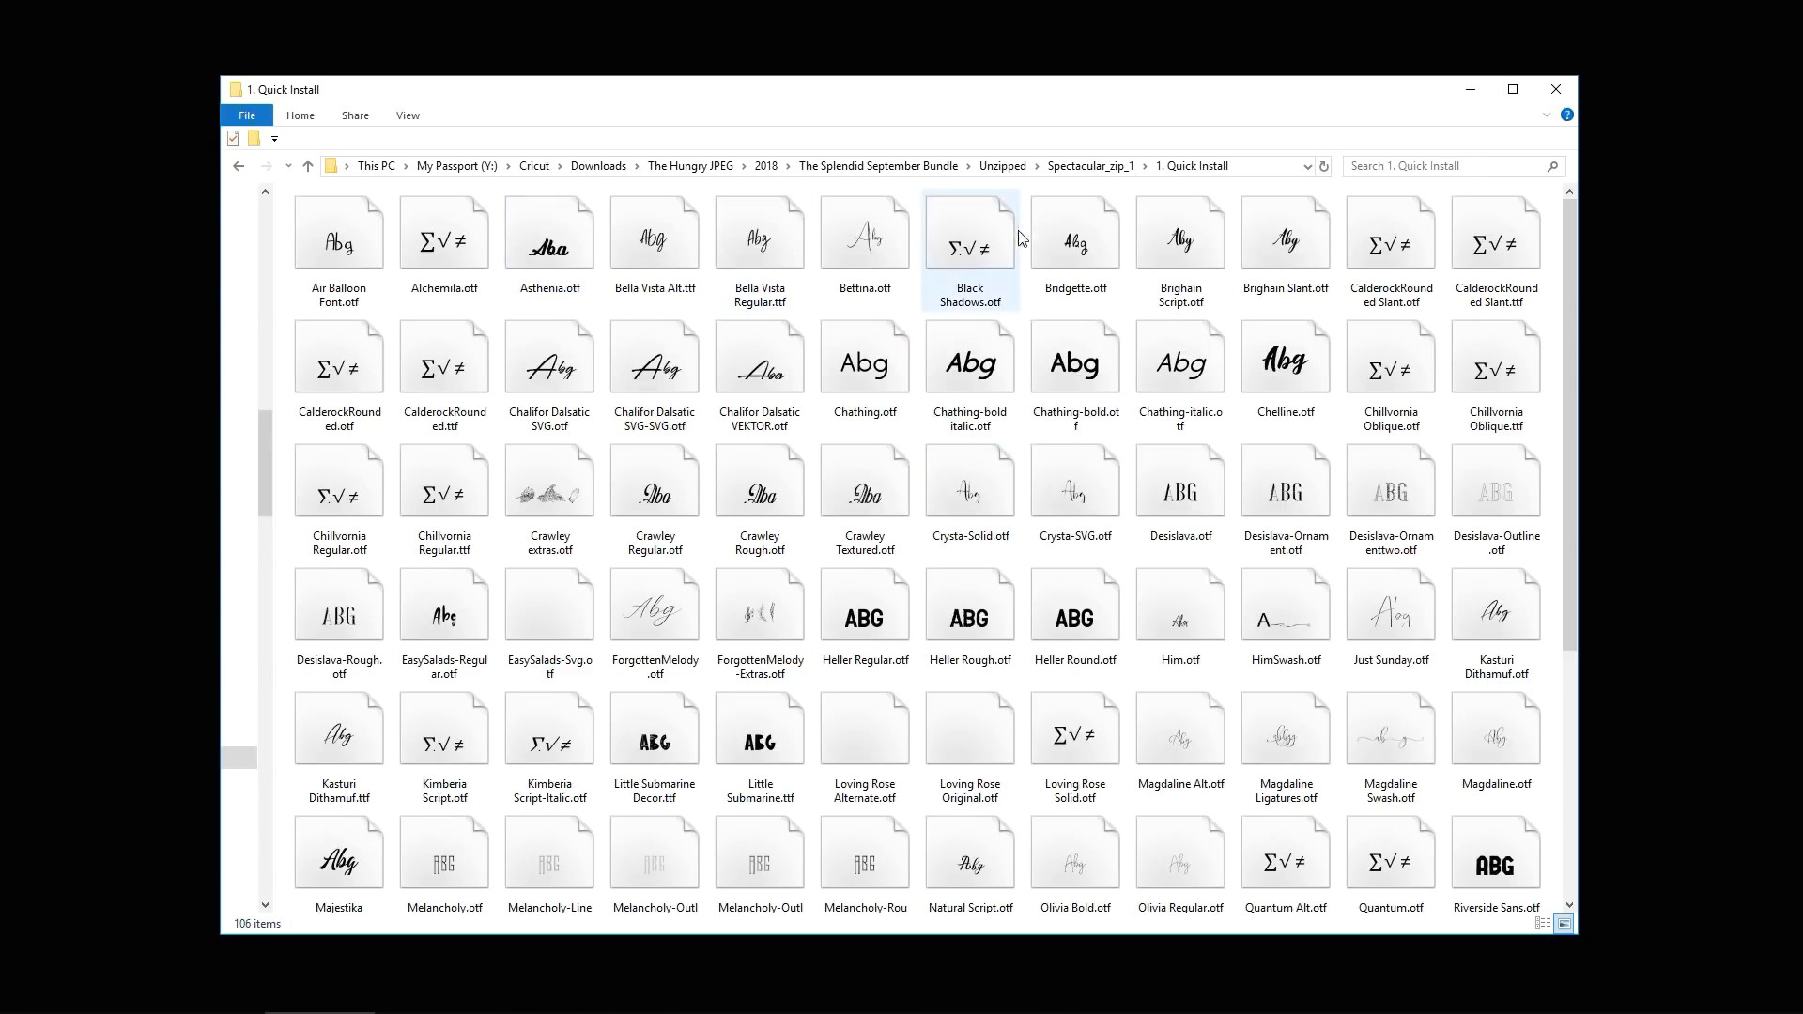
scroll("down", 3)
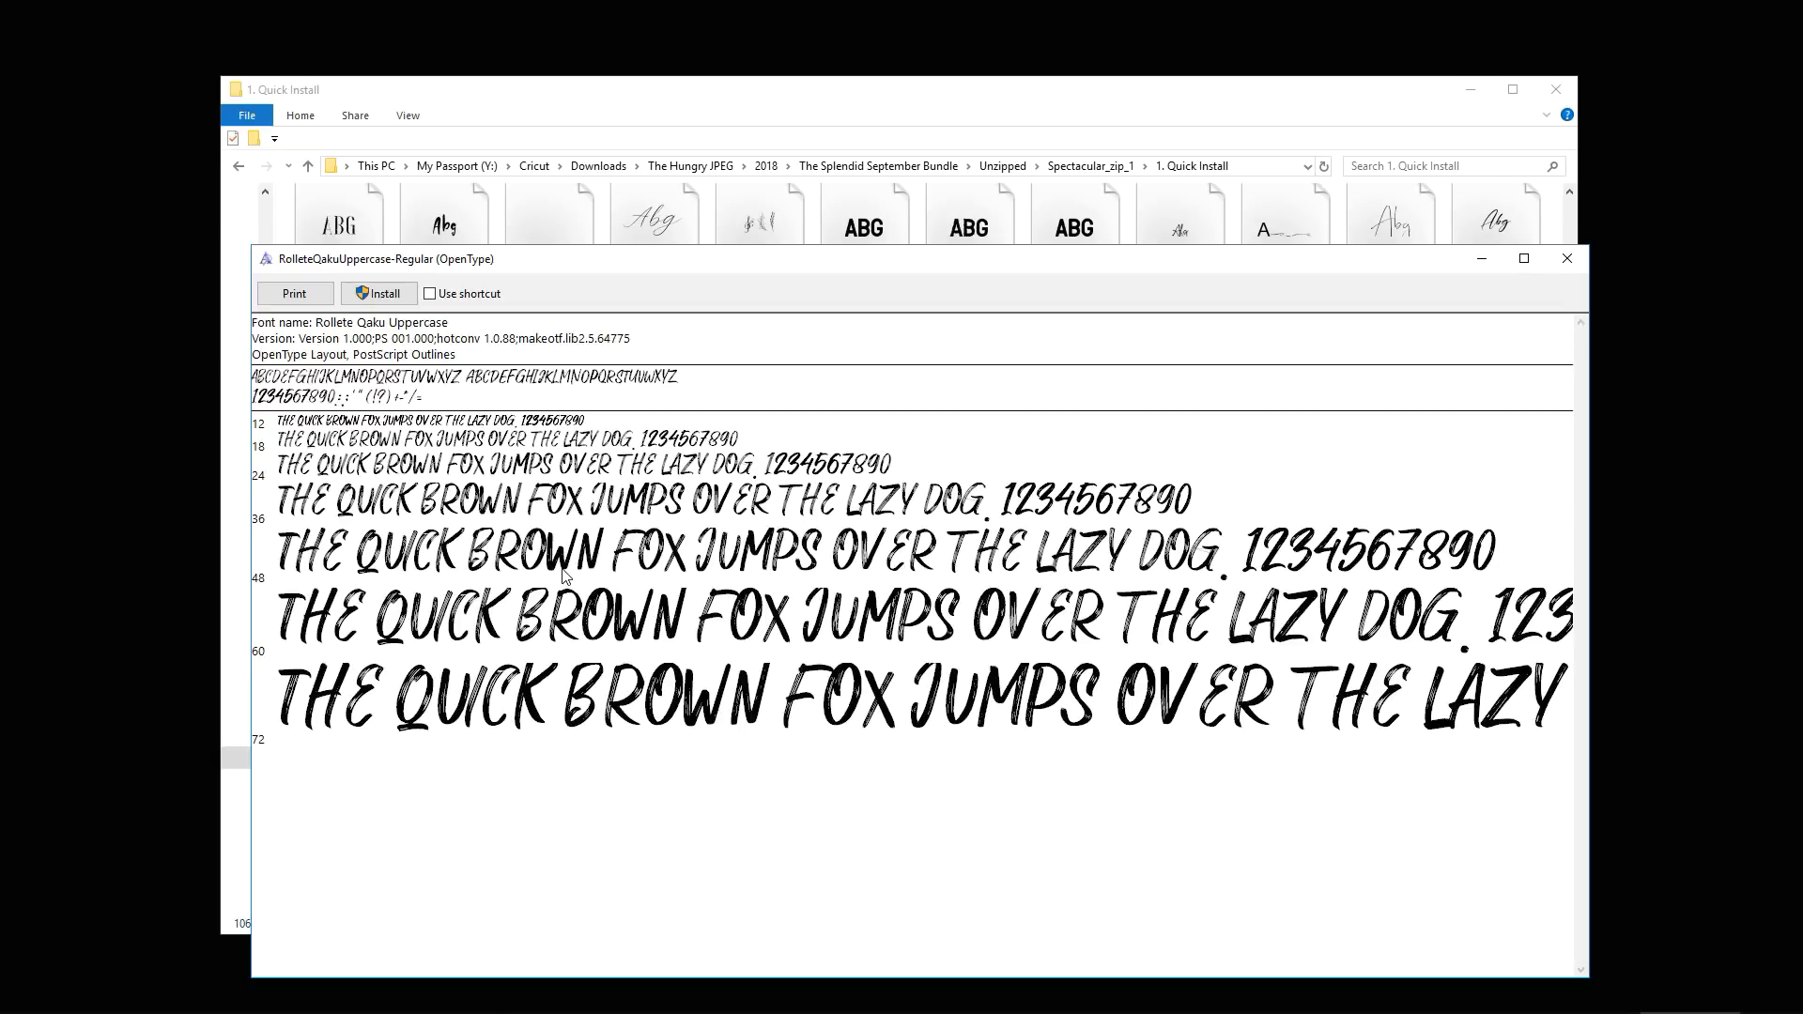
mouse_move(501, 678)
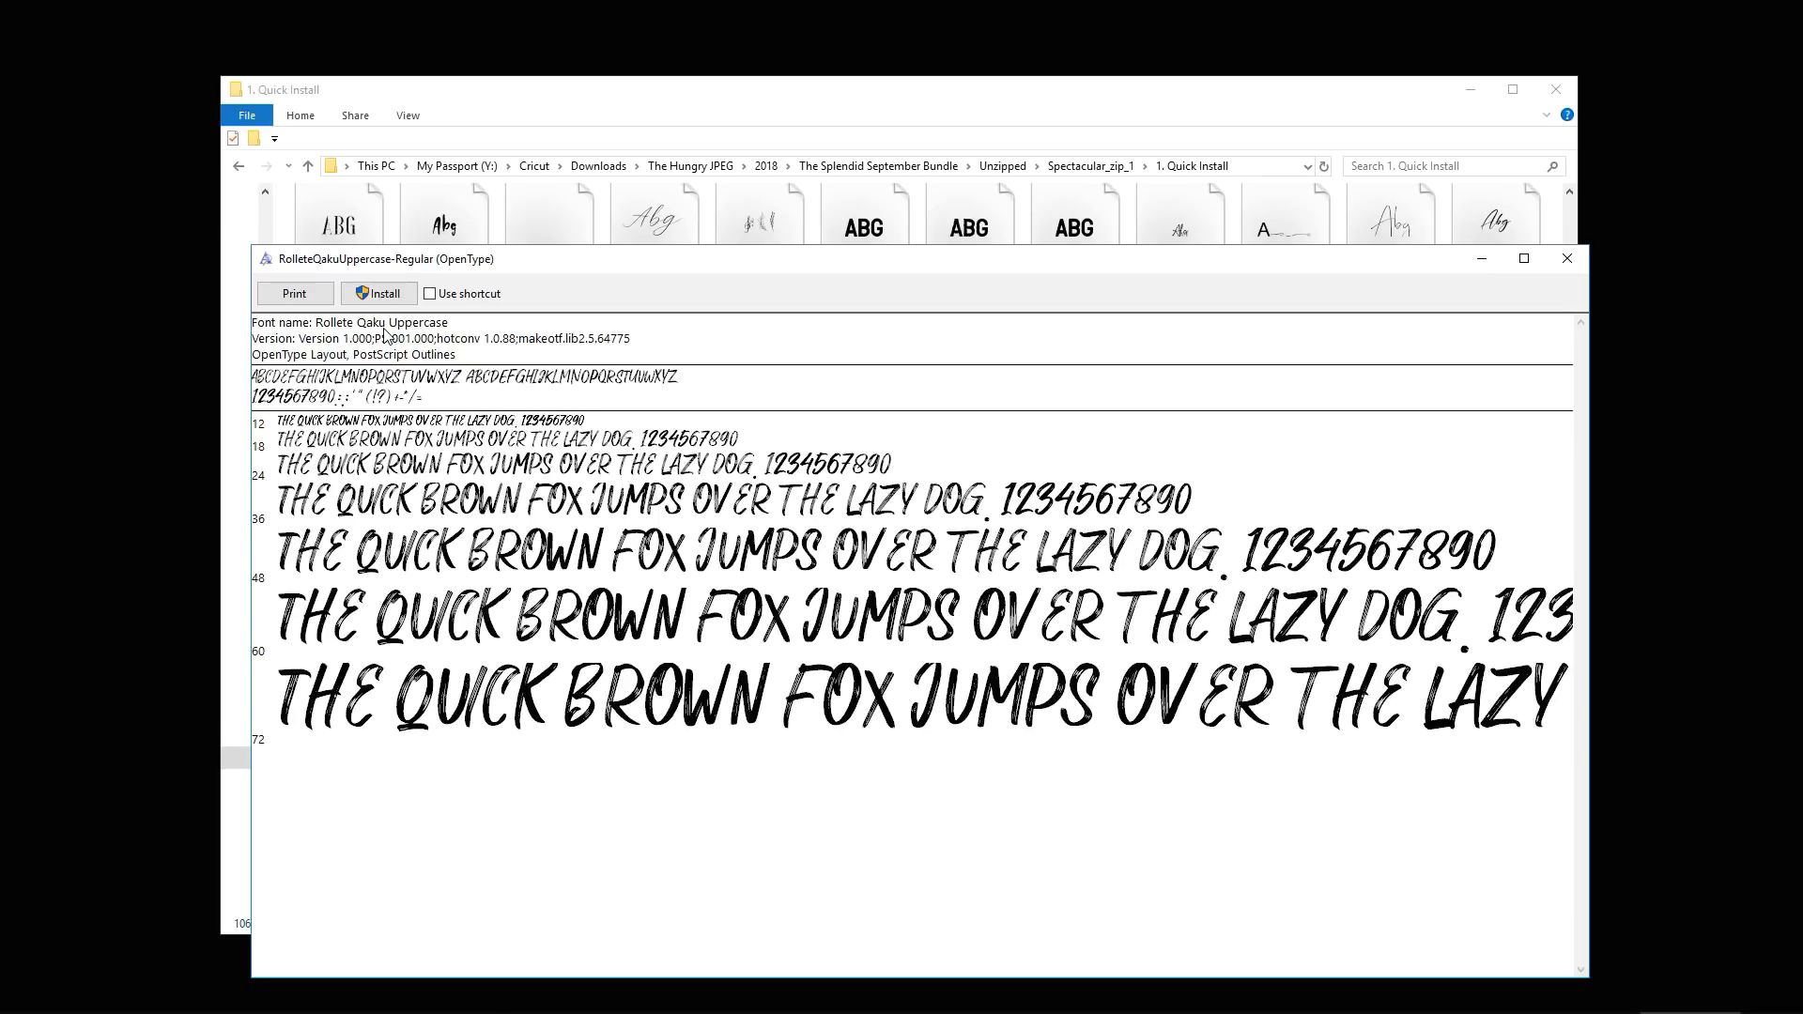
Preview RolleteQakuUppercase-Regular.otf and install it from Font Viewer
left_click(1564, 257)
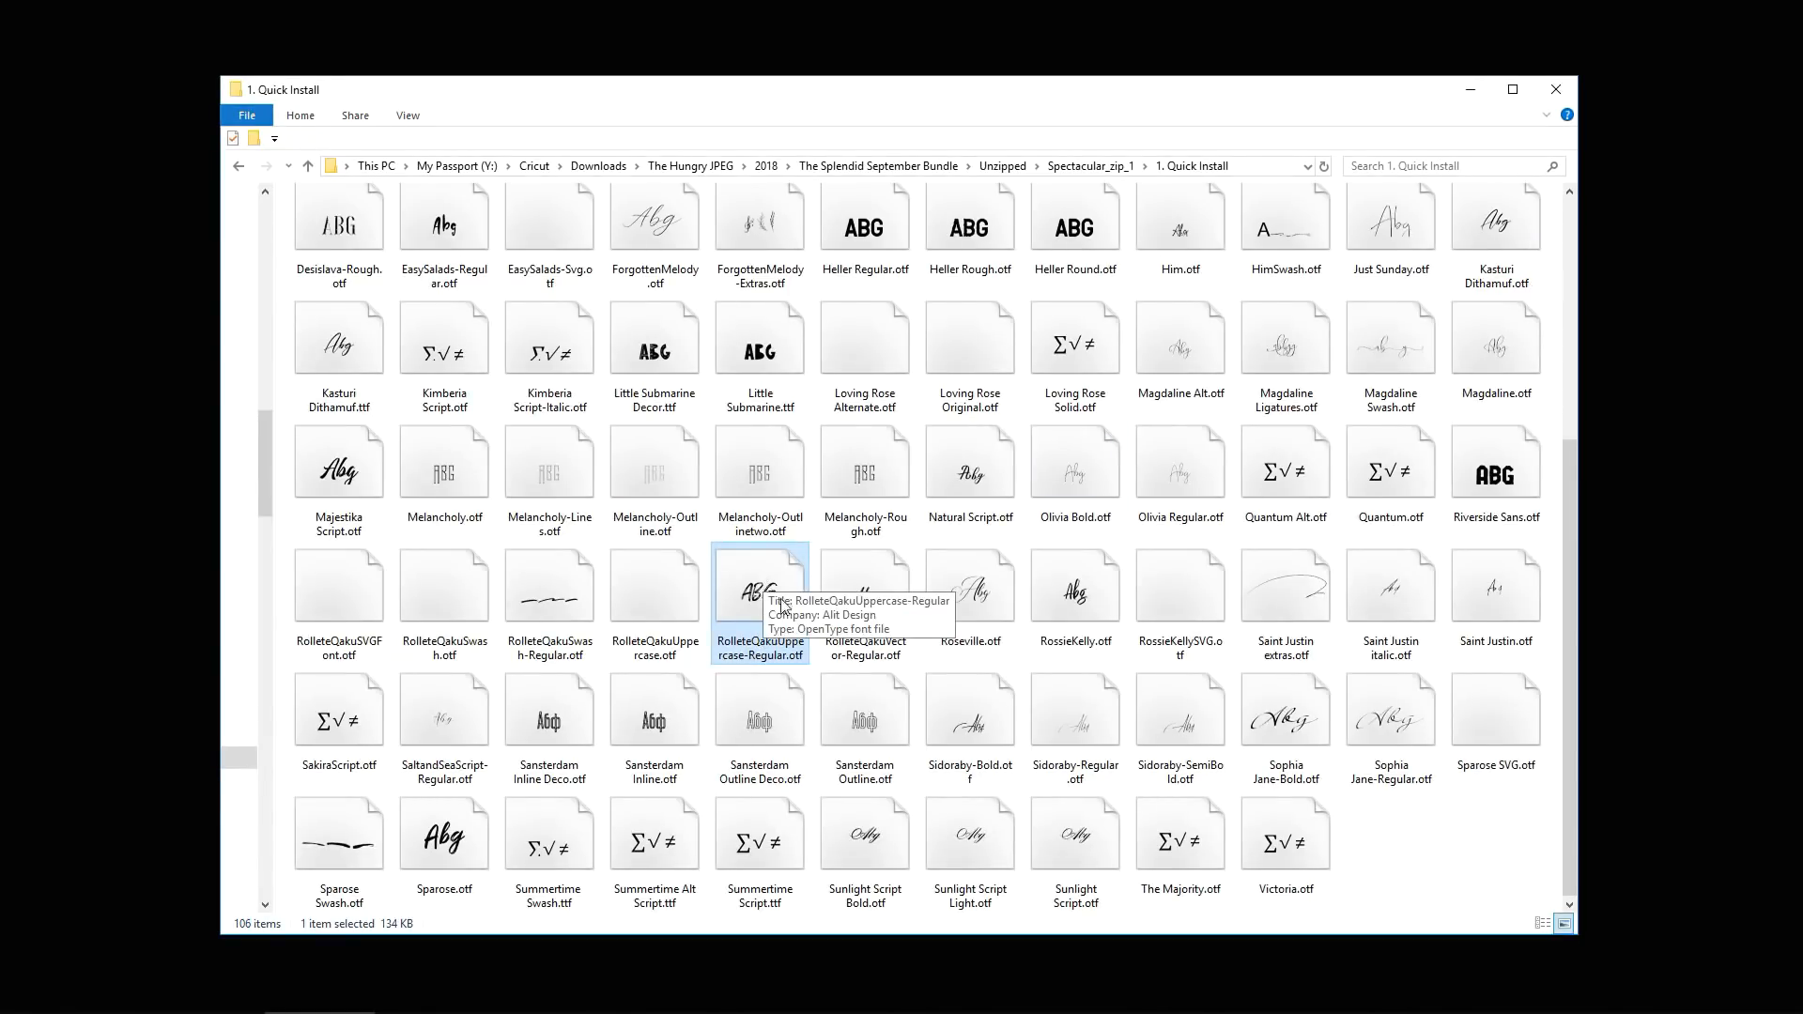
right_click(759, 592)
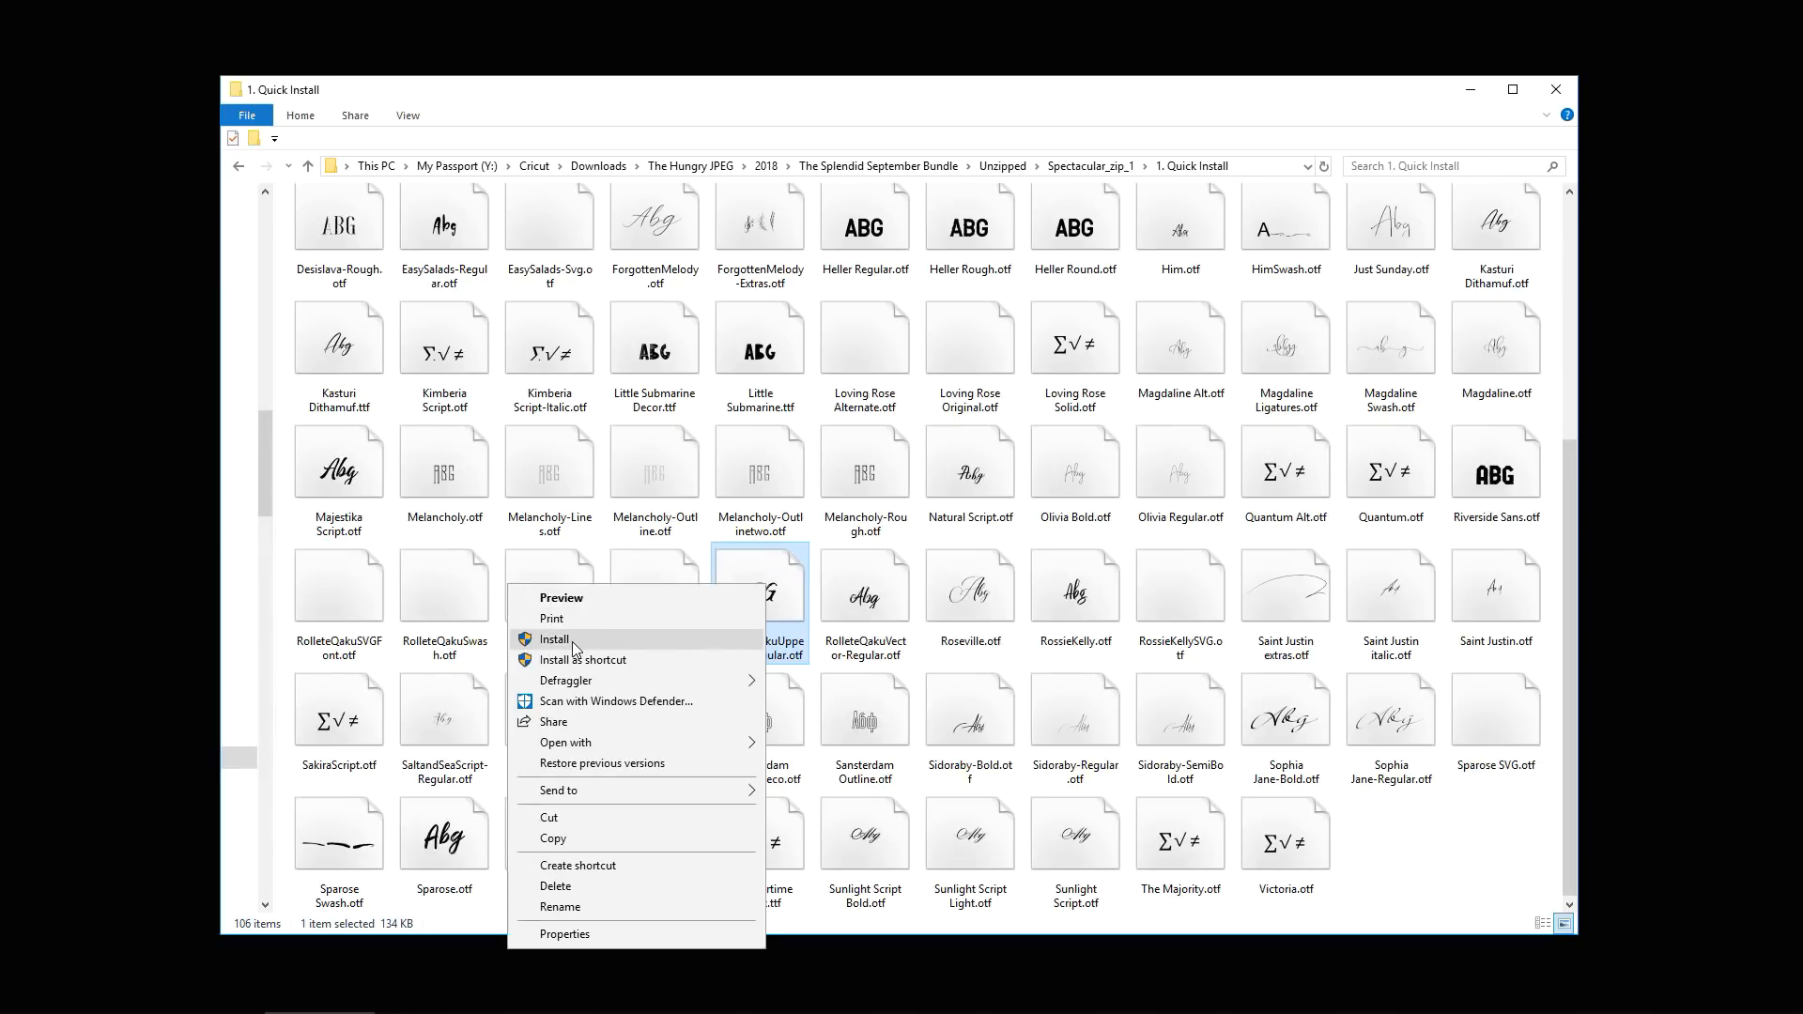
left_click(561, 597)
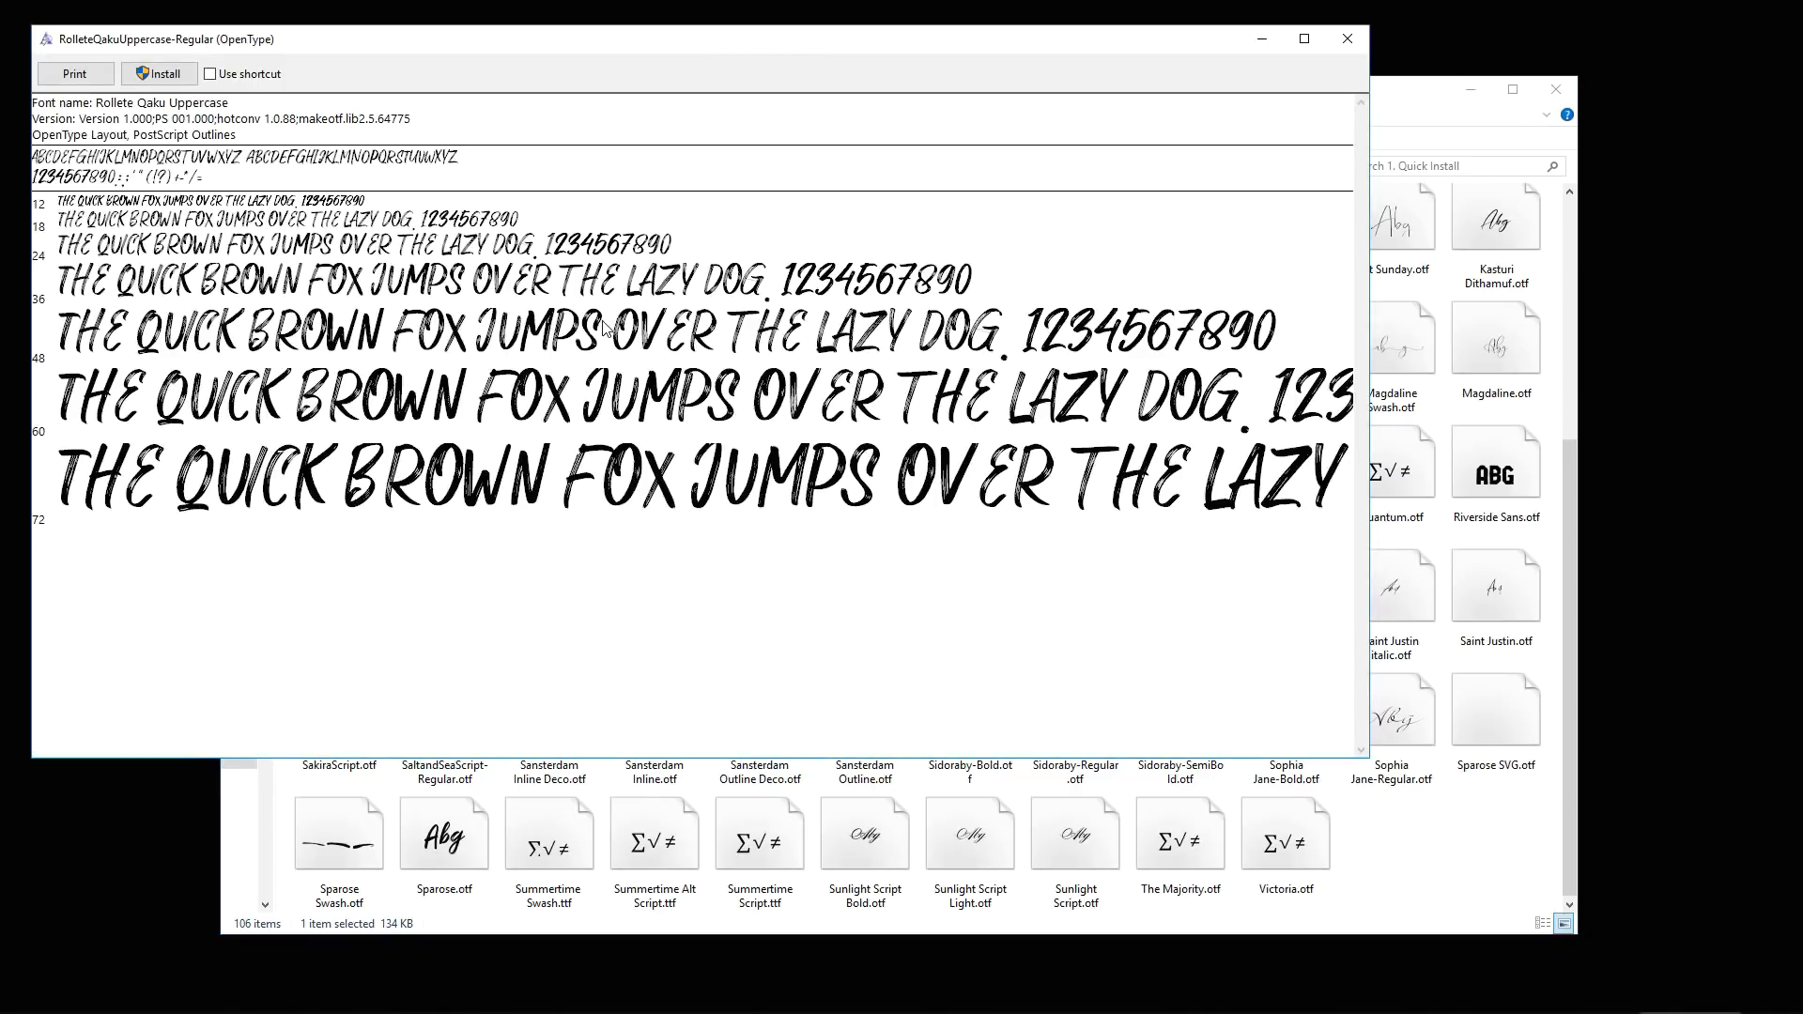
mouse_move(757, 426)
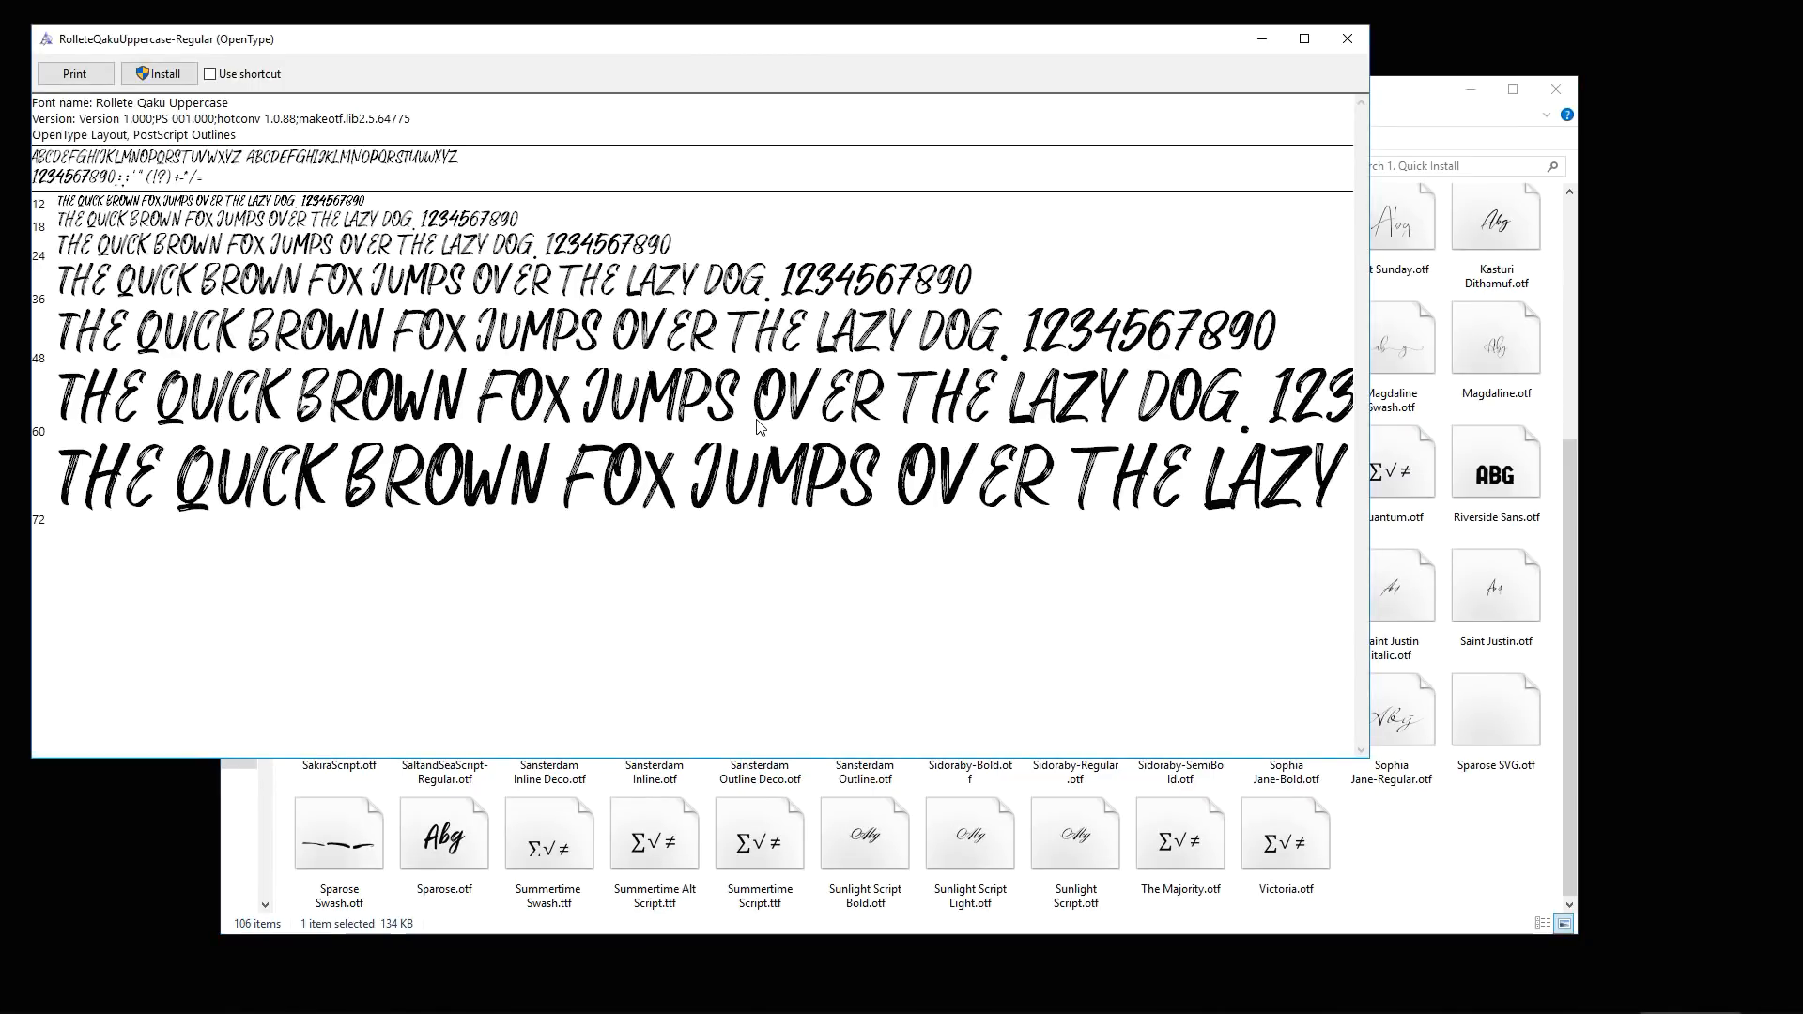
mouse_move(993, 403)
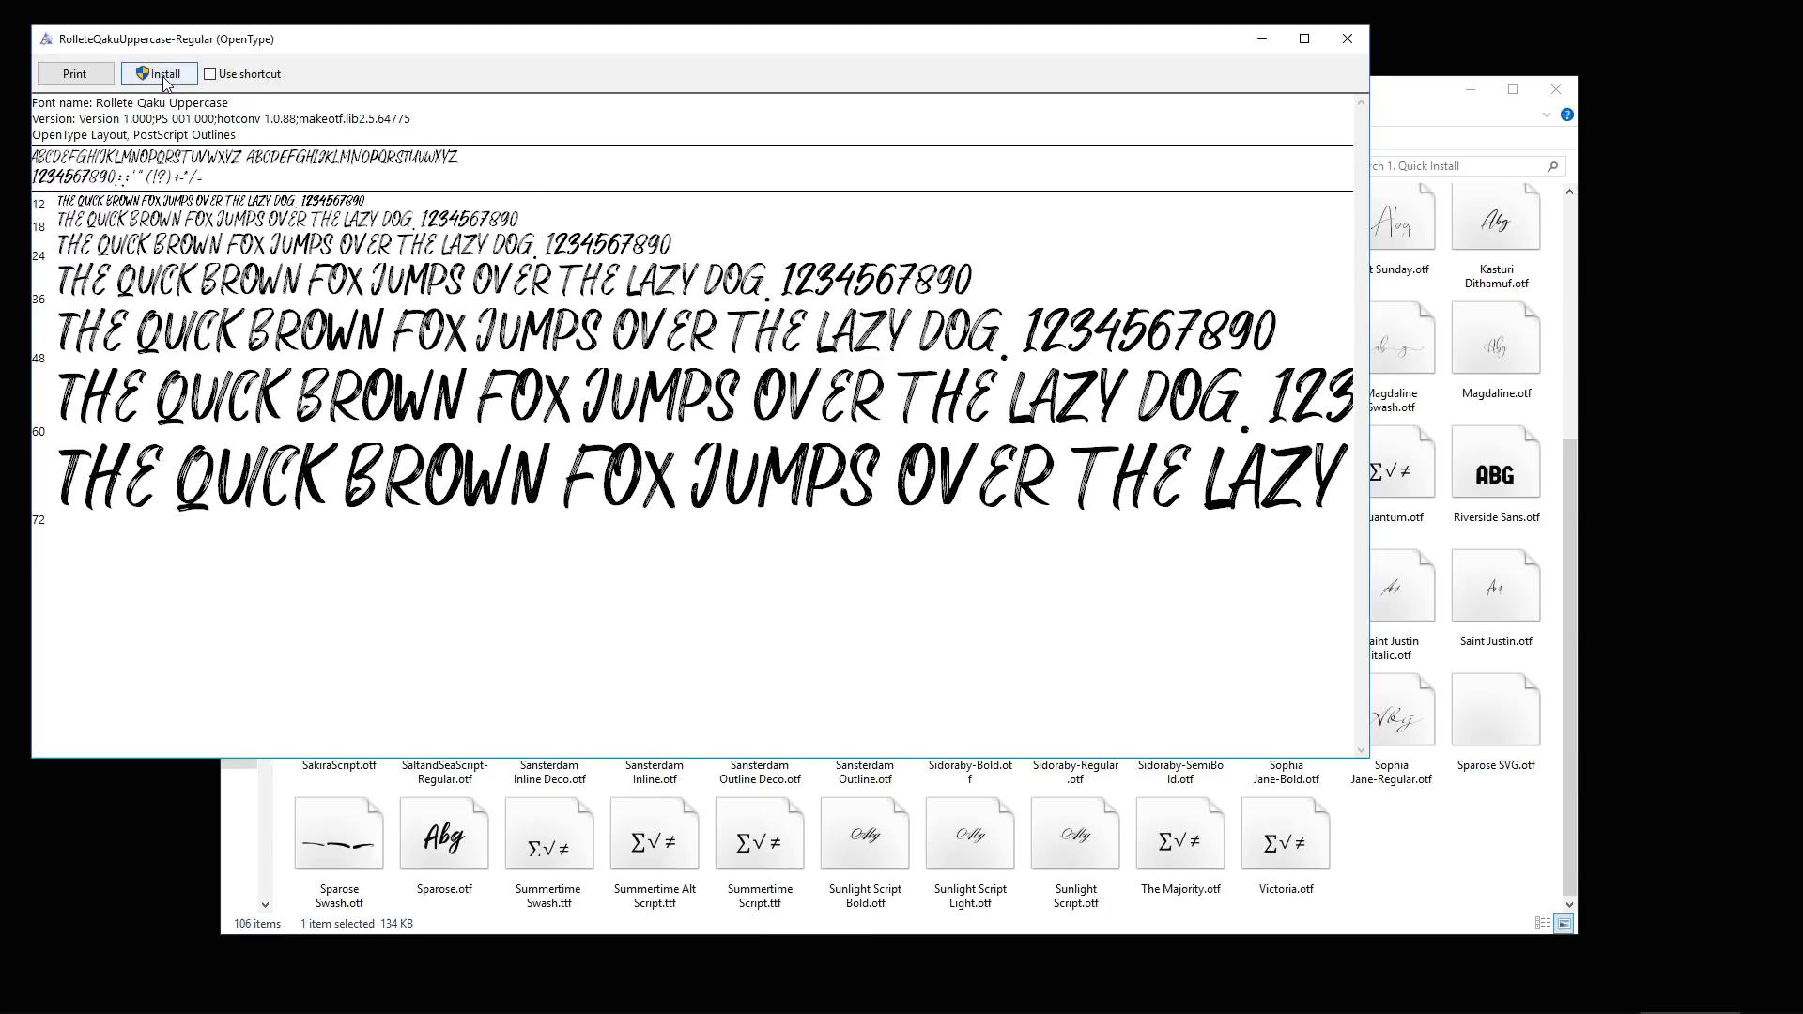
left_click(158, 73)
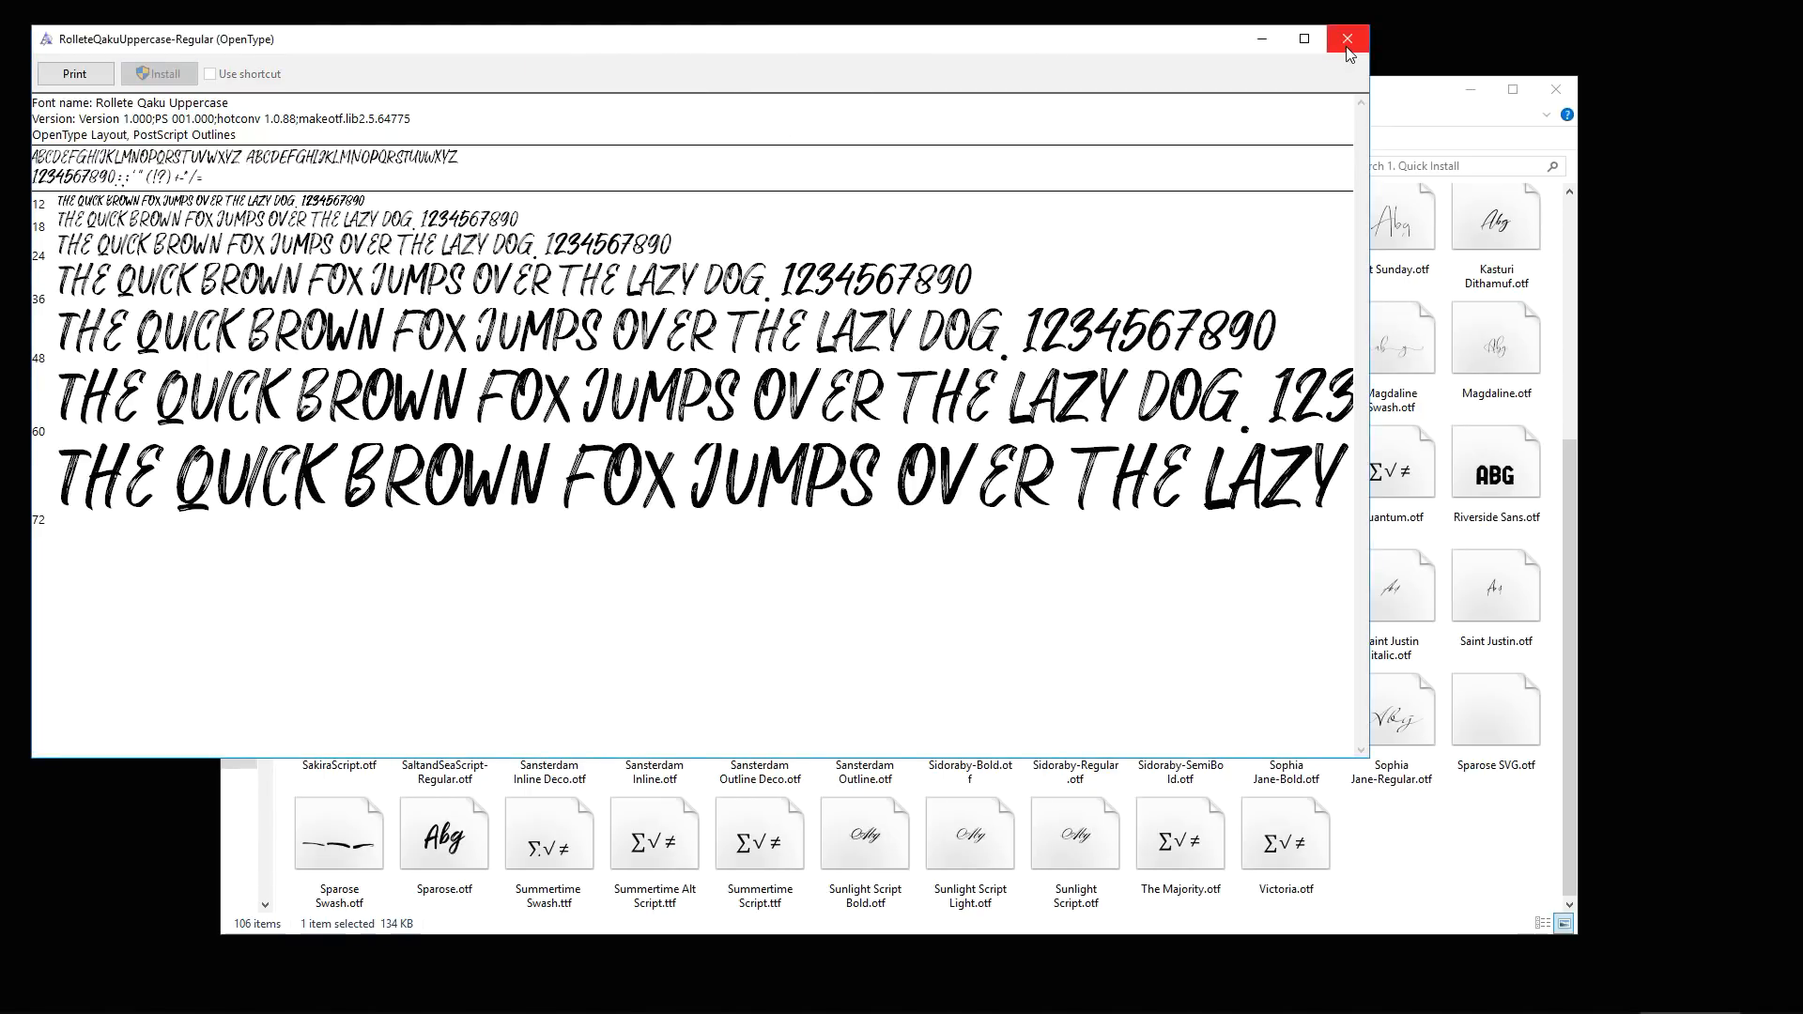
Close the font preview, leaving pixlr.com showing in the browser
left_click(1347, 37)
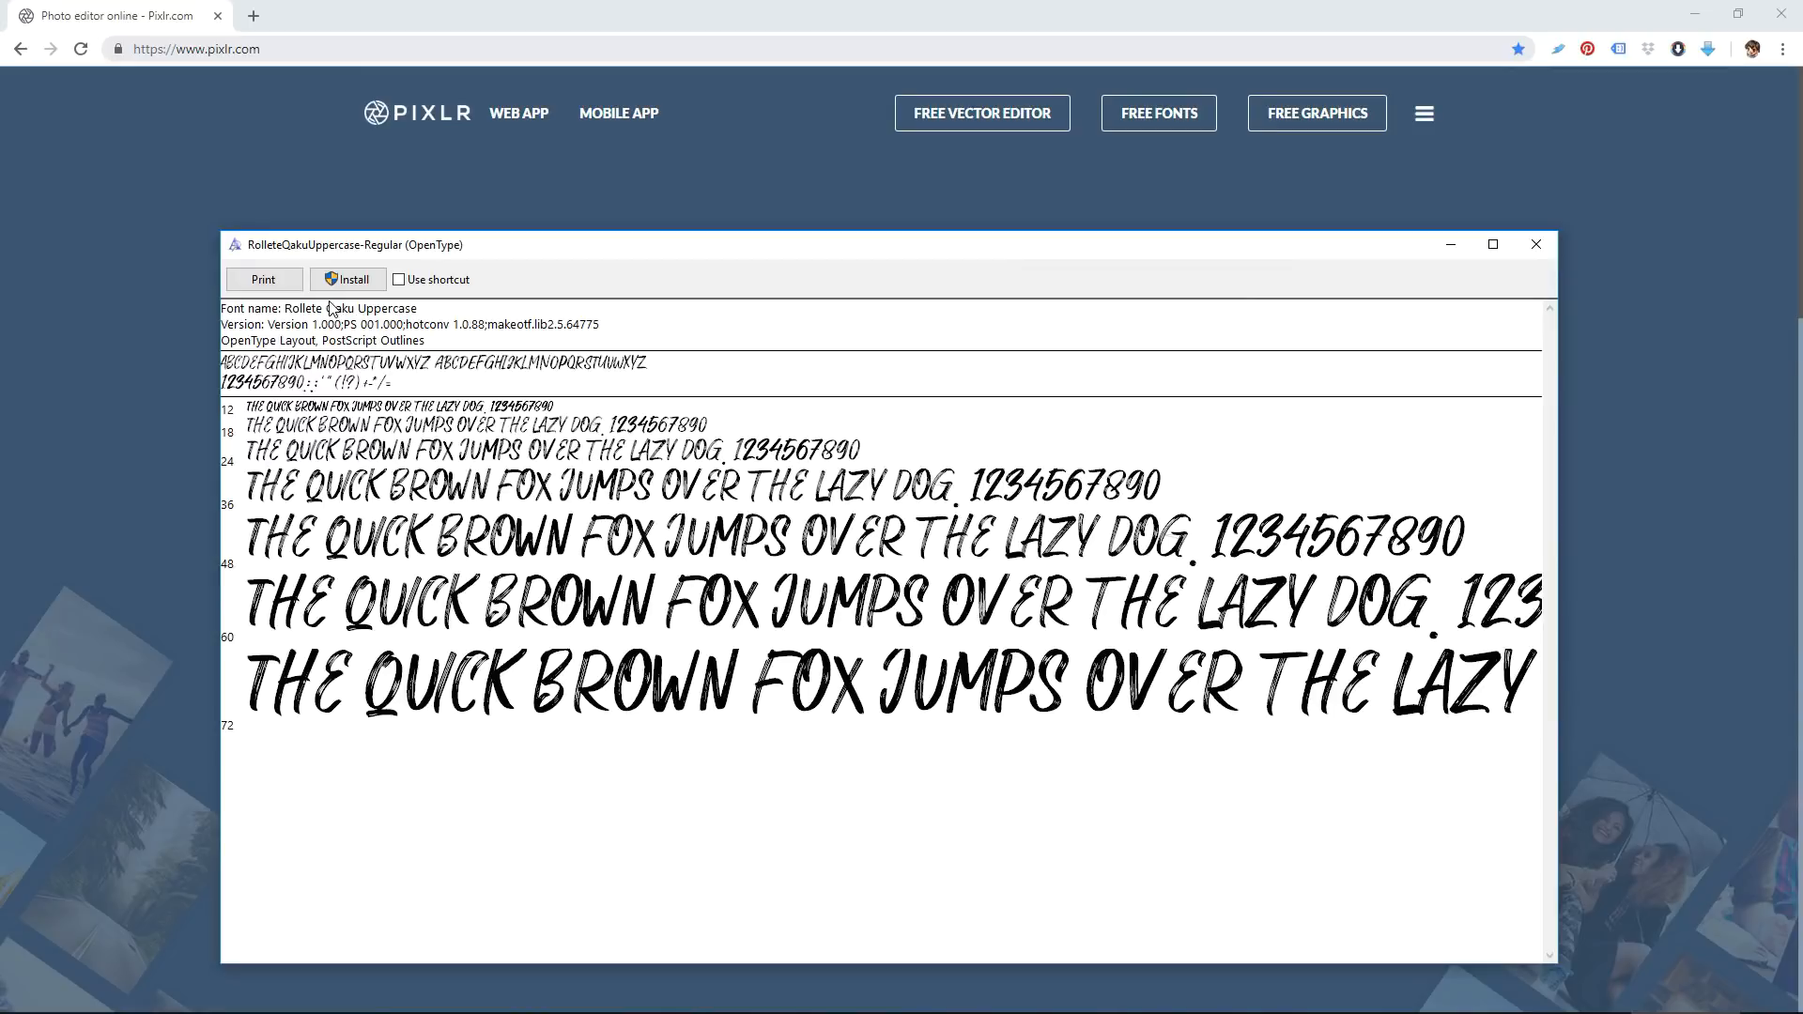
mouse_move(440, 316)
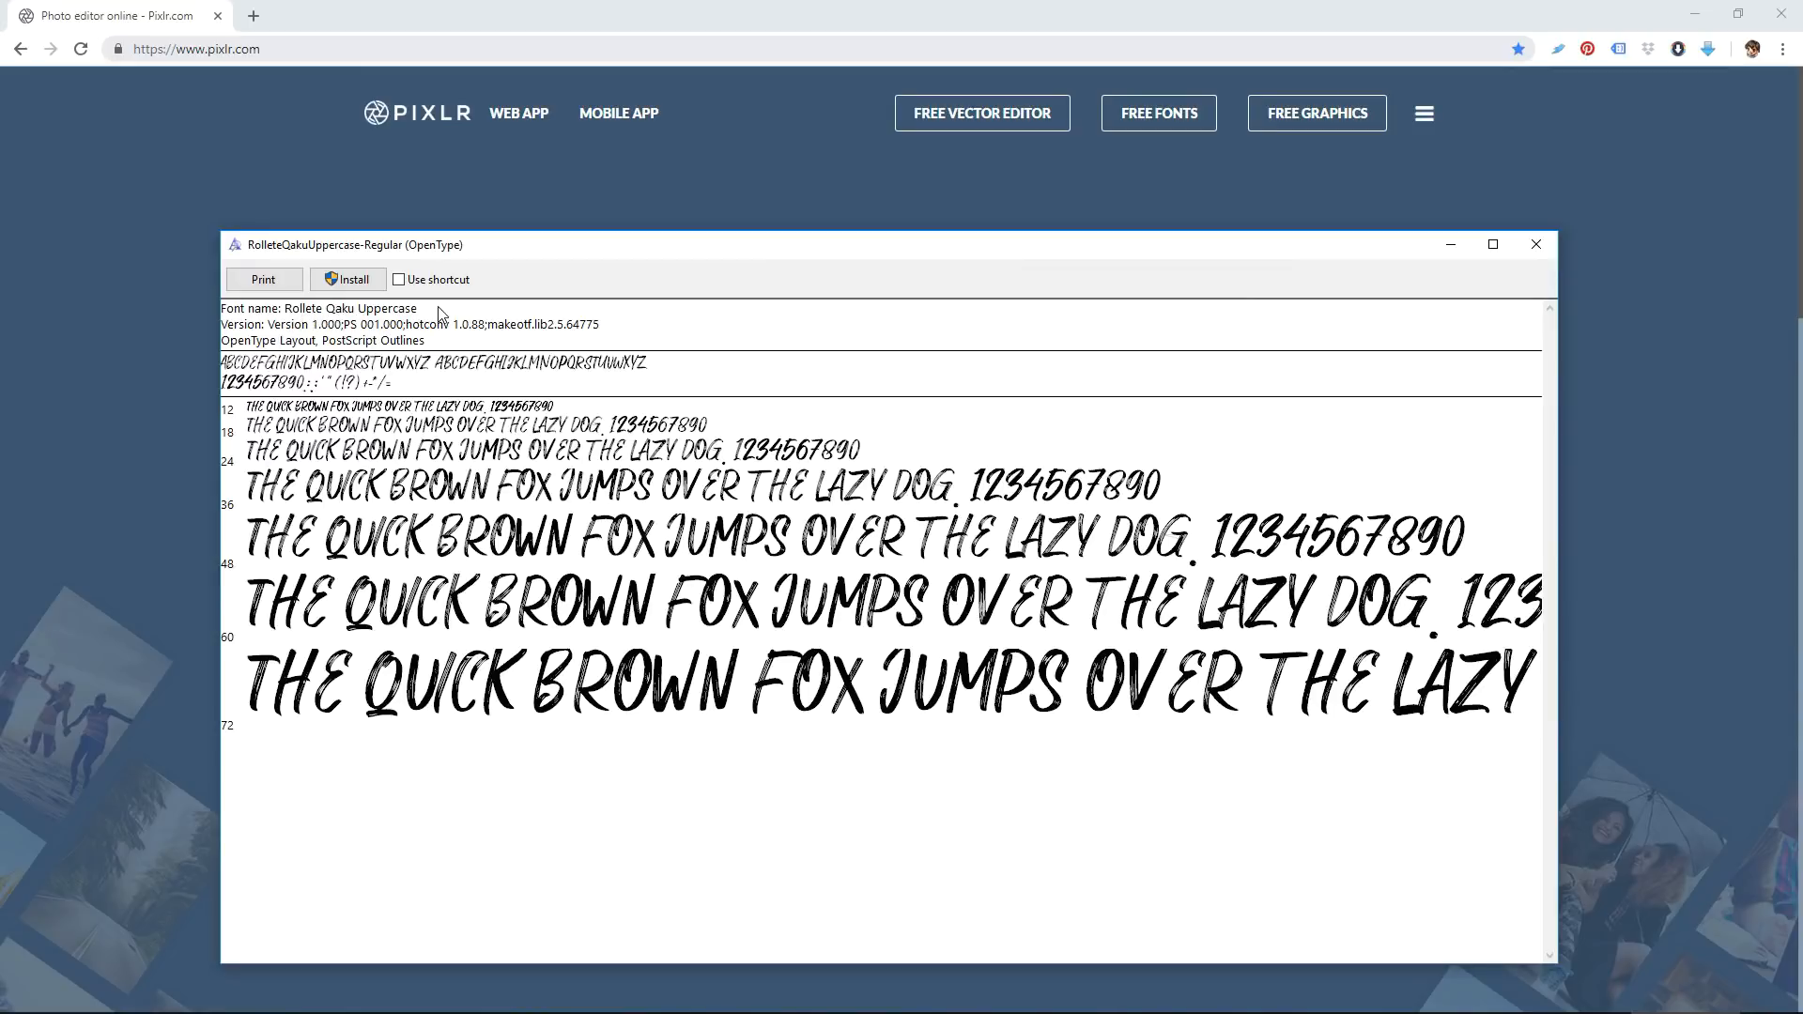
mouse_move(864, 494)
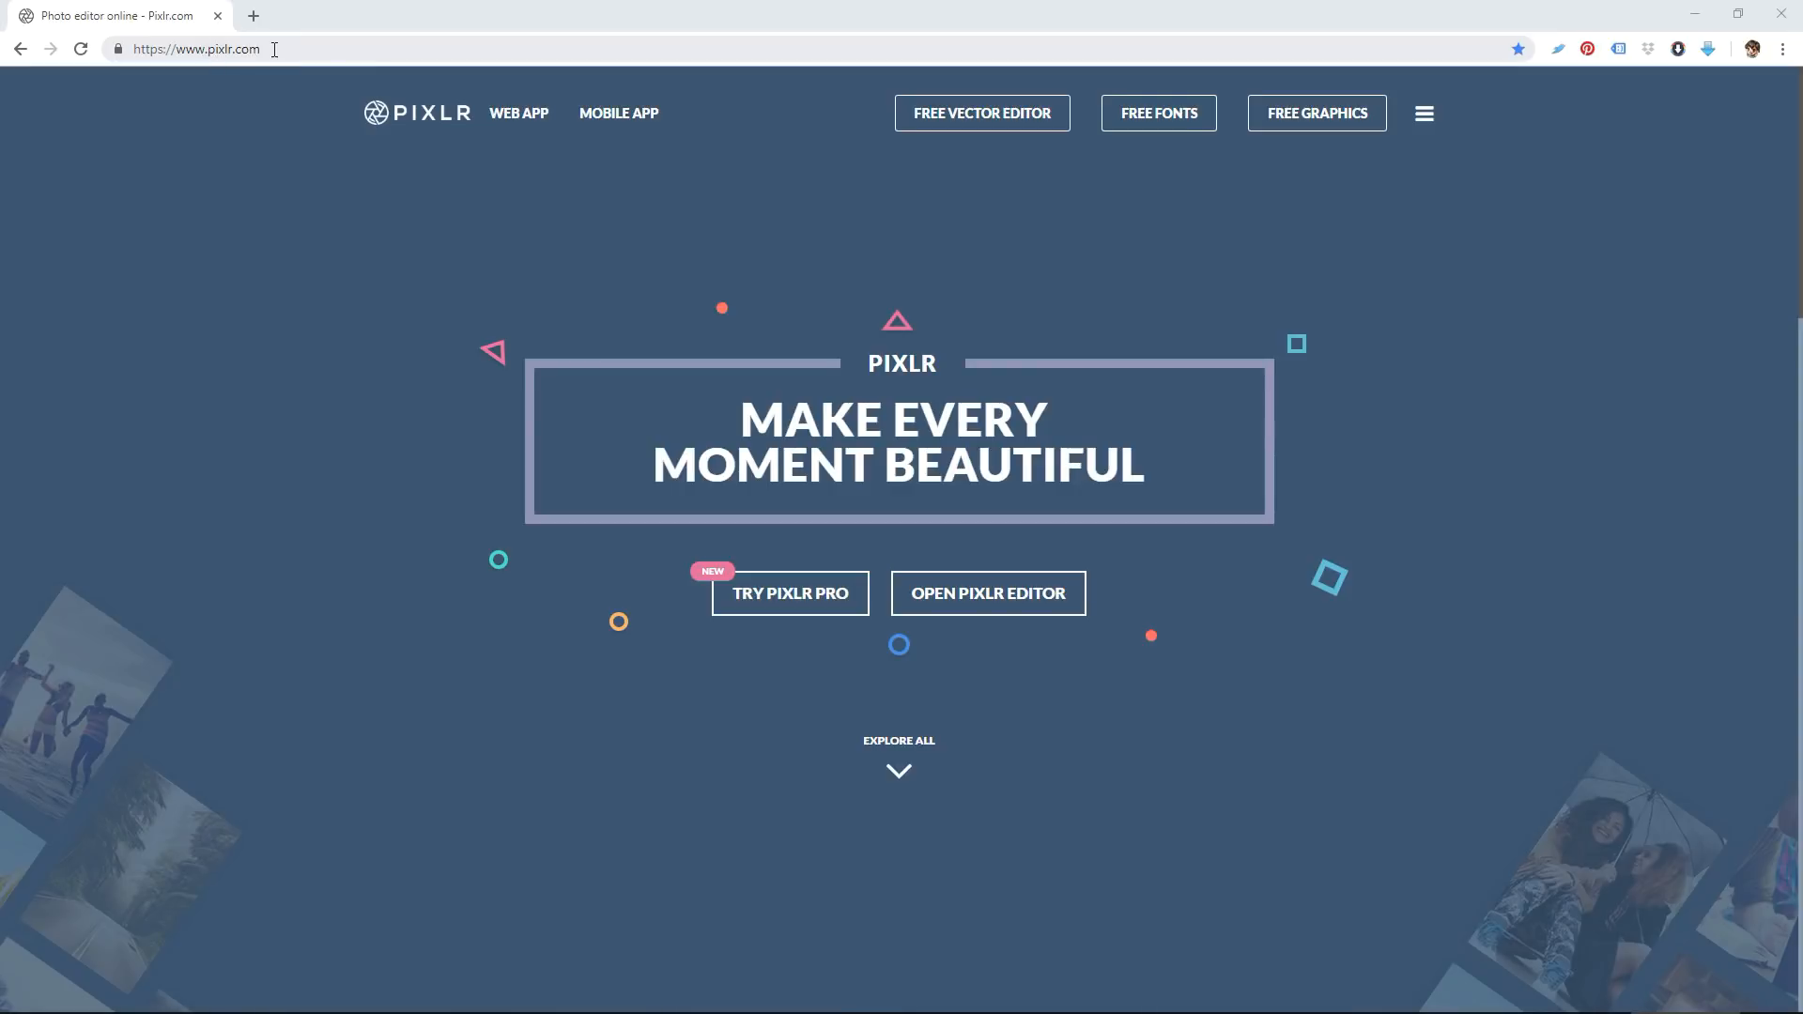
mouse_move(898, 187)
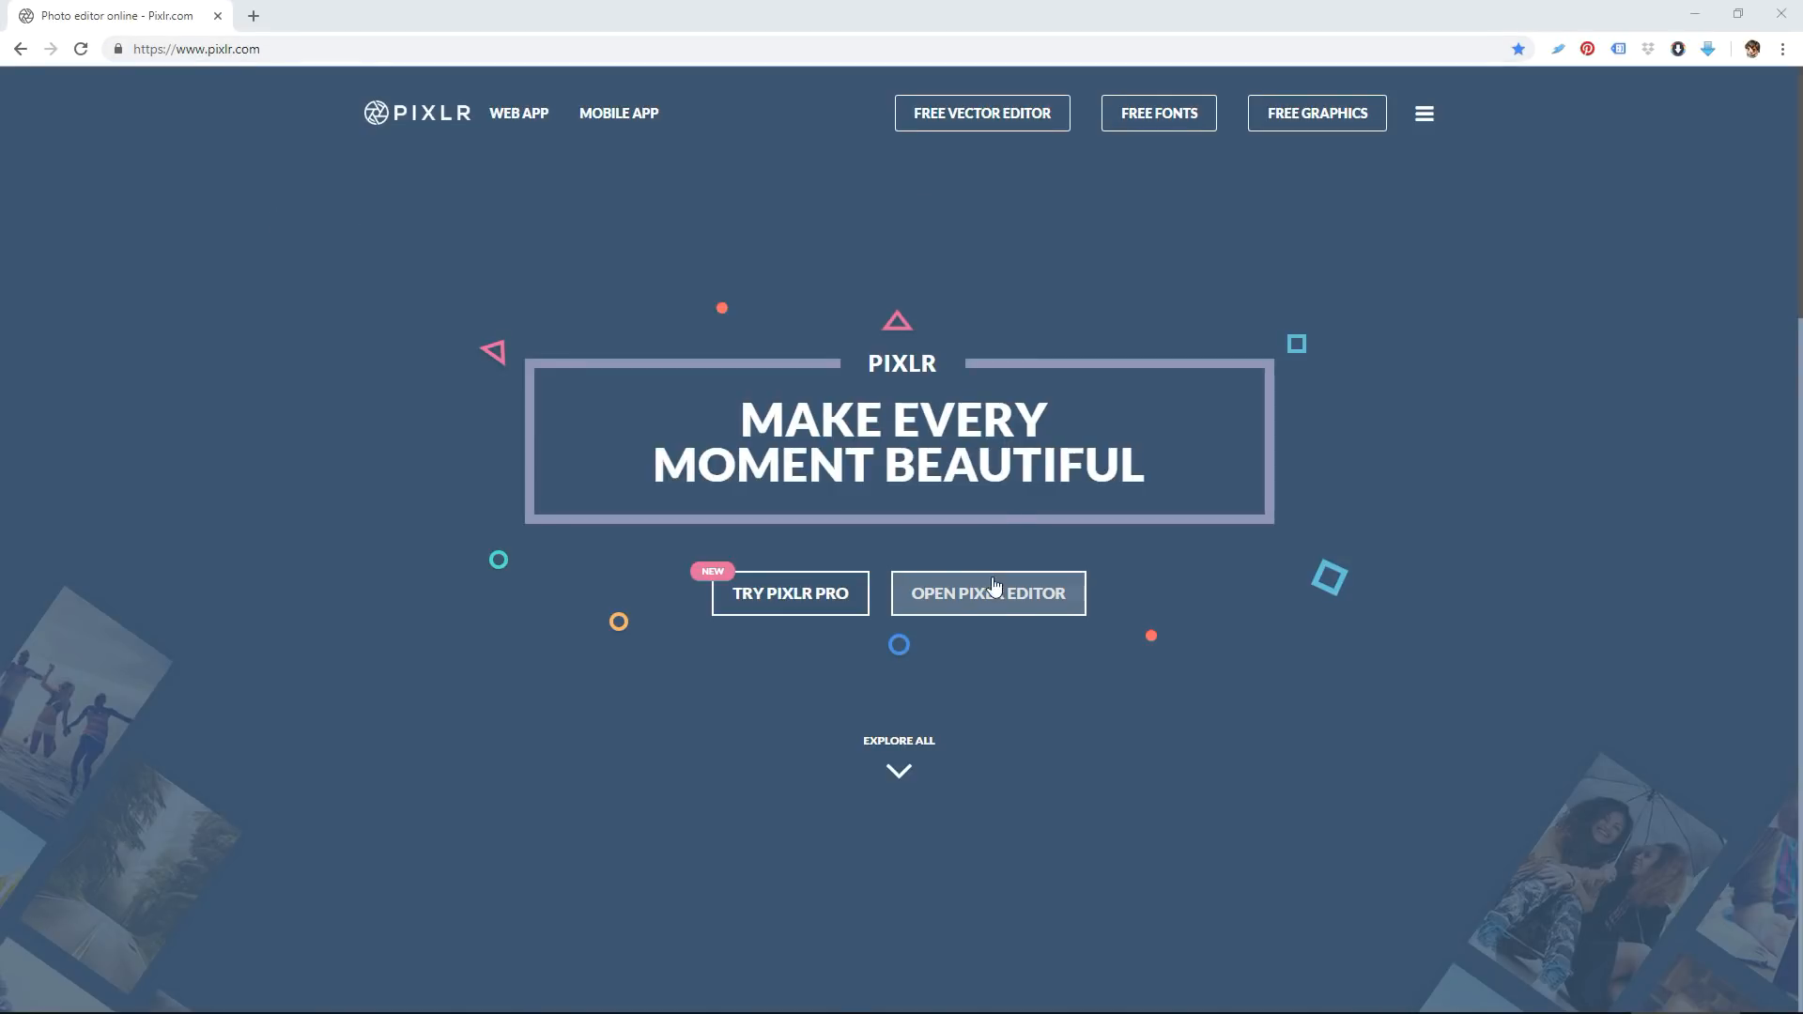
mouse_move(986, 594)
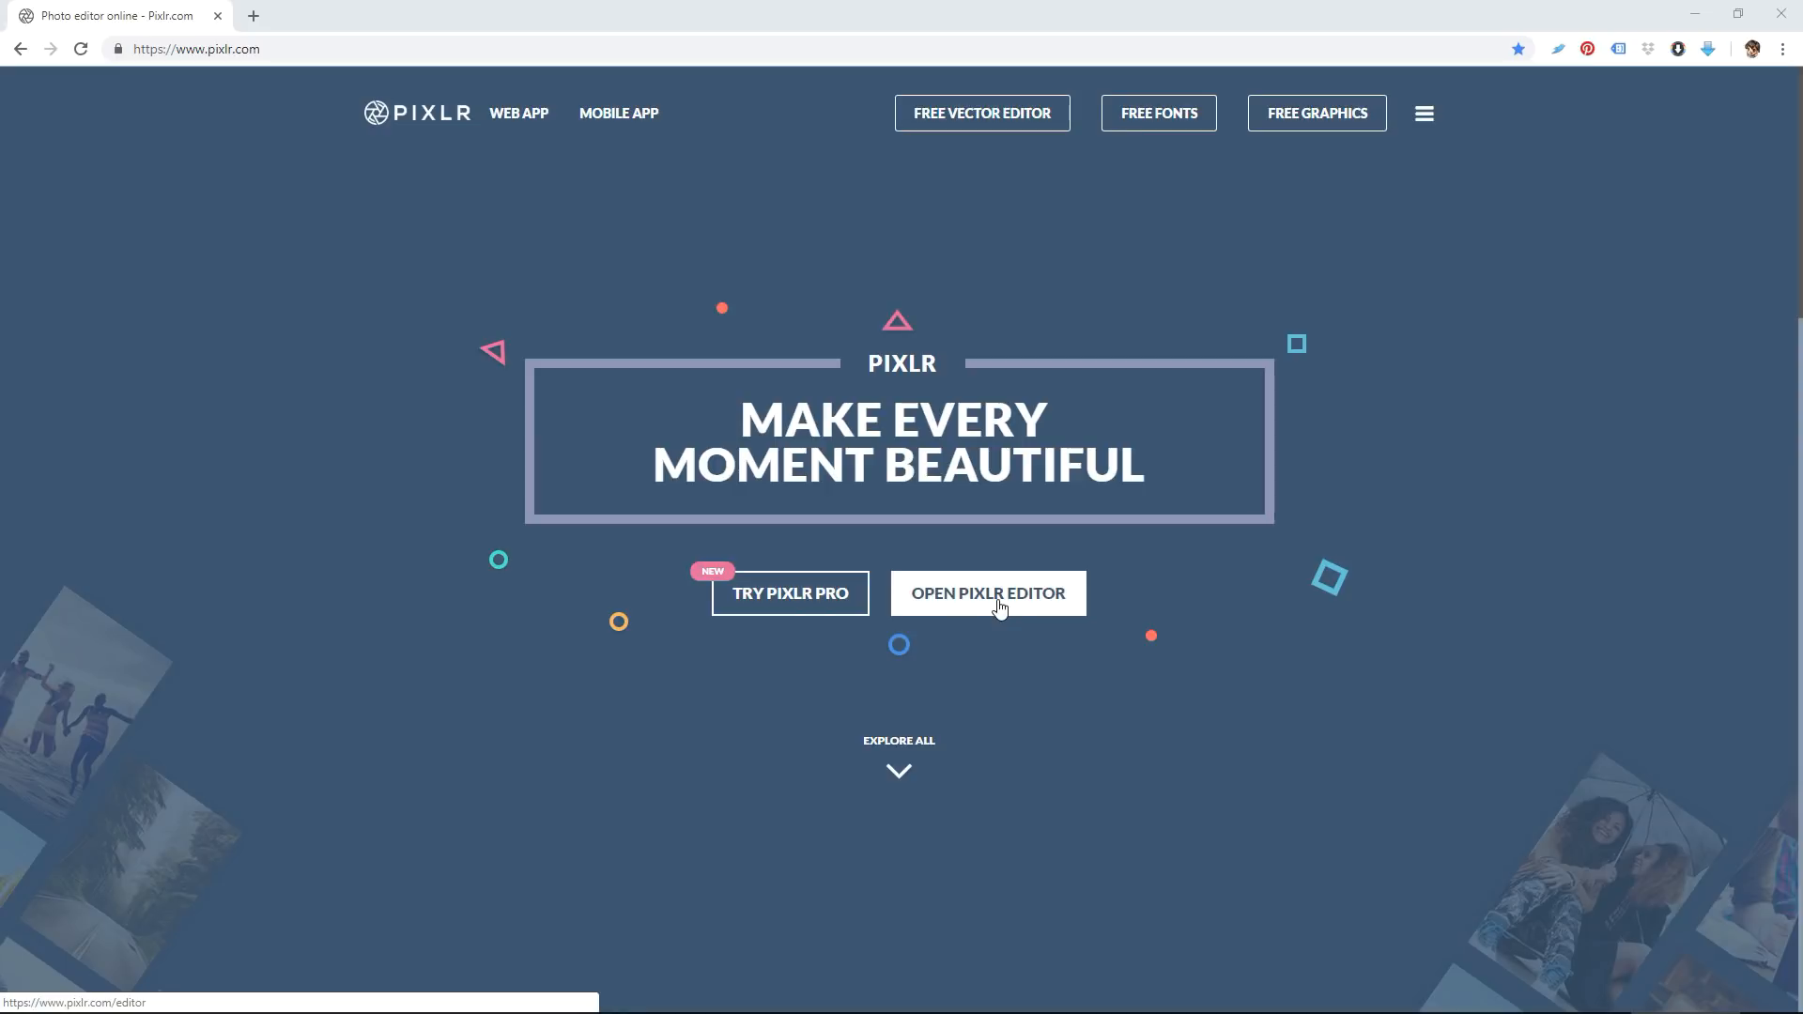
Launch Pixlr Editor from the homepage with its start dialog in English
left_click(986, 594)
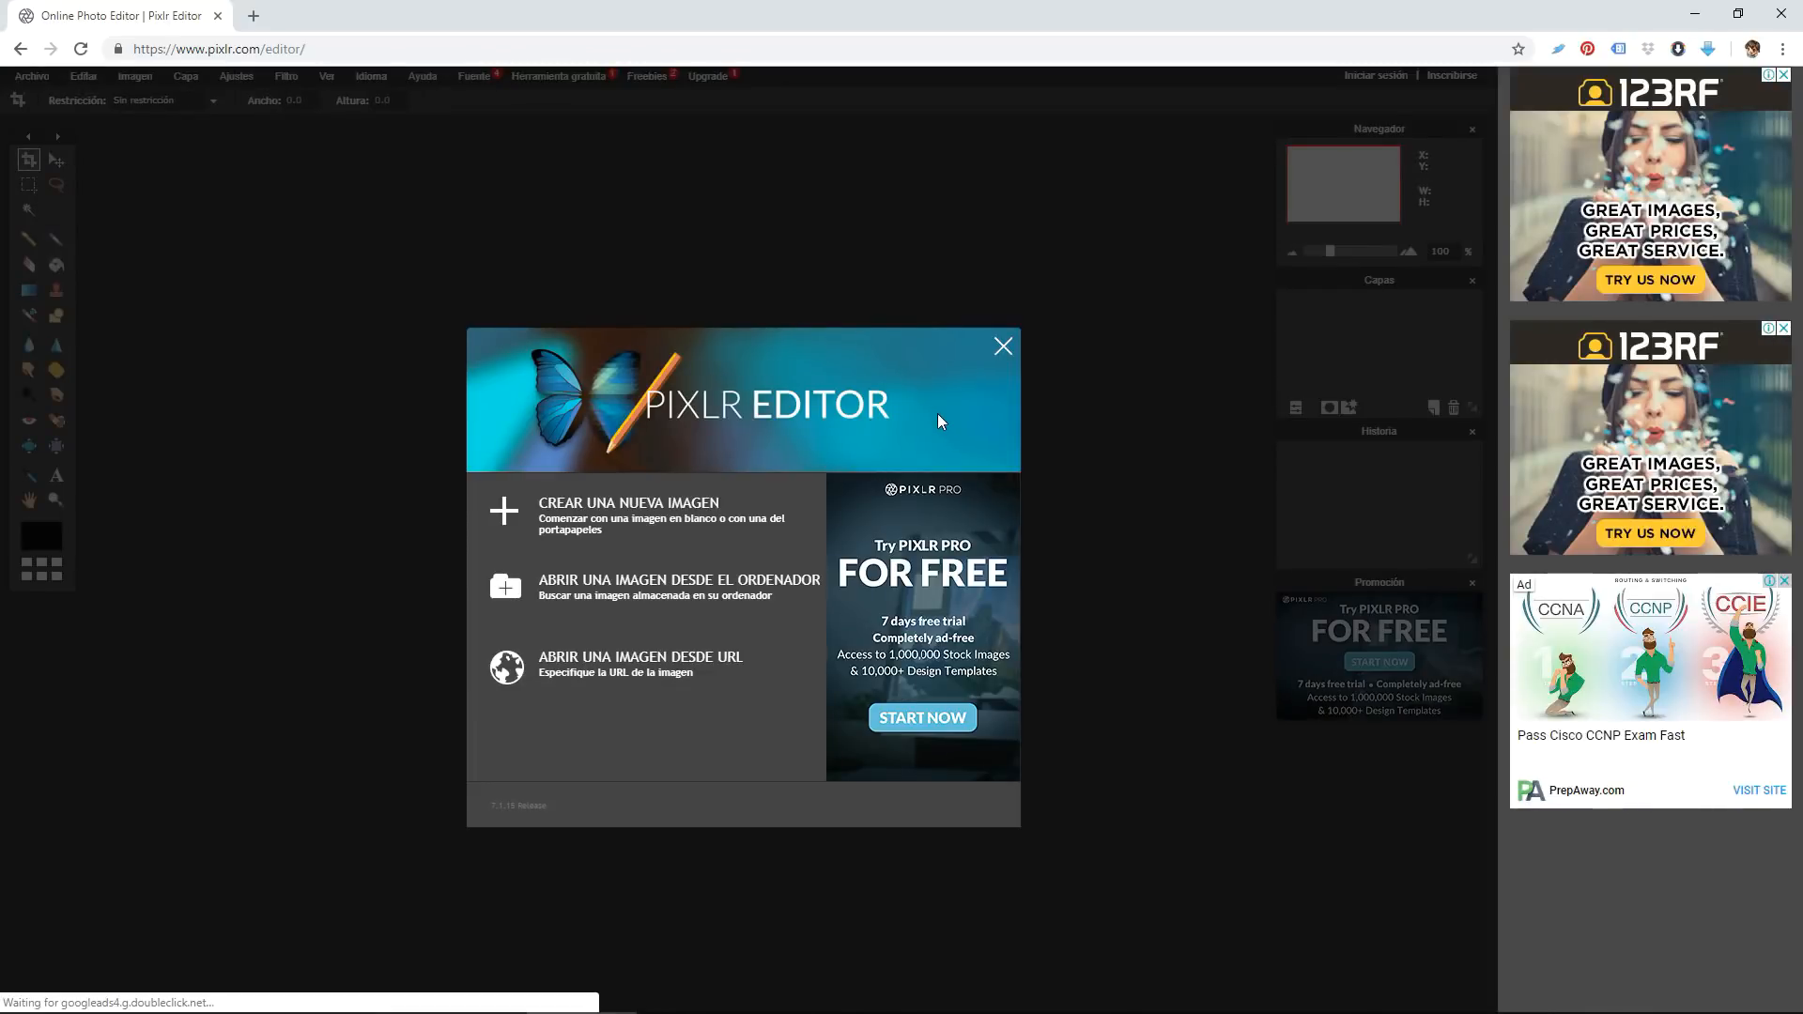
mouse_move(644, 511)
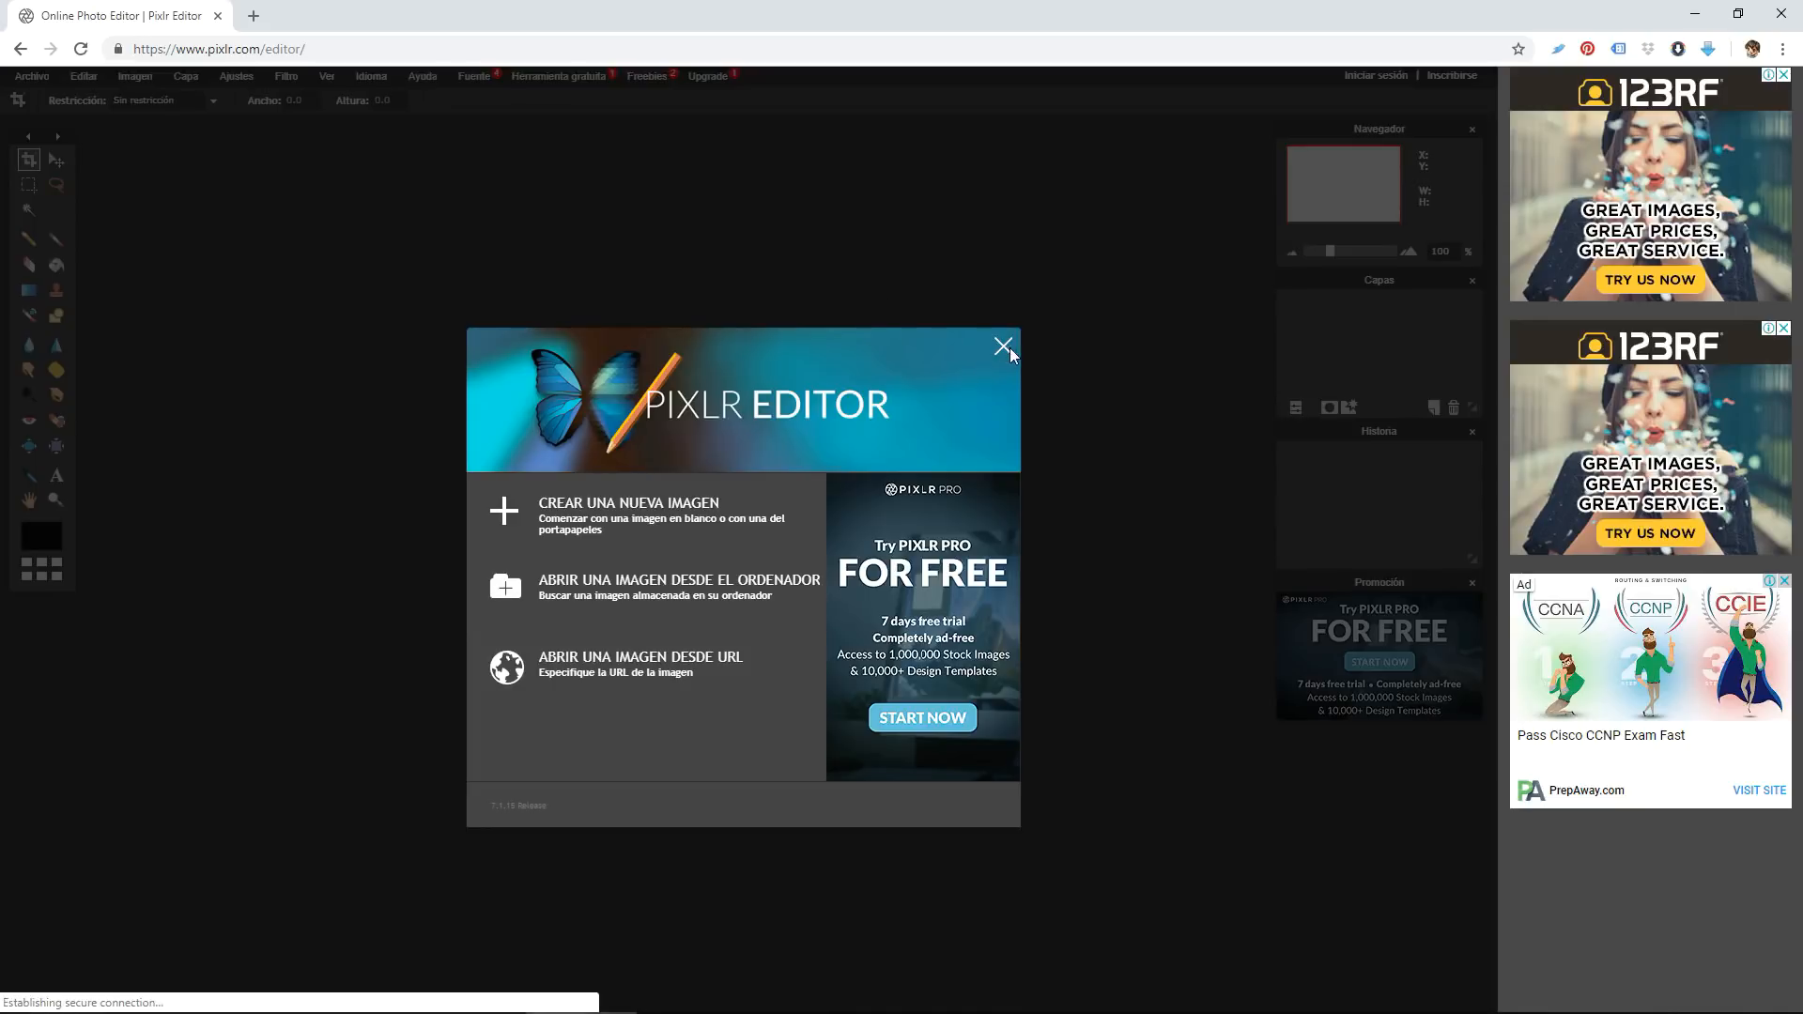
left_click(370, 75)
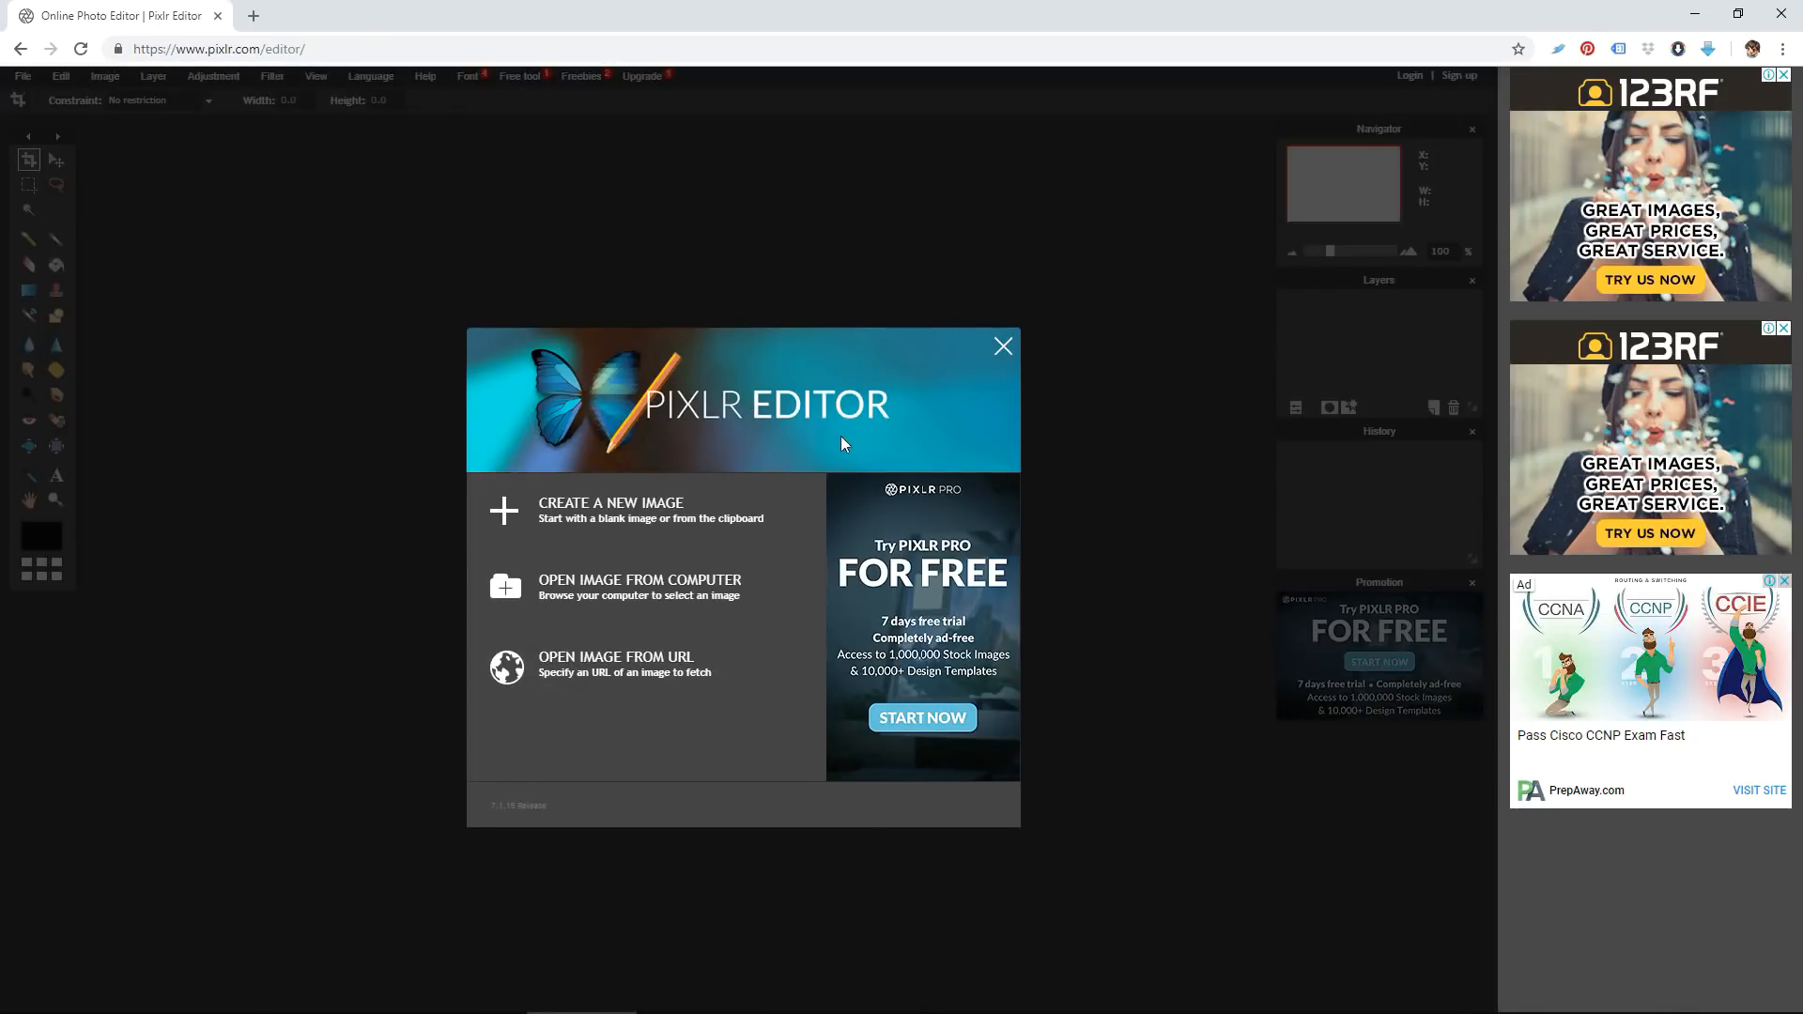
mouse_move(742, 481)
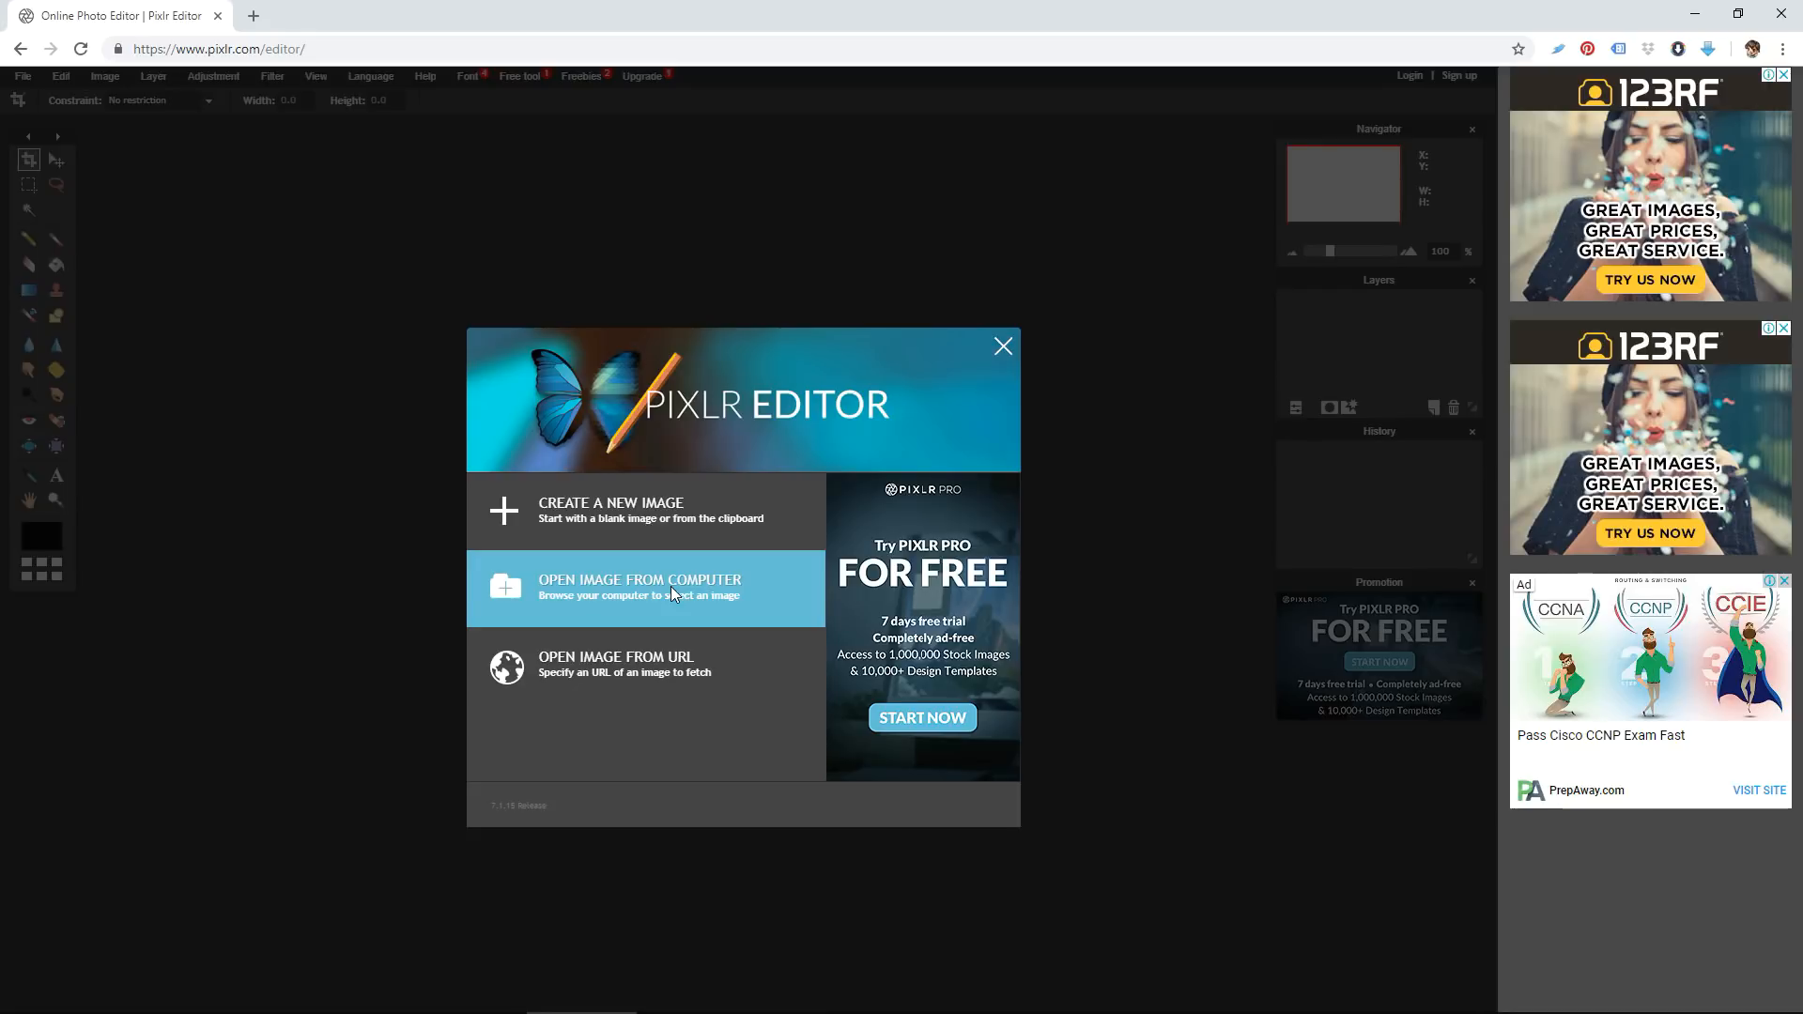
Load IMG_7709.jpg from the Desktop's New folder as the background layer
left_click(639, 586)
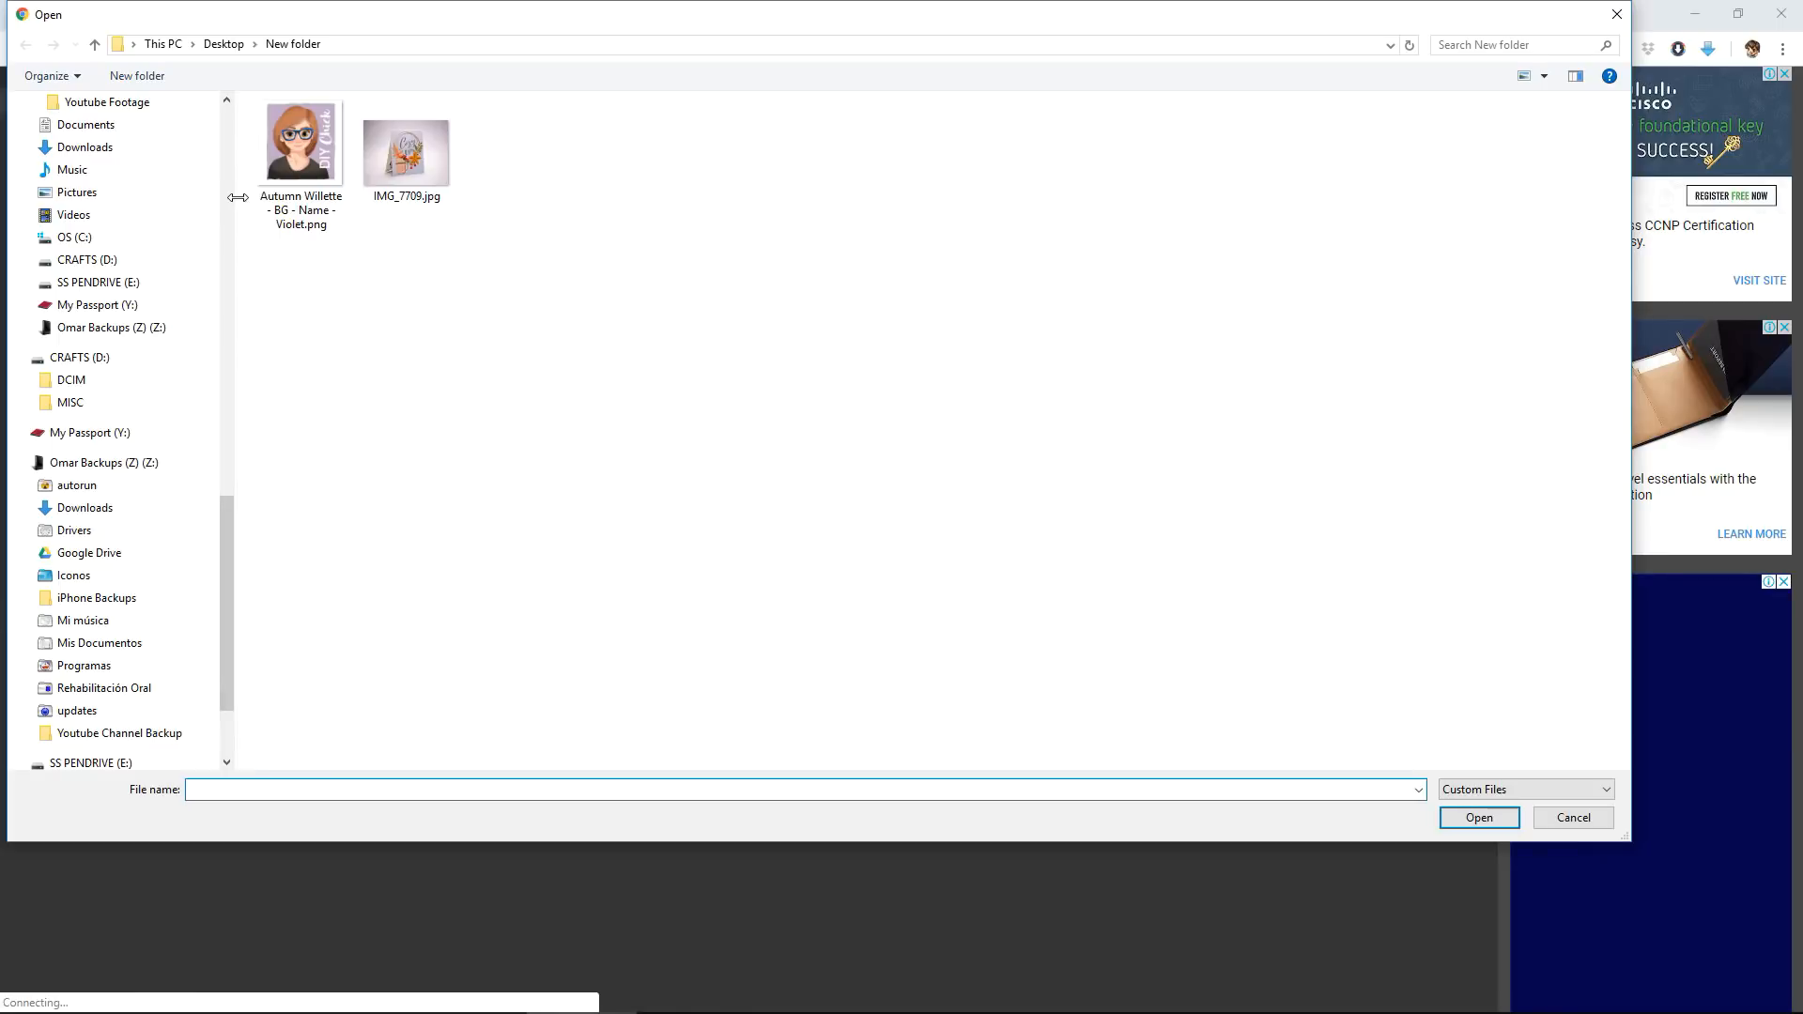
left_click(406, 147)
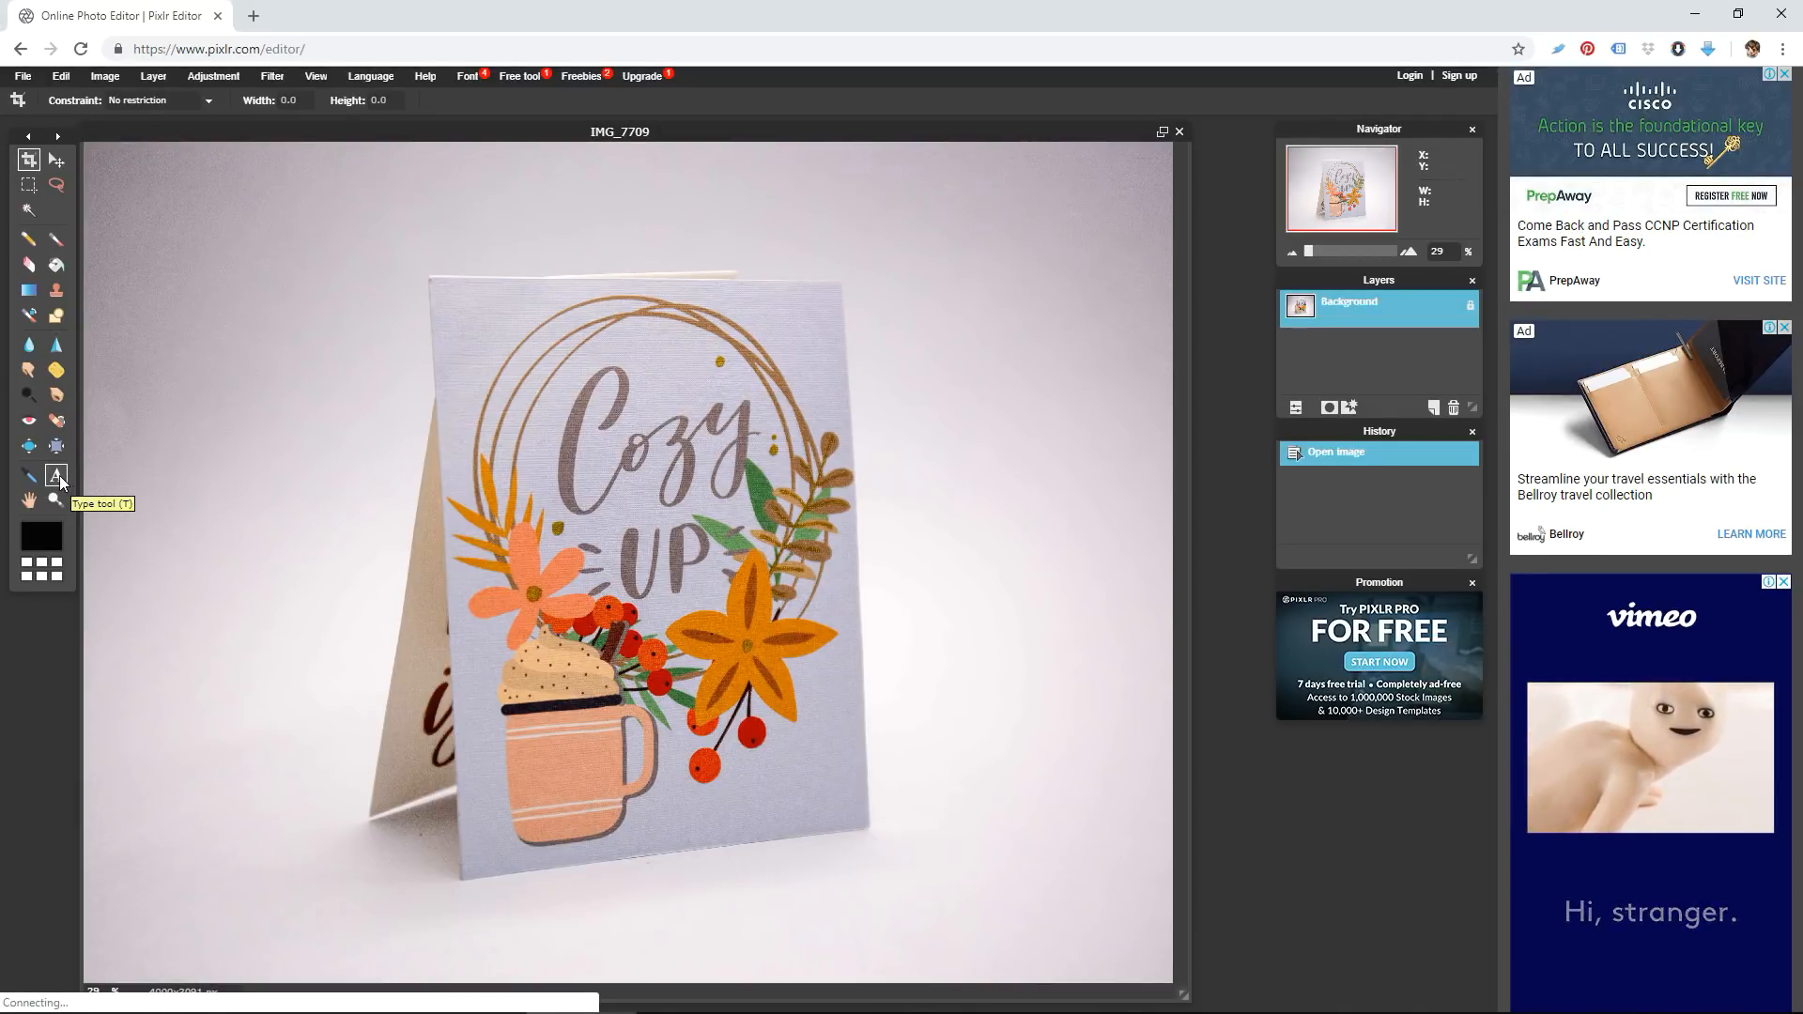
Start a text layer on the photo with the Type tool and enter OT
left_click(54, 477)
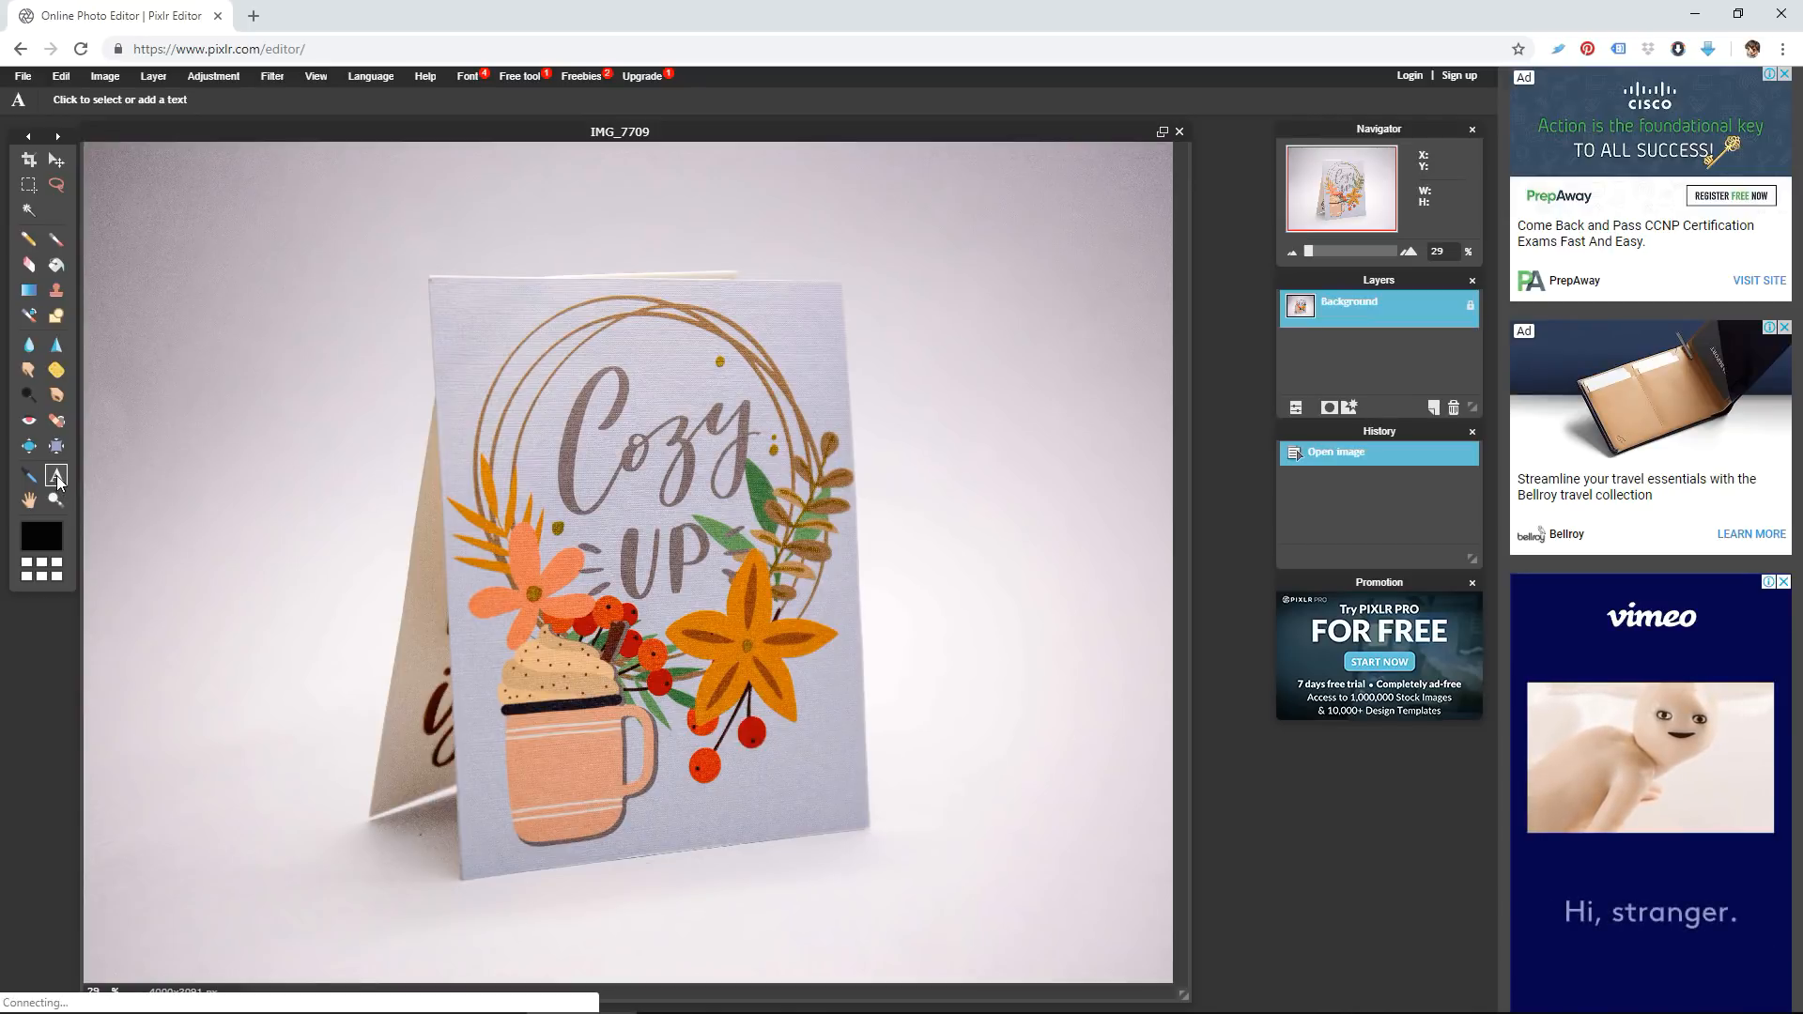
mouse_move(54, 476)
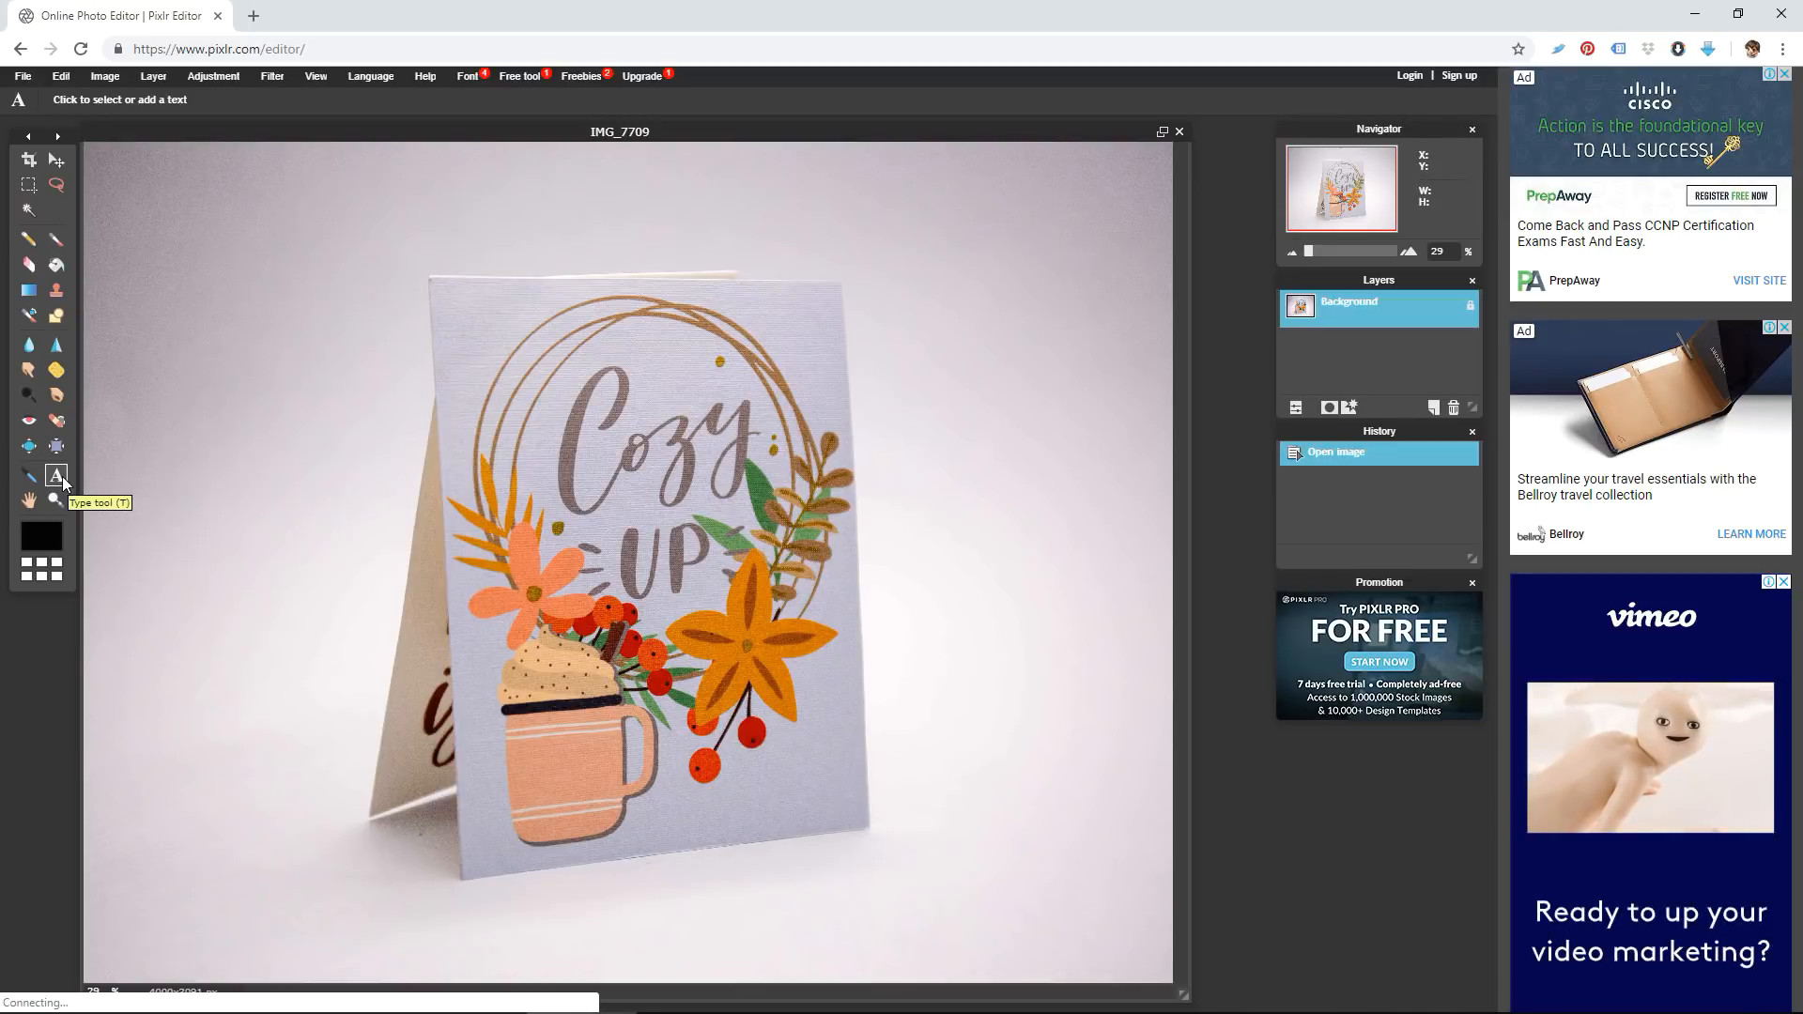
mouse_move(417, 581)
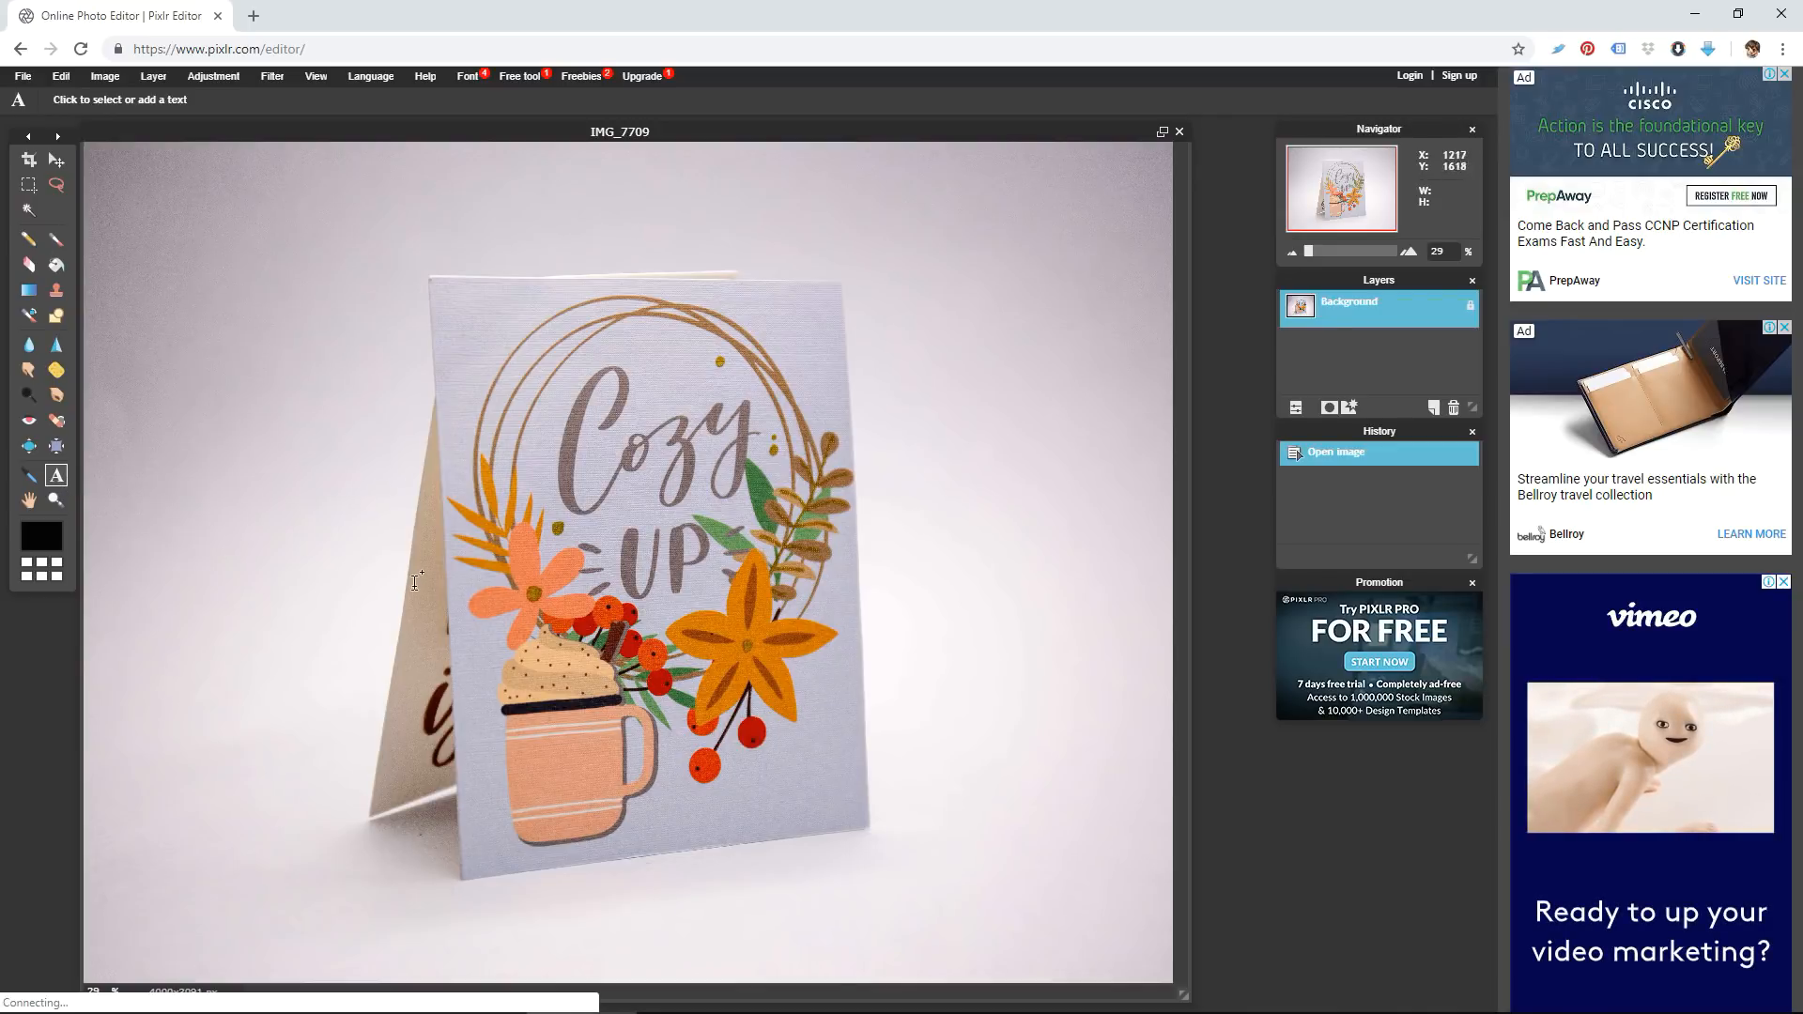
left_click(949, 802)
type("O")
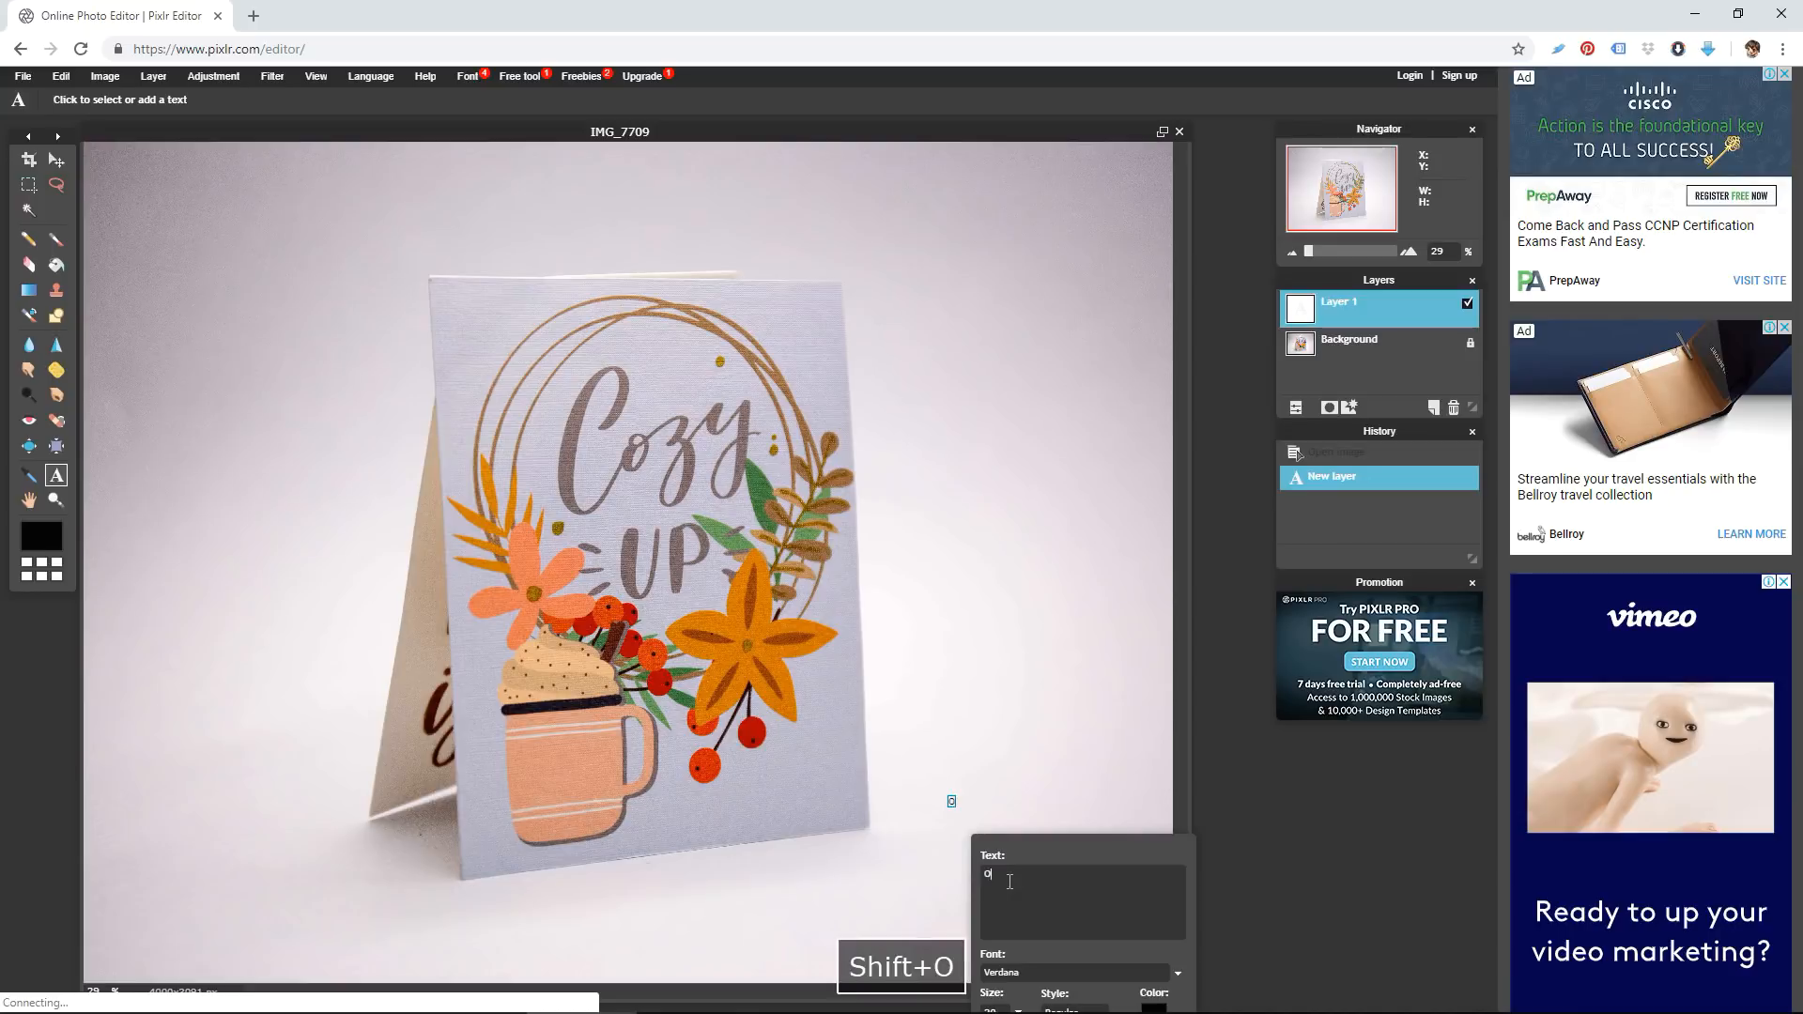
type("T")
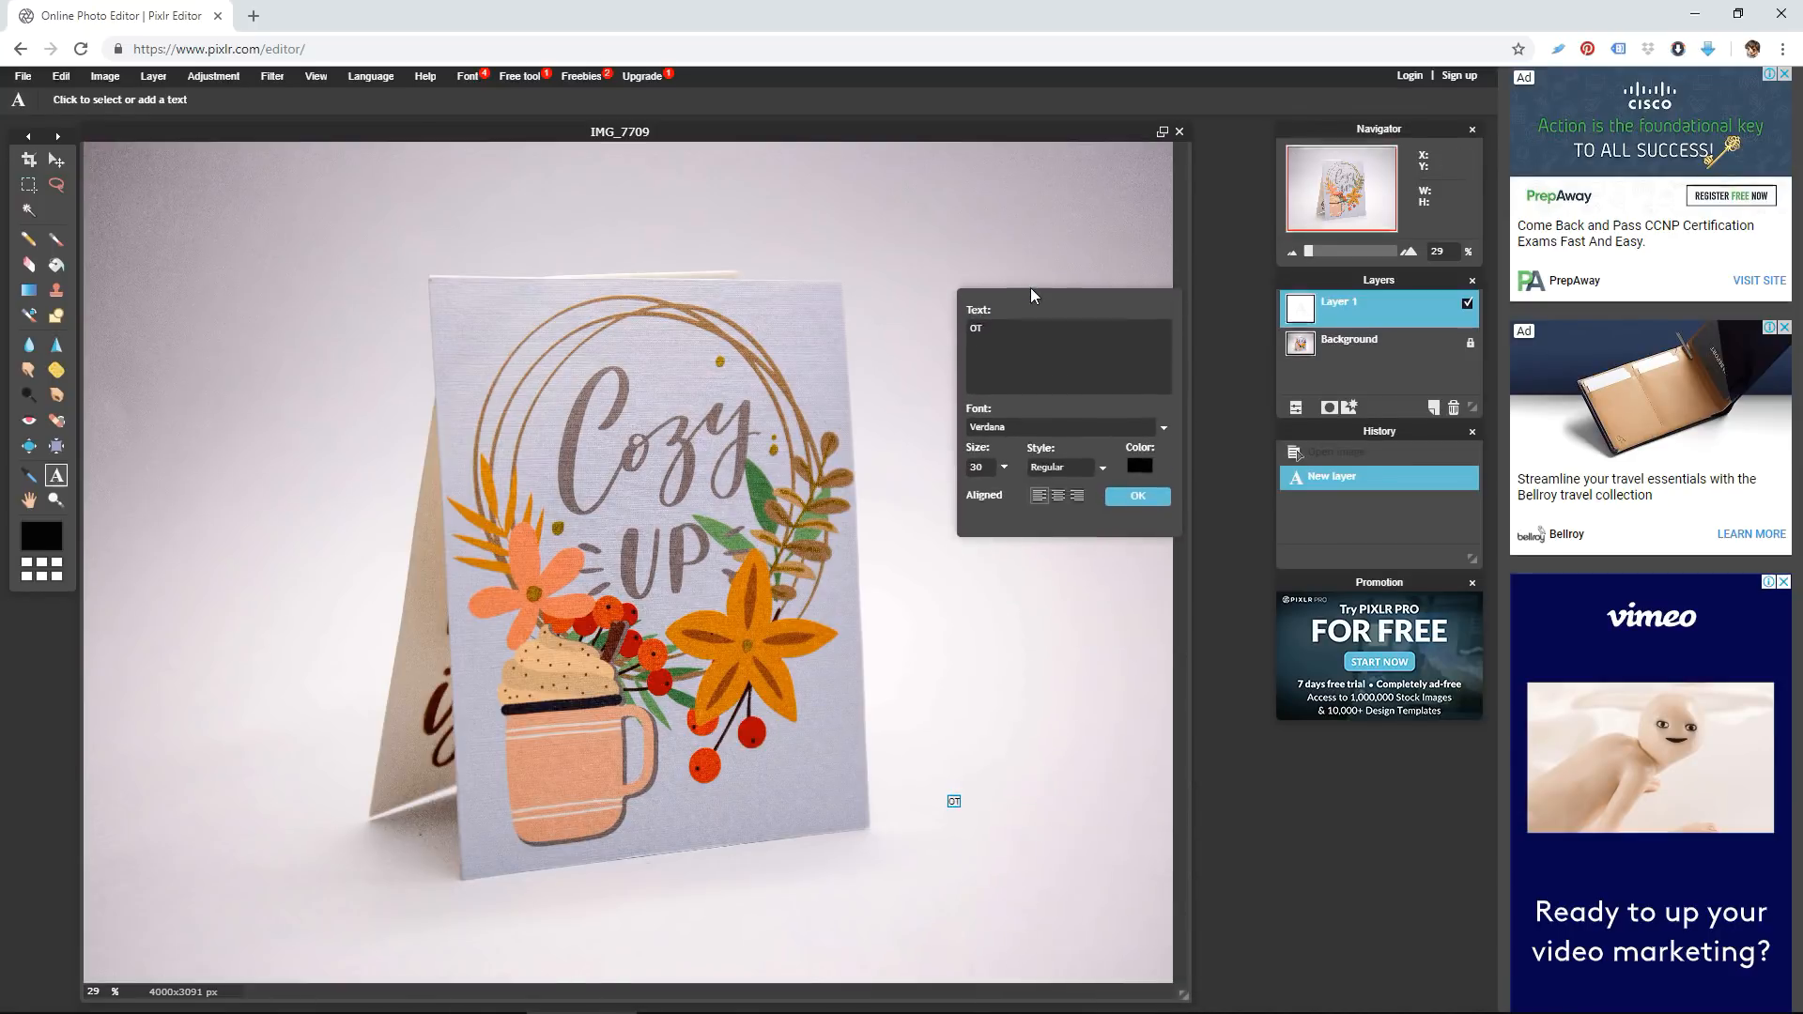
Set the OT text to Rollete Qaku Uppercase at size 601 and move it to the bottom-right corner
left_click(1160, 426)
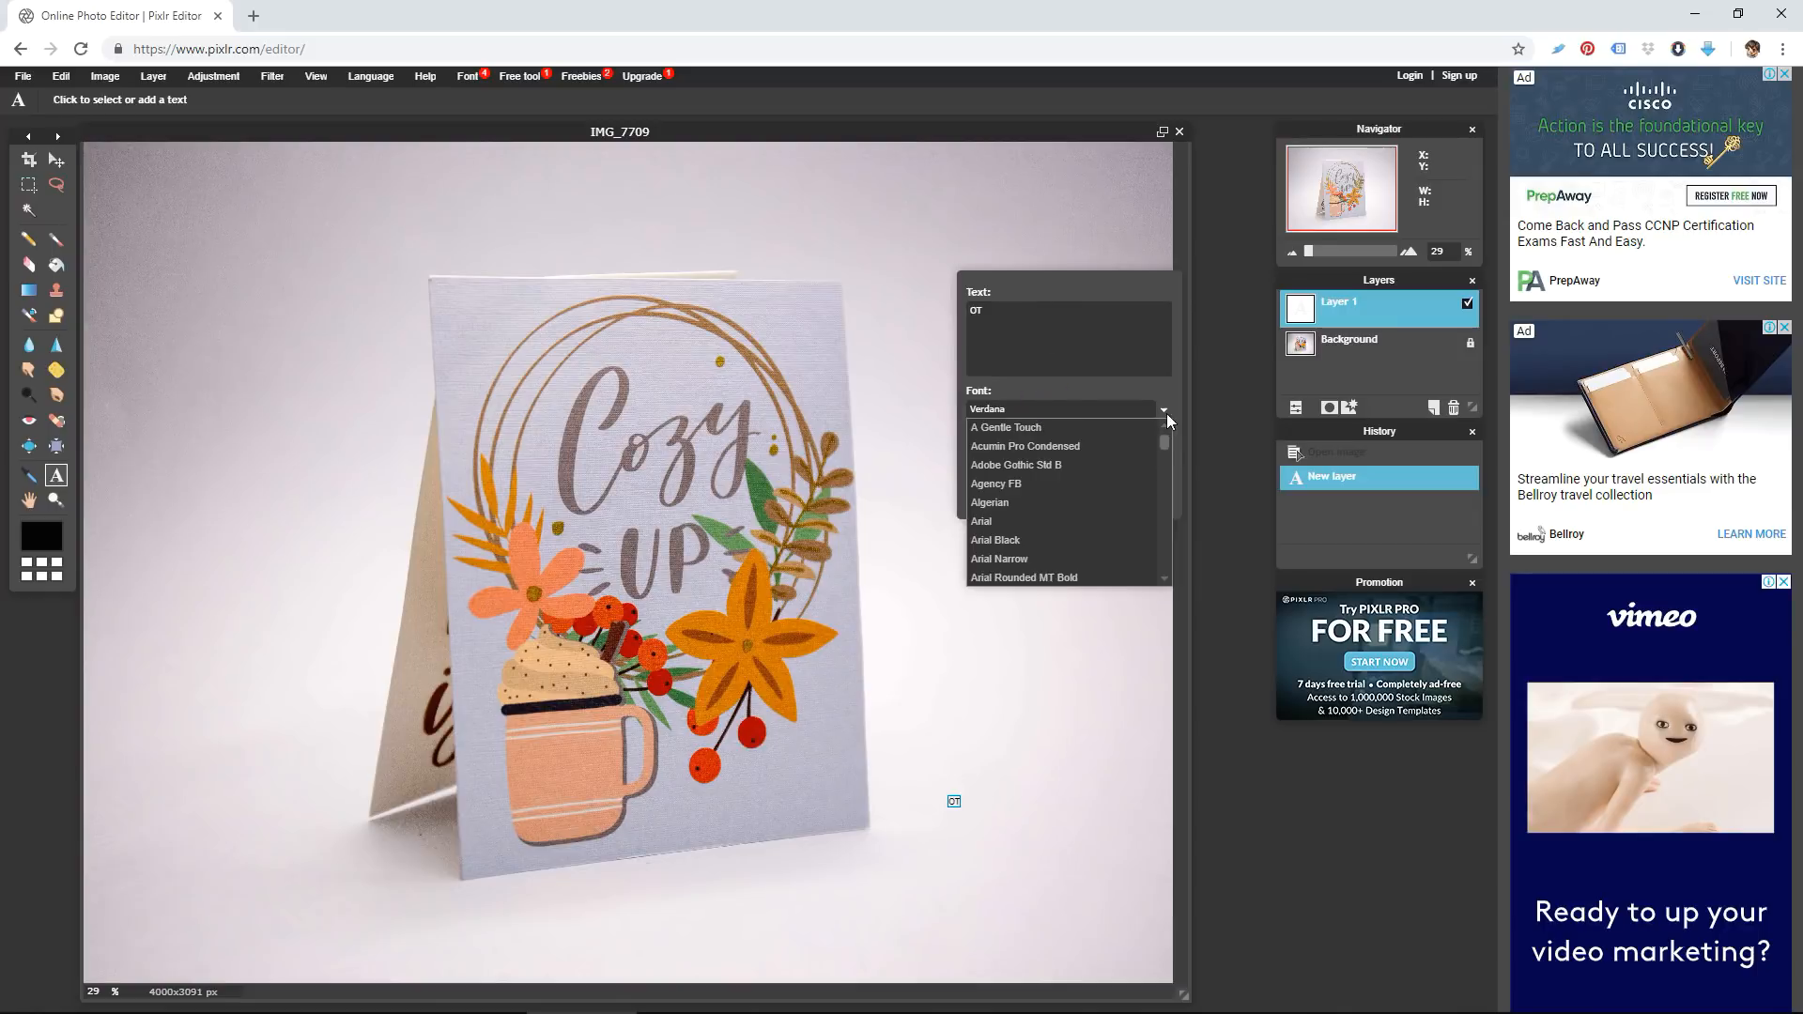
scroll("down", 3)
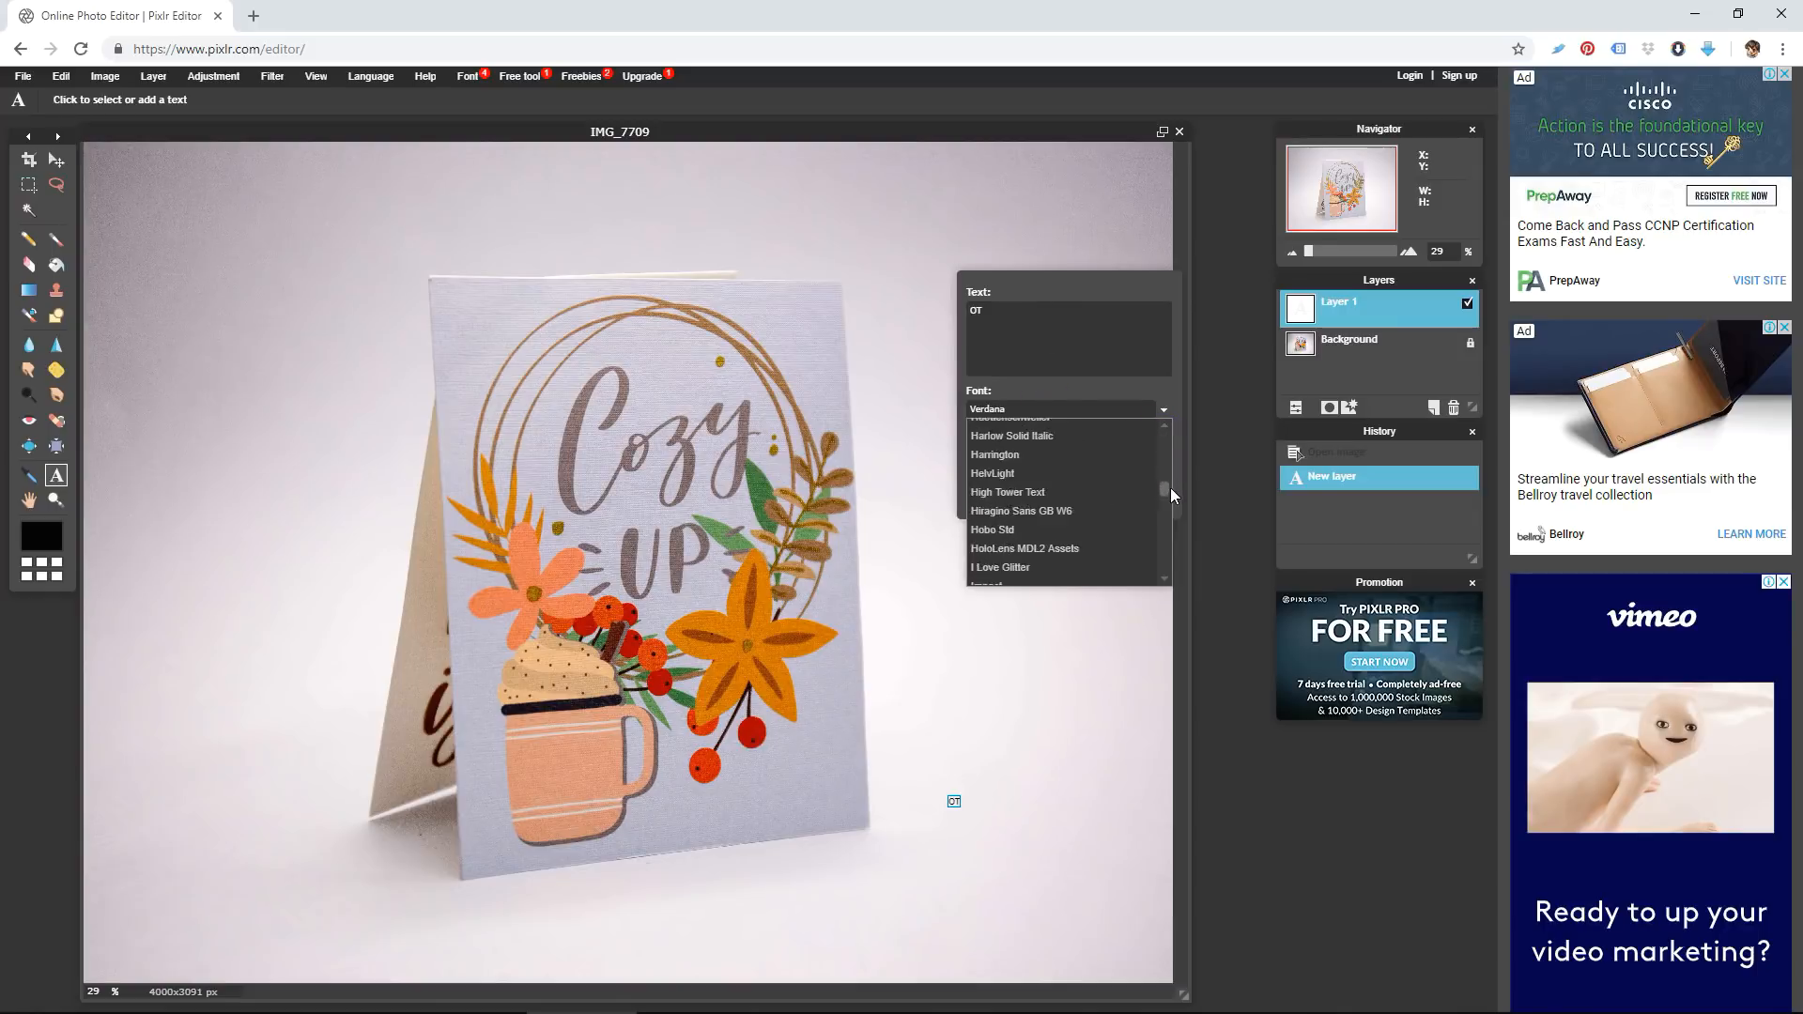
scroll("down", 3)
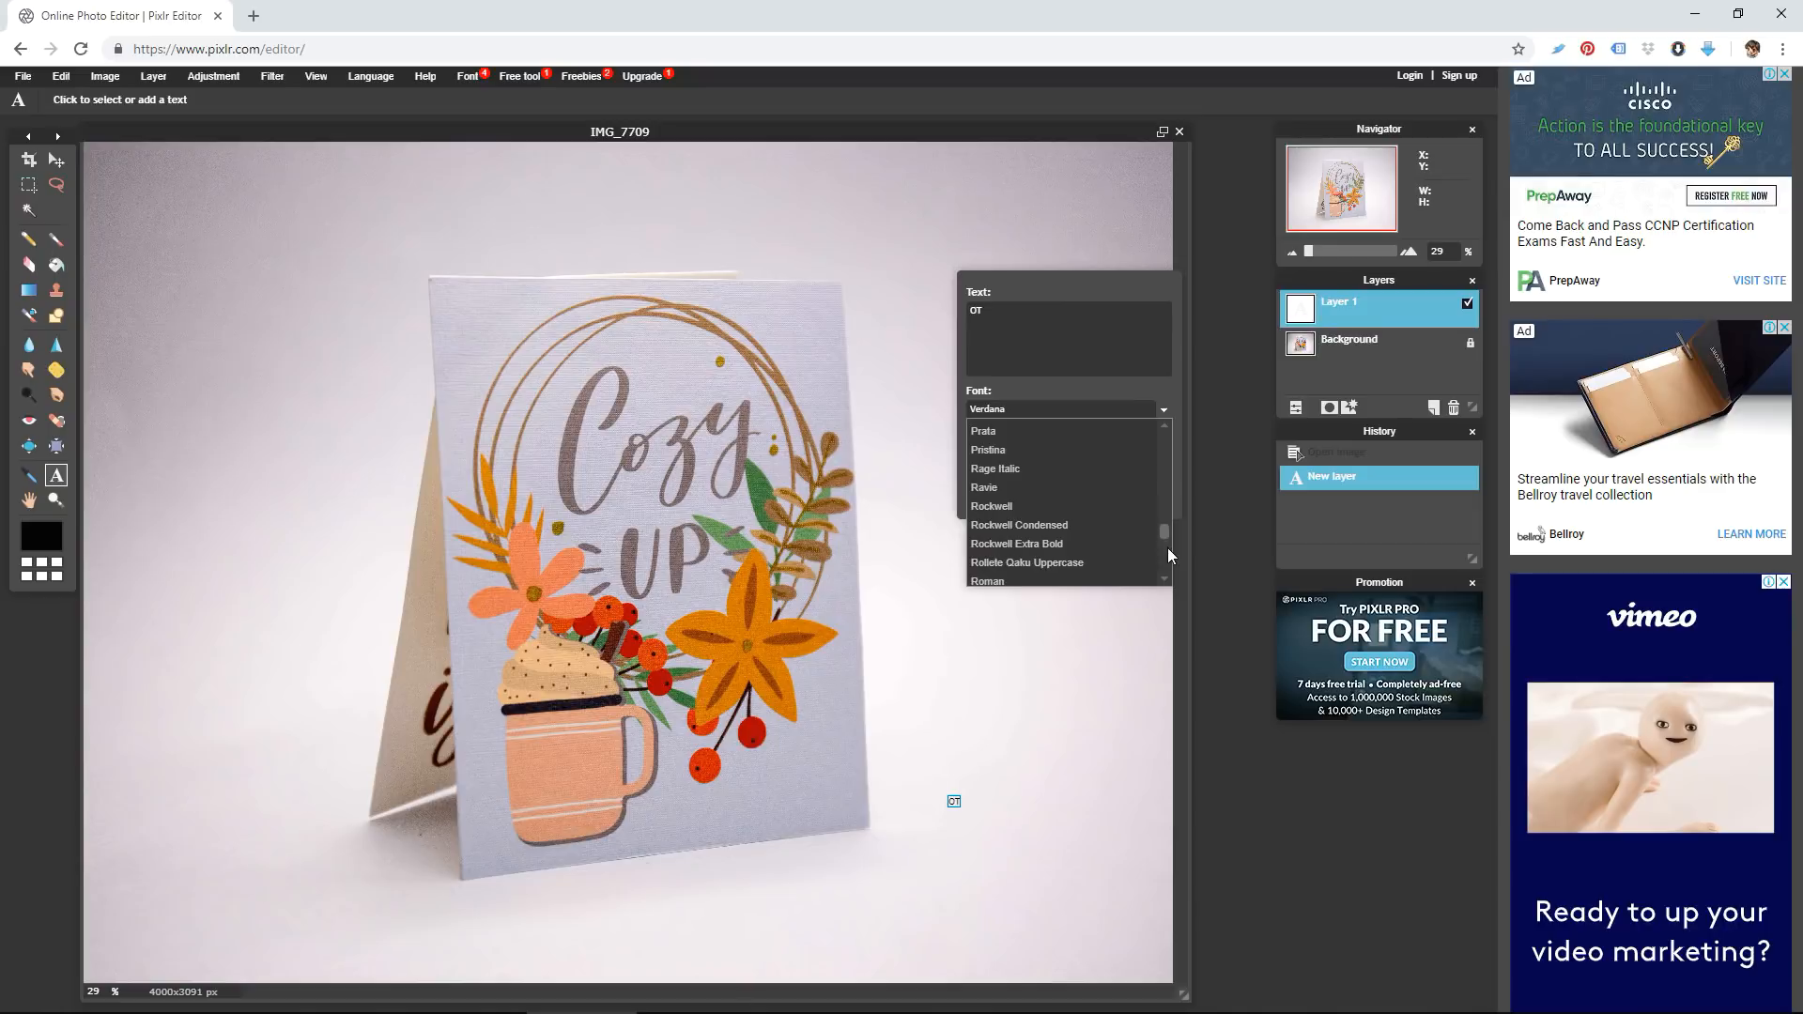
mouse_move(1028, 561)
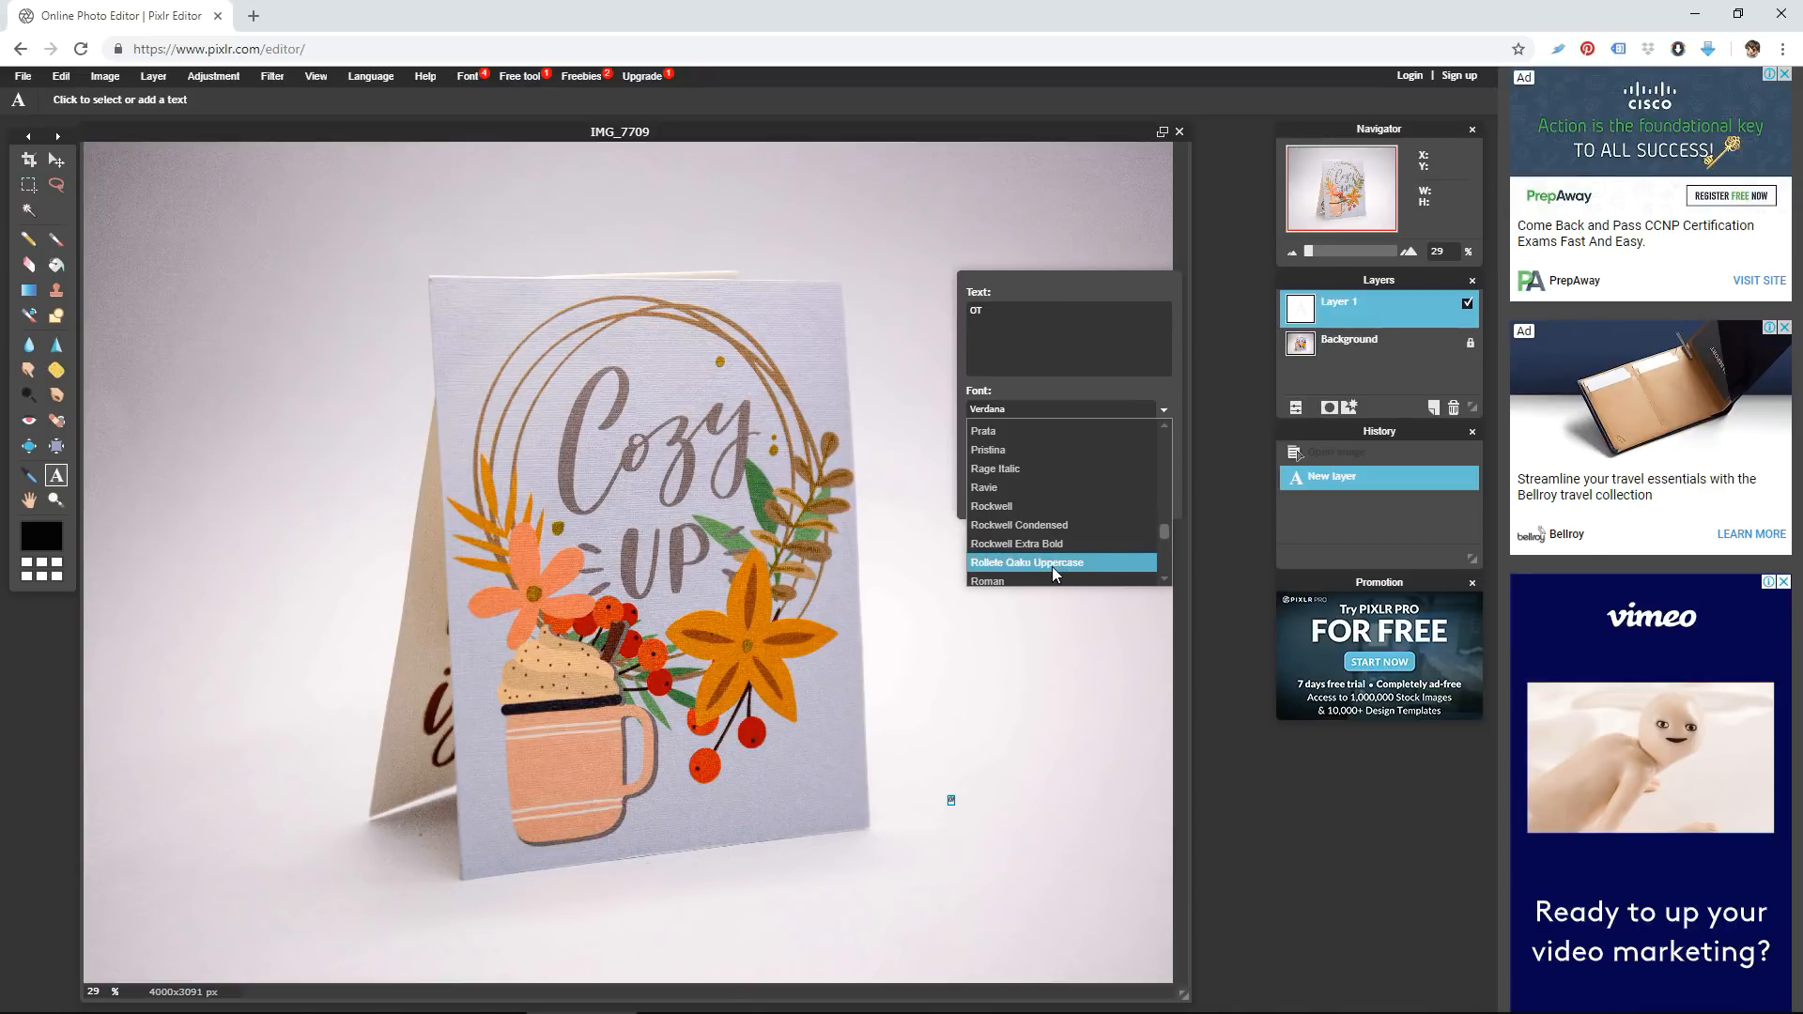
left_click(1025, 562)
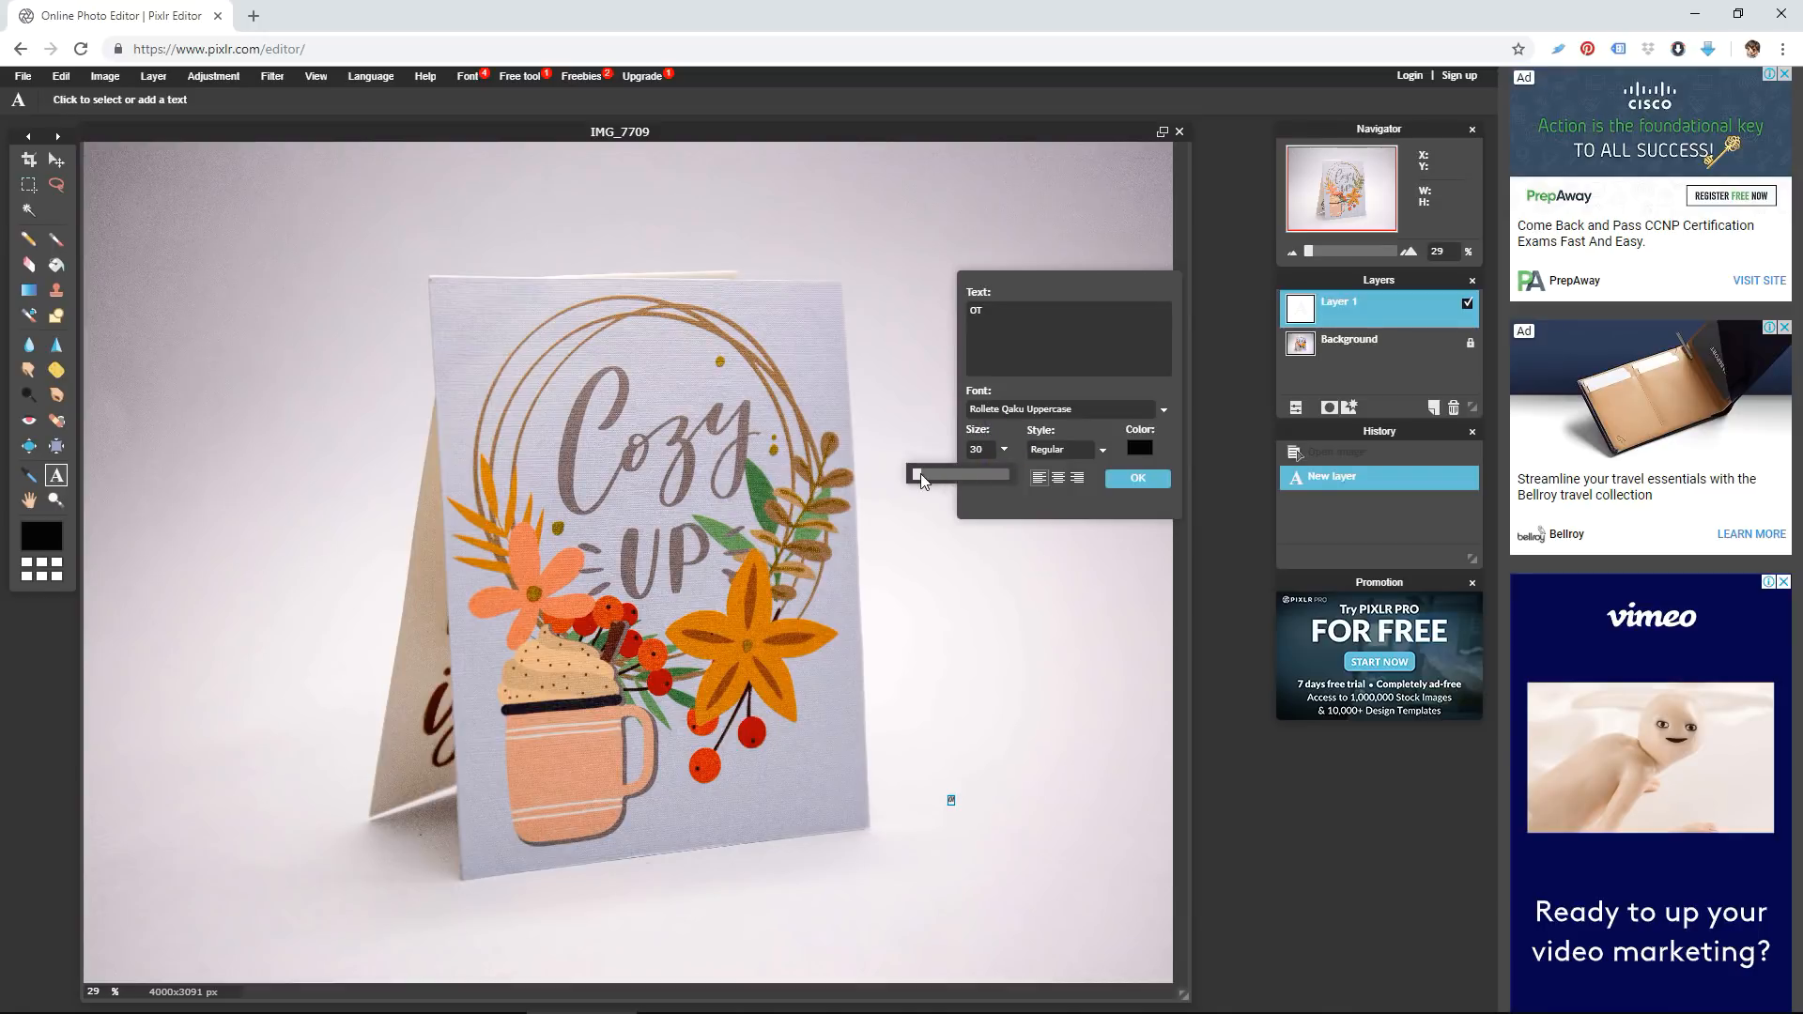
left_click_drag(920, 475, 969, 475)
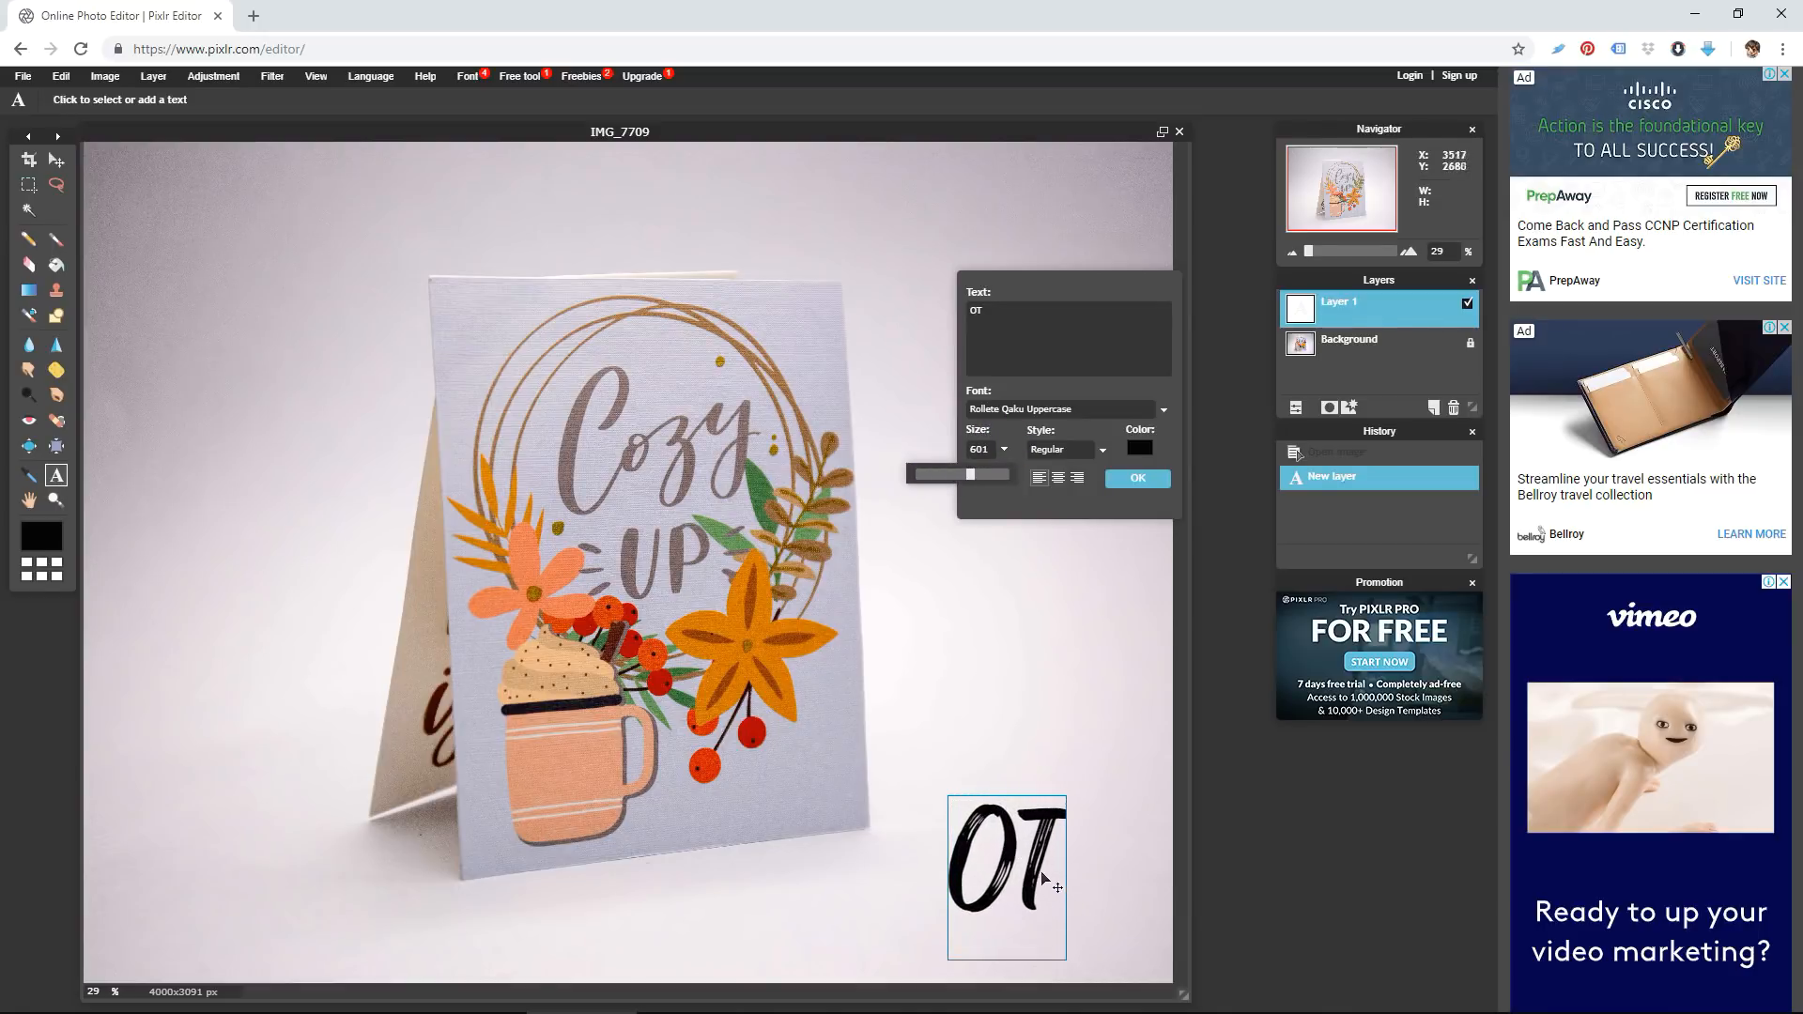
left_click_drag(1007, 877, 1069, 903)
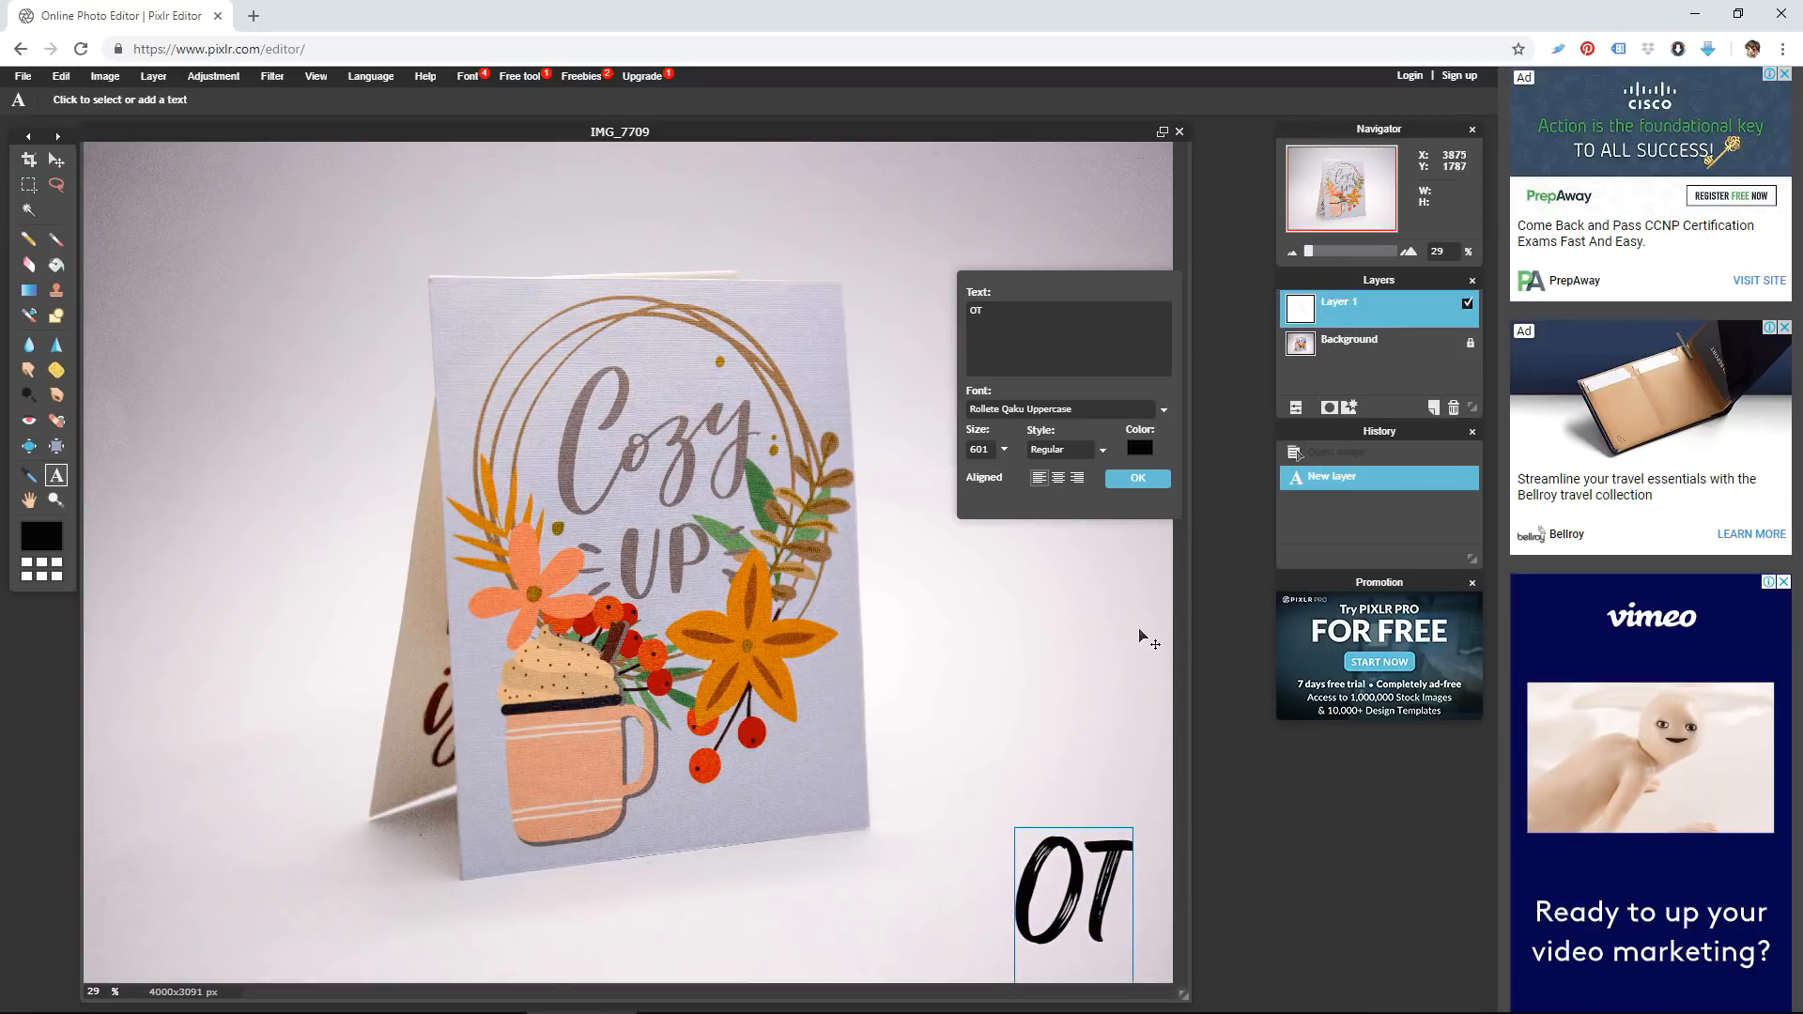
Pick a peach shade from the Color selector for the OT text, after briefly trying dark green
left_click(1138, 449)
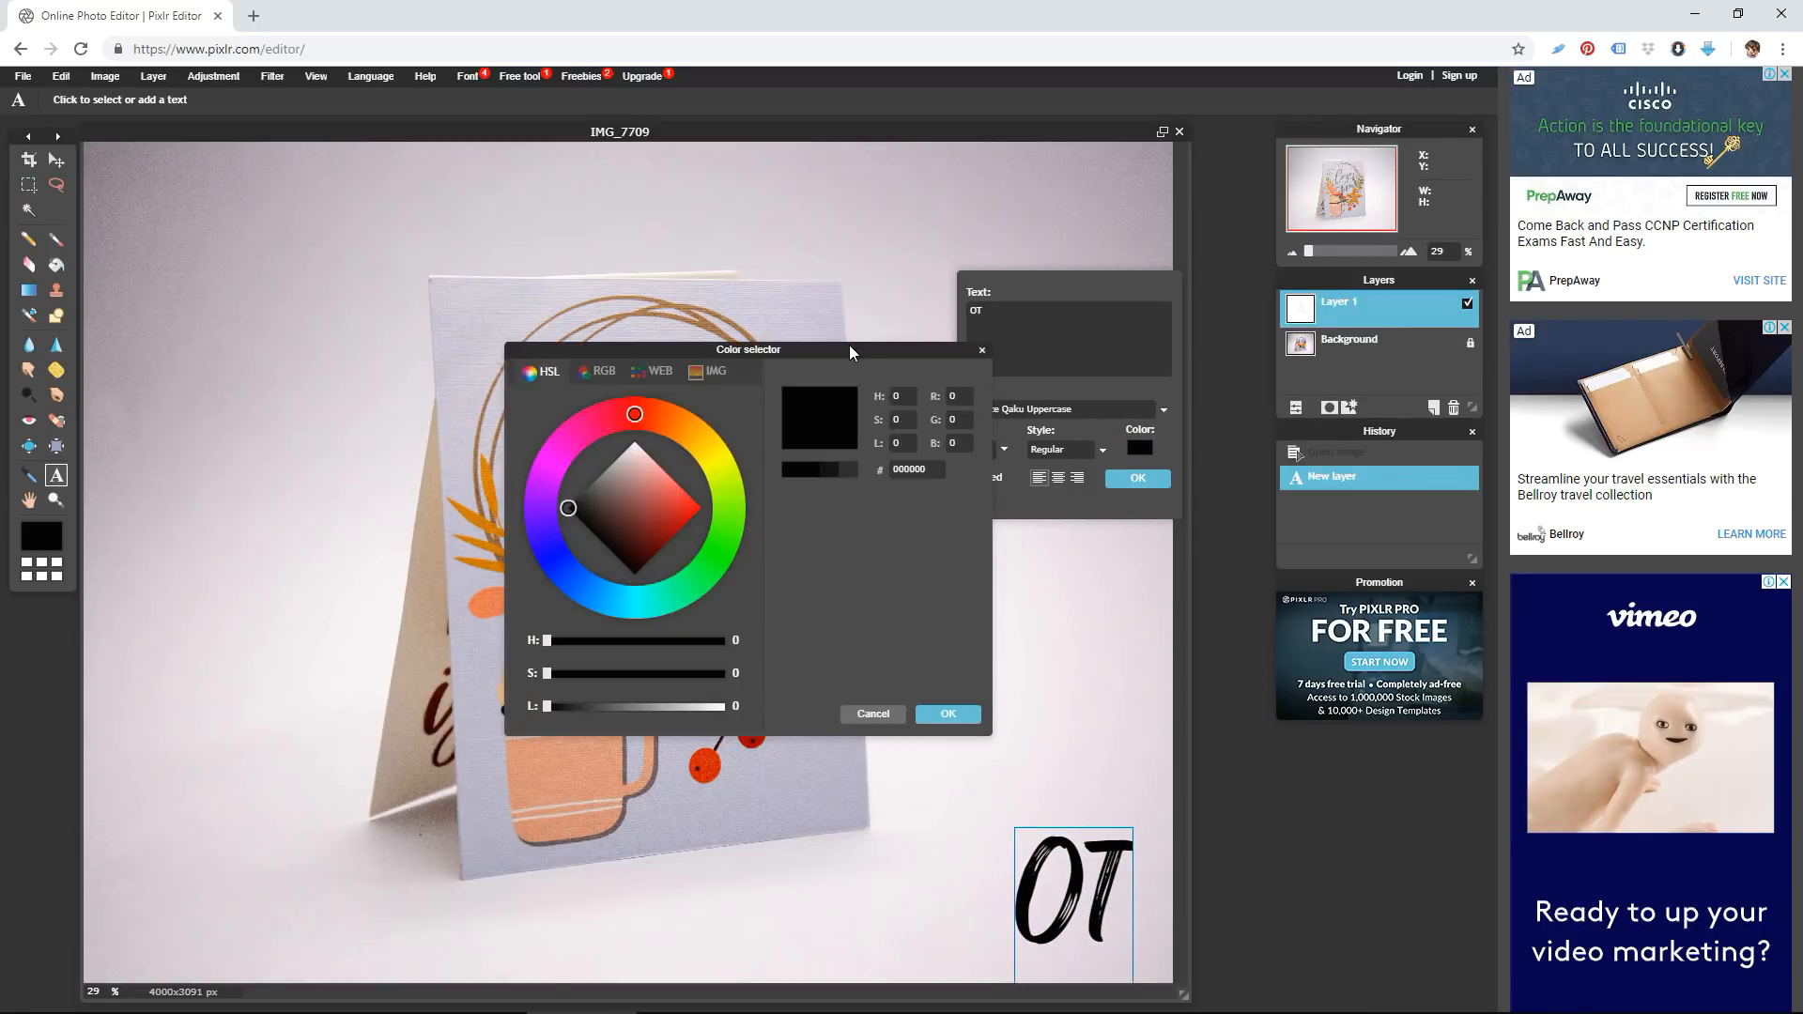
left_click_drag(747, 350, 293, 163)
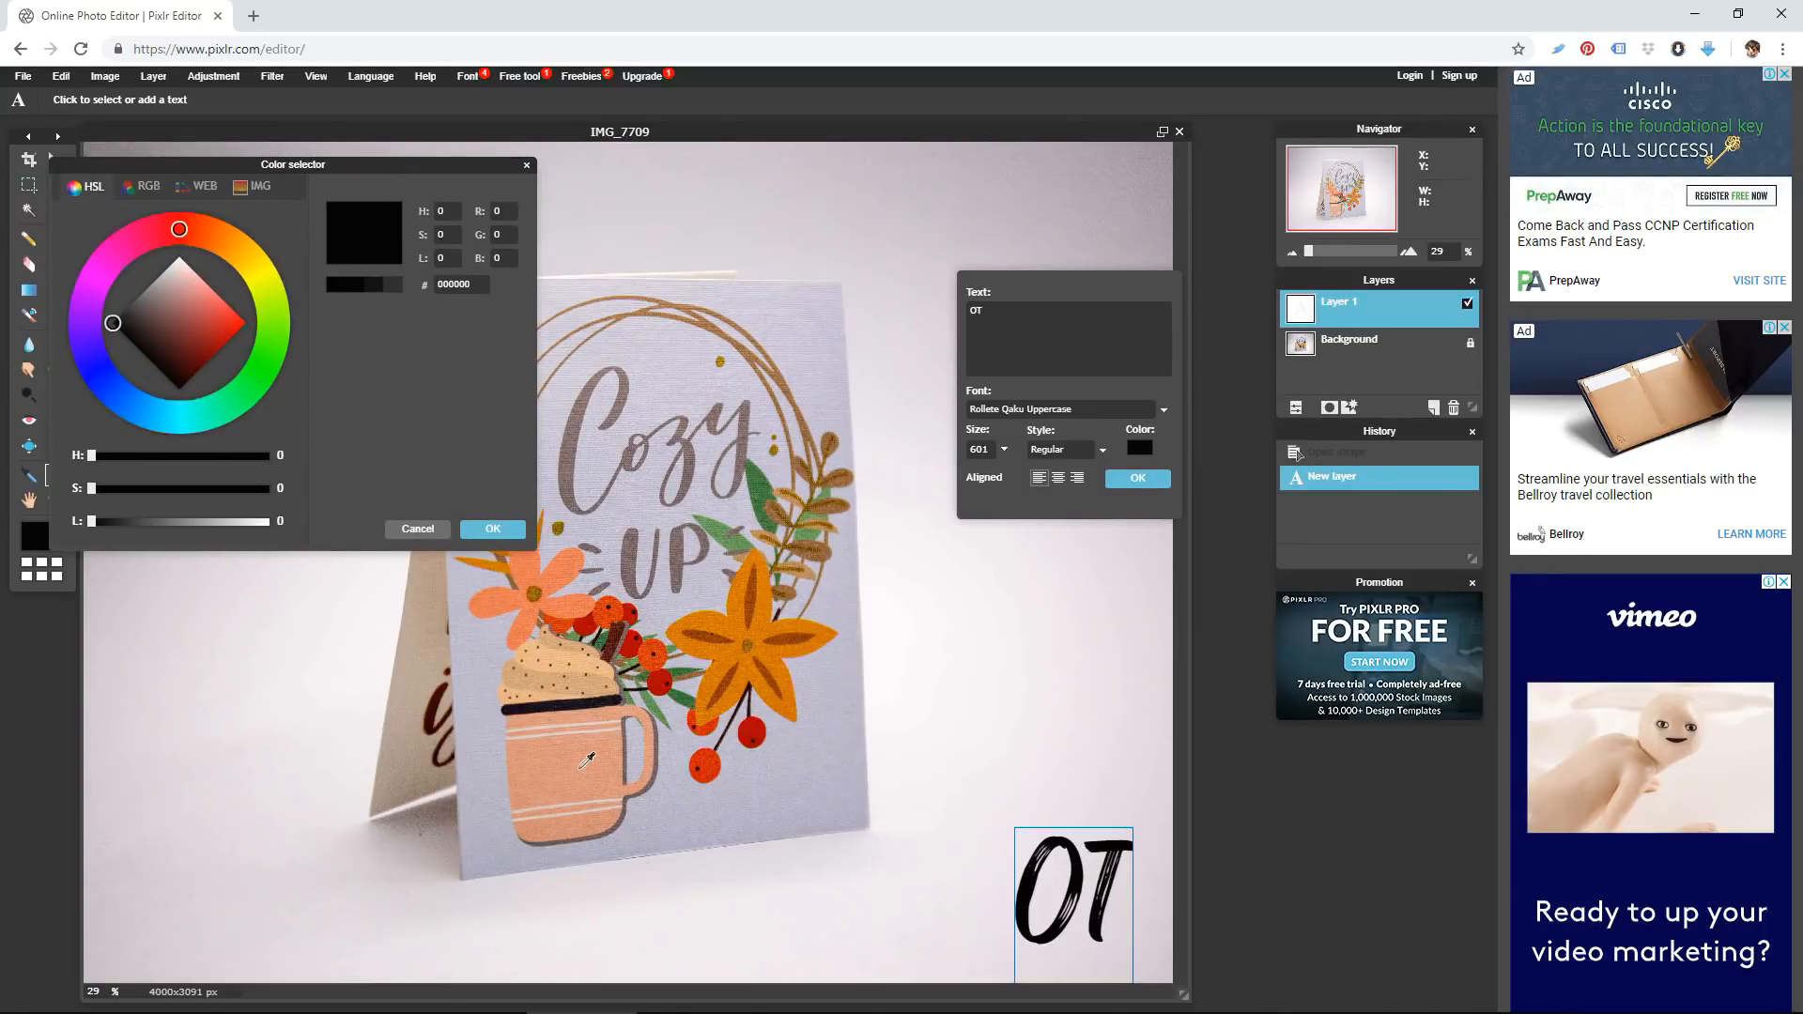
left_click(584, 759)
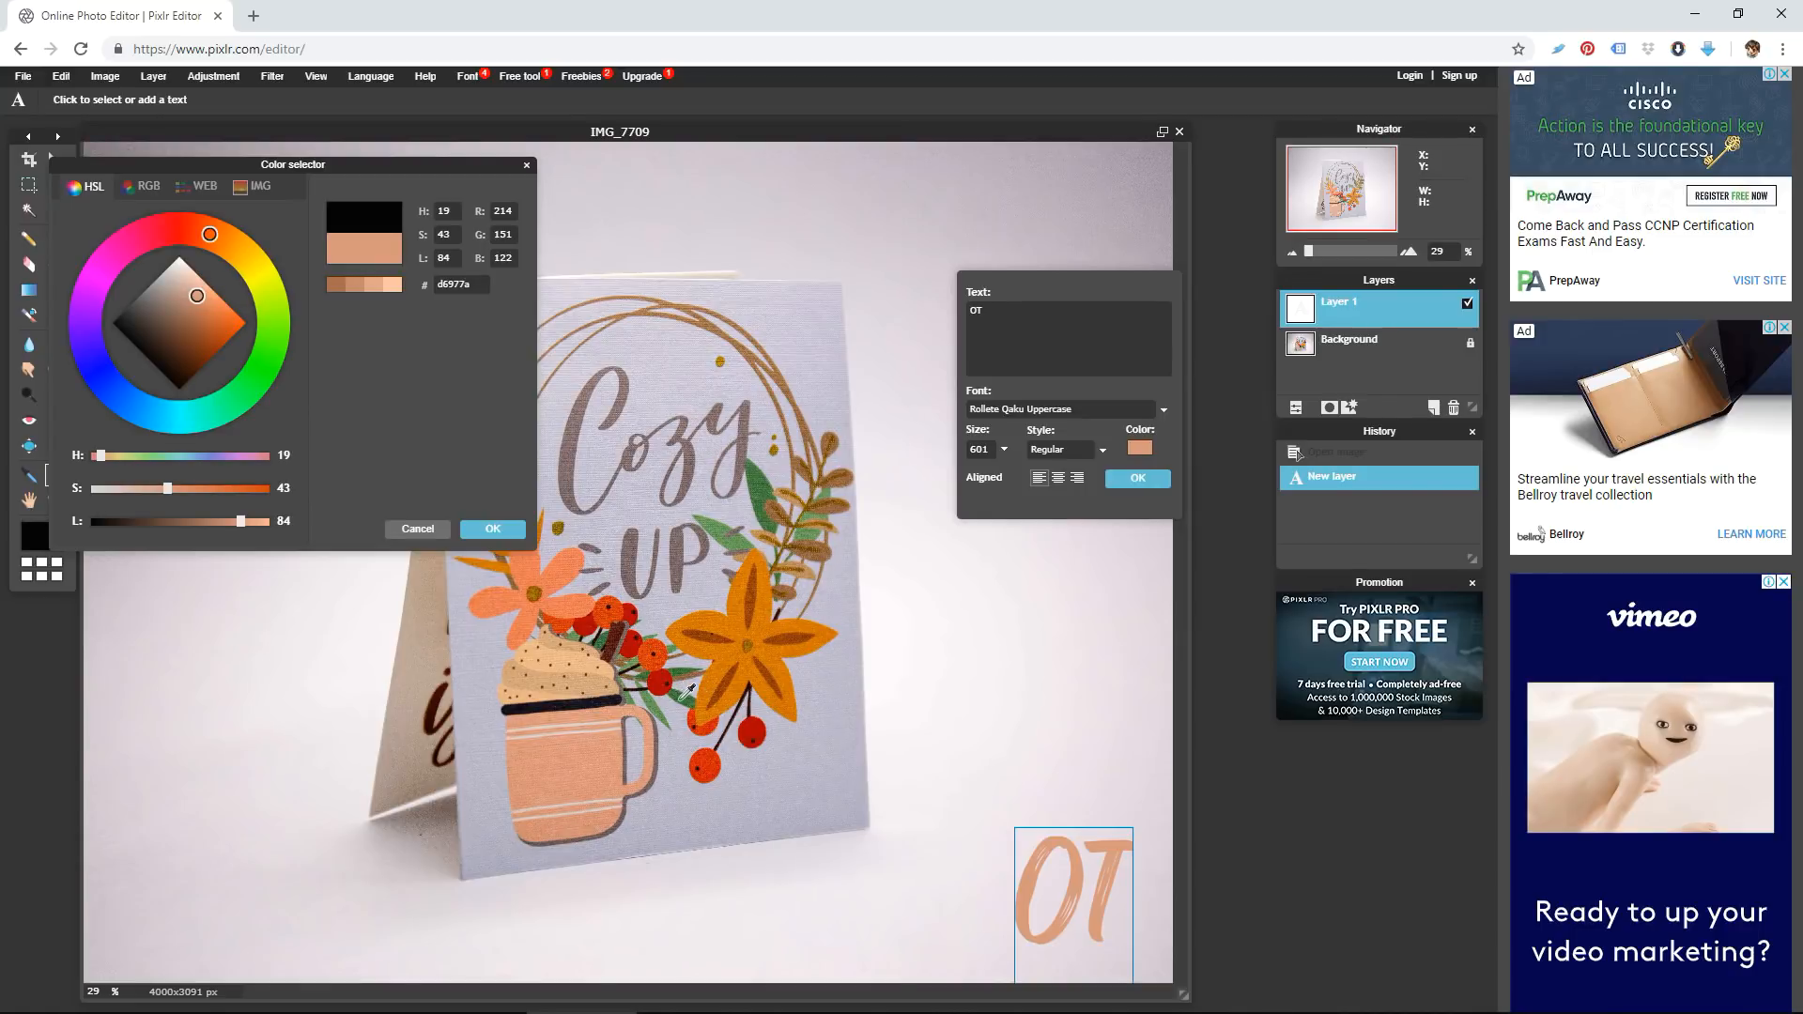
left_click(172, 329)
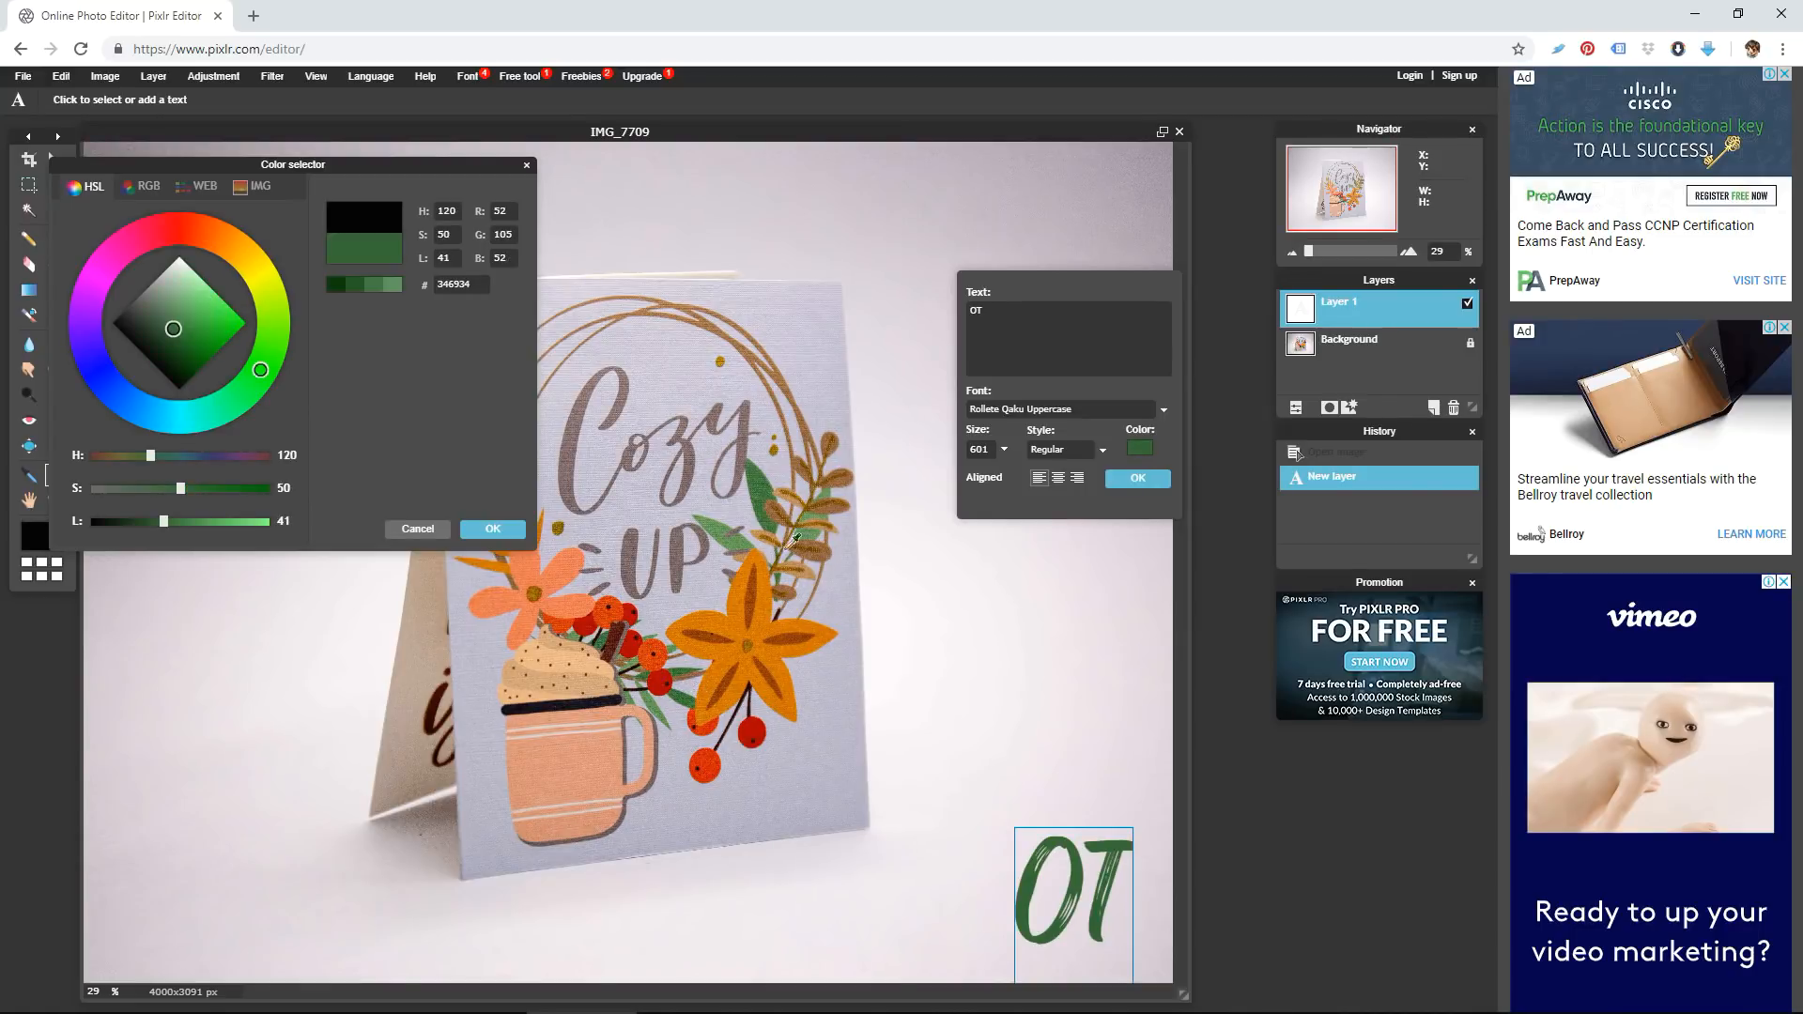
left_click(180, 310)
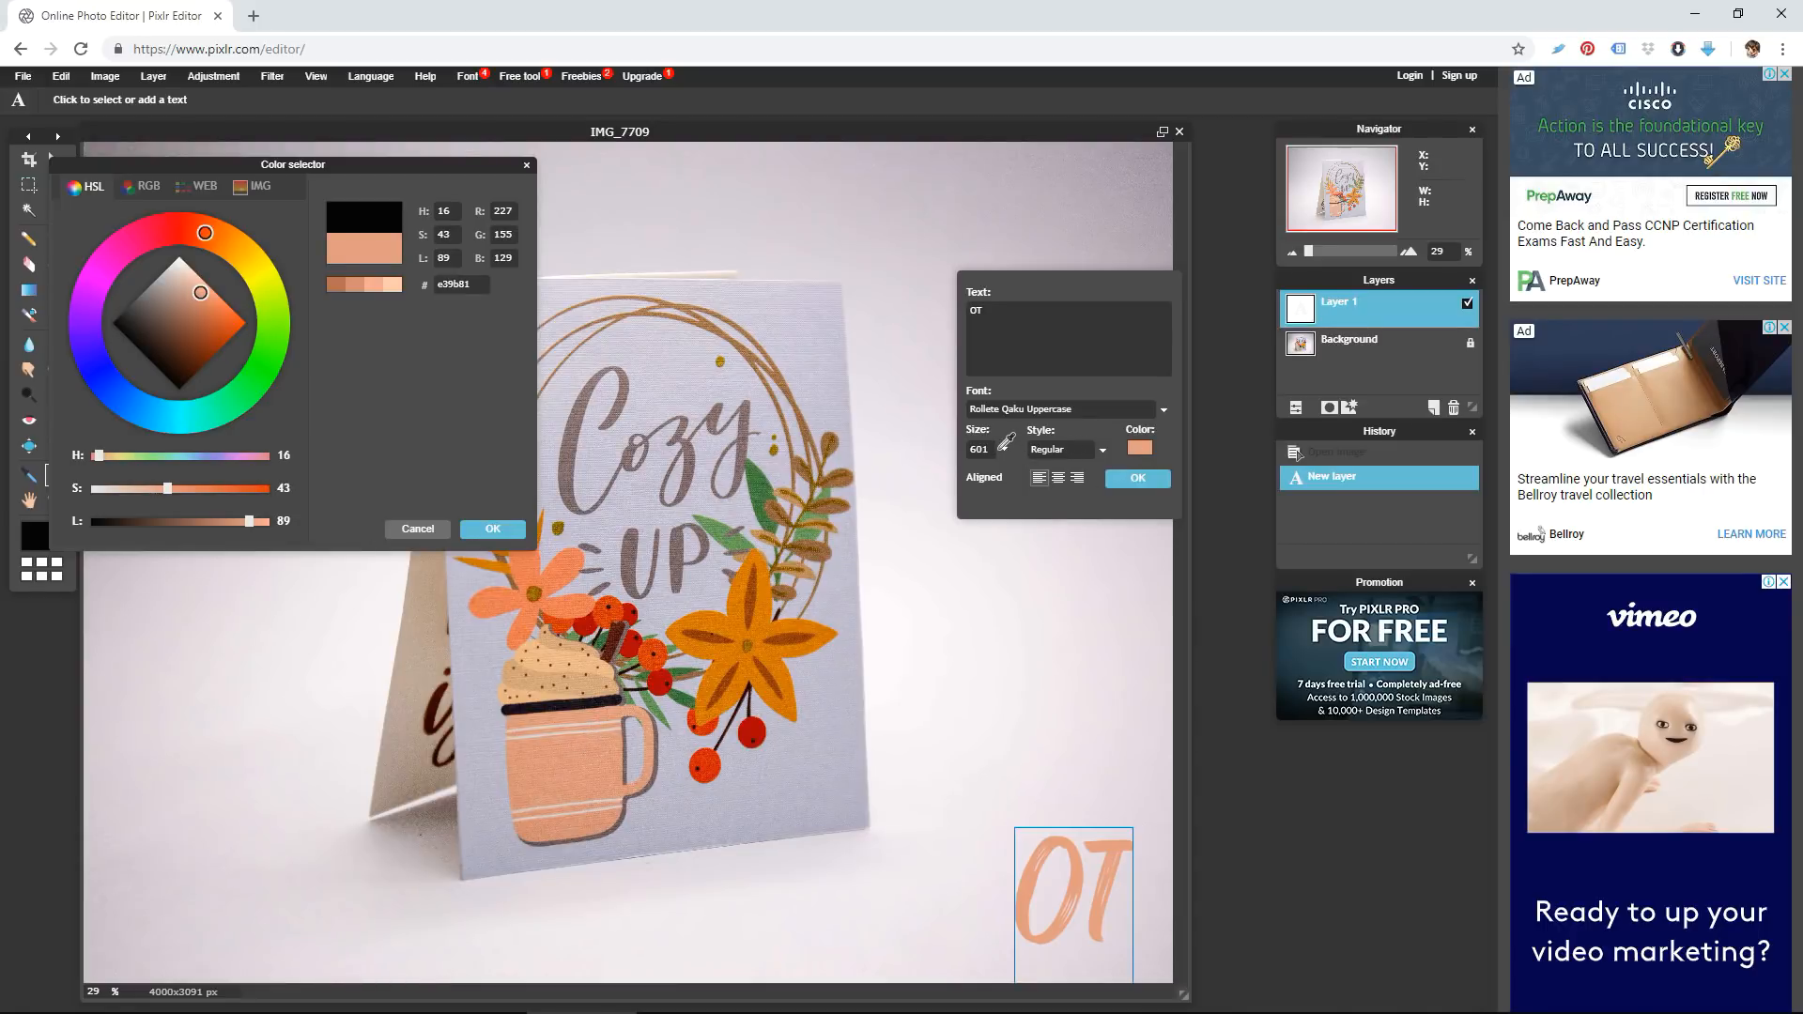
left_click(490, 530)
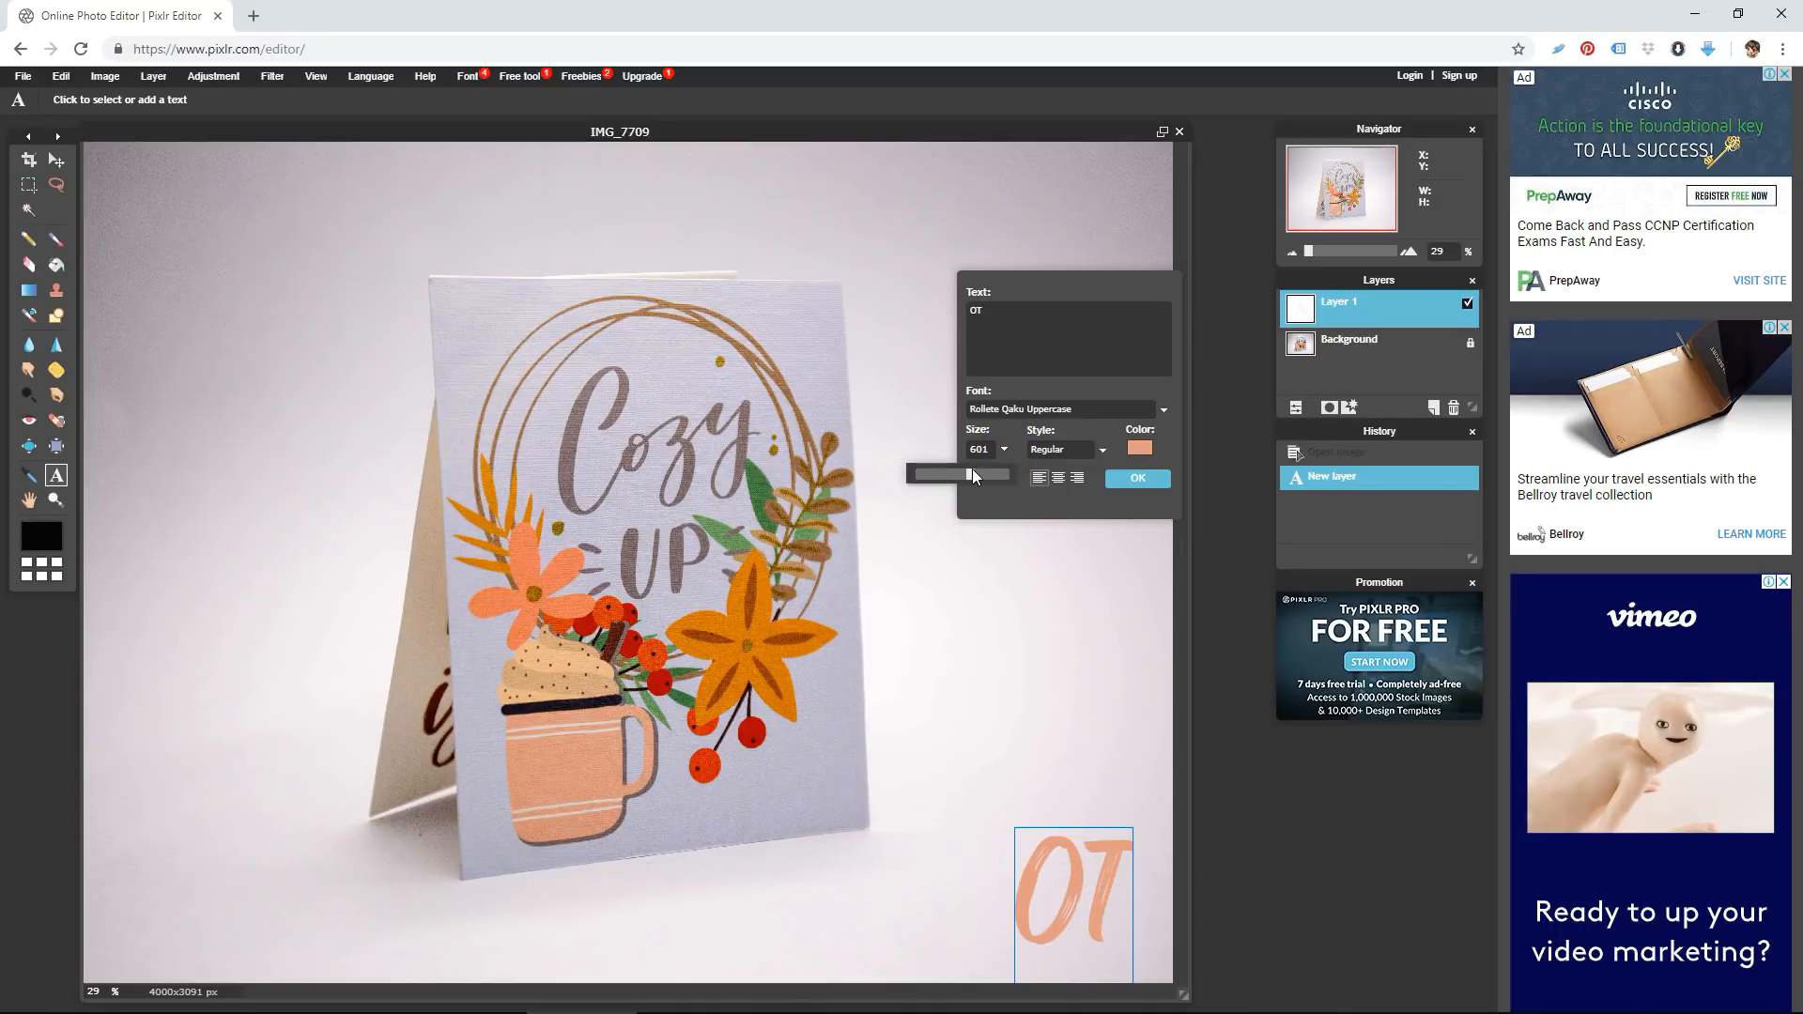
Lower the OT text size from 601 to 452 with the Size slider
left_click_drag(975, 473, 954, 474)
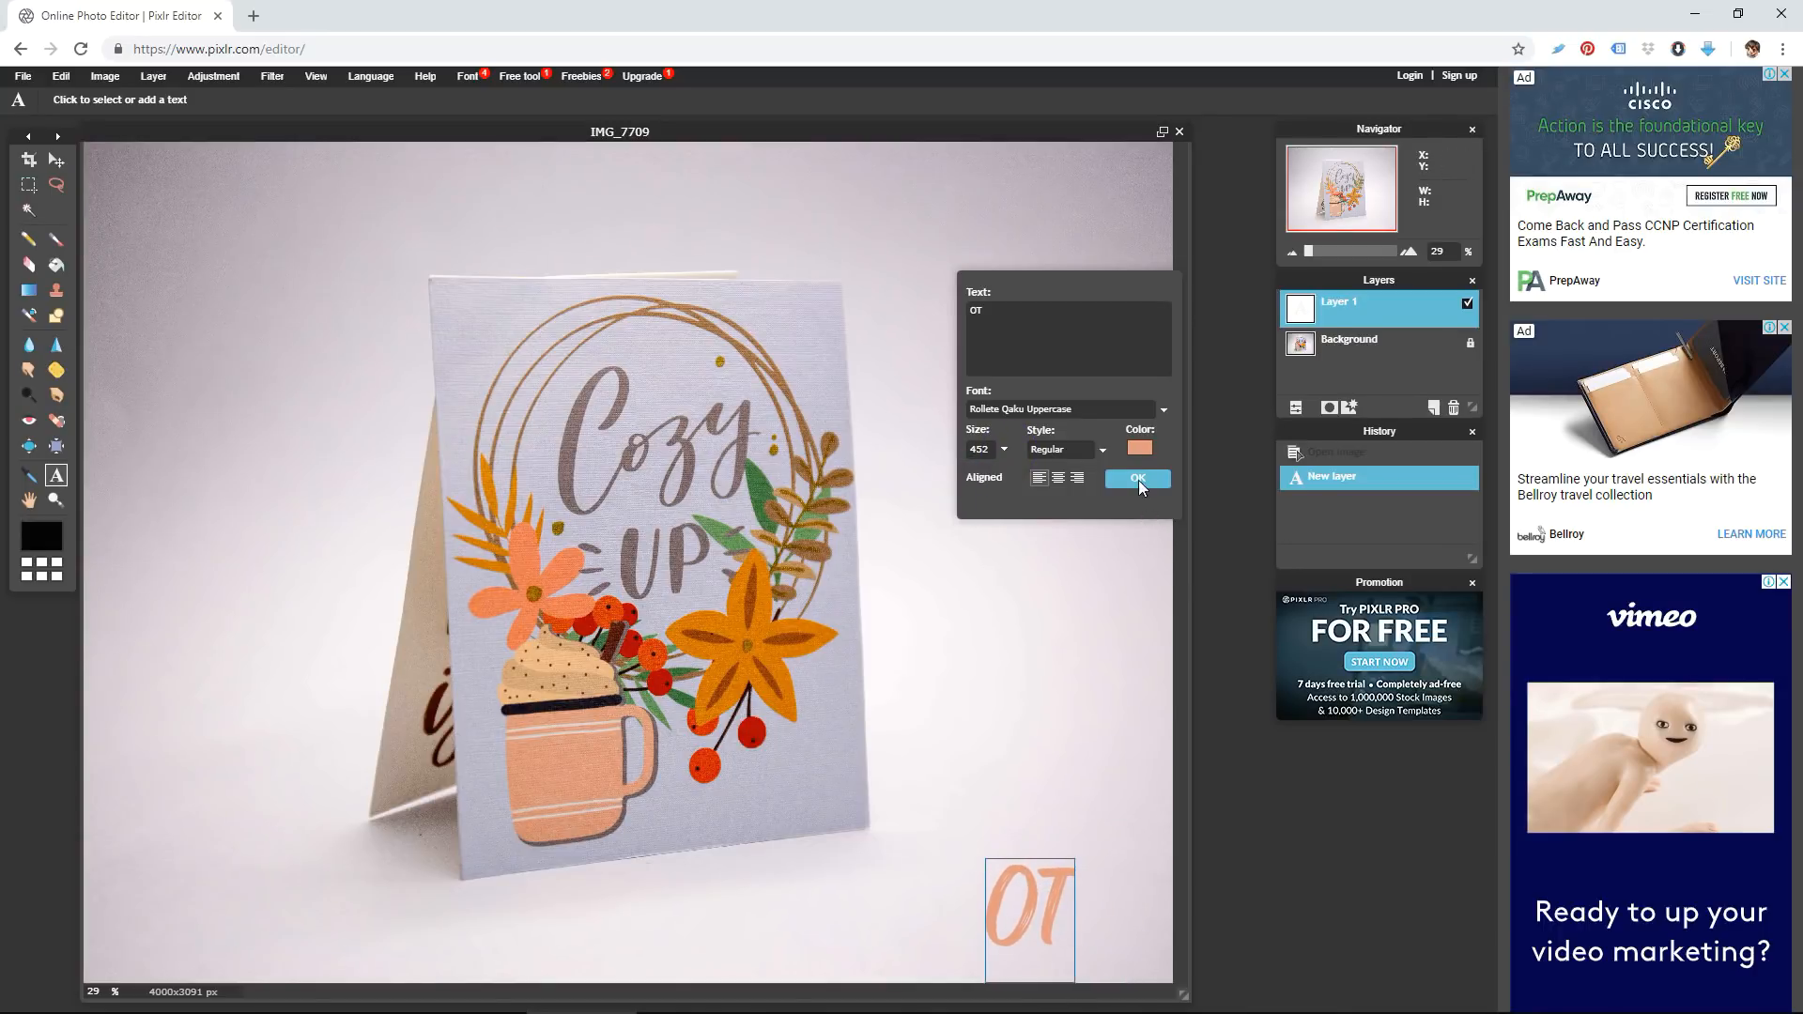
Commit the peach OT text layer and lower its opacity to about 72 for a faint watermark
left_click(1135, 479)
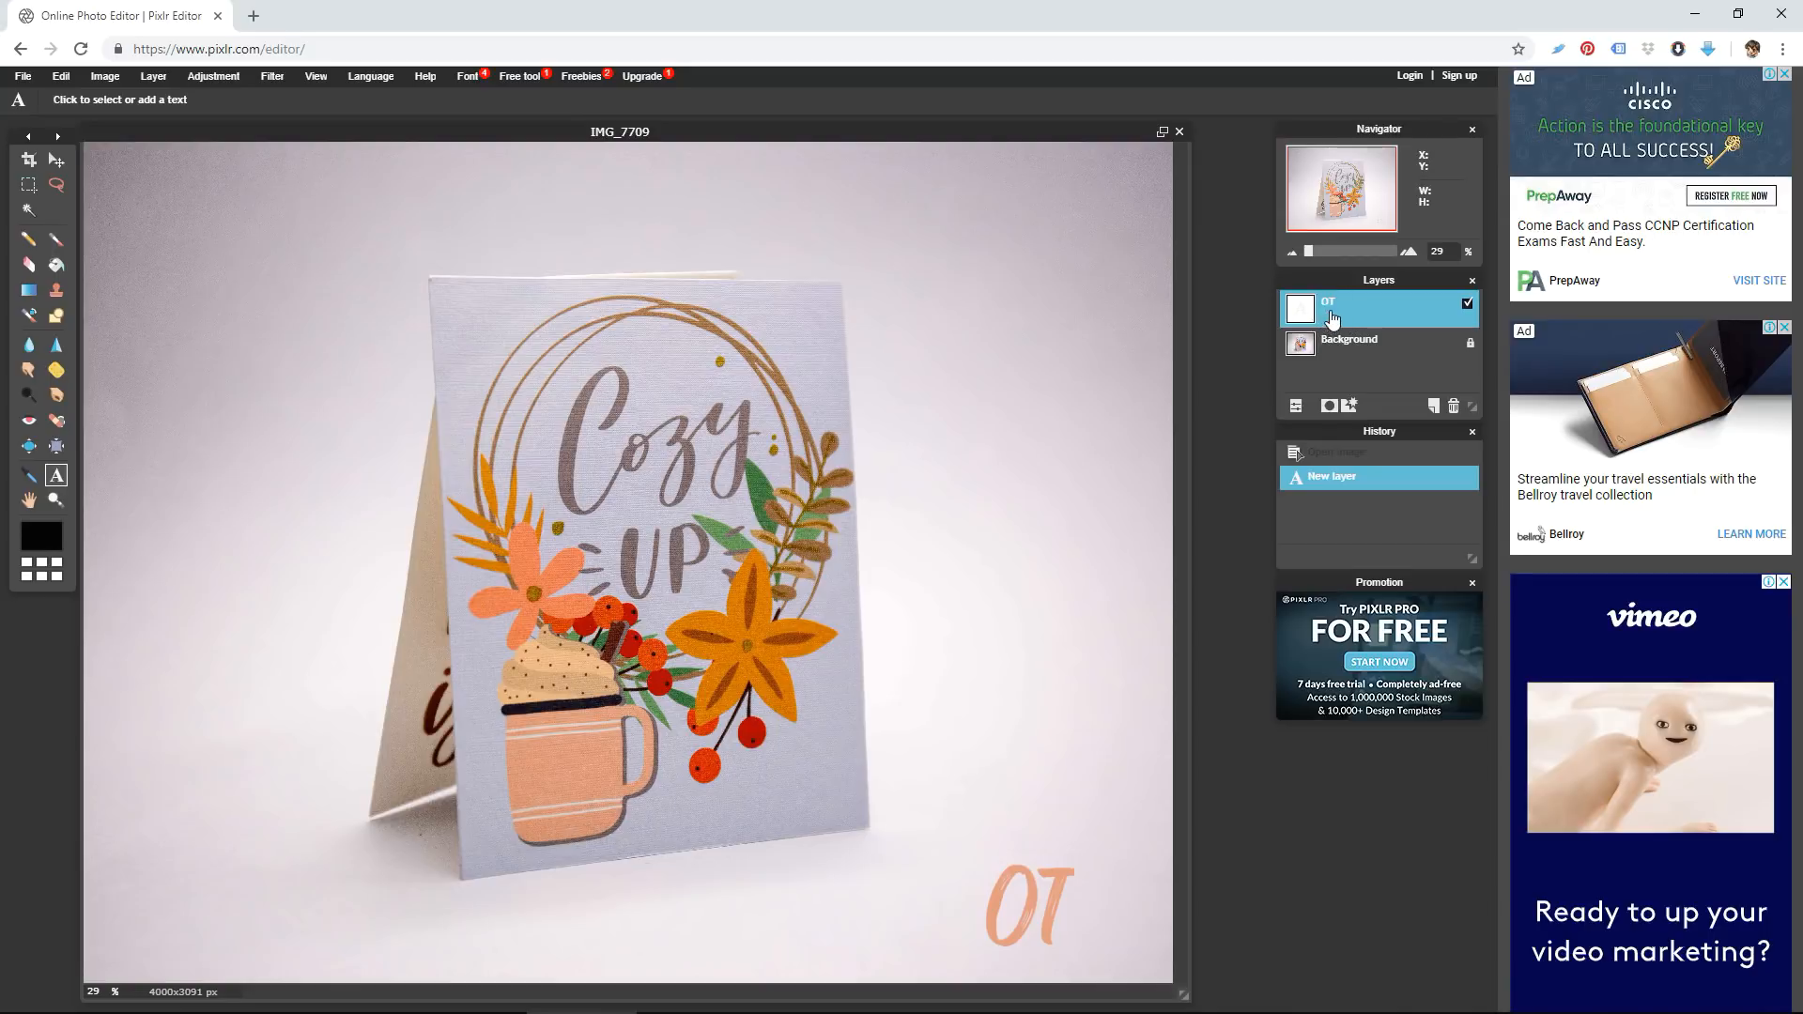
mouse_move(1298, 409)
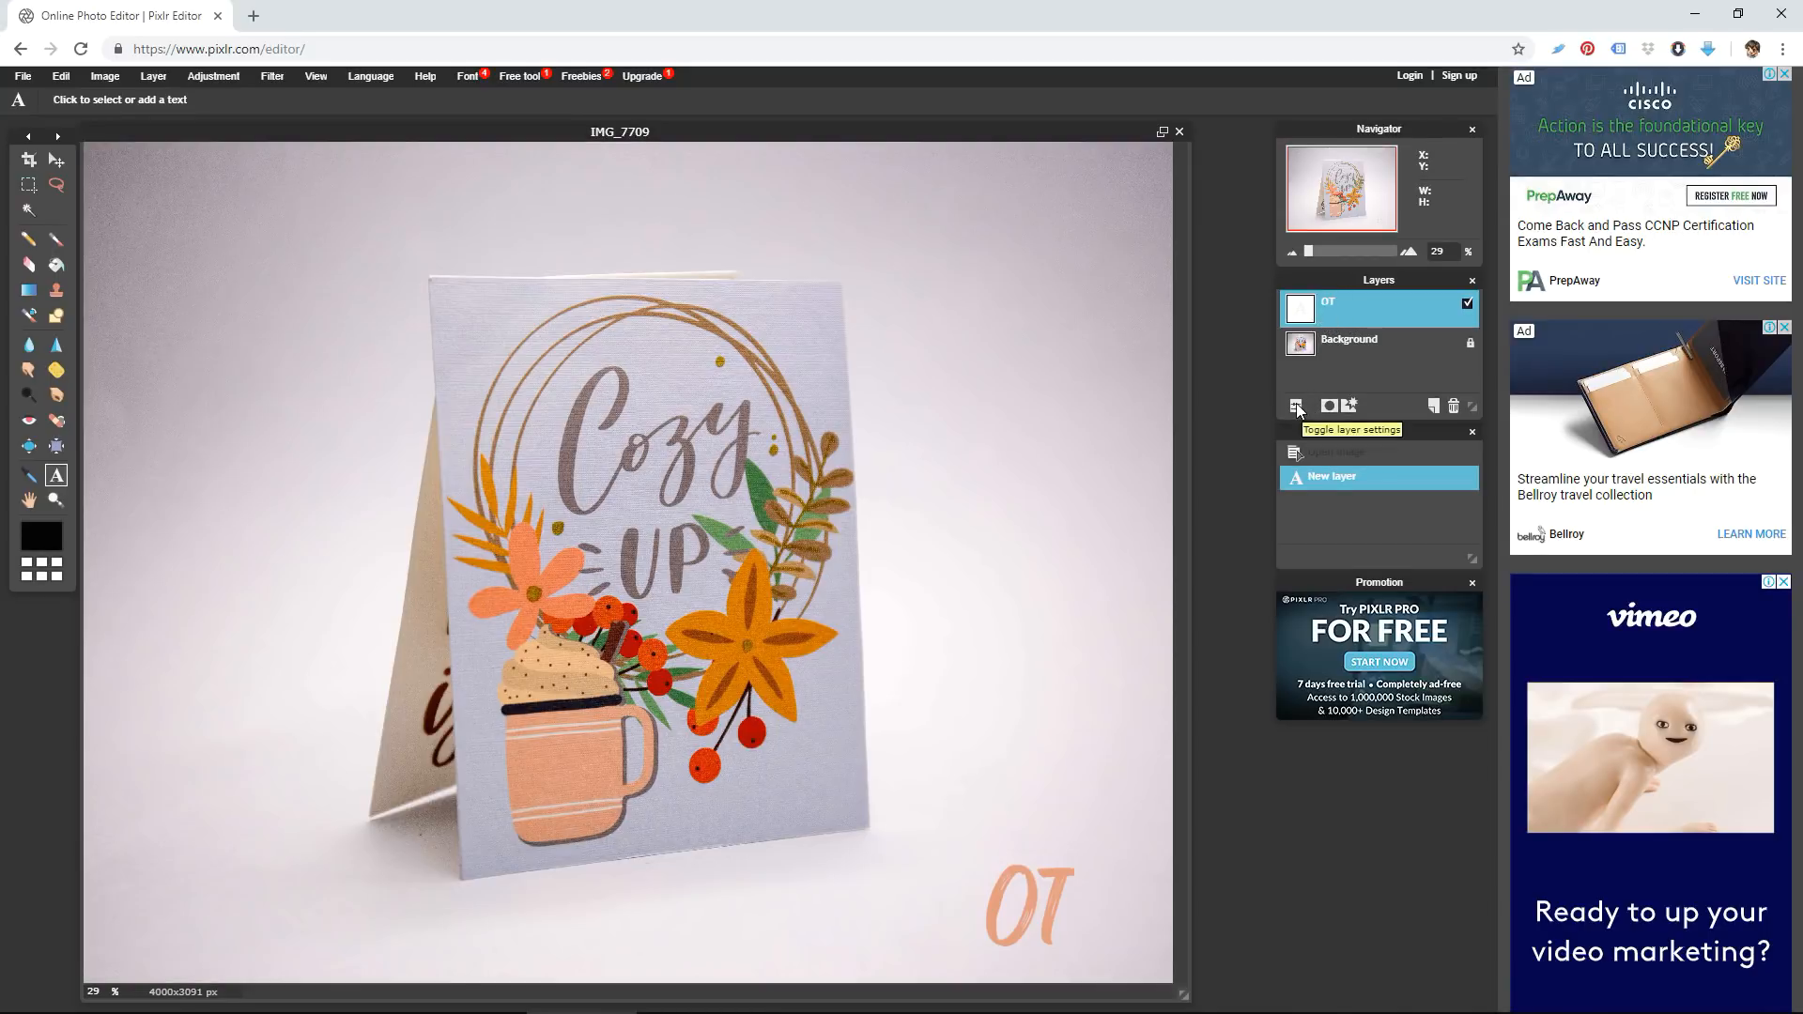
left_click(1296, 406)
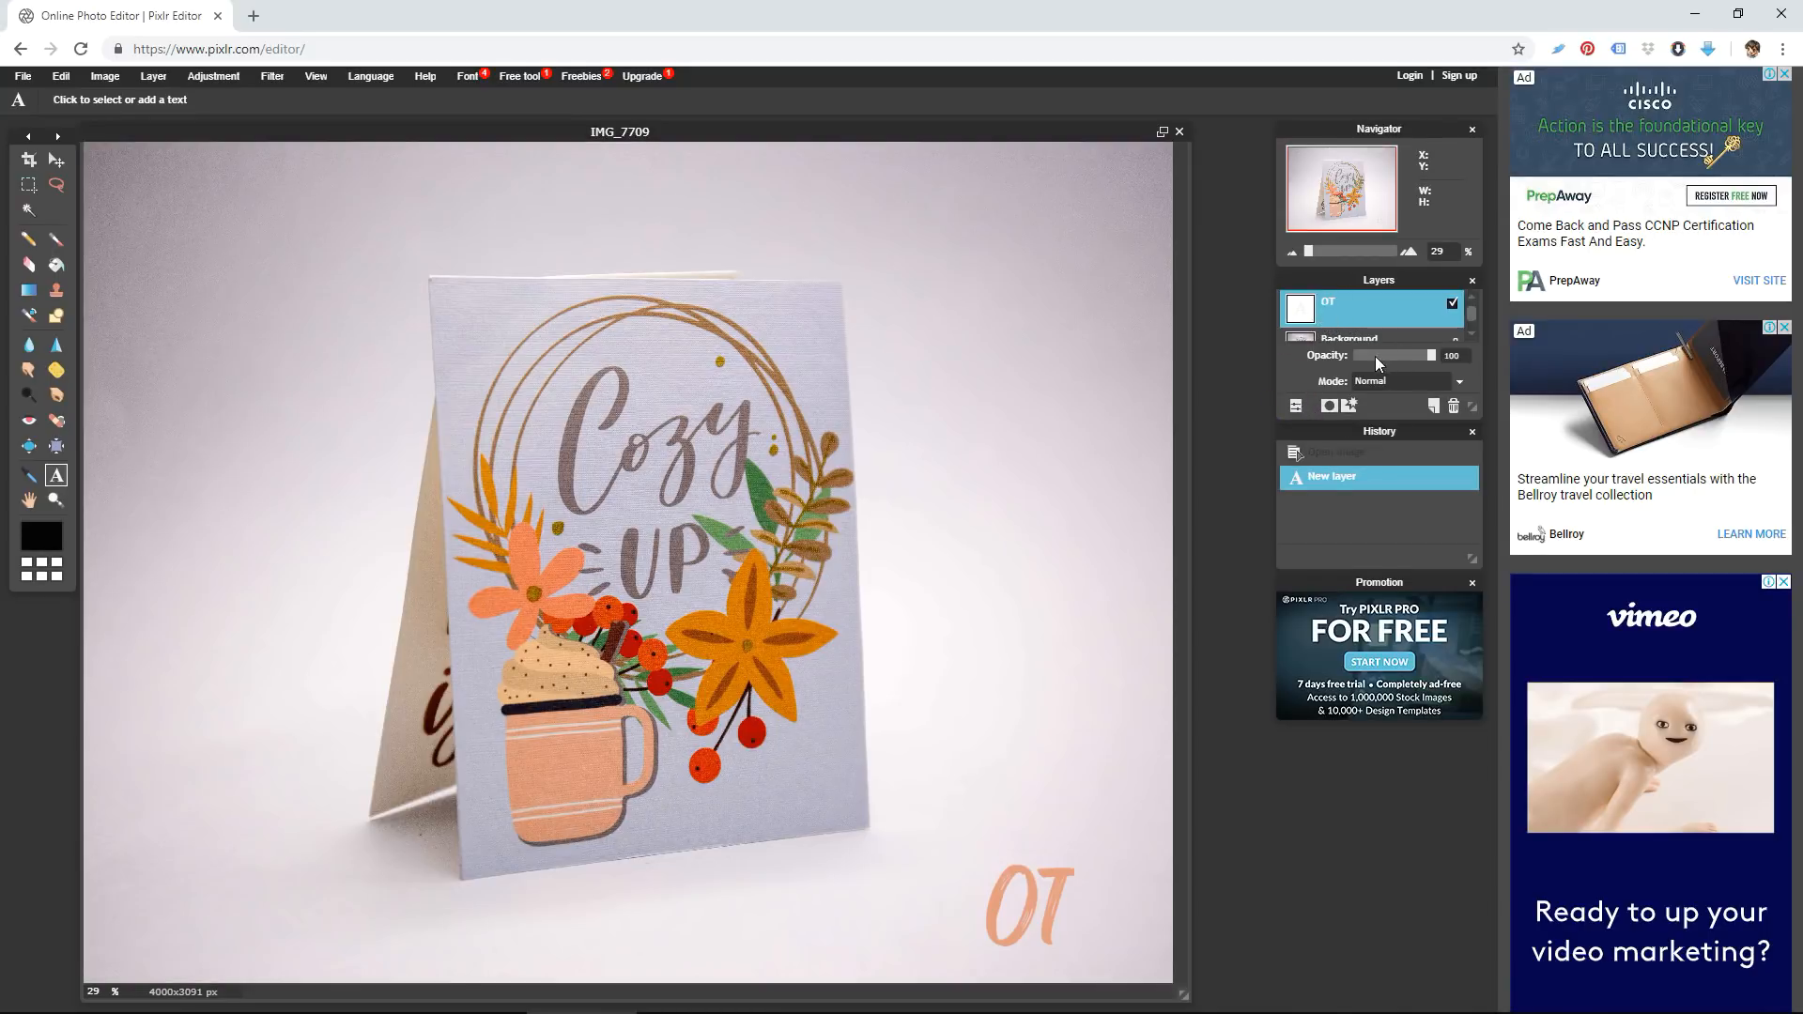
left_click_drag(1433, 355, 1409, 355)
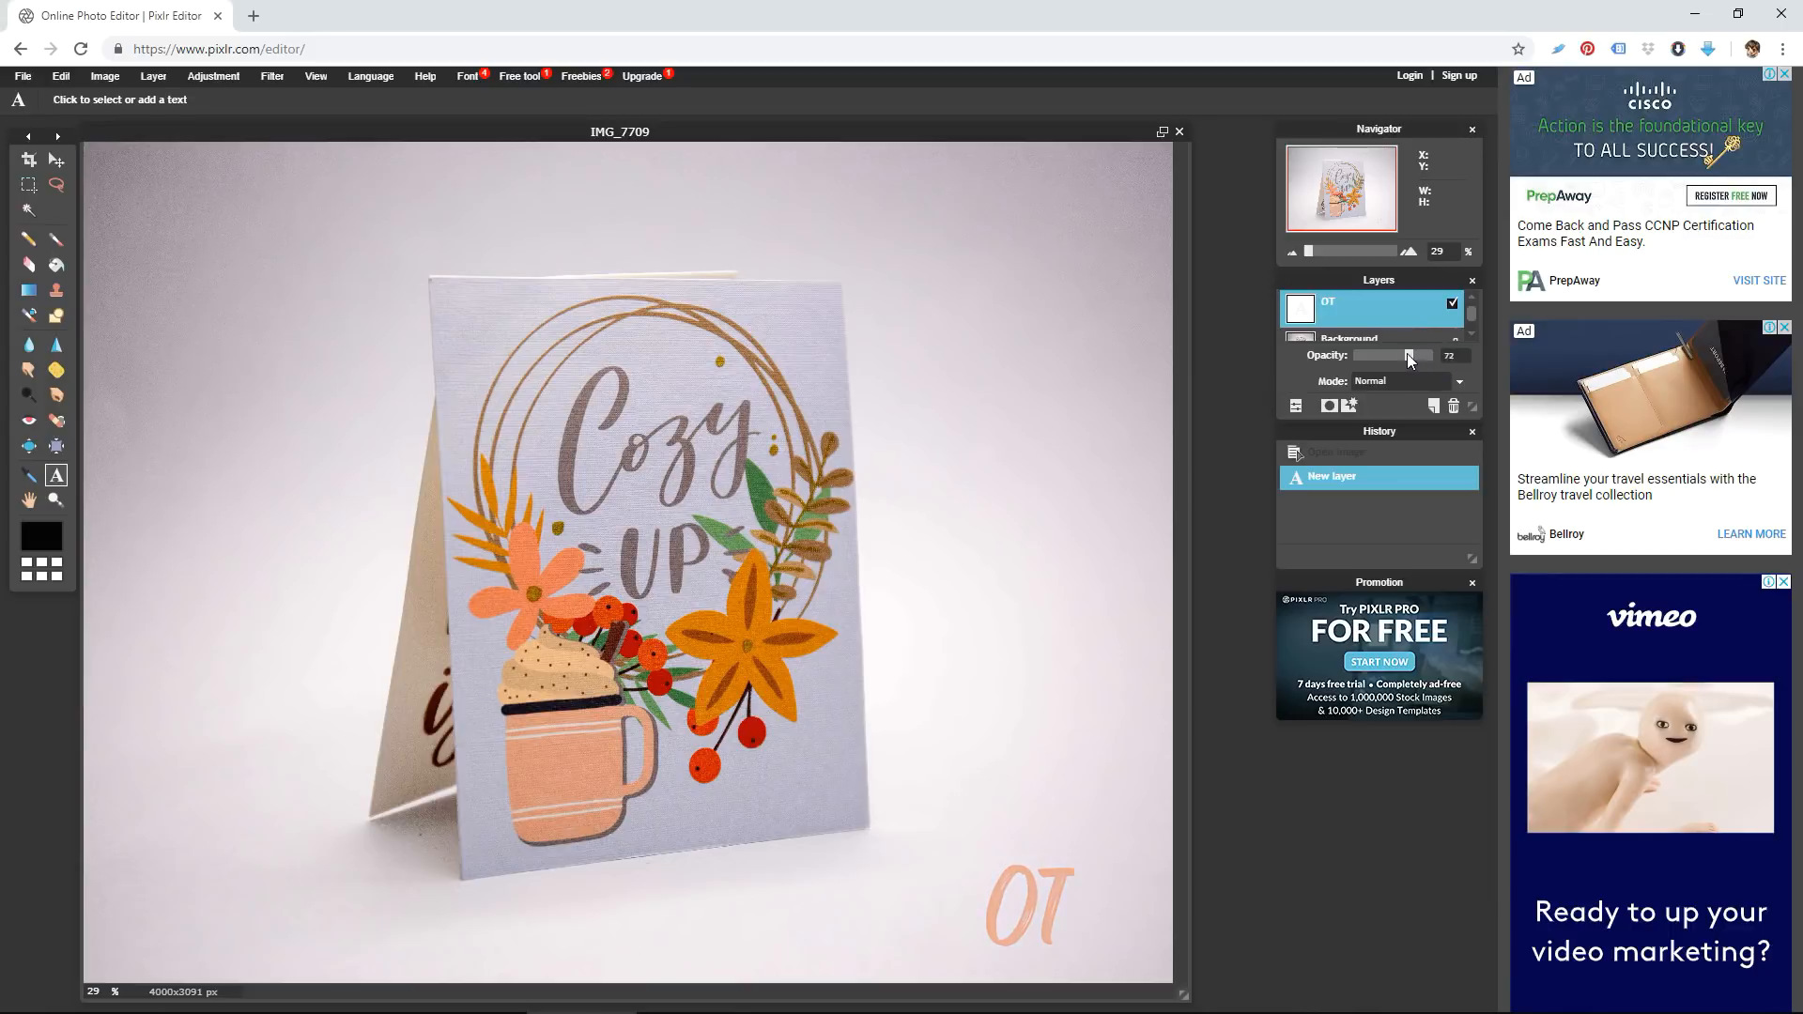
left_click_drag(1409, 355, 1388, 354)
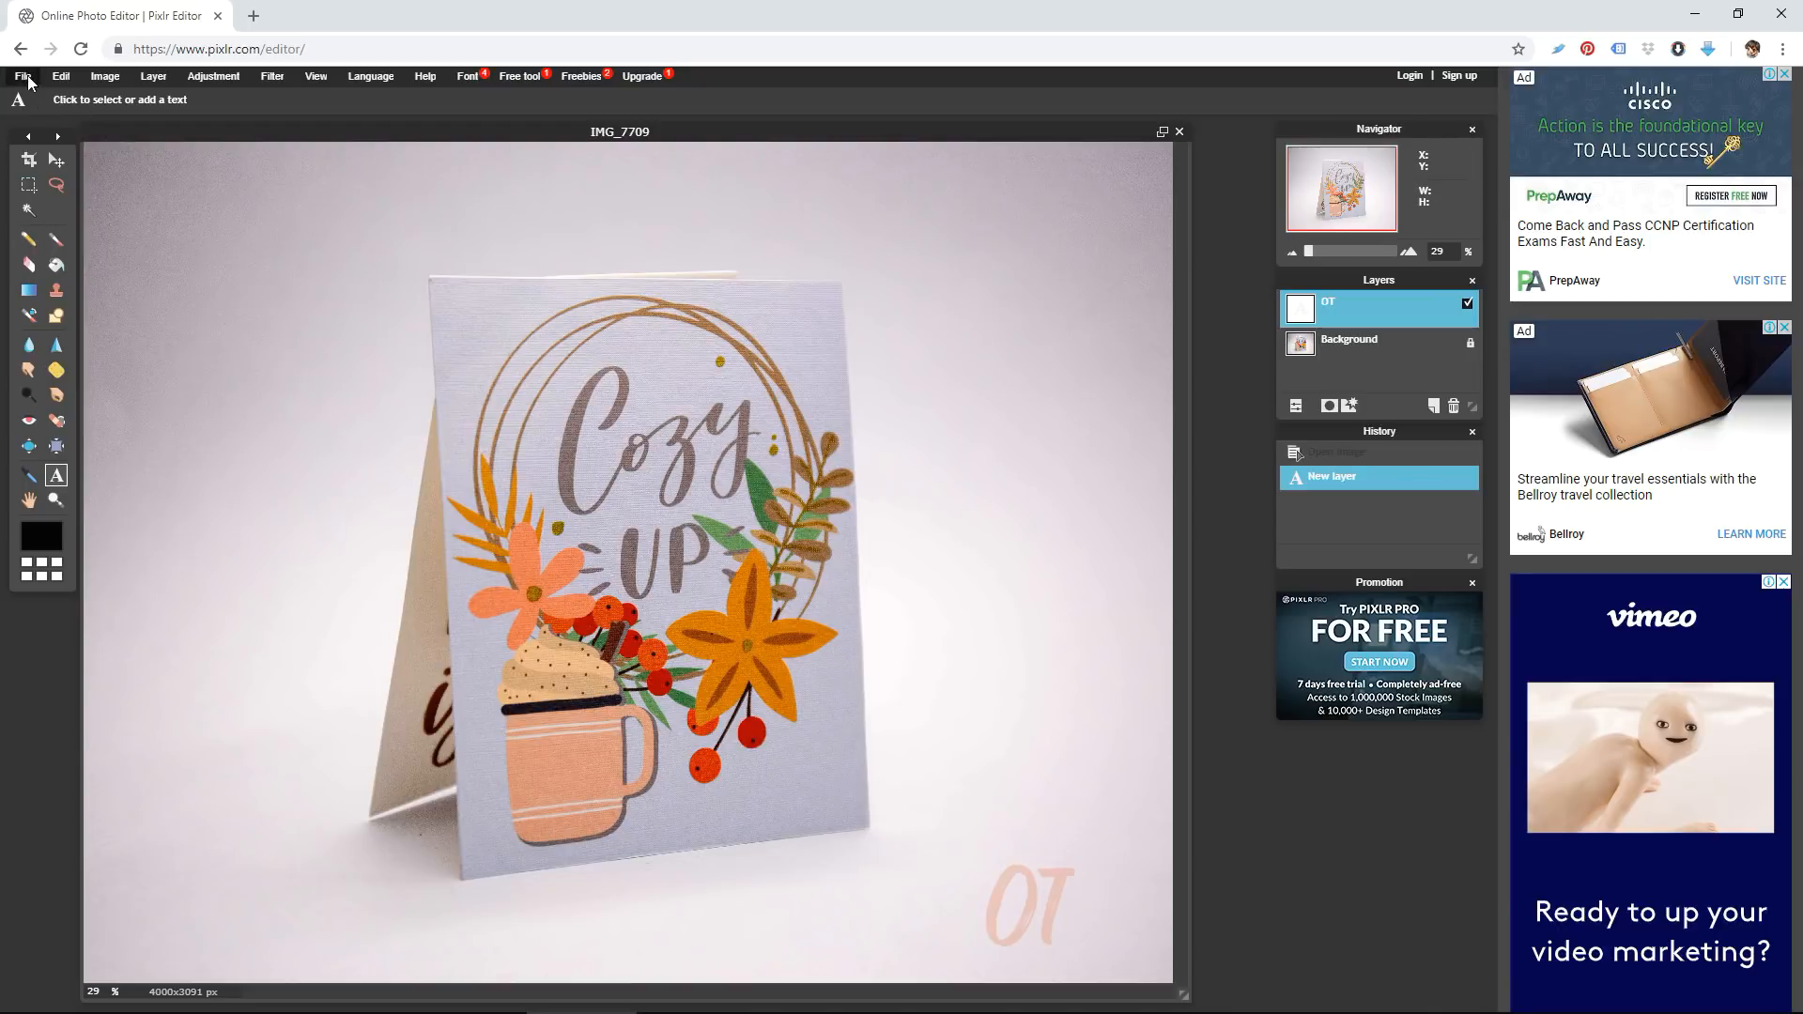
left_click(23, 76)
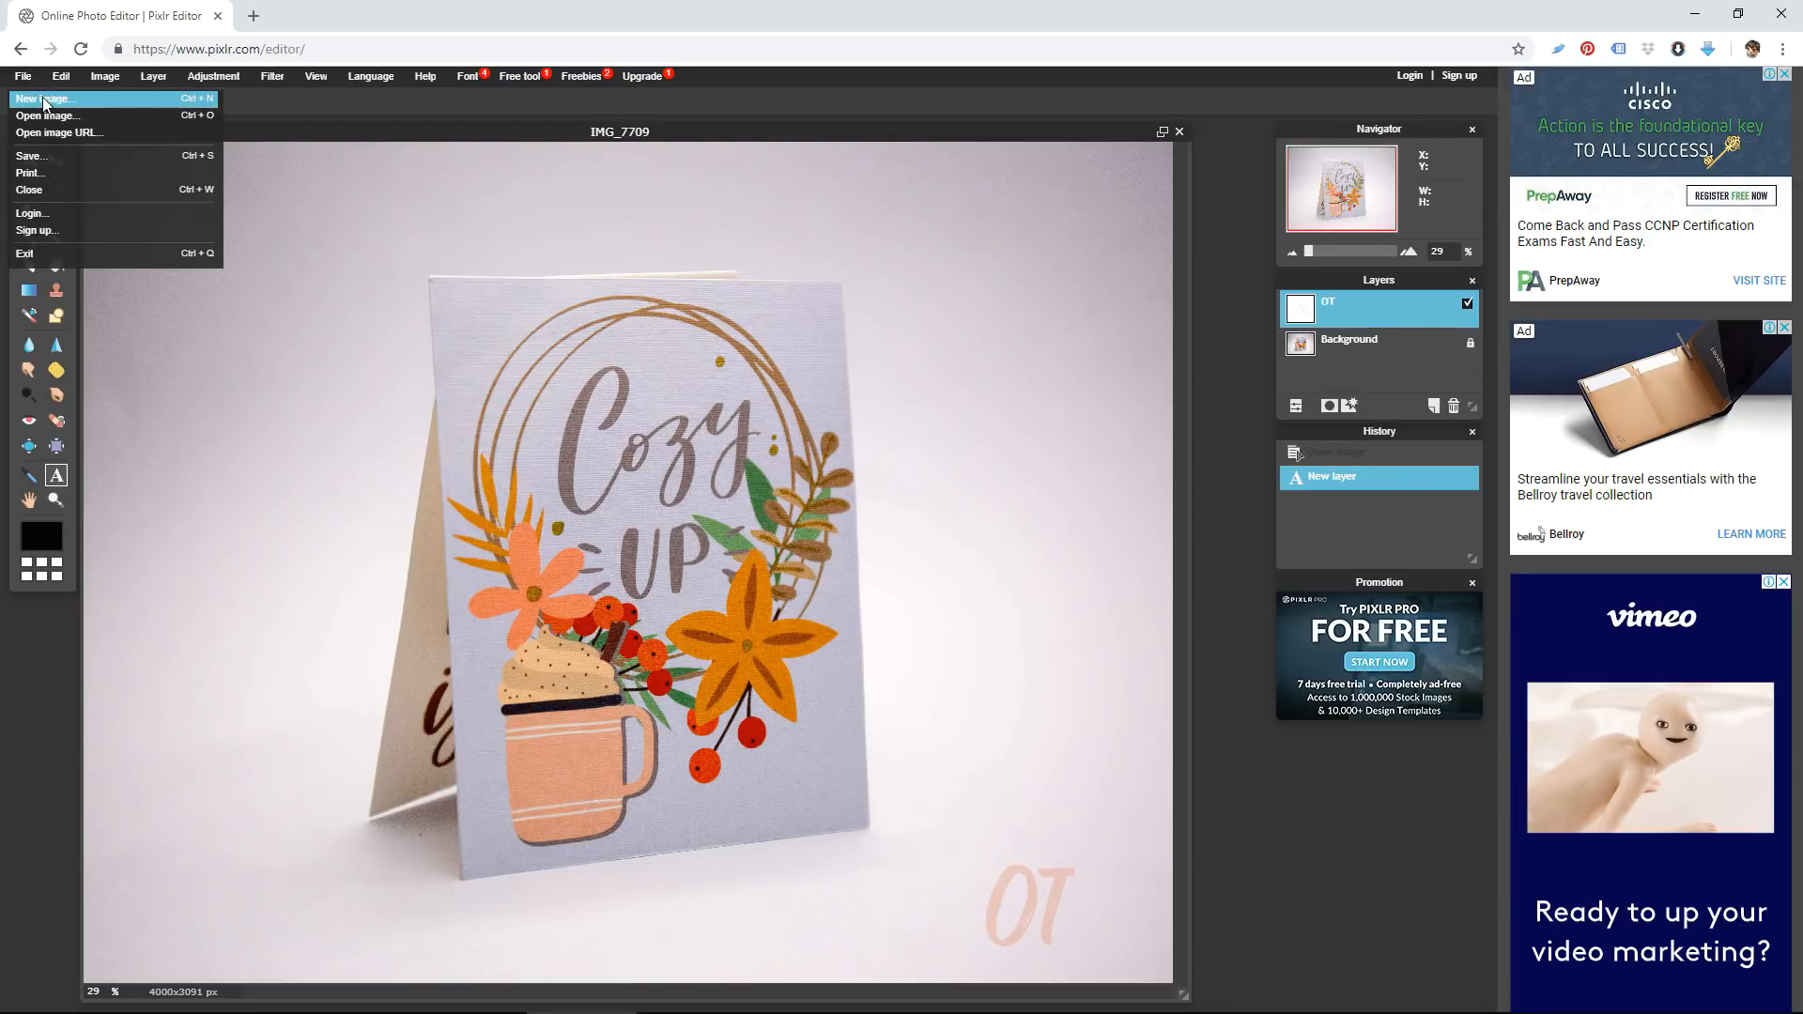
left_click(32, 156)
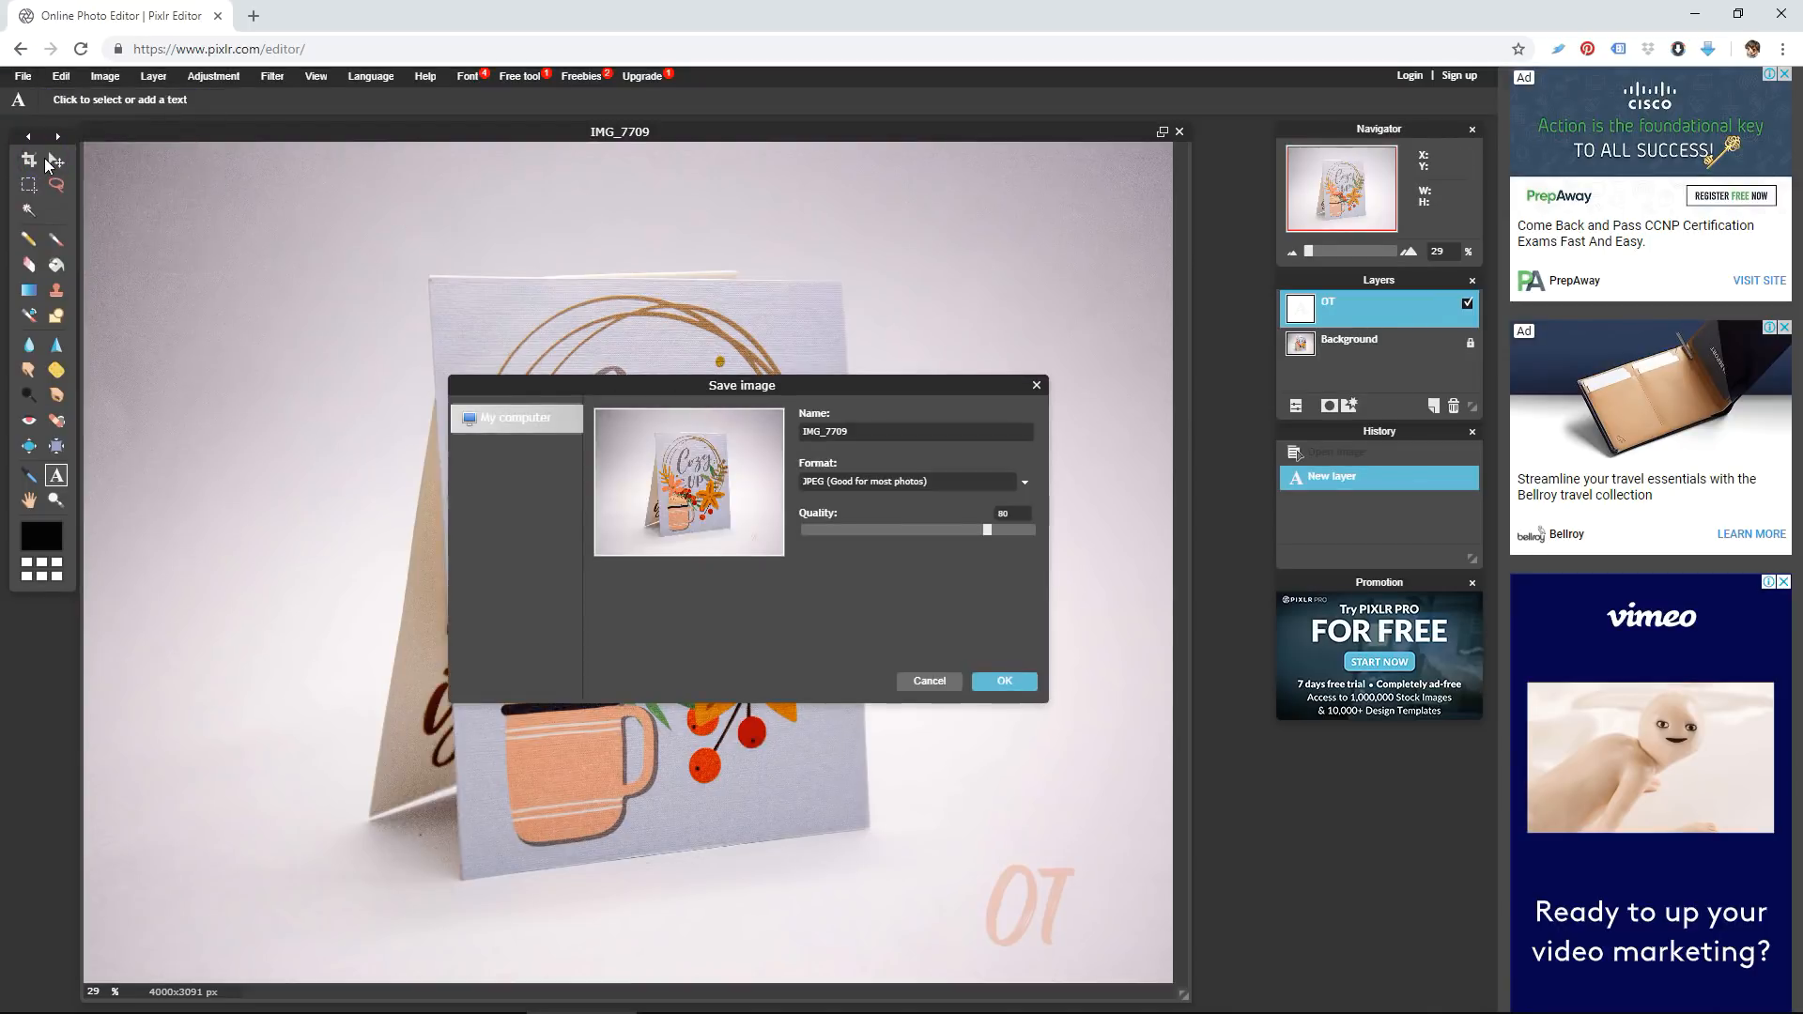
left_click(1001, 680)
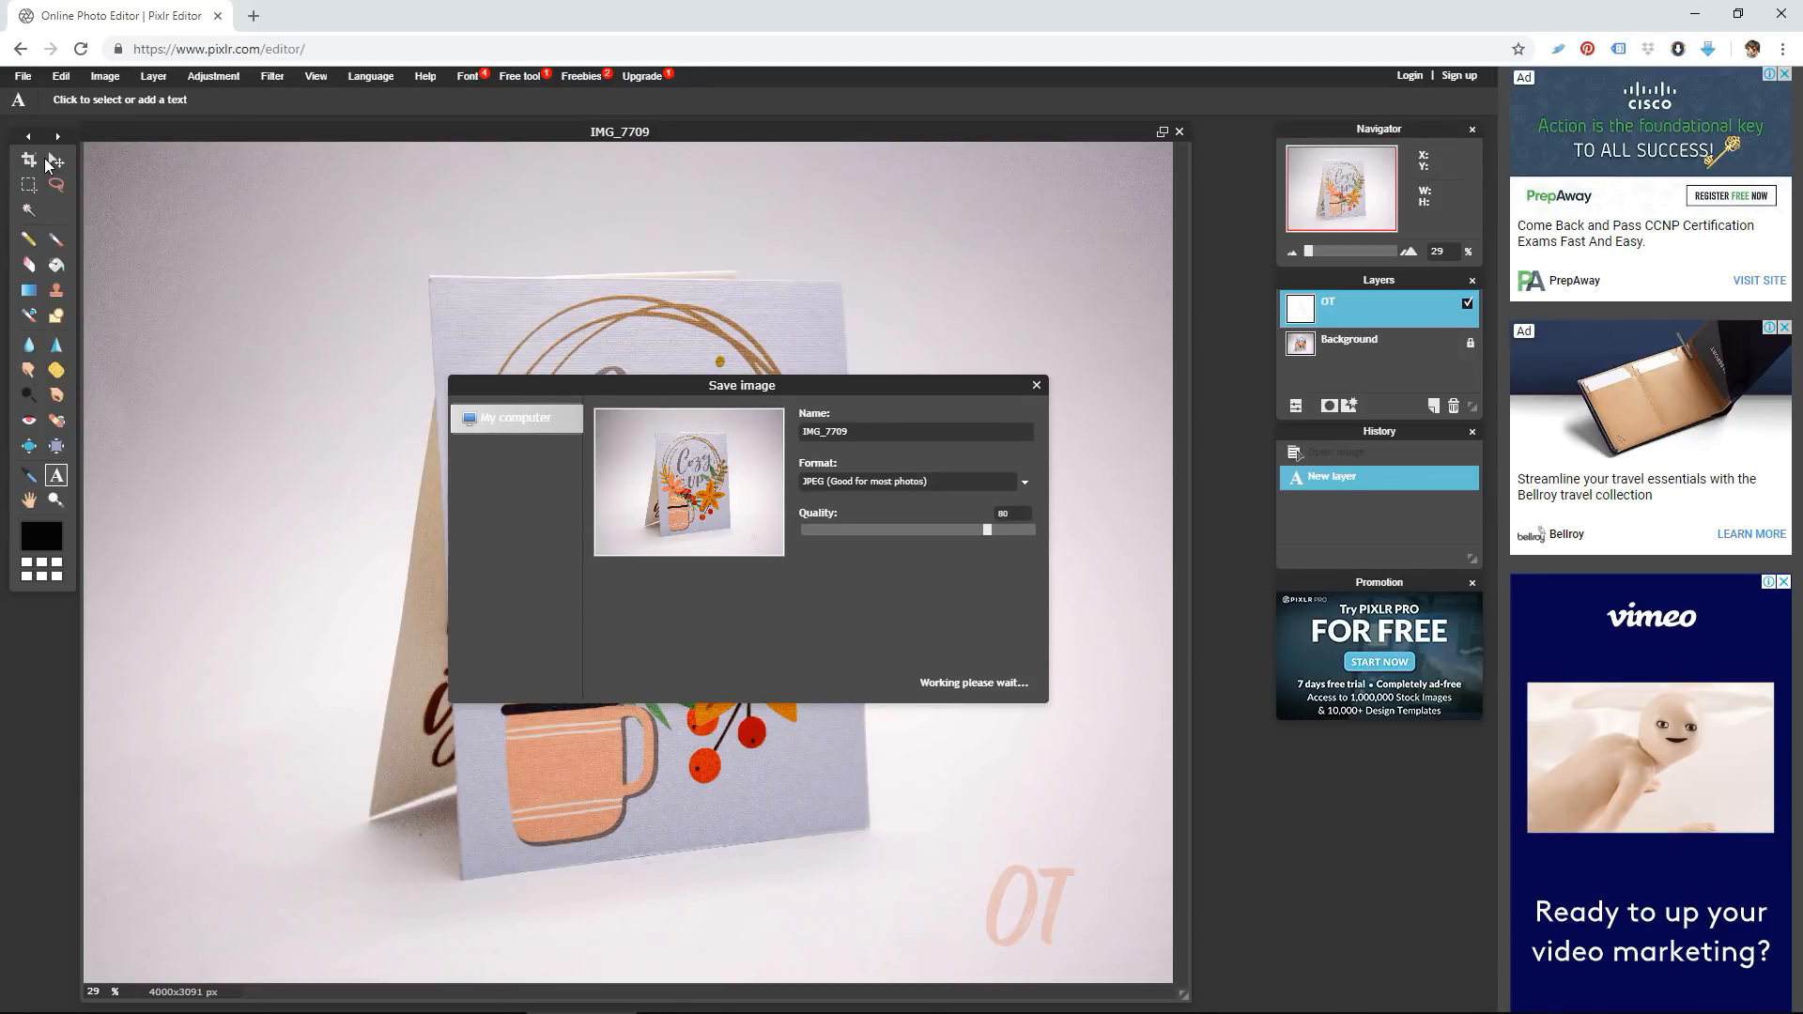
mouse_move(584, 462)
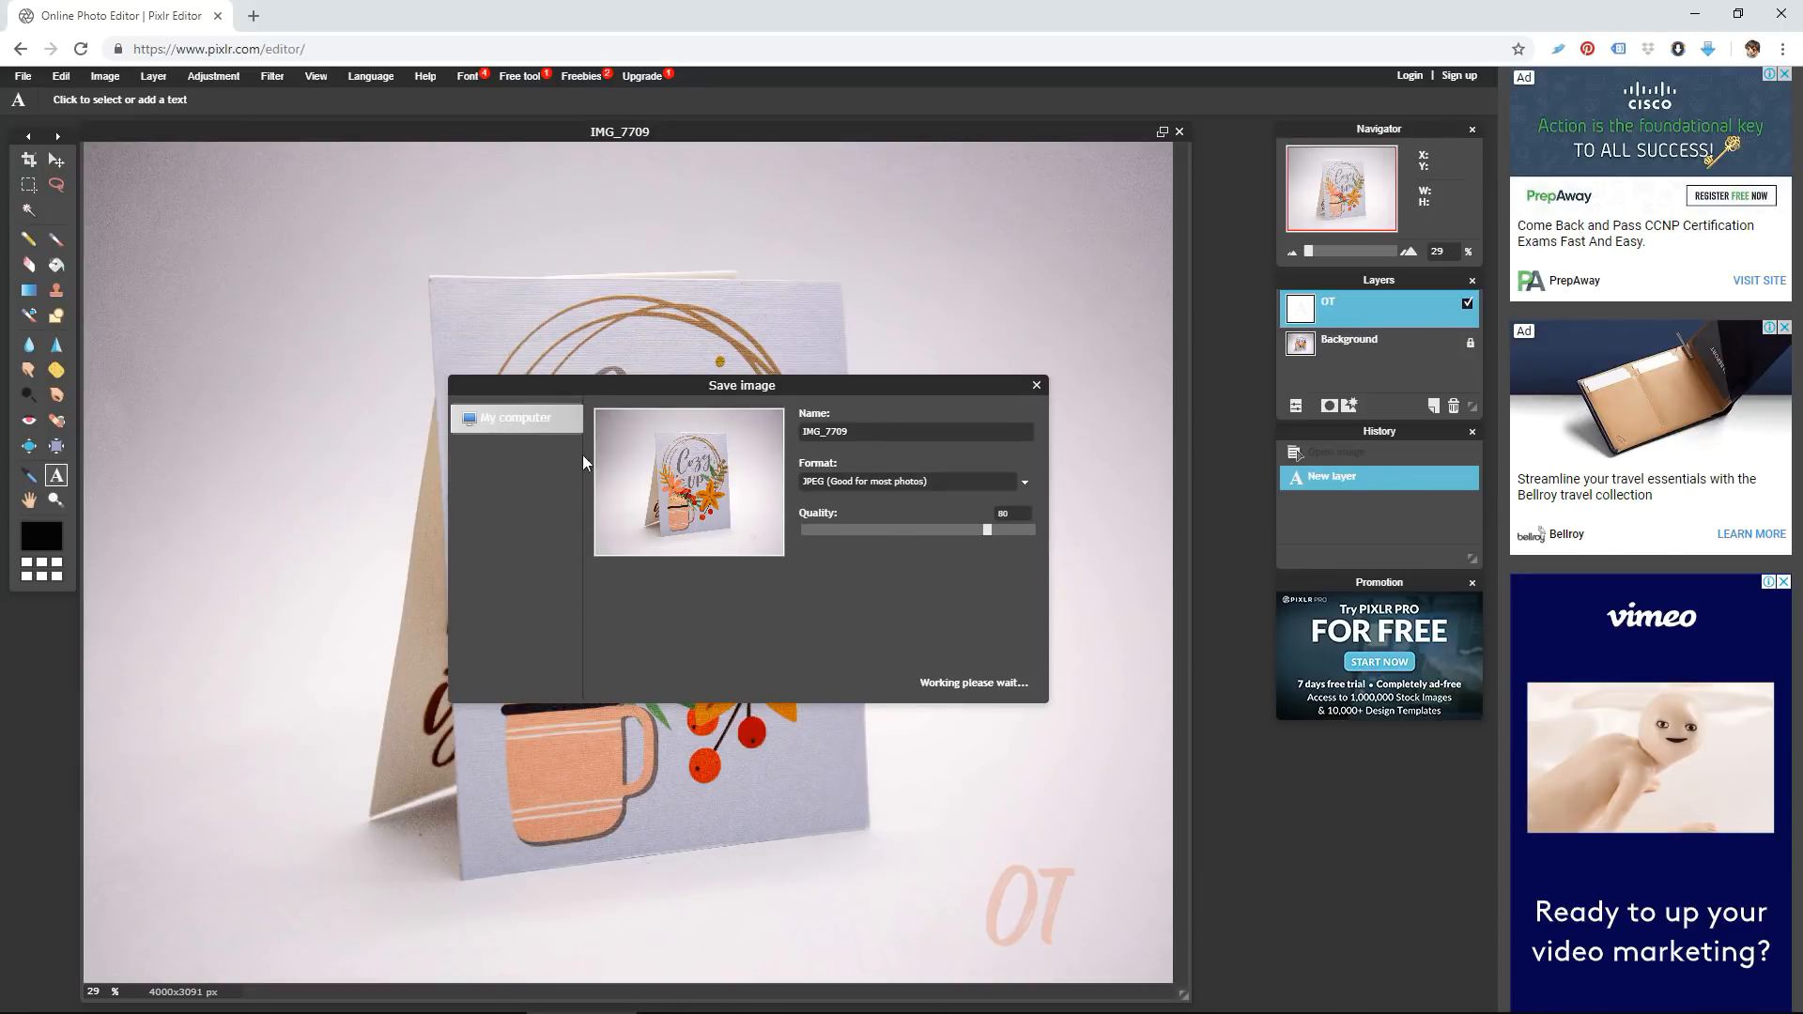
mouse_move(509, 434)
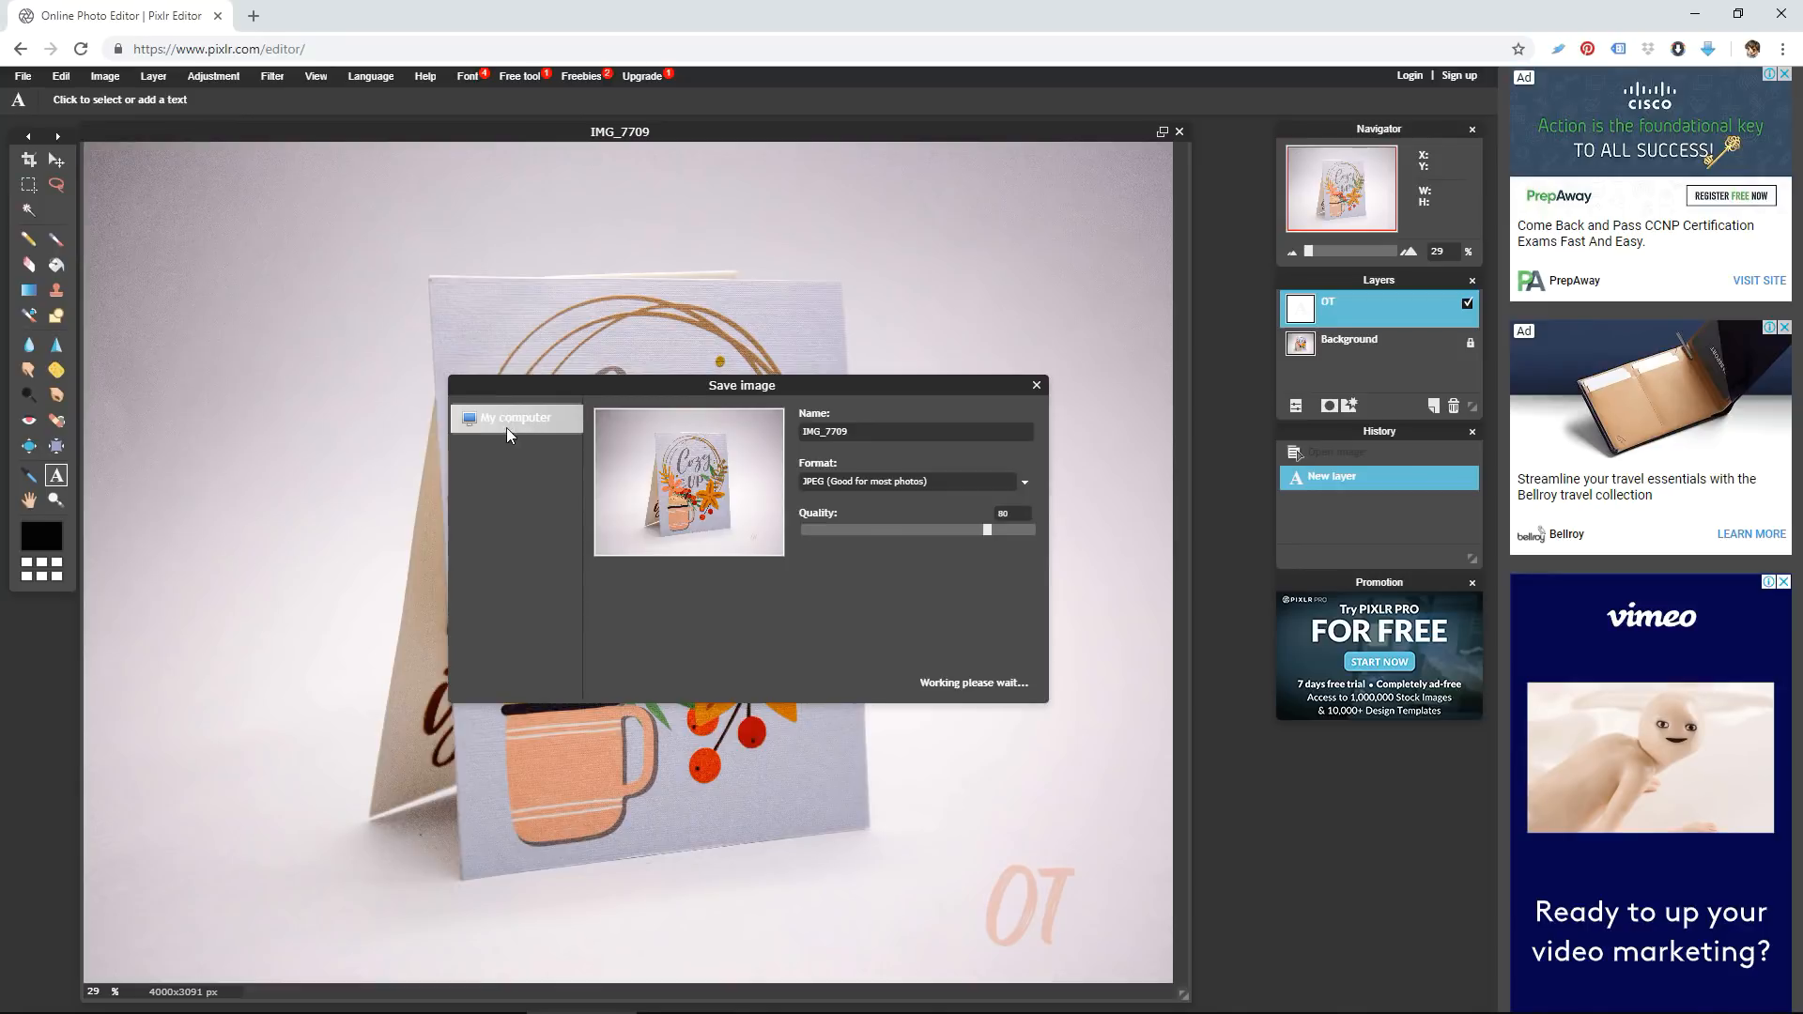
mouse_move(900, 633)
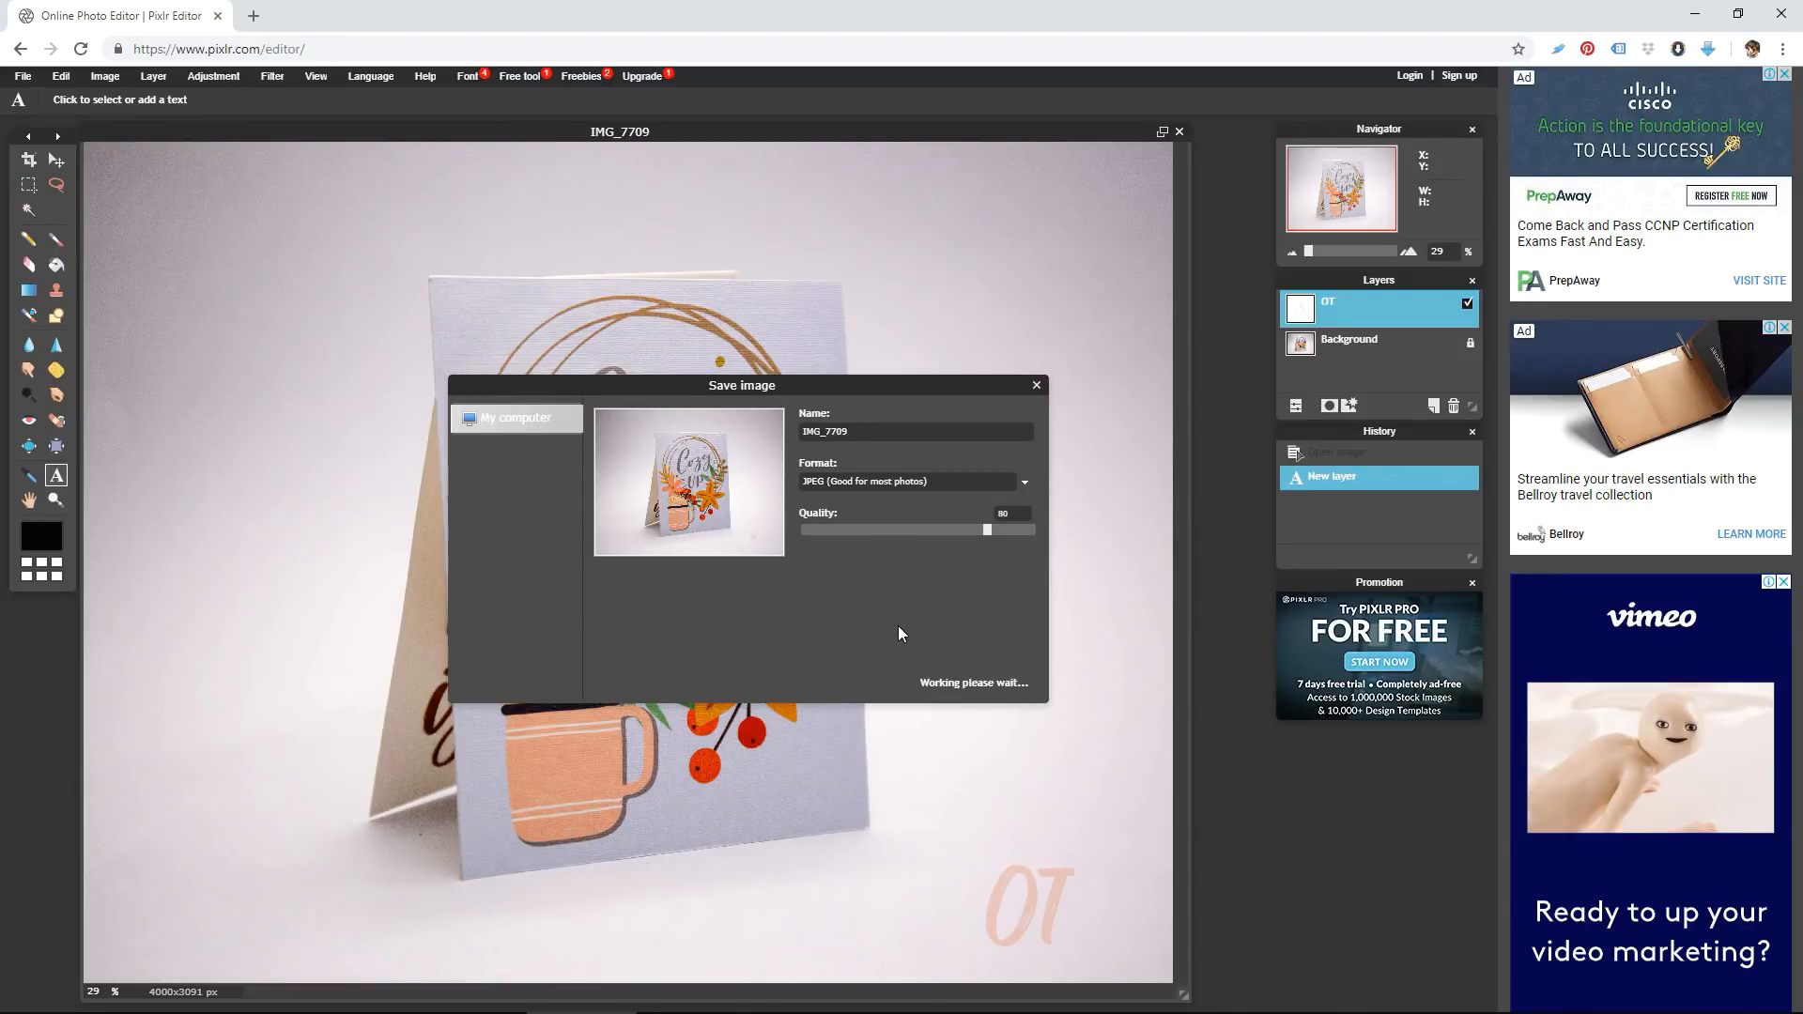
mouse_move(943, 695)
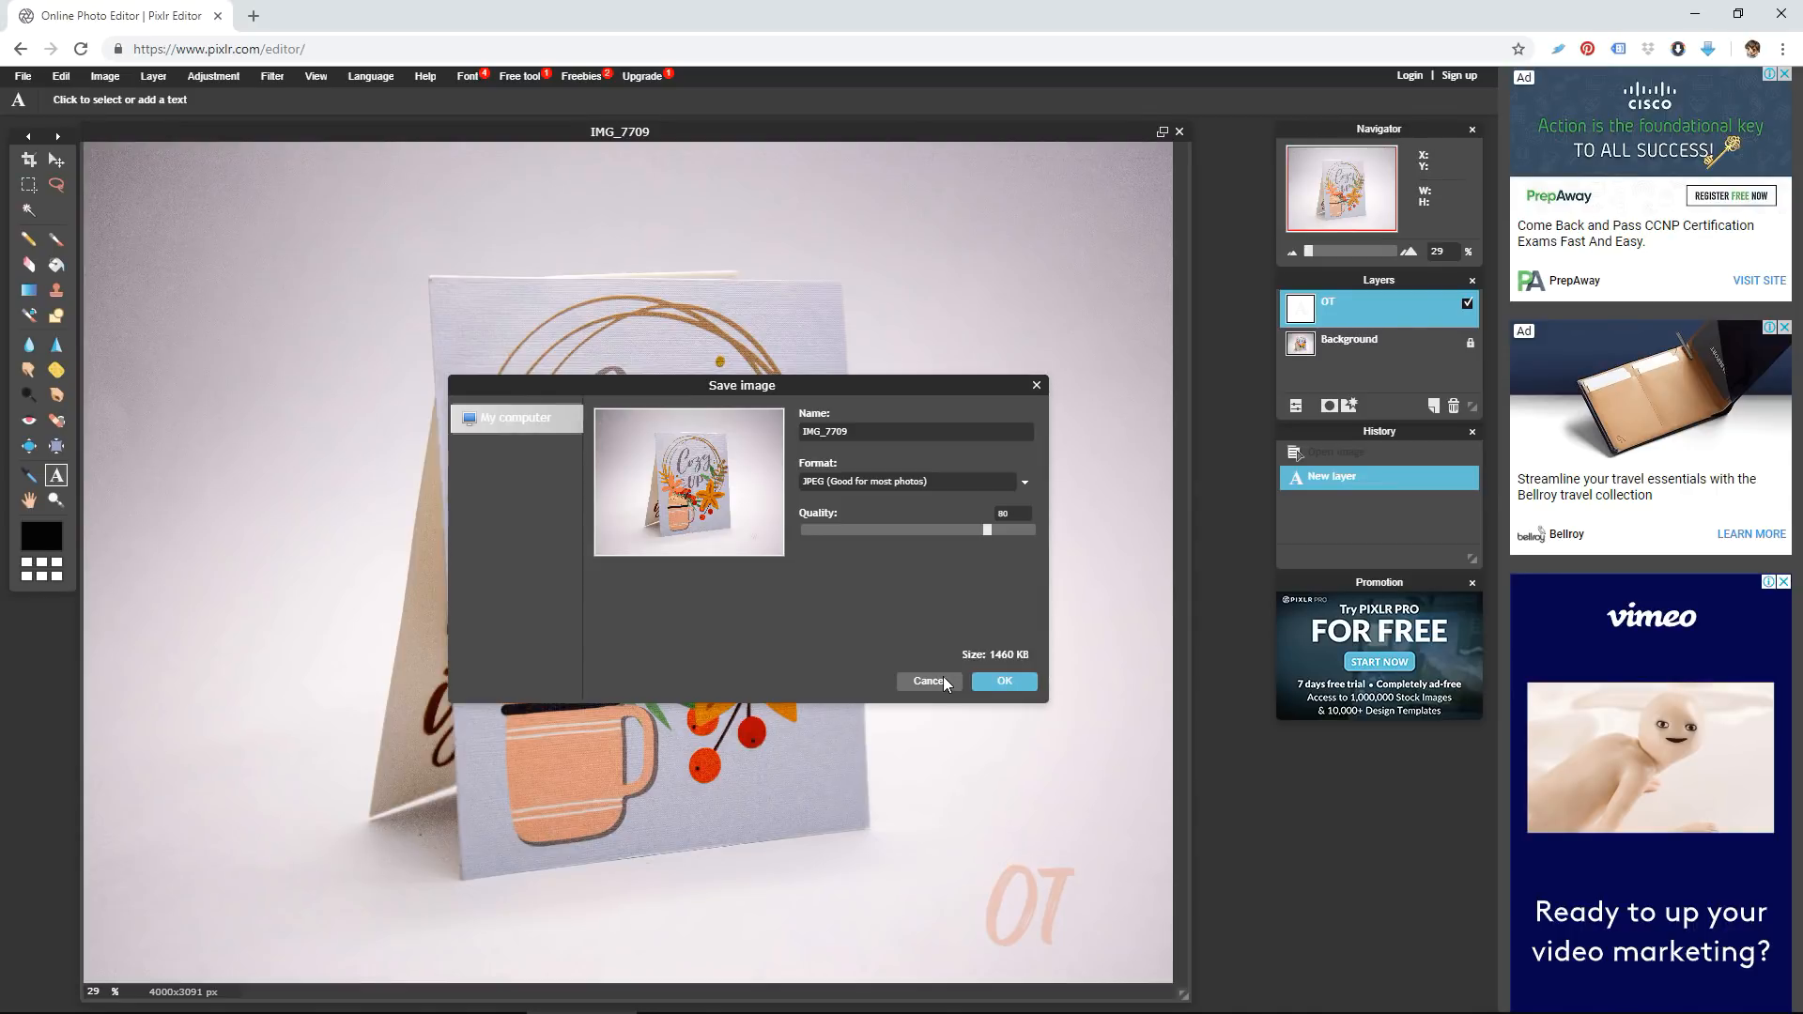
left_click(930, 680)
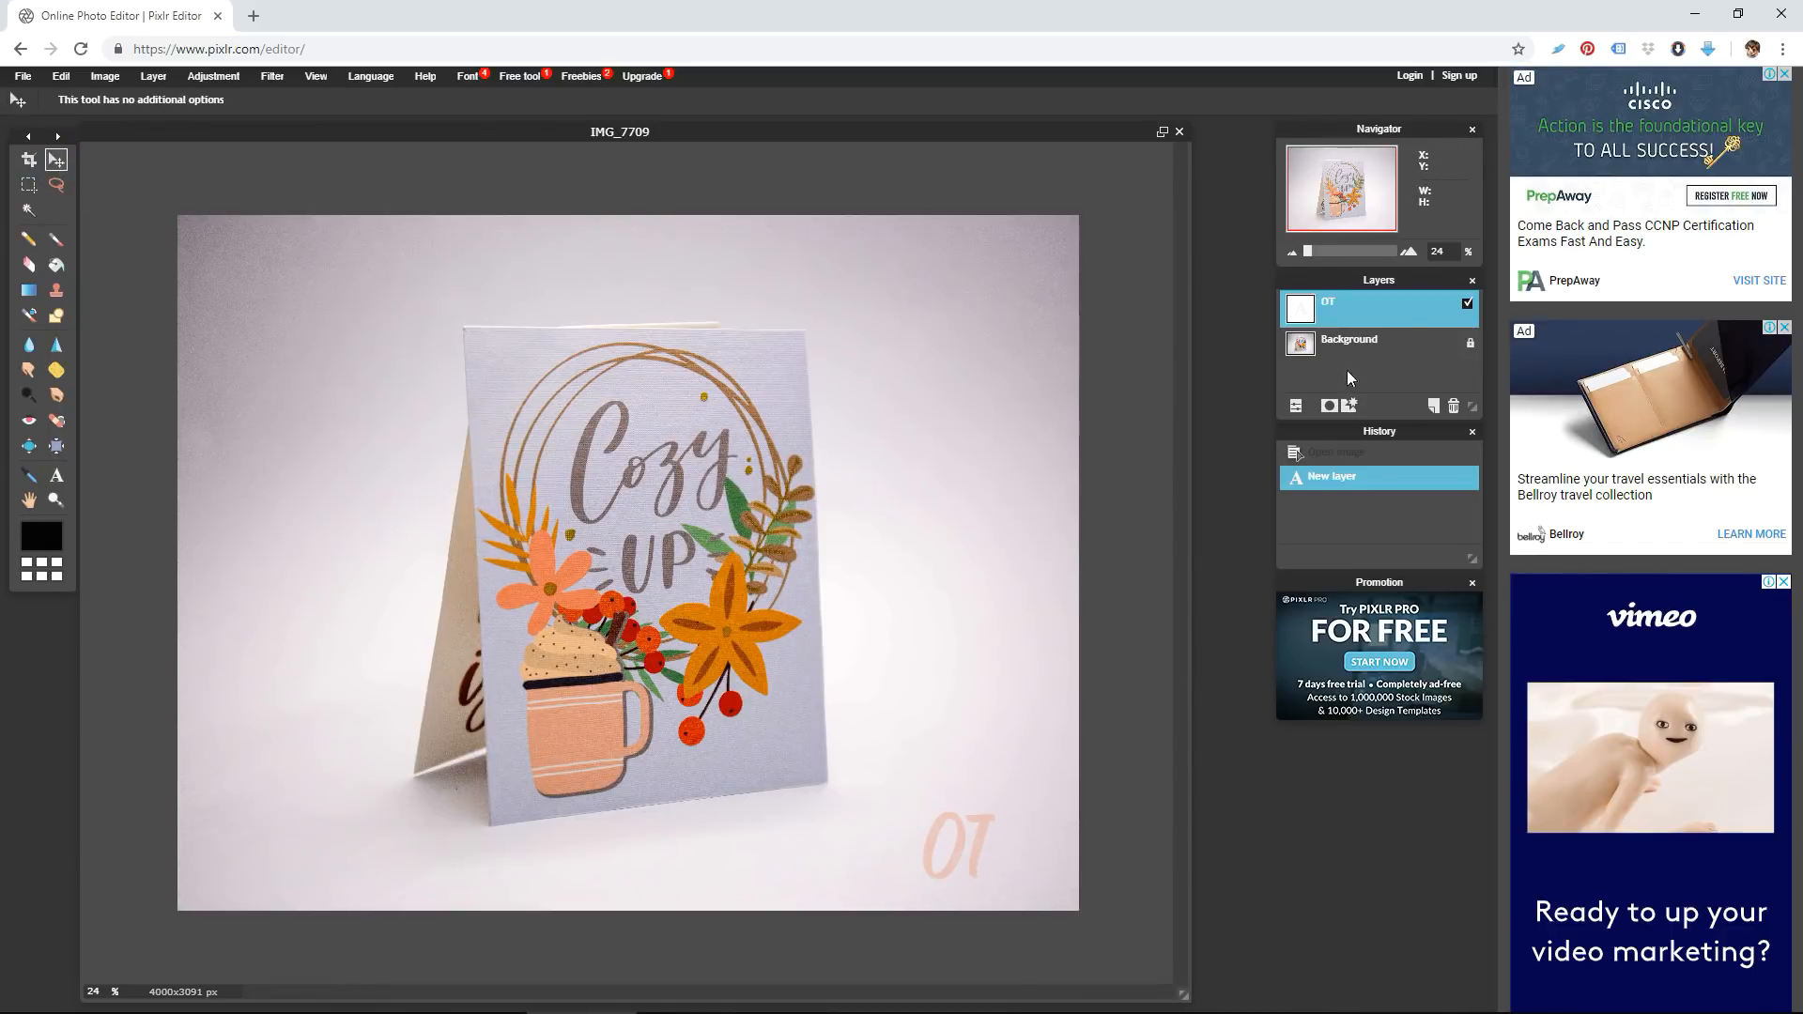
mouse_move(55, 186)
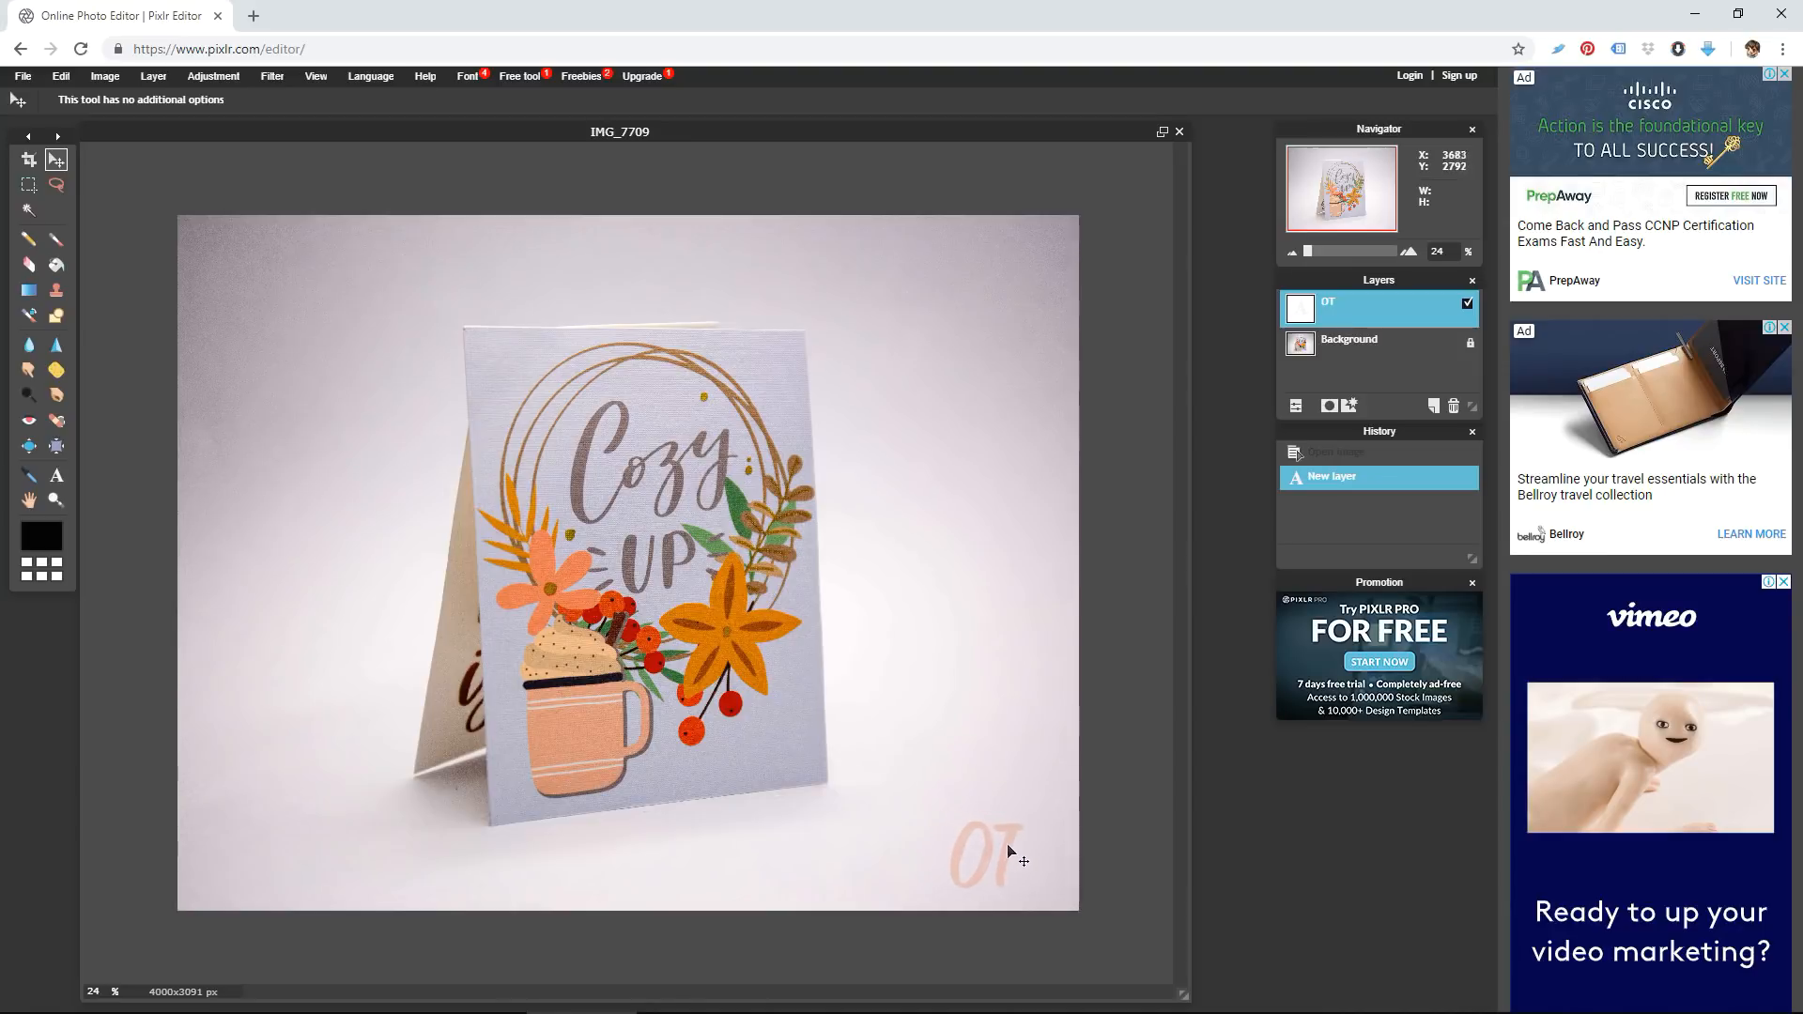
Move the OT watermark layer slightly toward the photo's bottom-right corner
left_click_drag(983, 857, 1022, 857)
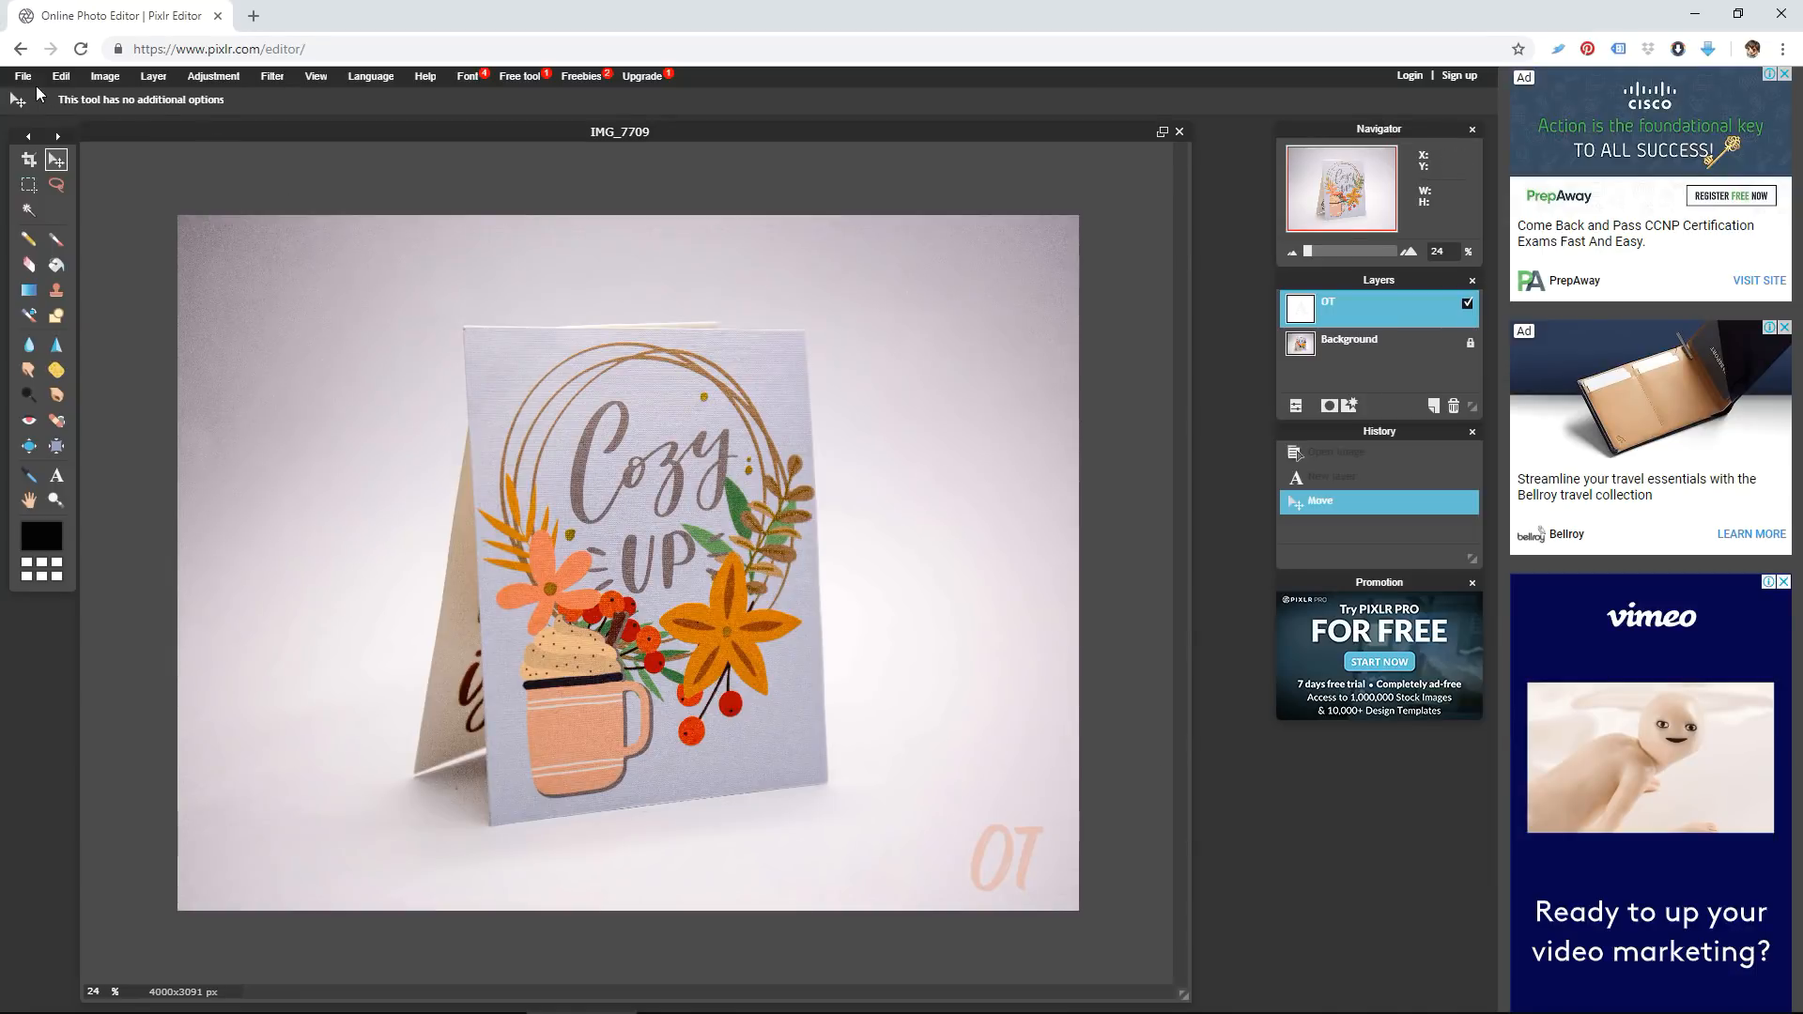
Start saving the photo as a JPEG and decline replacing the original IMG_7709 file
left_click(21, 75)
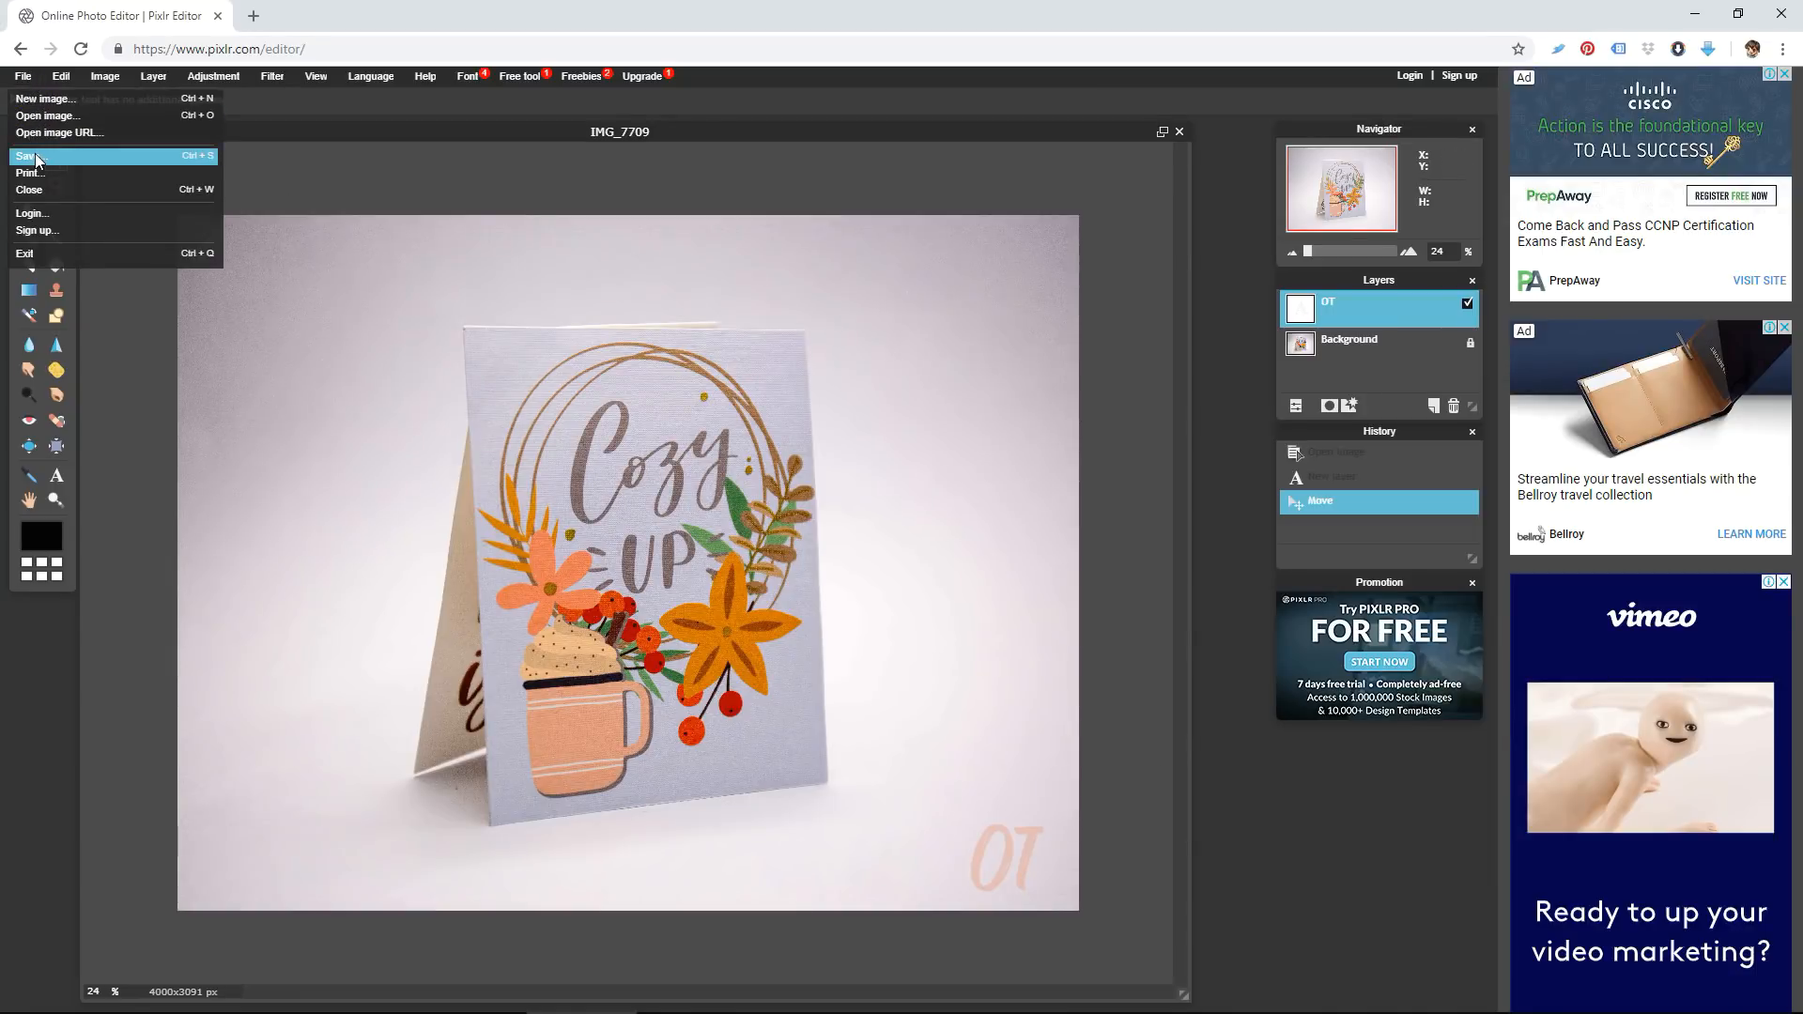
left_click(26, 156)
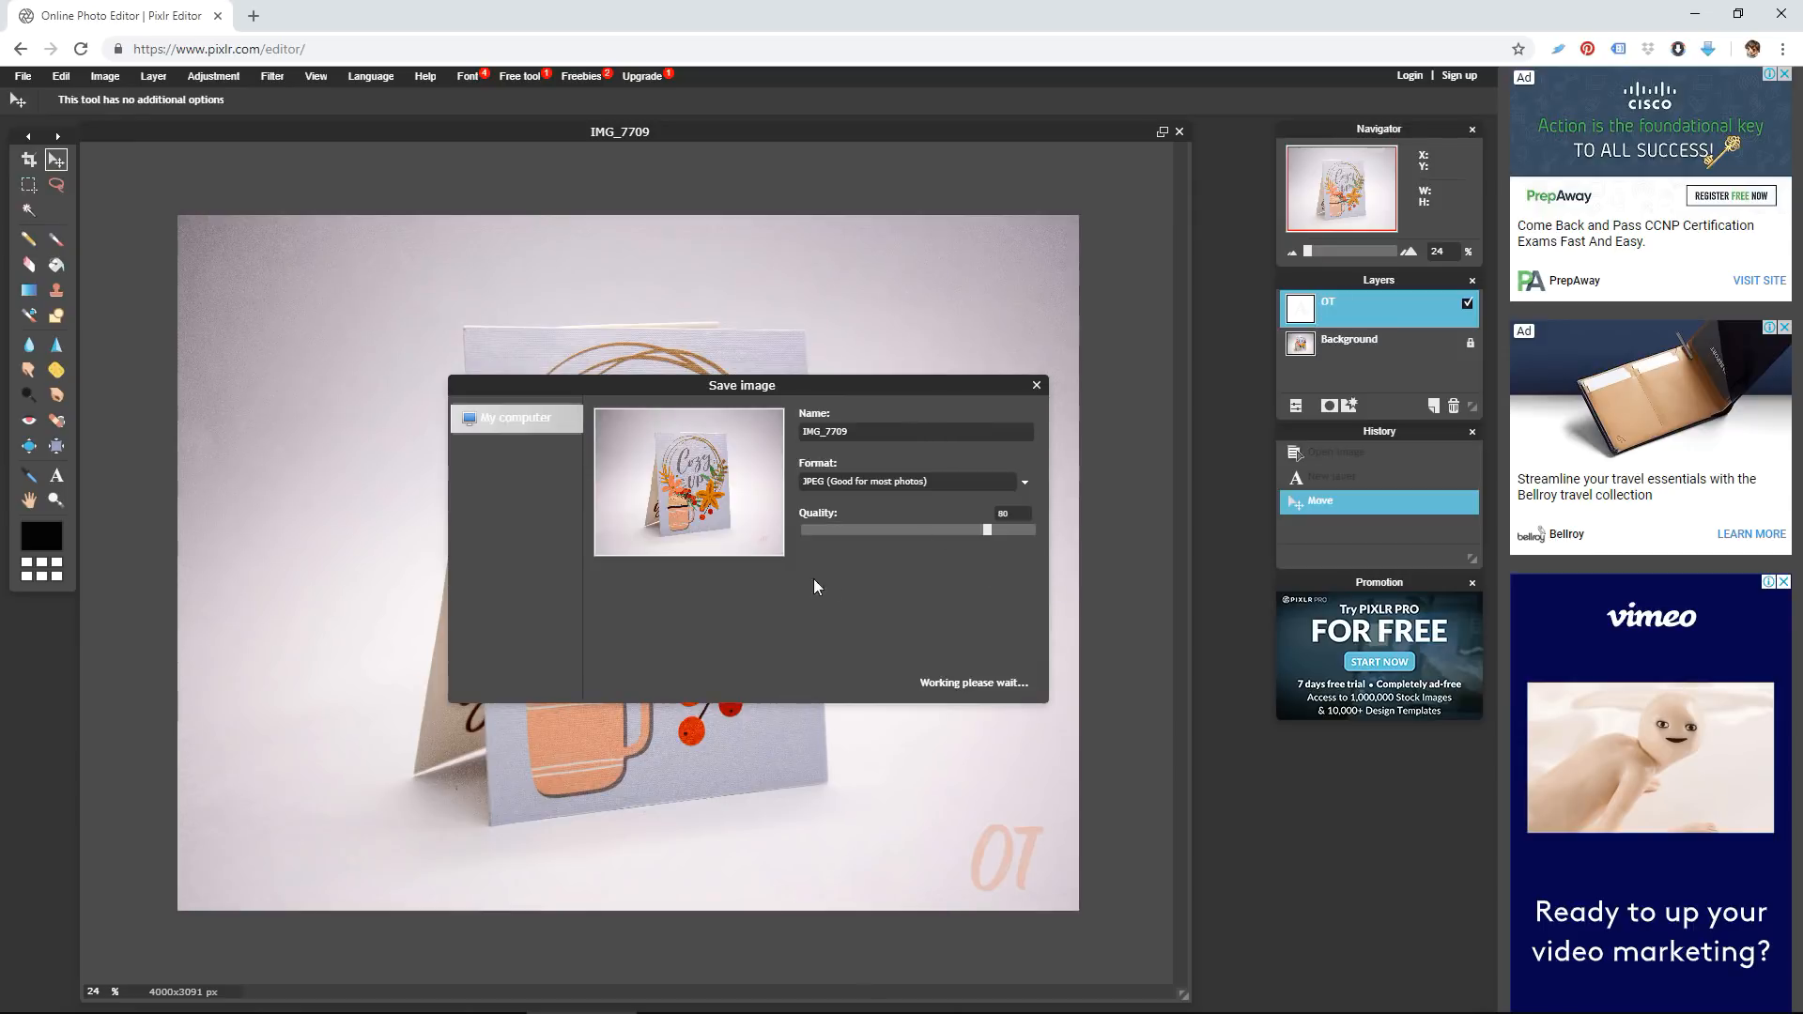
mouse_move(757, 542)
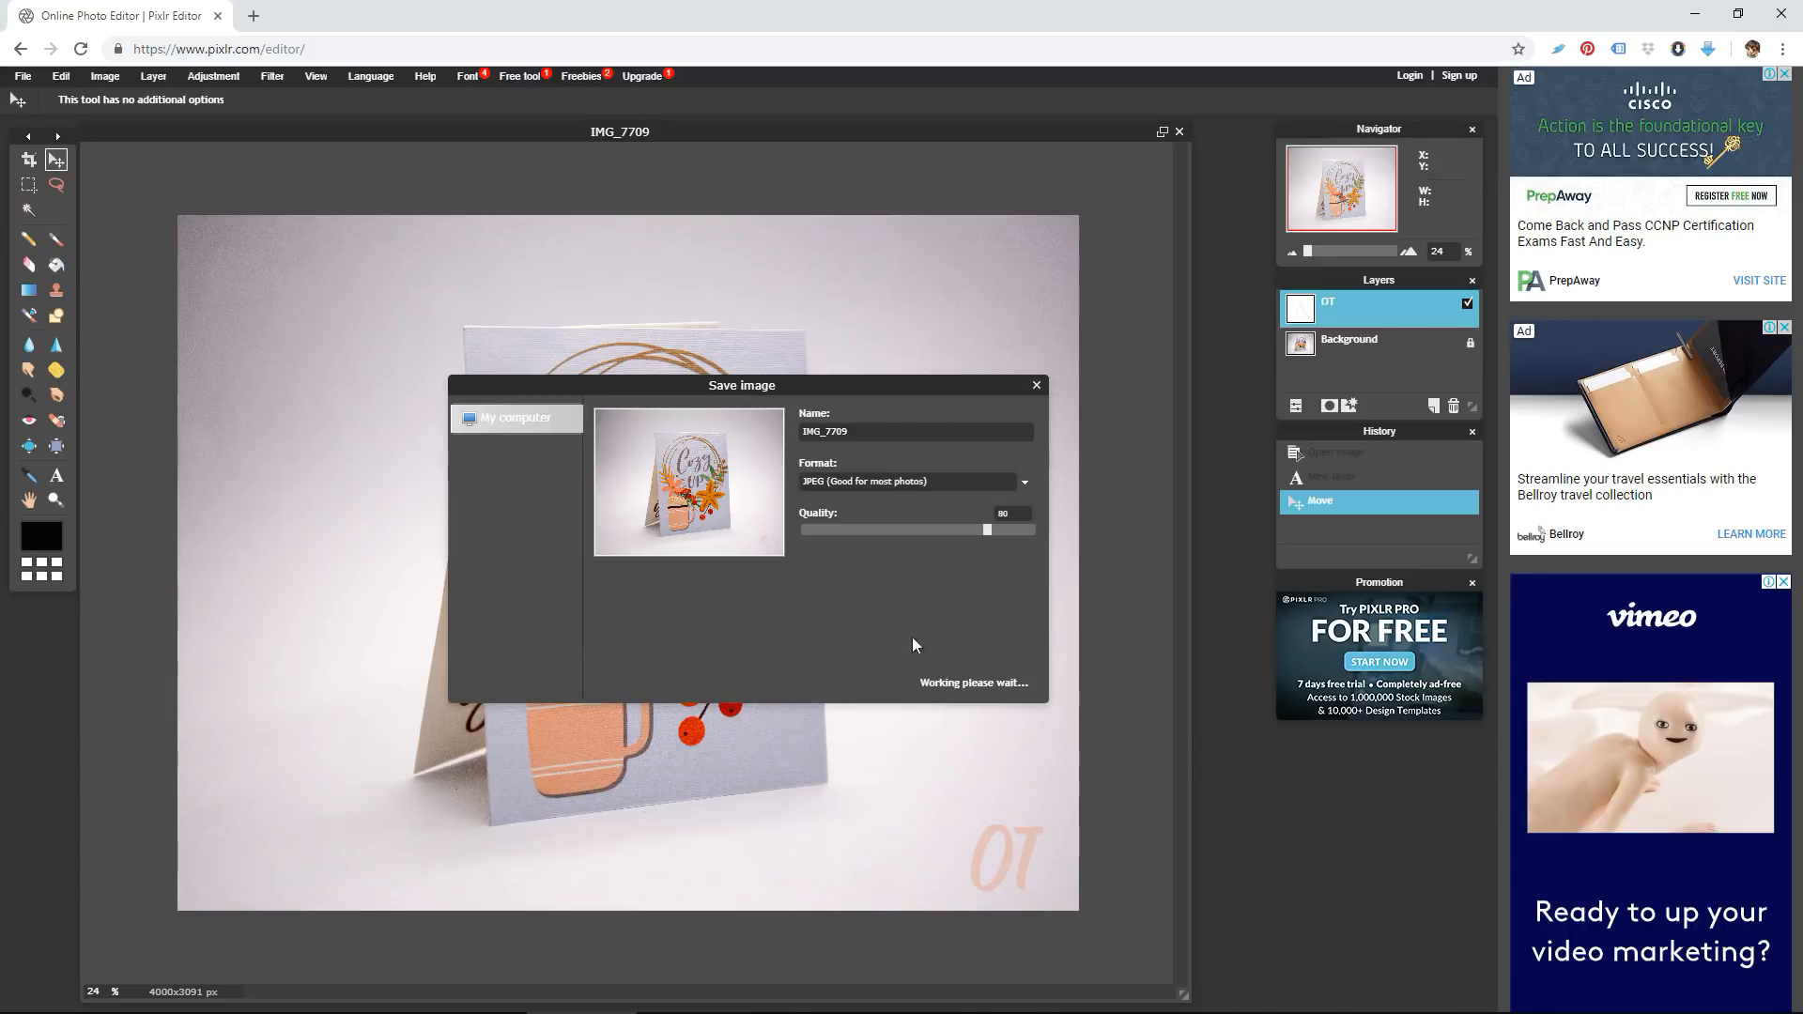
mouse_move(1023, 672)
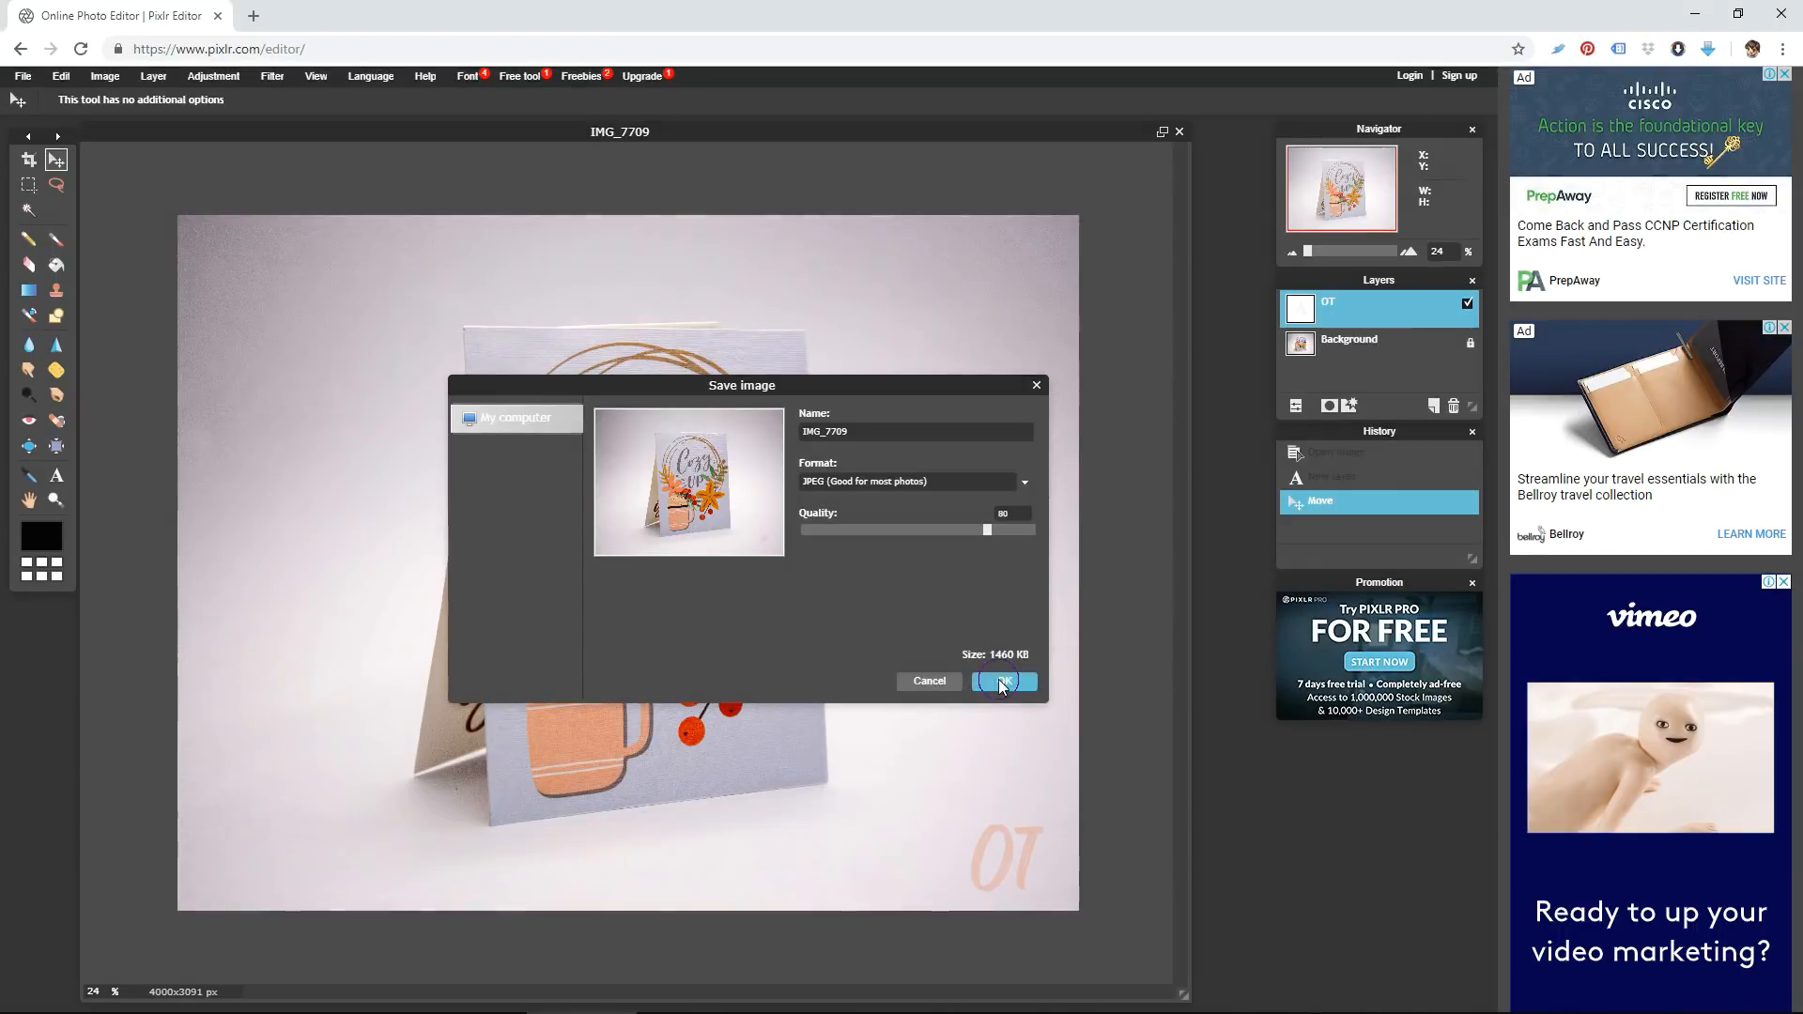
left_click(1001, 680)
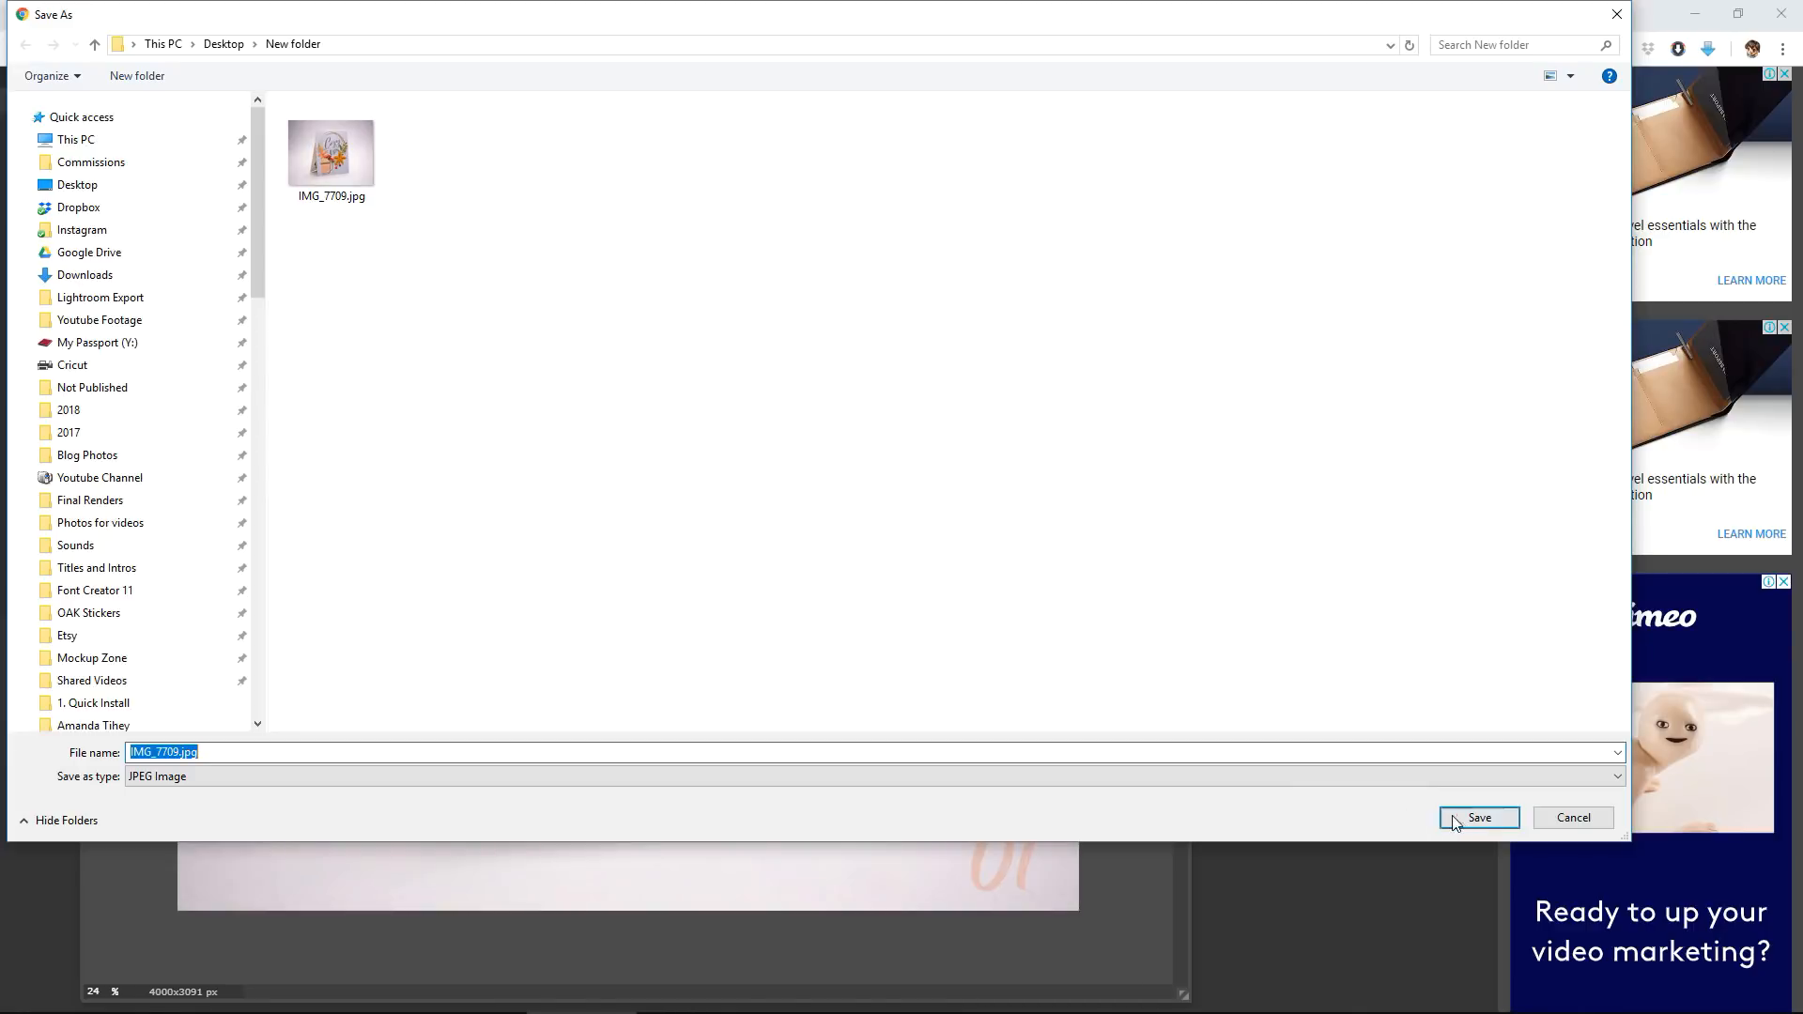
left_click(1478, 817)
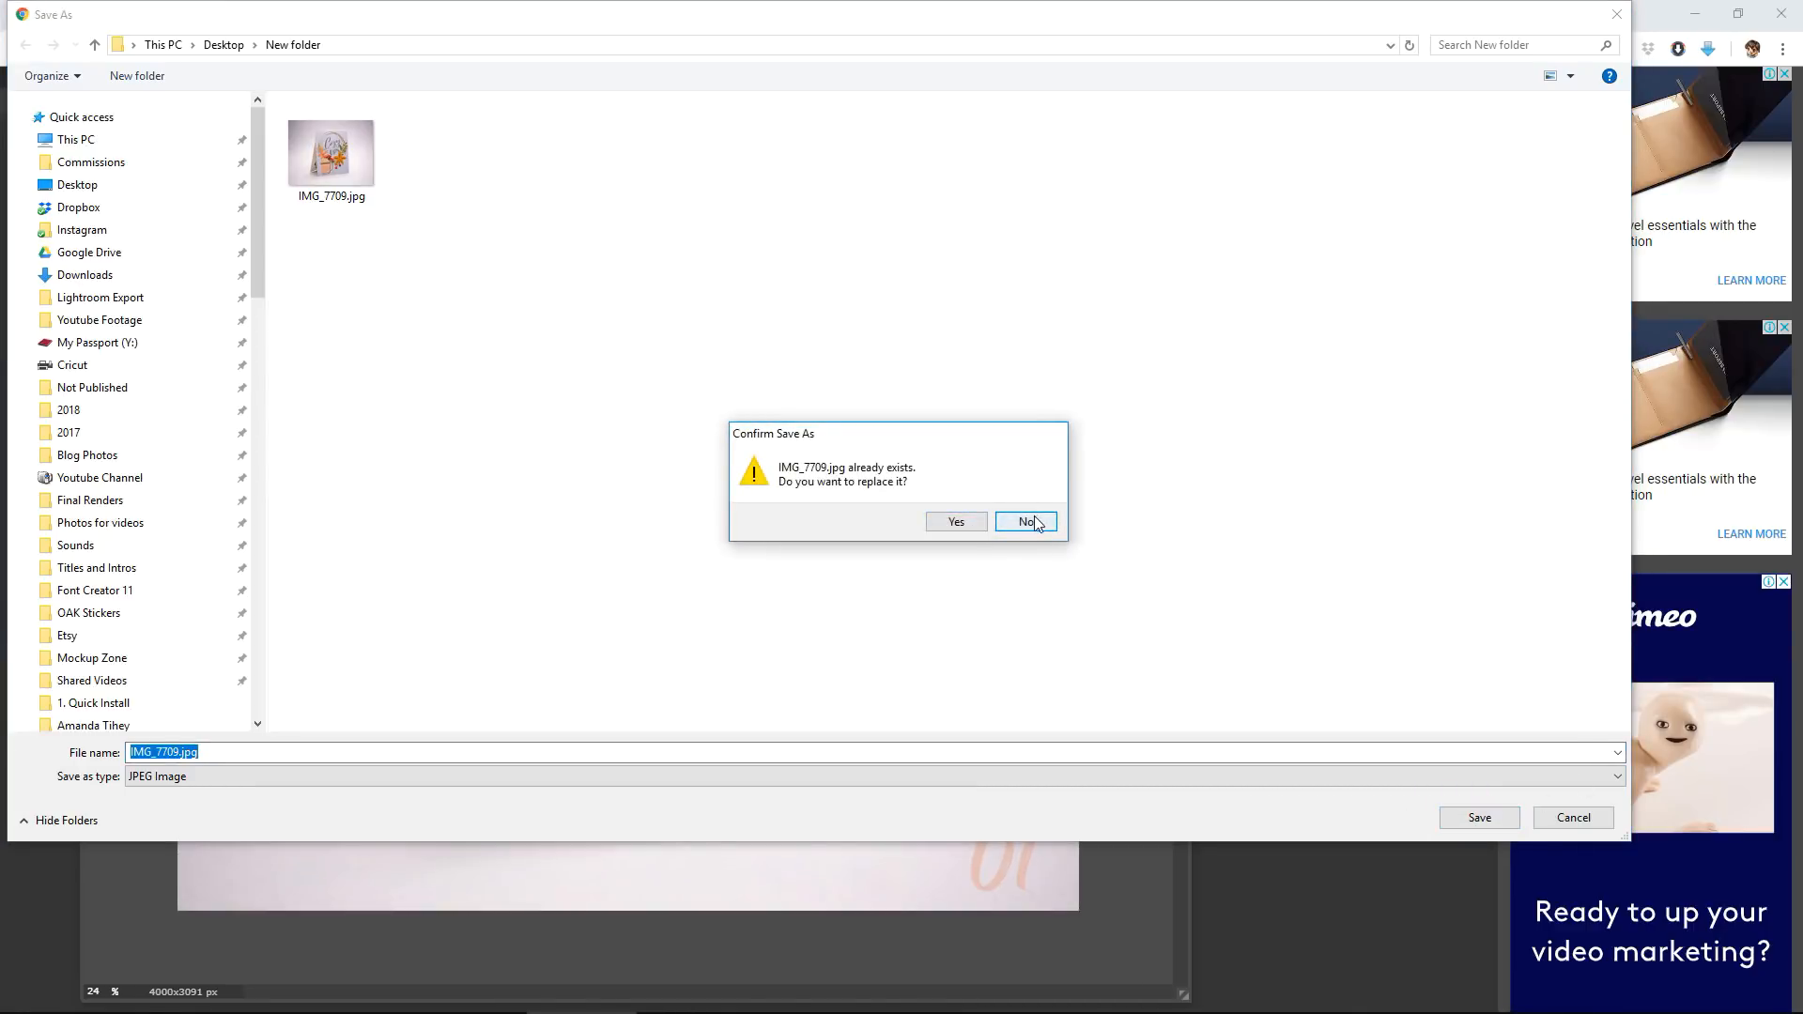
left_click(1022, 521)
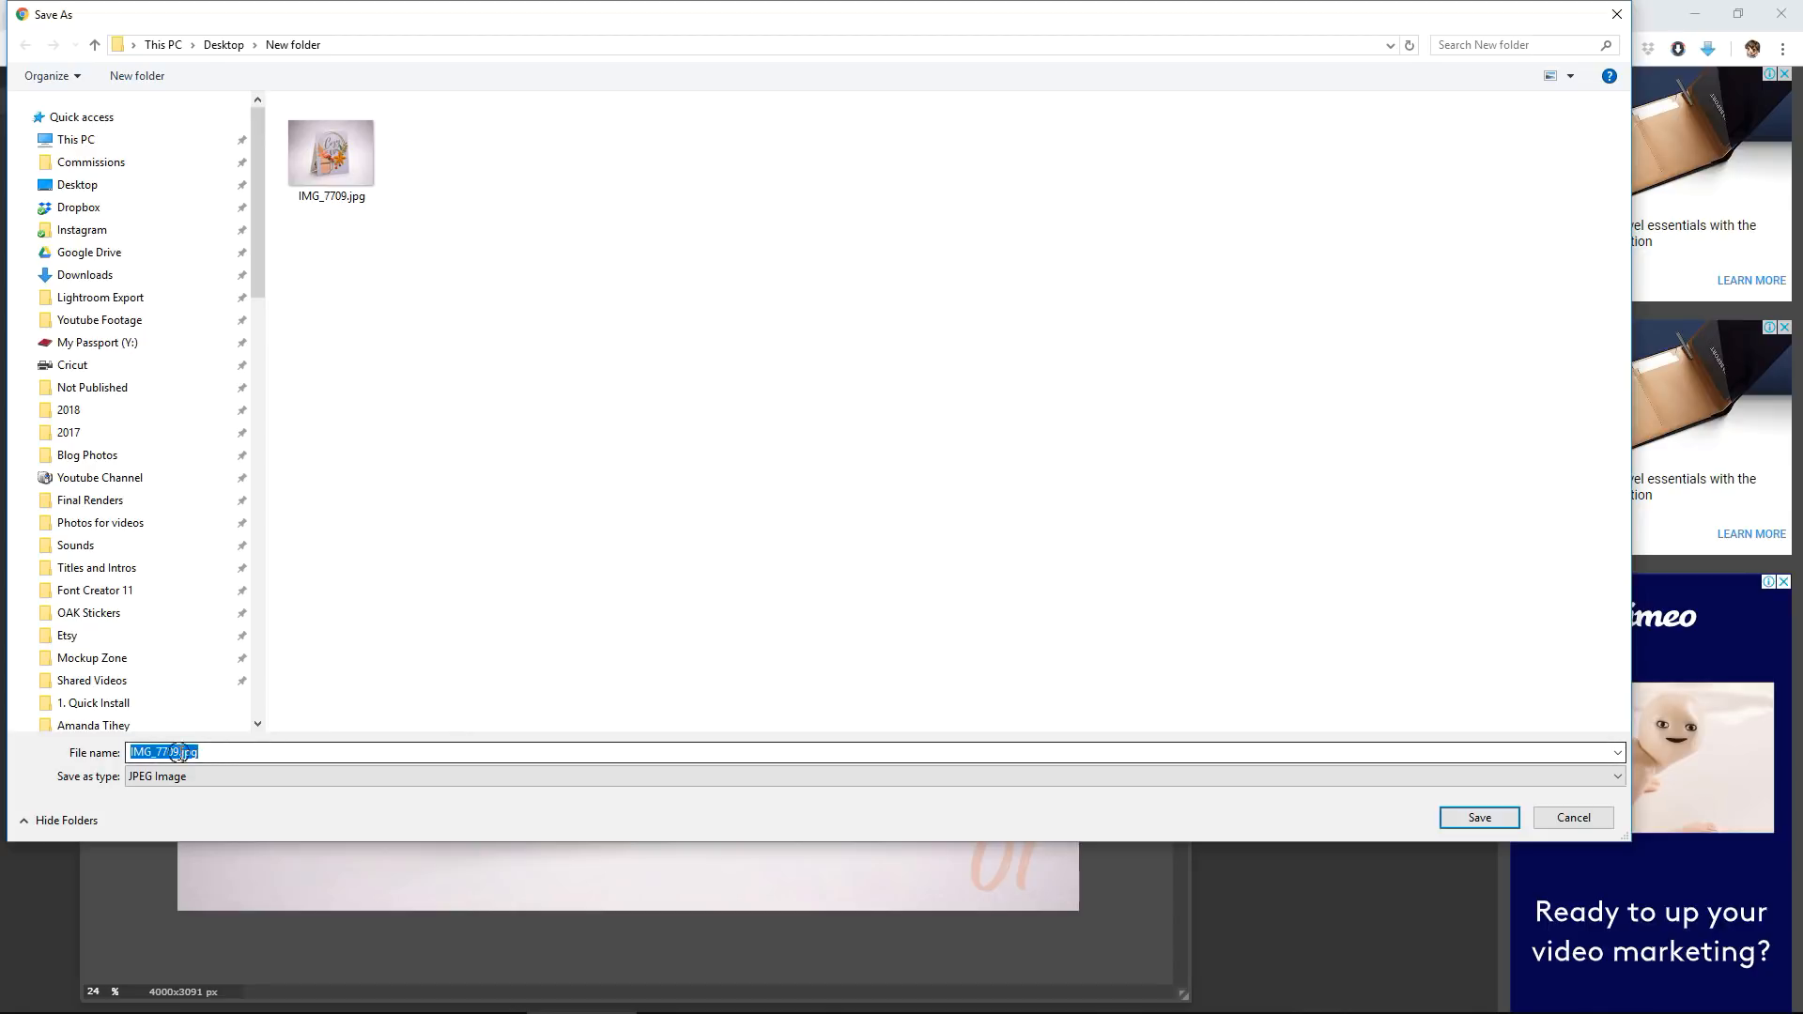
Save the watermarked copy under the new name IMG_7709 WM
key("space")
type(" W")
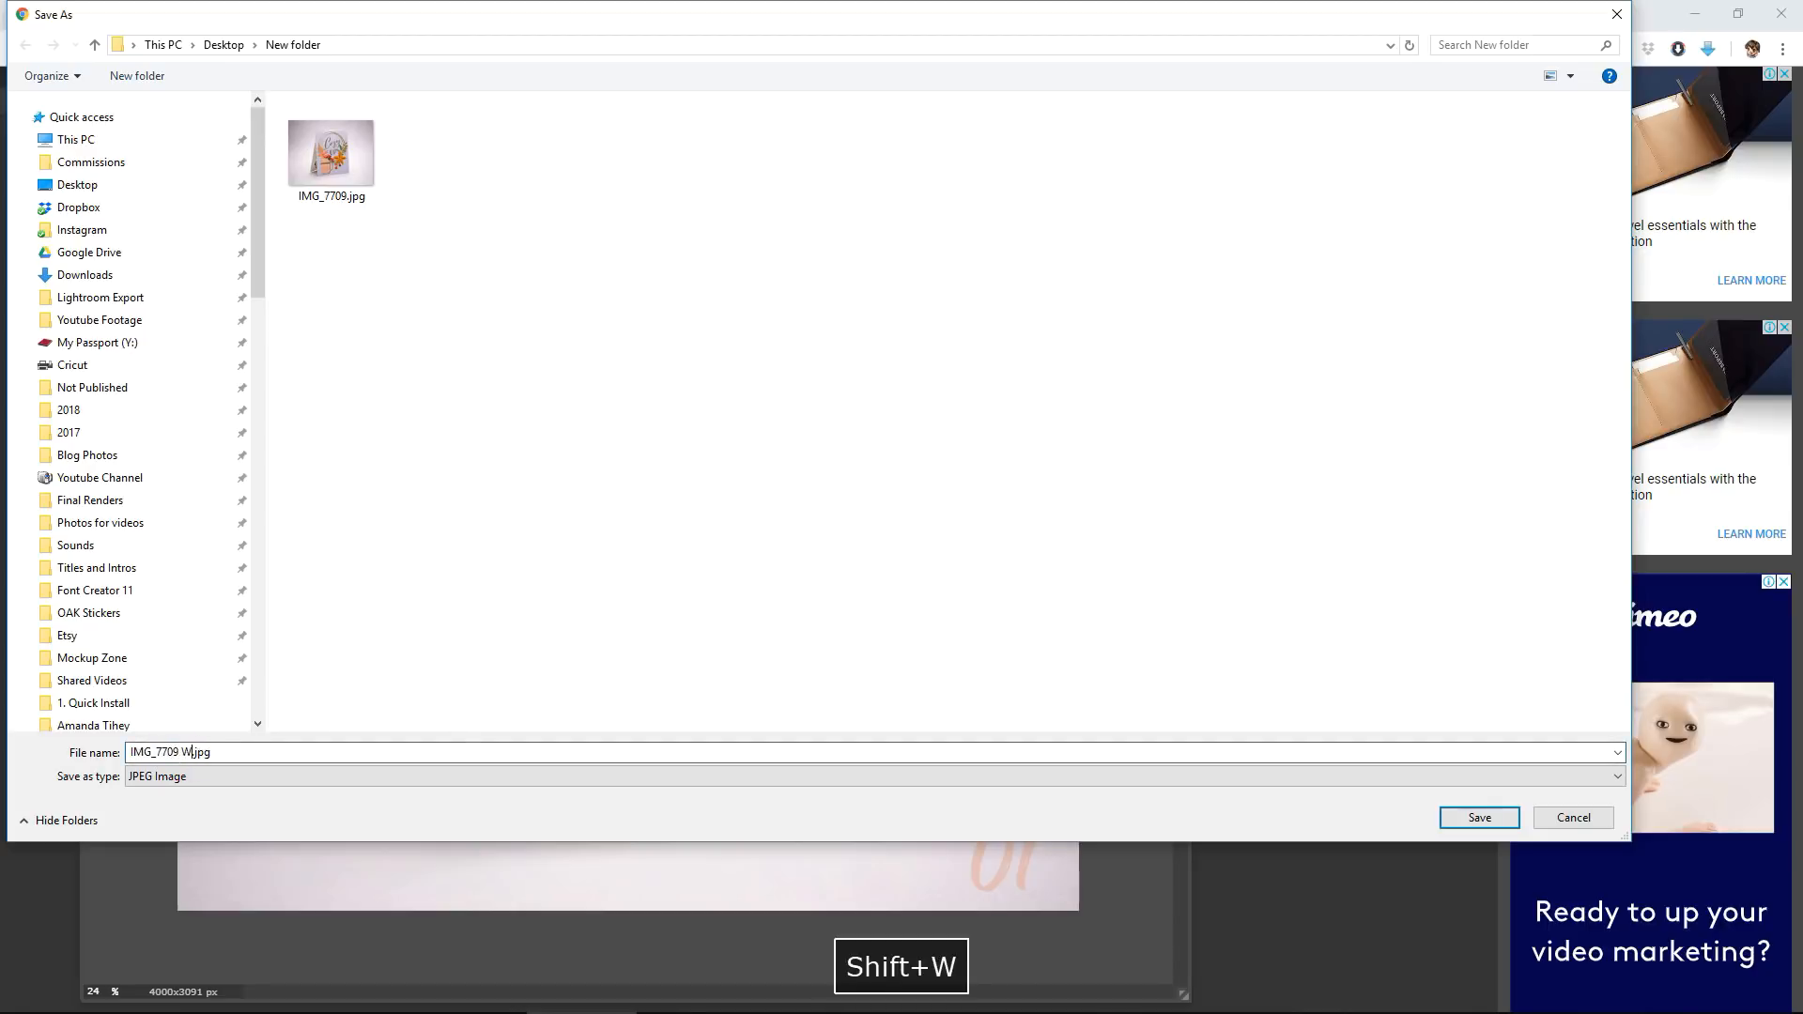
left_click(1478, 817)
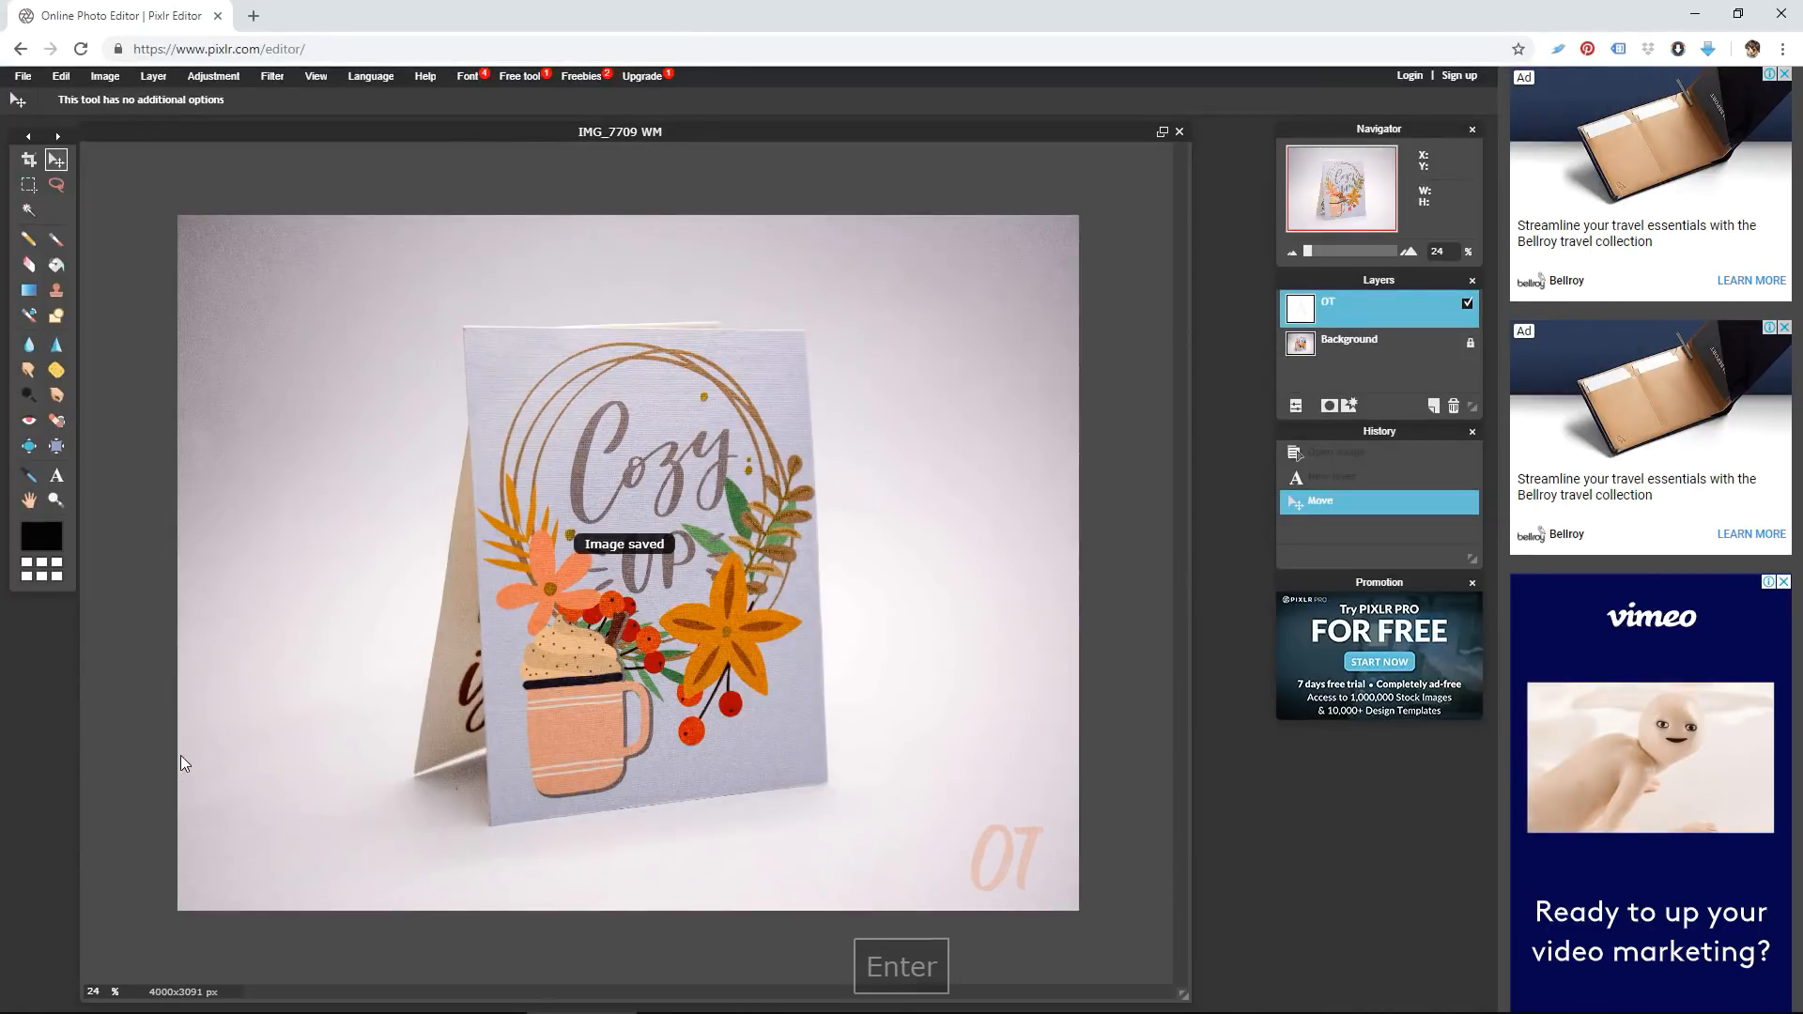
mouse_move(826, 440)
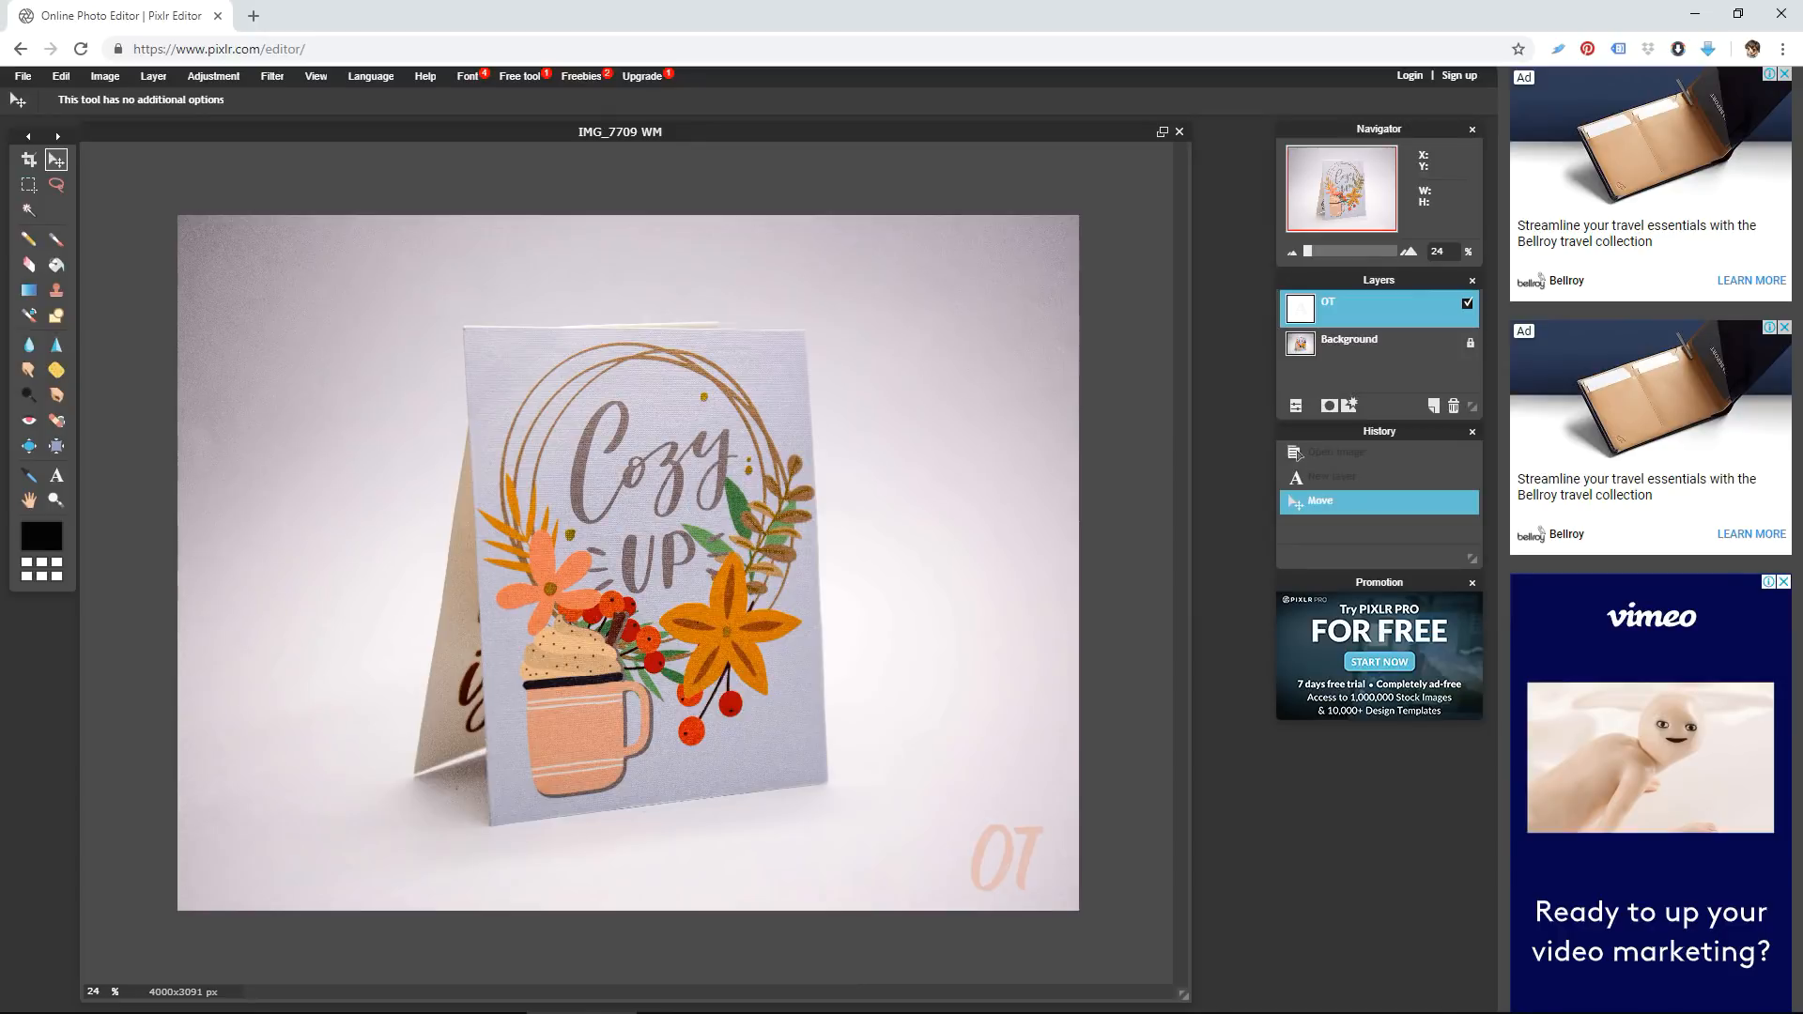
mouse_move(1450, 321)
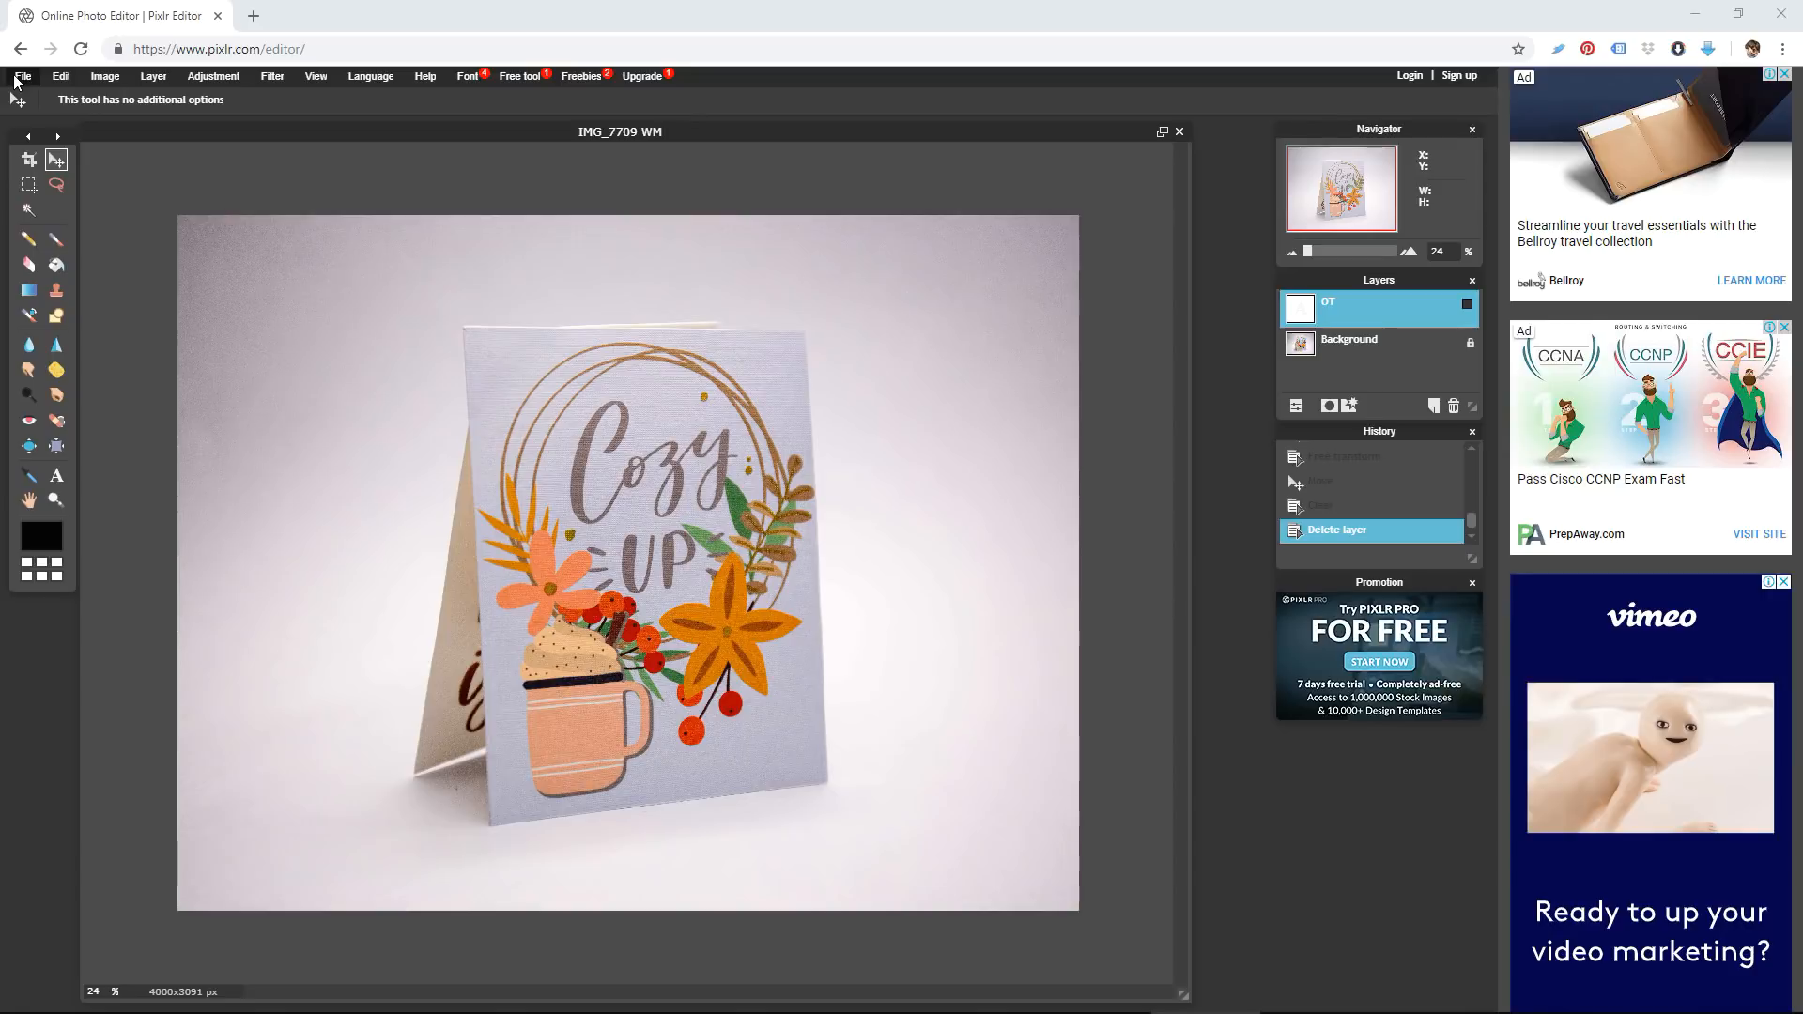
Open the DIY Chick avatar PNG as a second image via File > Open image
left_click(23, 75)
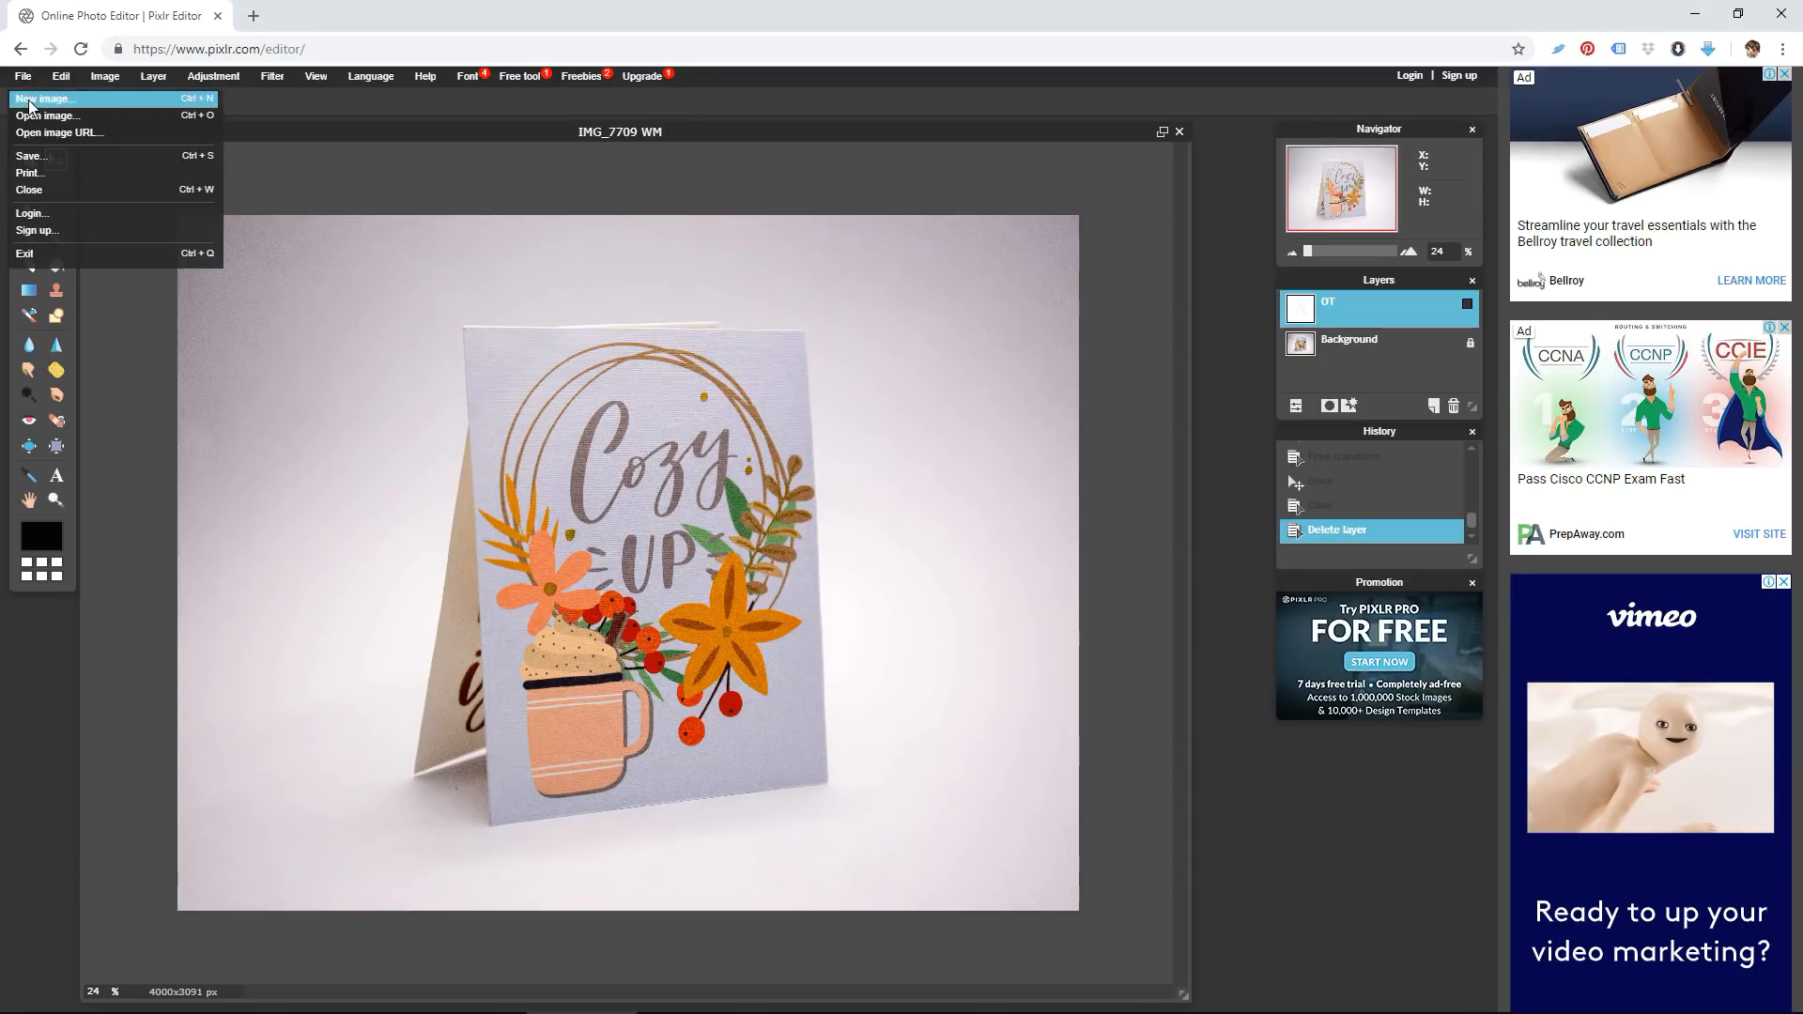
left_click(45, 115)
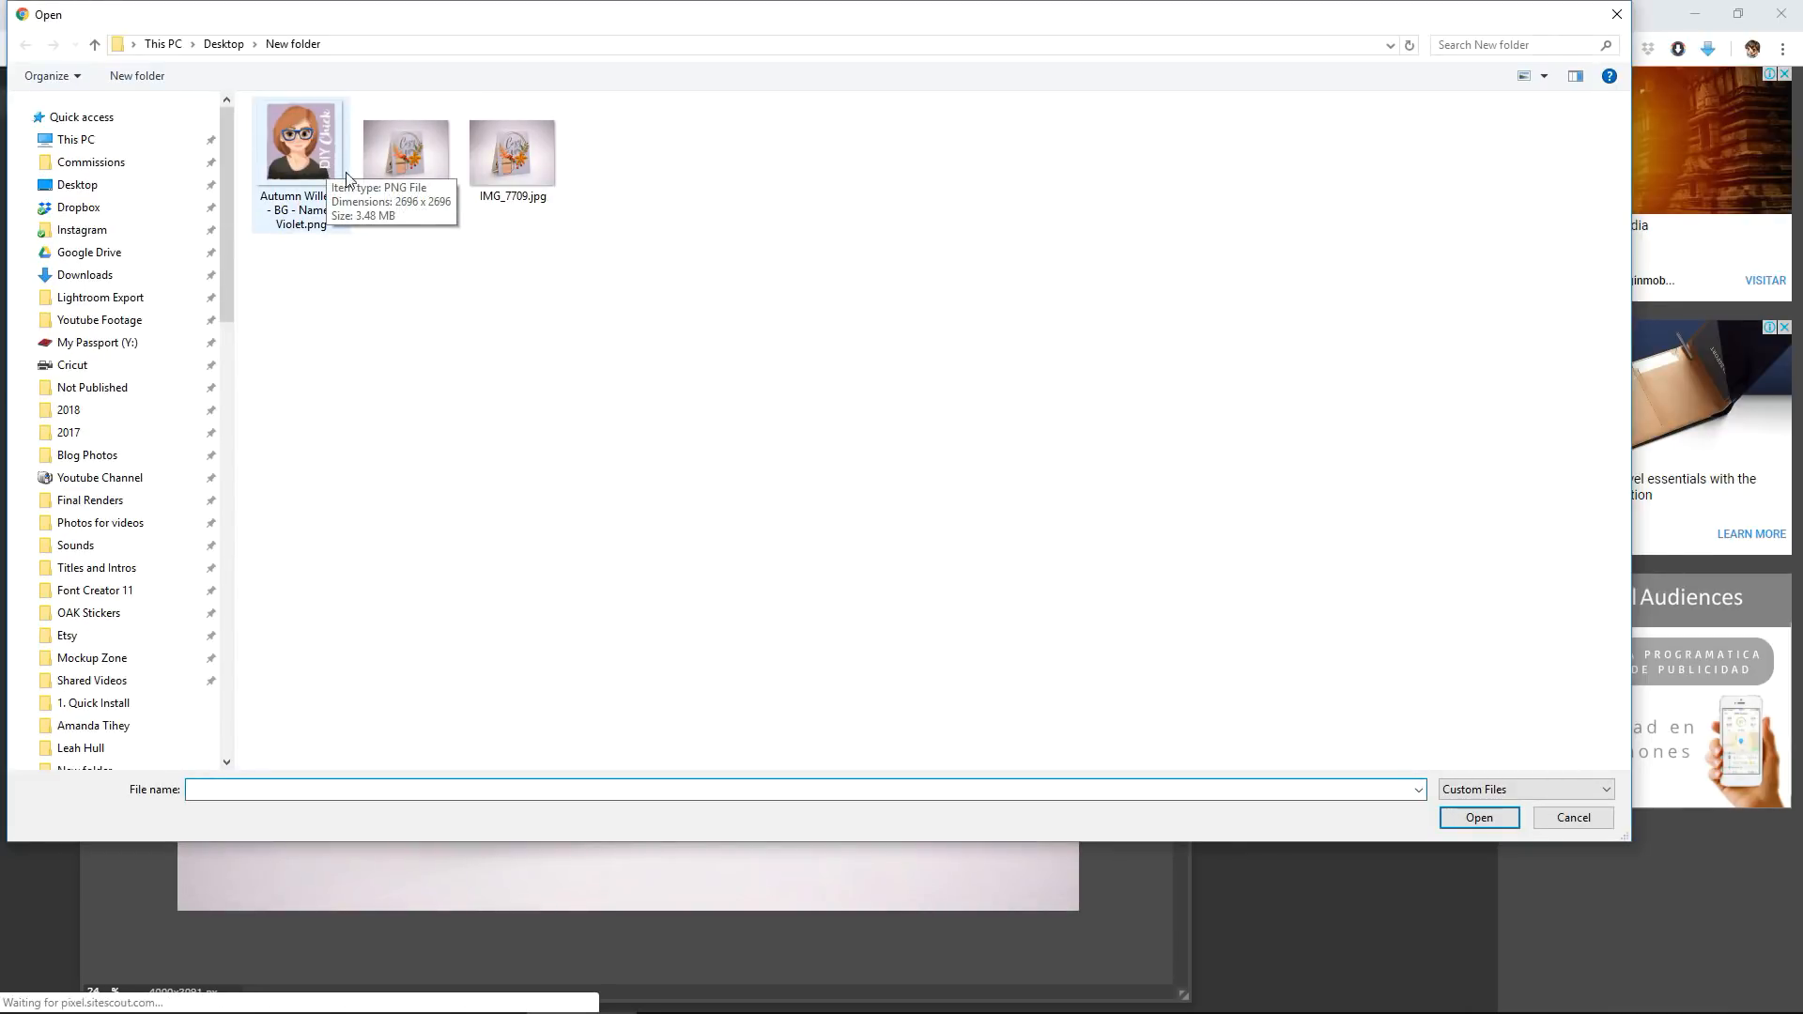
left_click(301, 147)
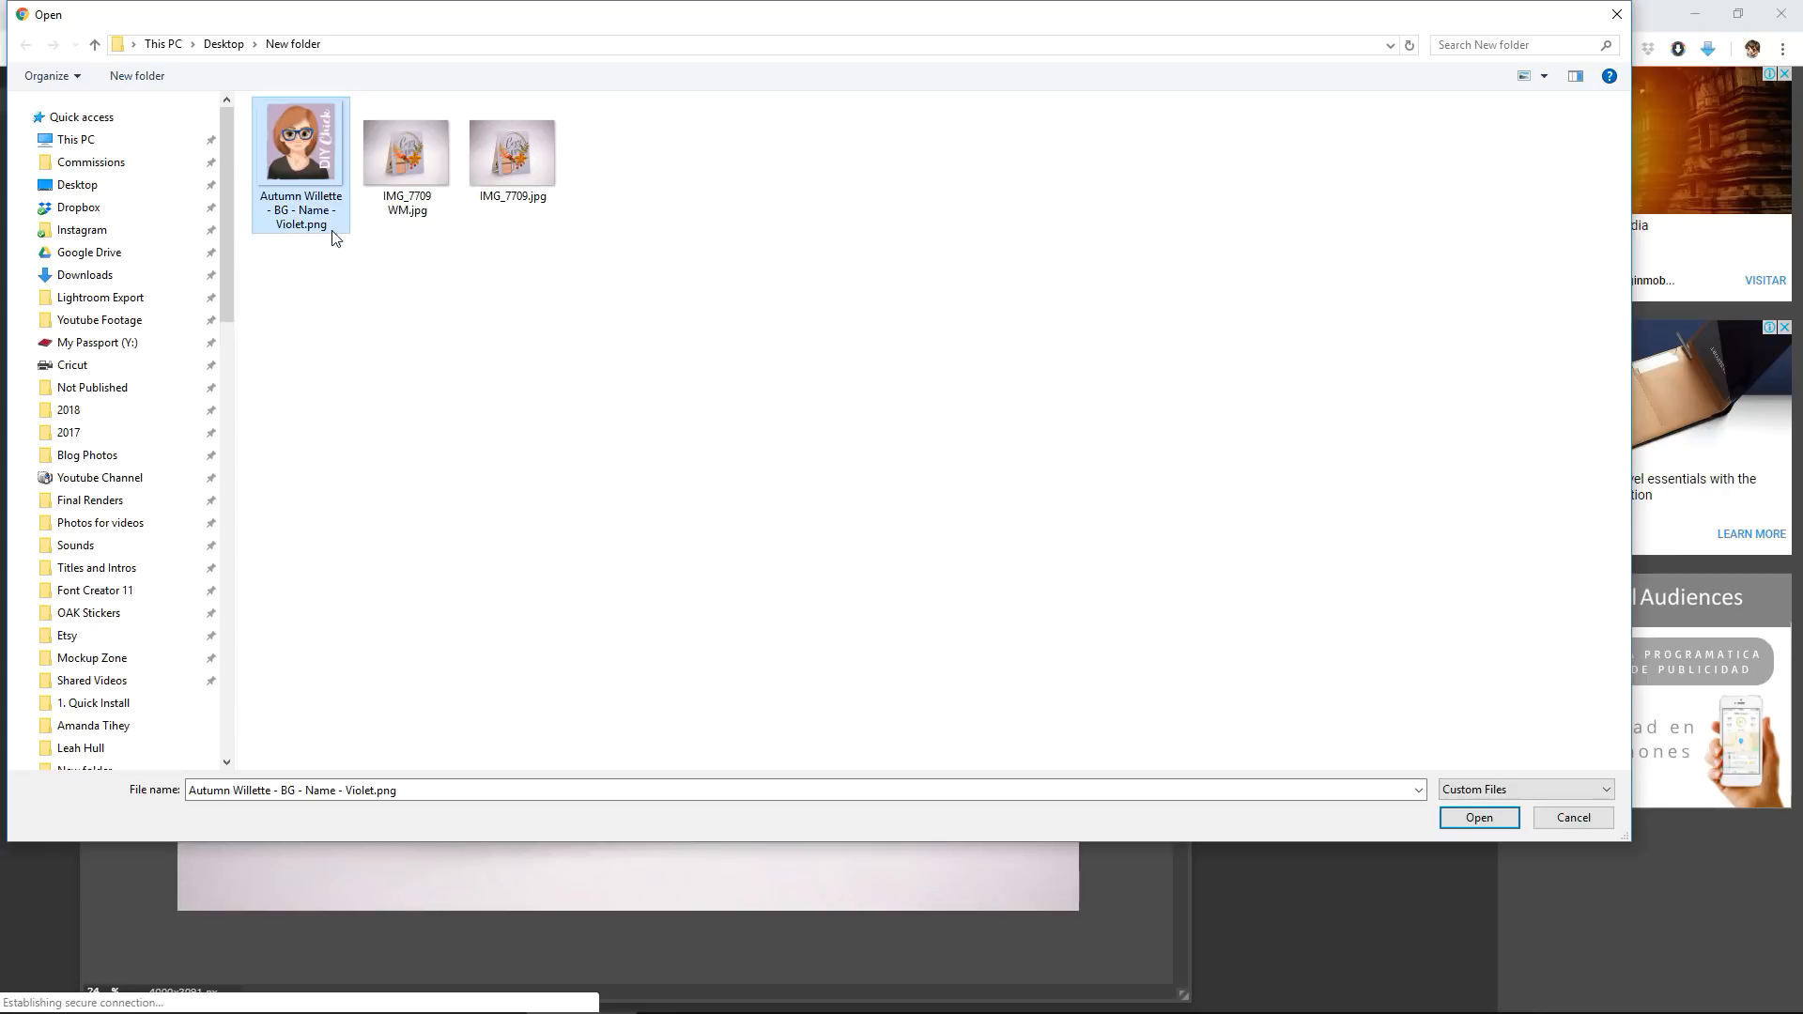
left_click(1478, 817)
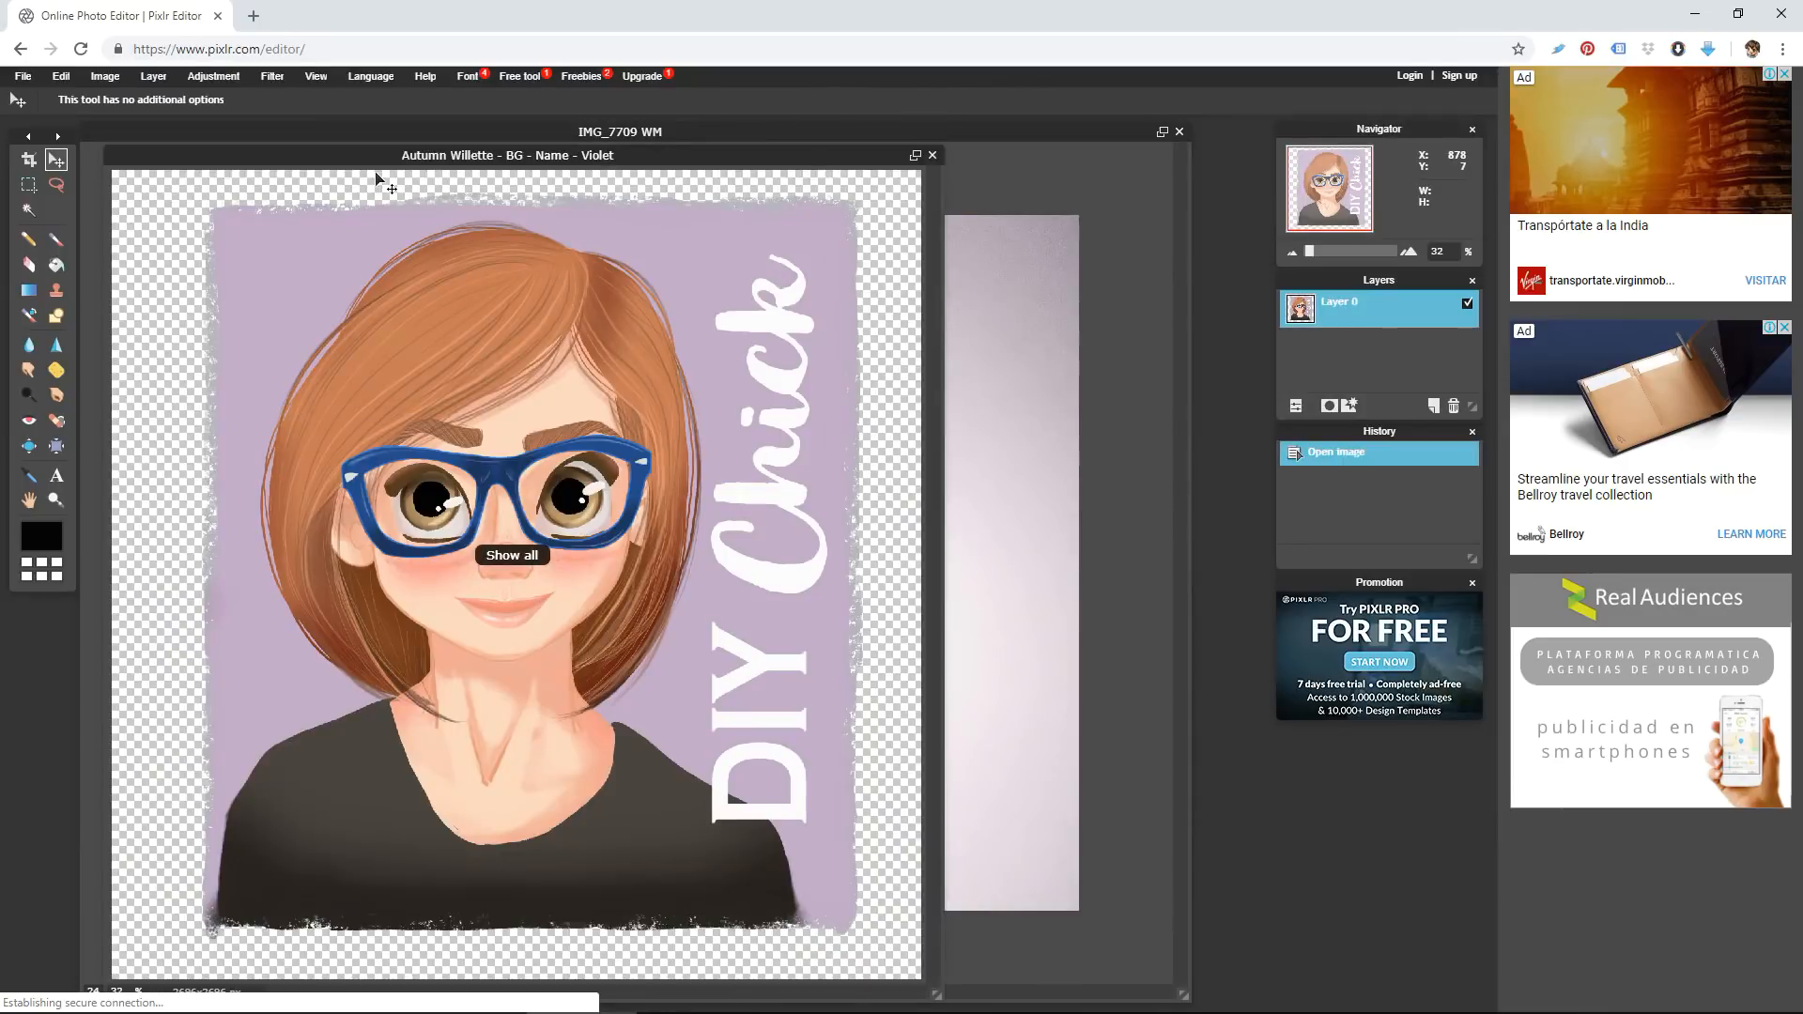
mouse_move(477, 169)
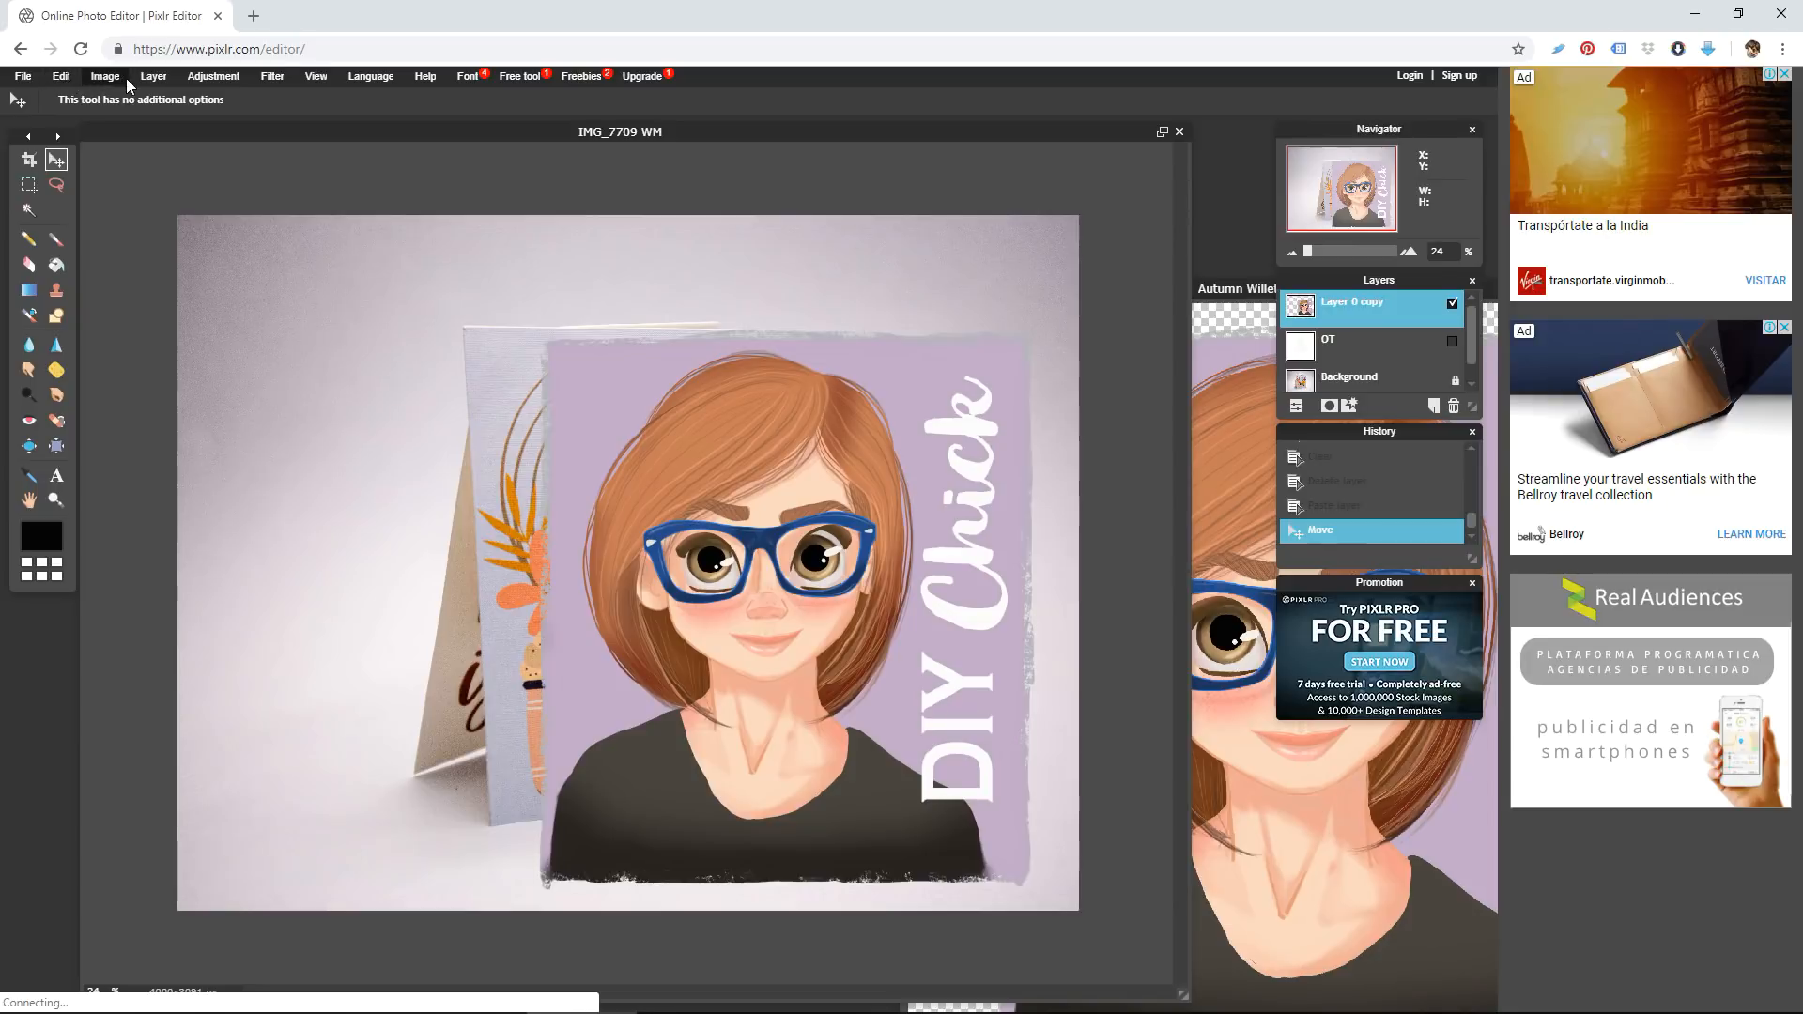
Free-transform the avatar into a small square at the photo's bottom-right corner and apply it
left_click(60, 75)
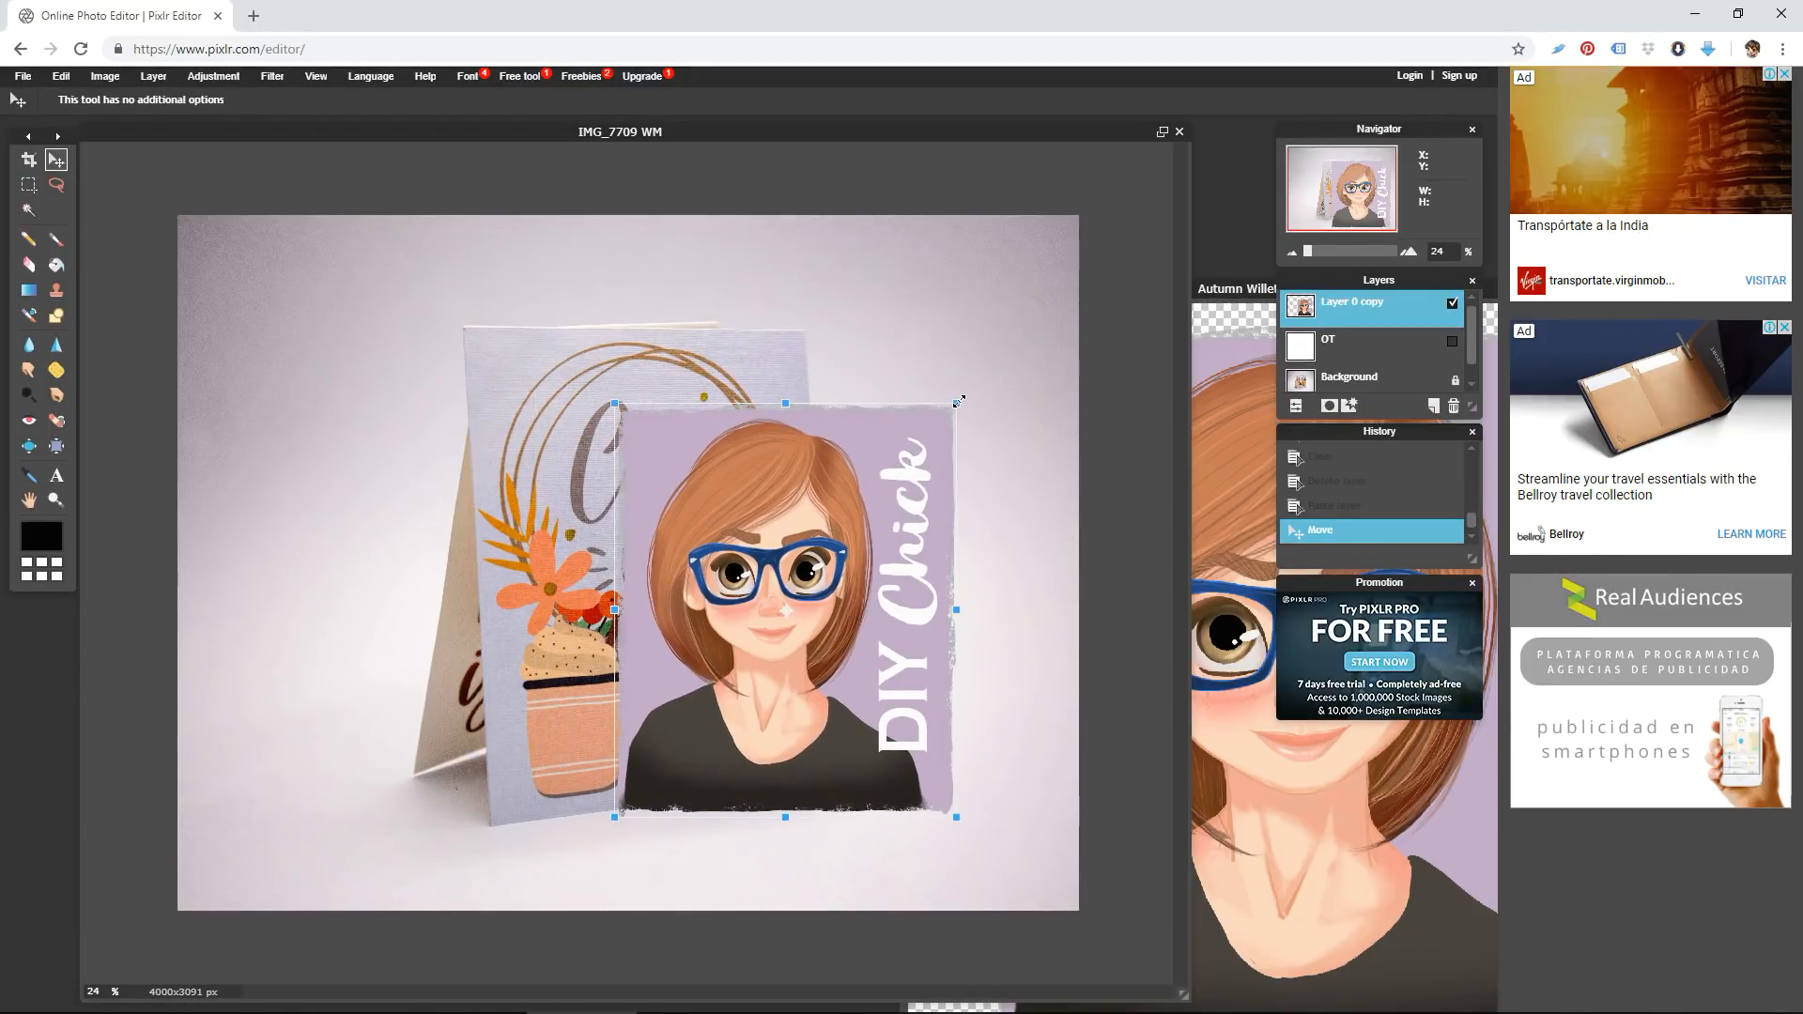
left_click_drag(787, 574, 787, 597)
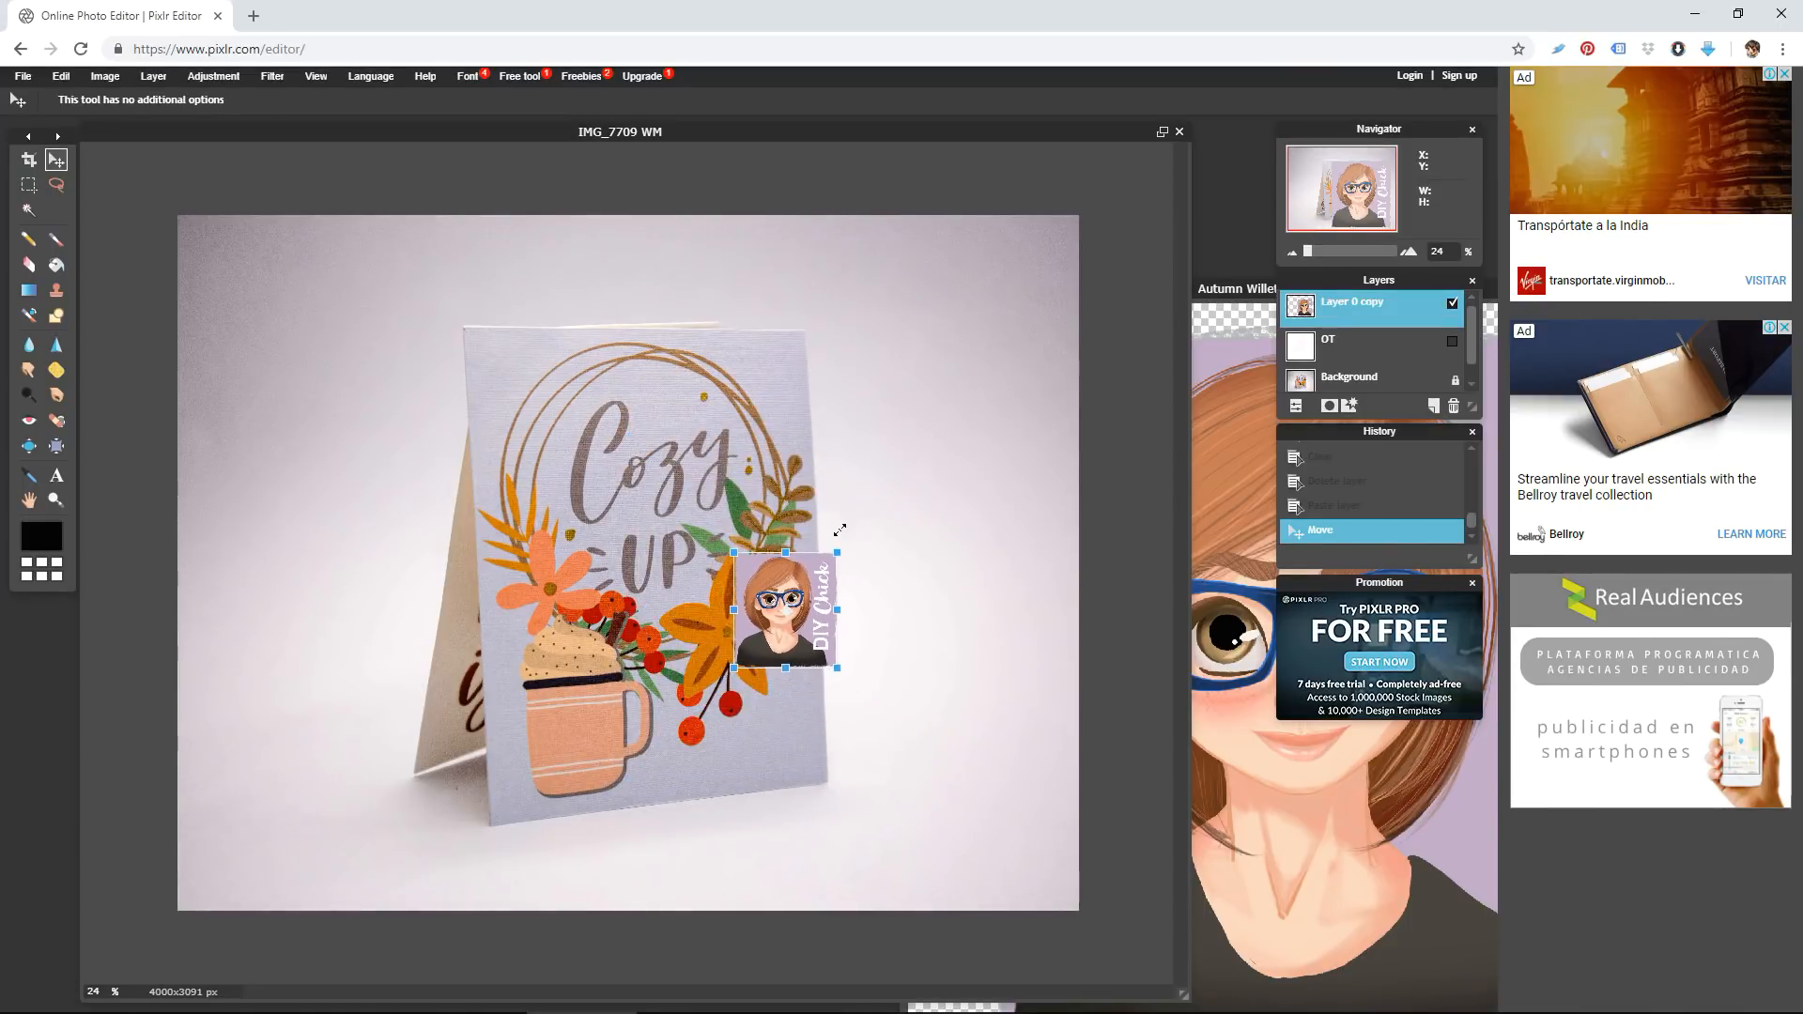
left_click_drag(787, 606, 1018, 844)
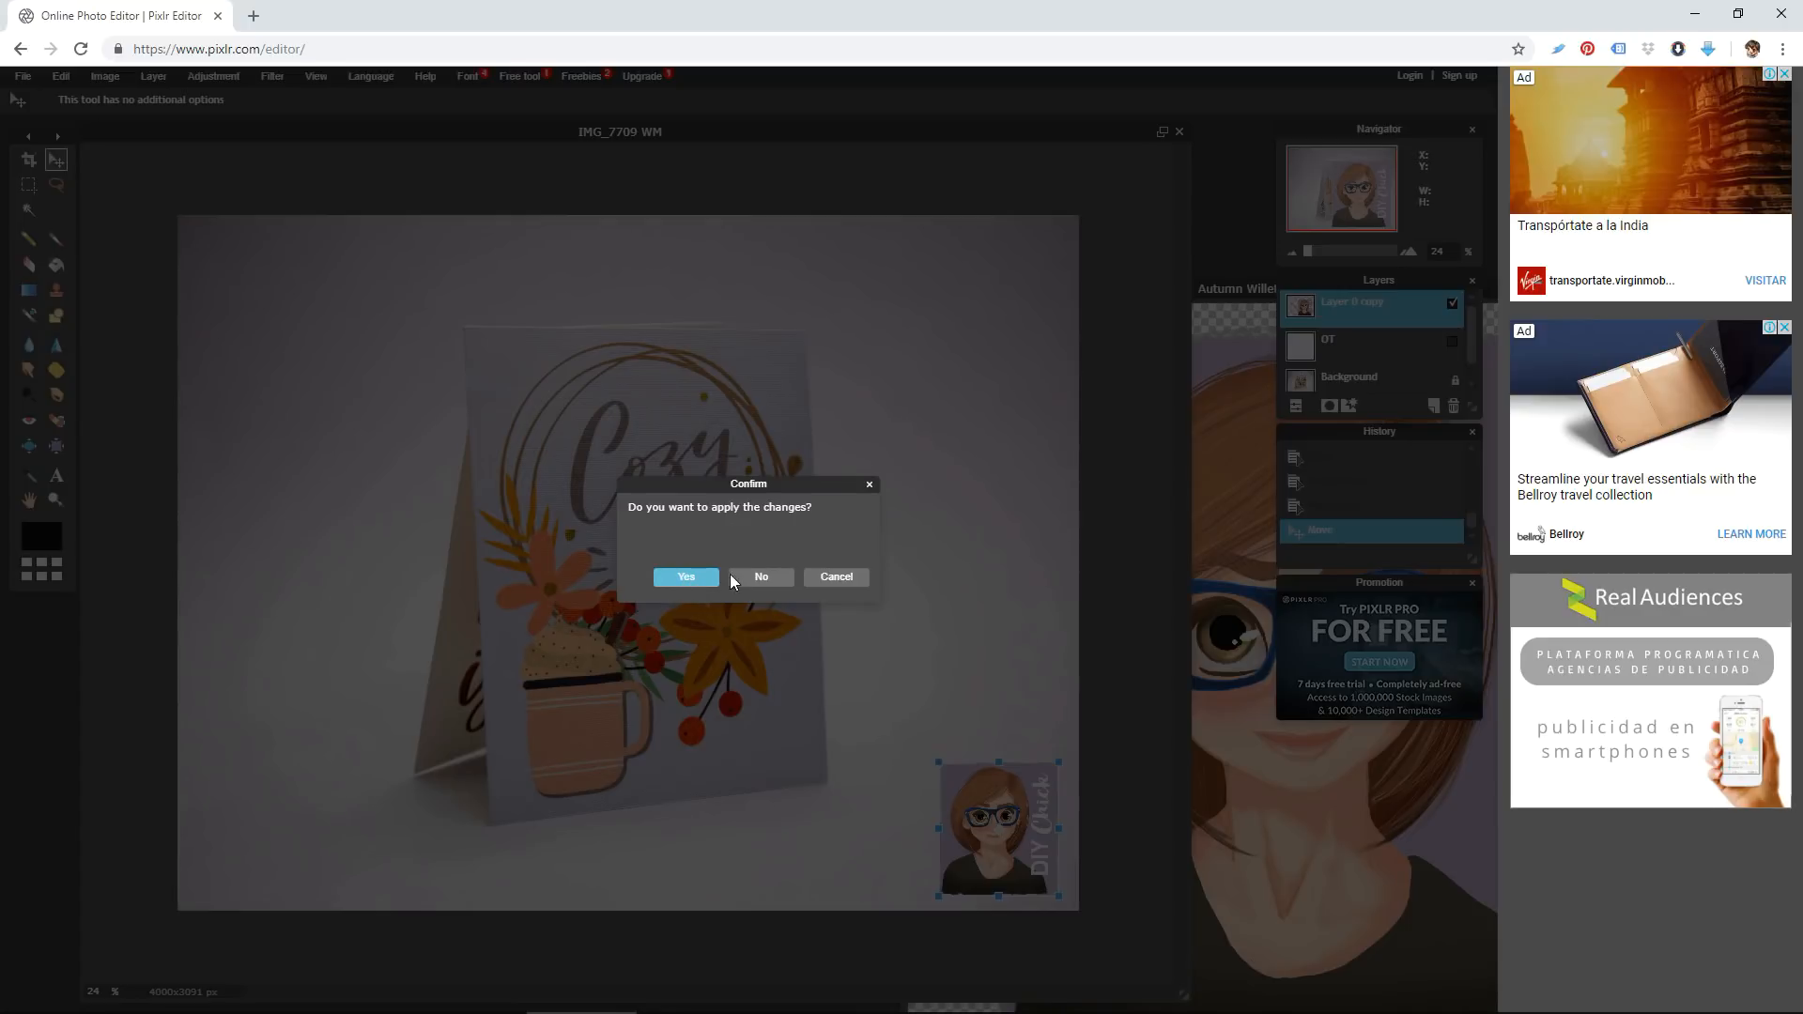
left_click(686, 576)
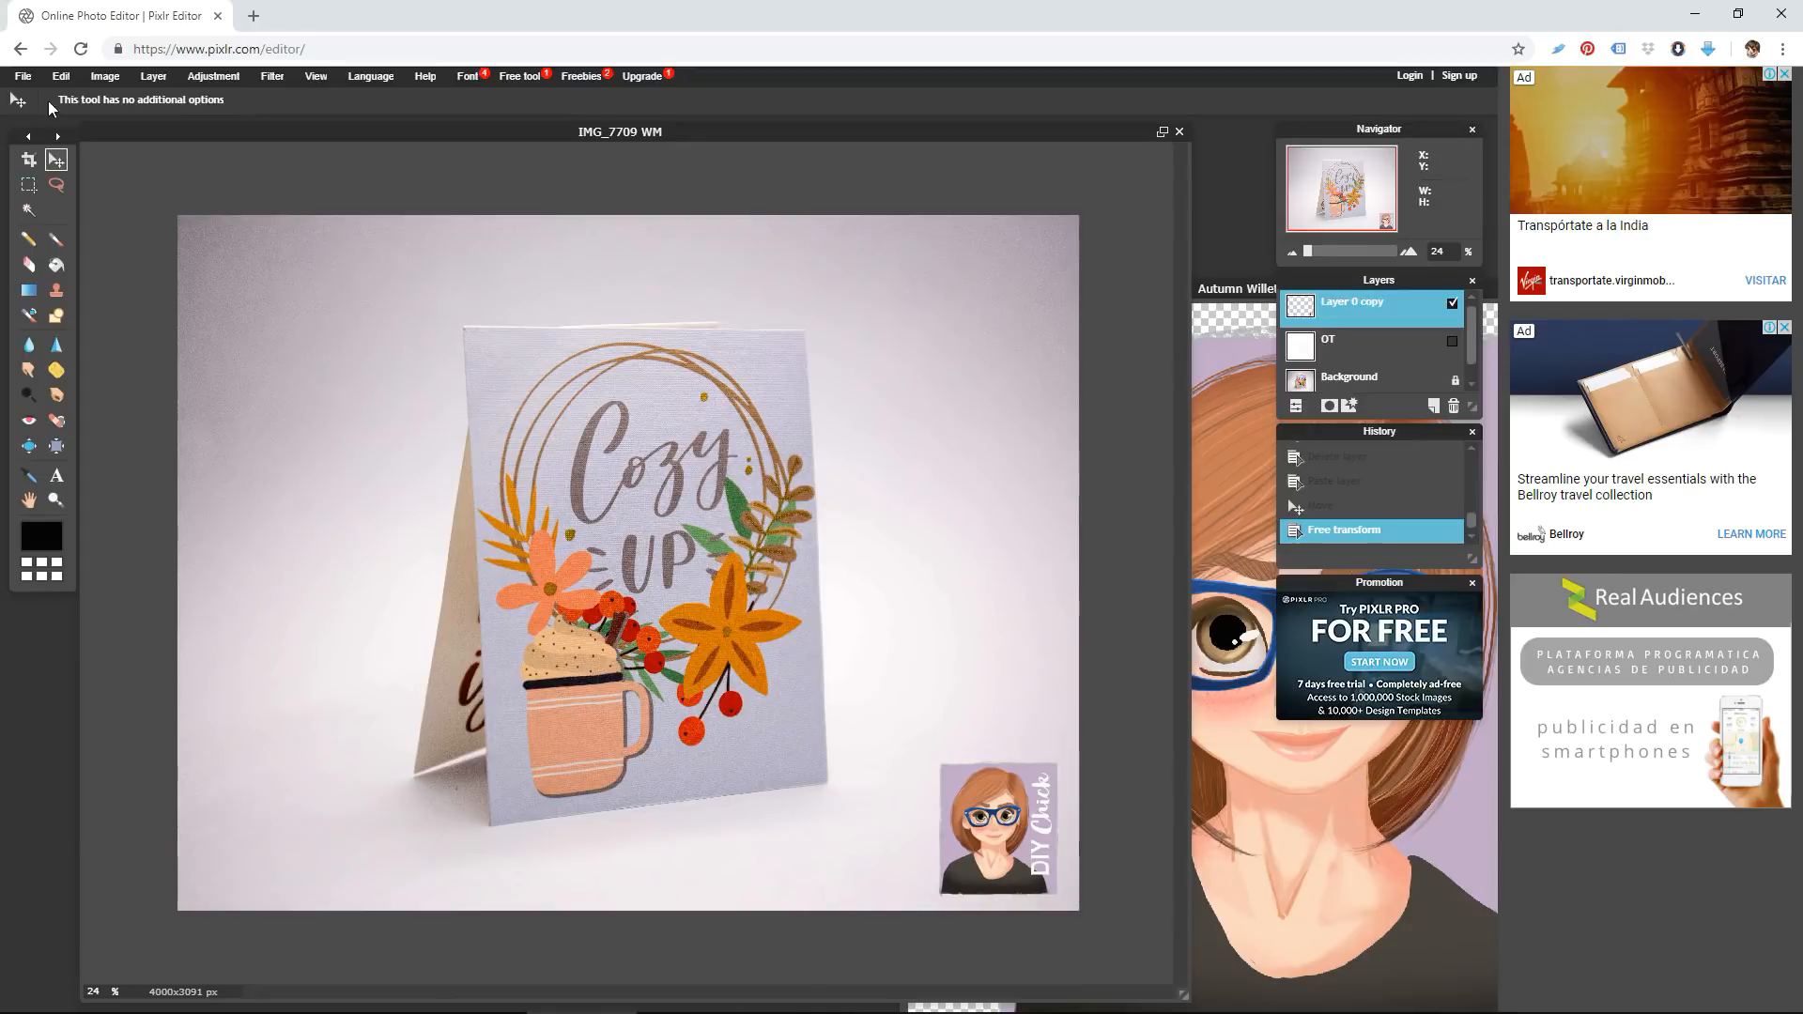
Save the avatar version as a JPEG and edit its file name to IMG_7709 avatar
left_click(22, 75)
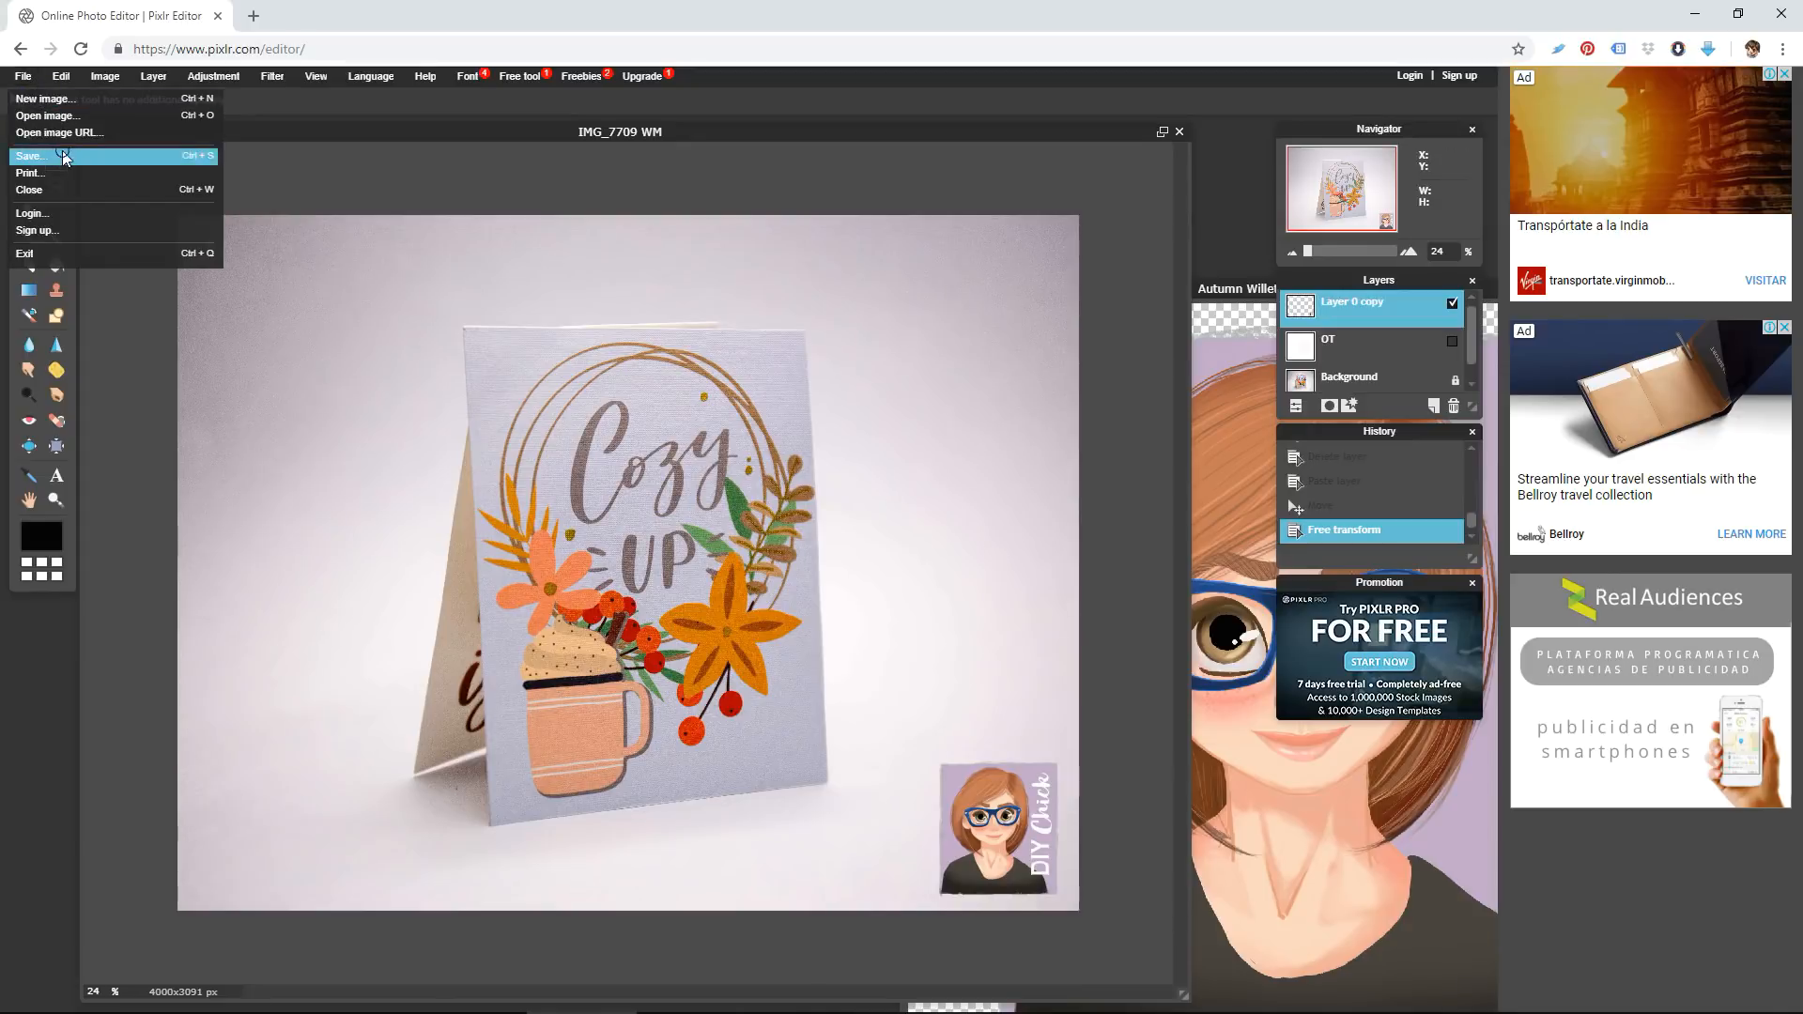
left_click(32, 156)
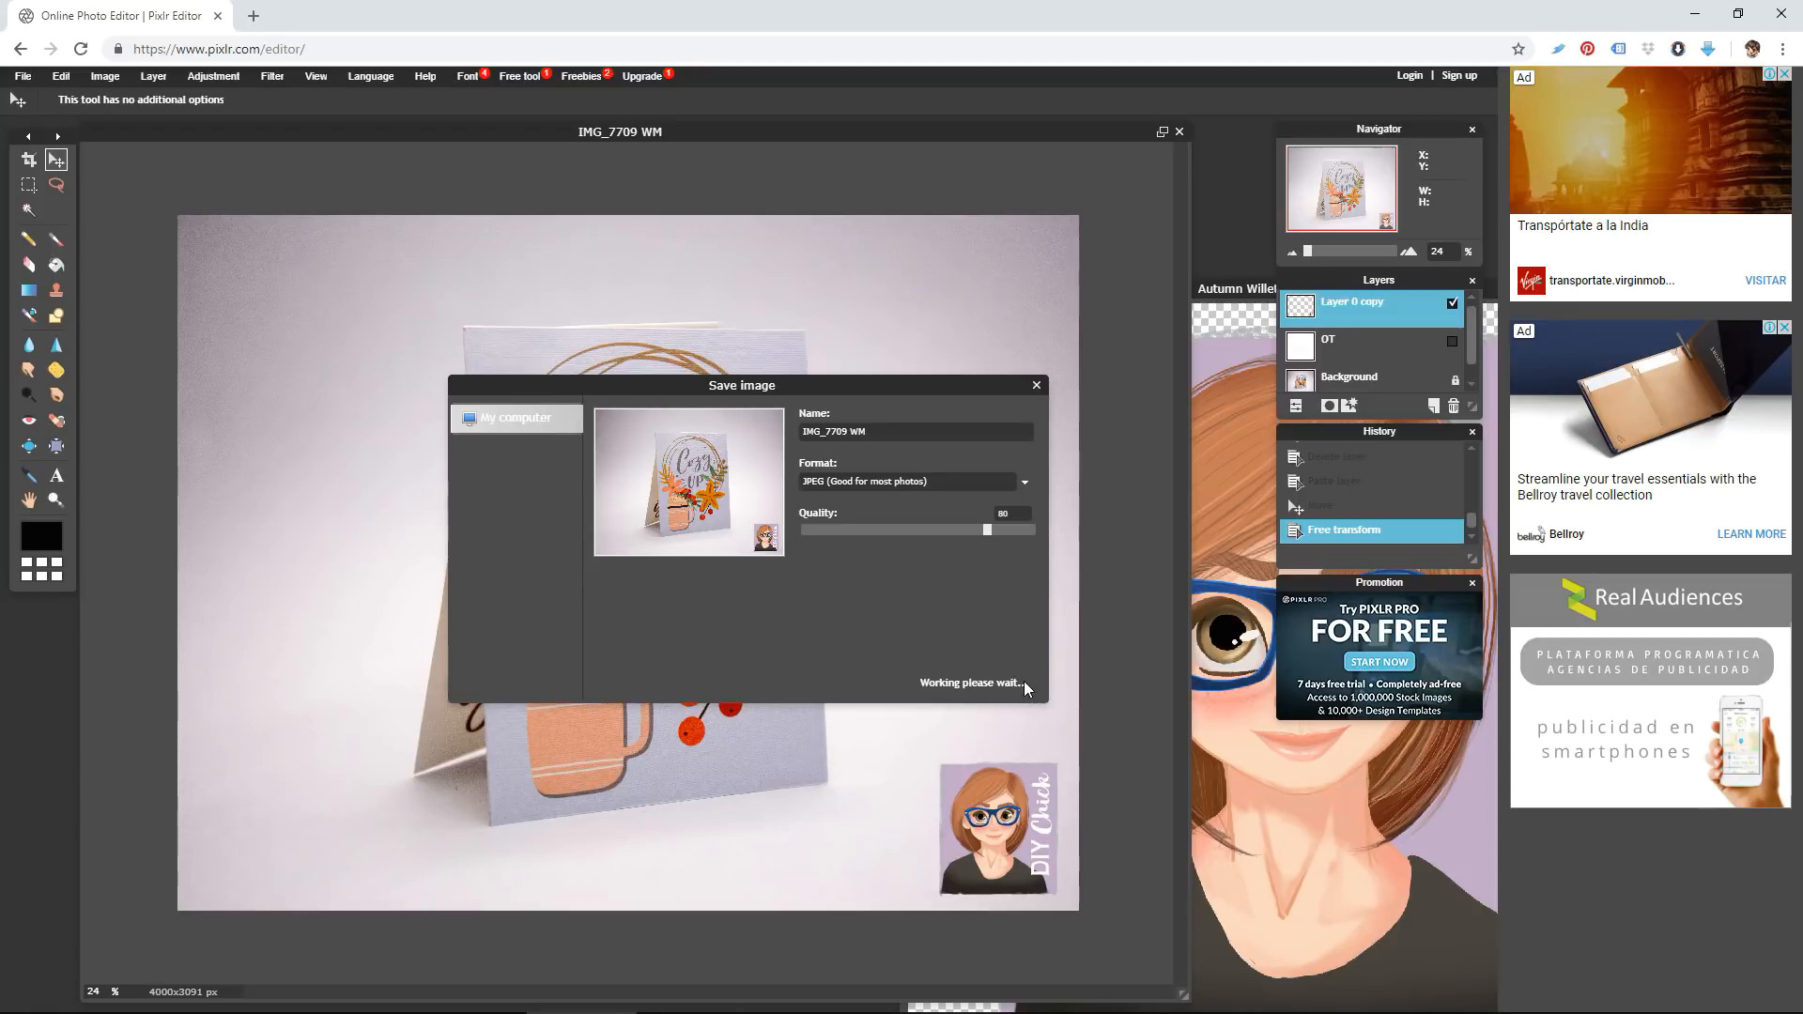
mouse_move(1022, 687)
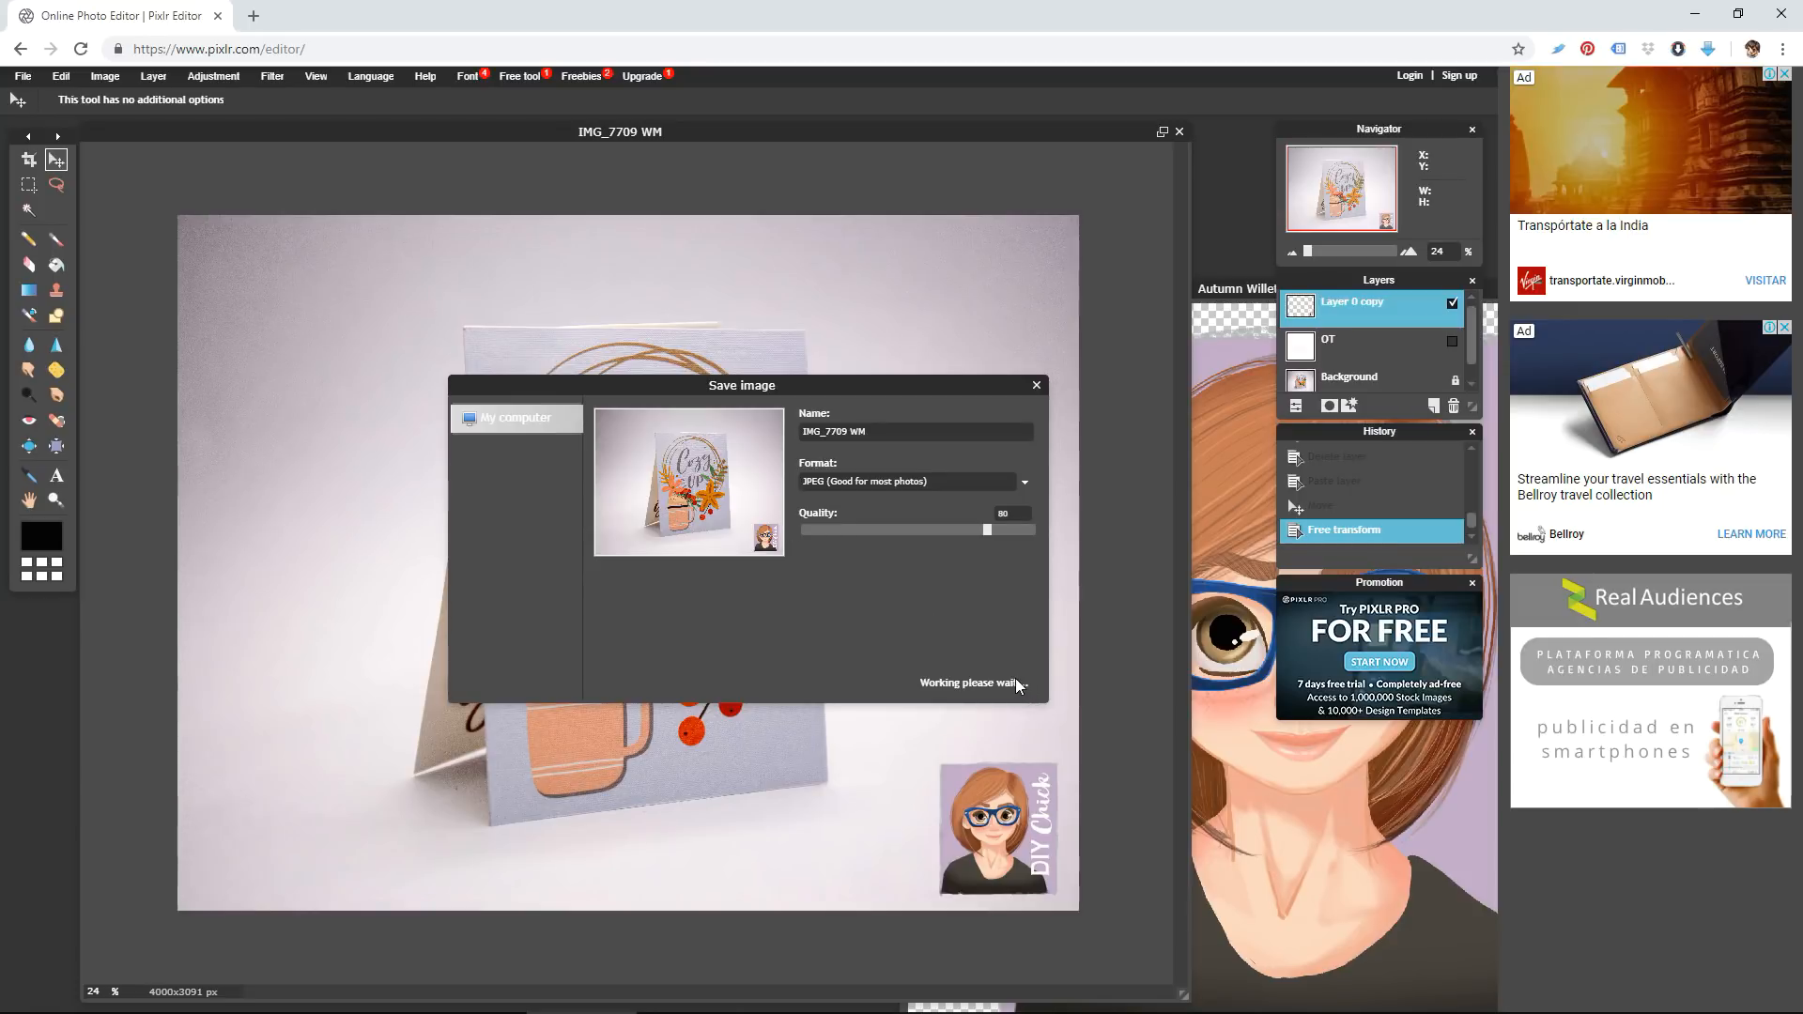
left_click(516, 417)
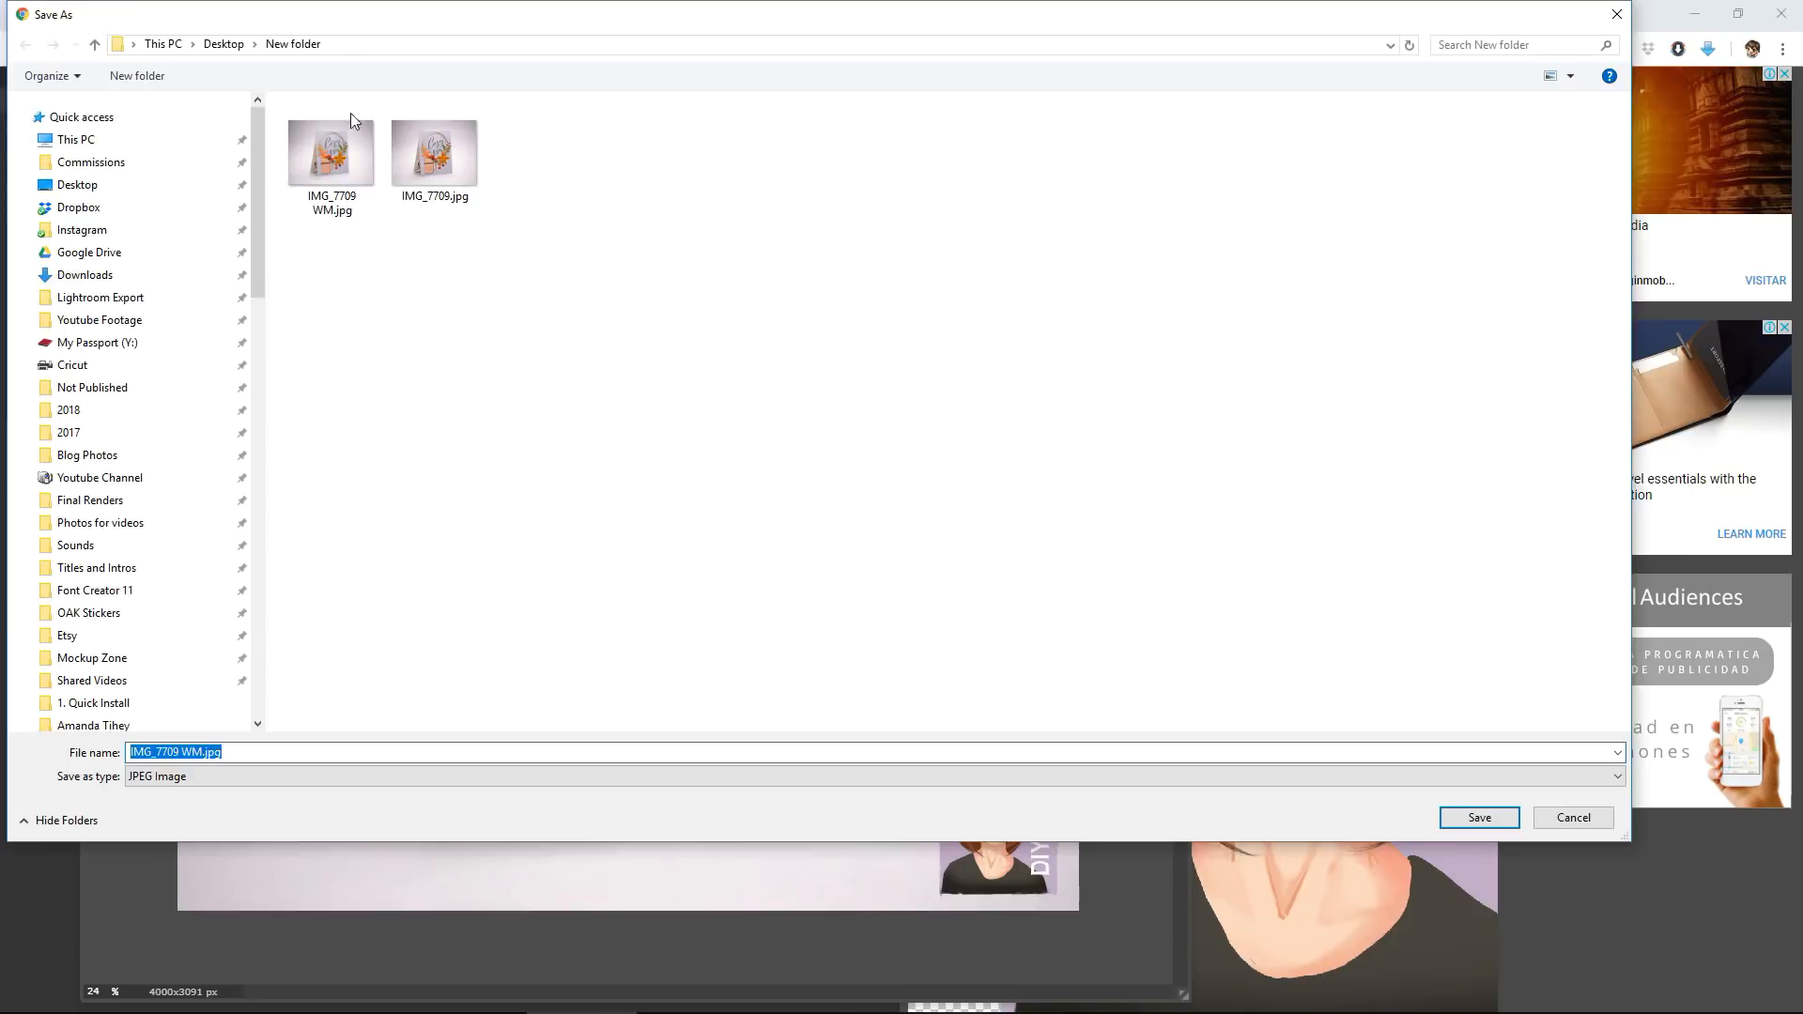
left_click(197, 751)
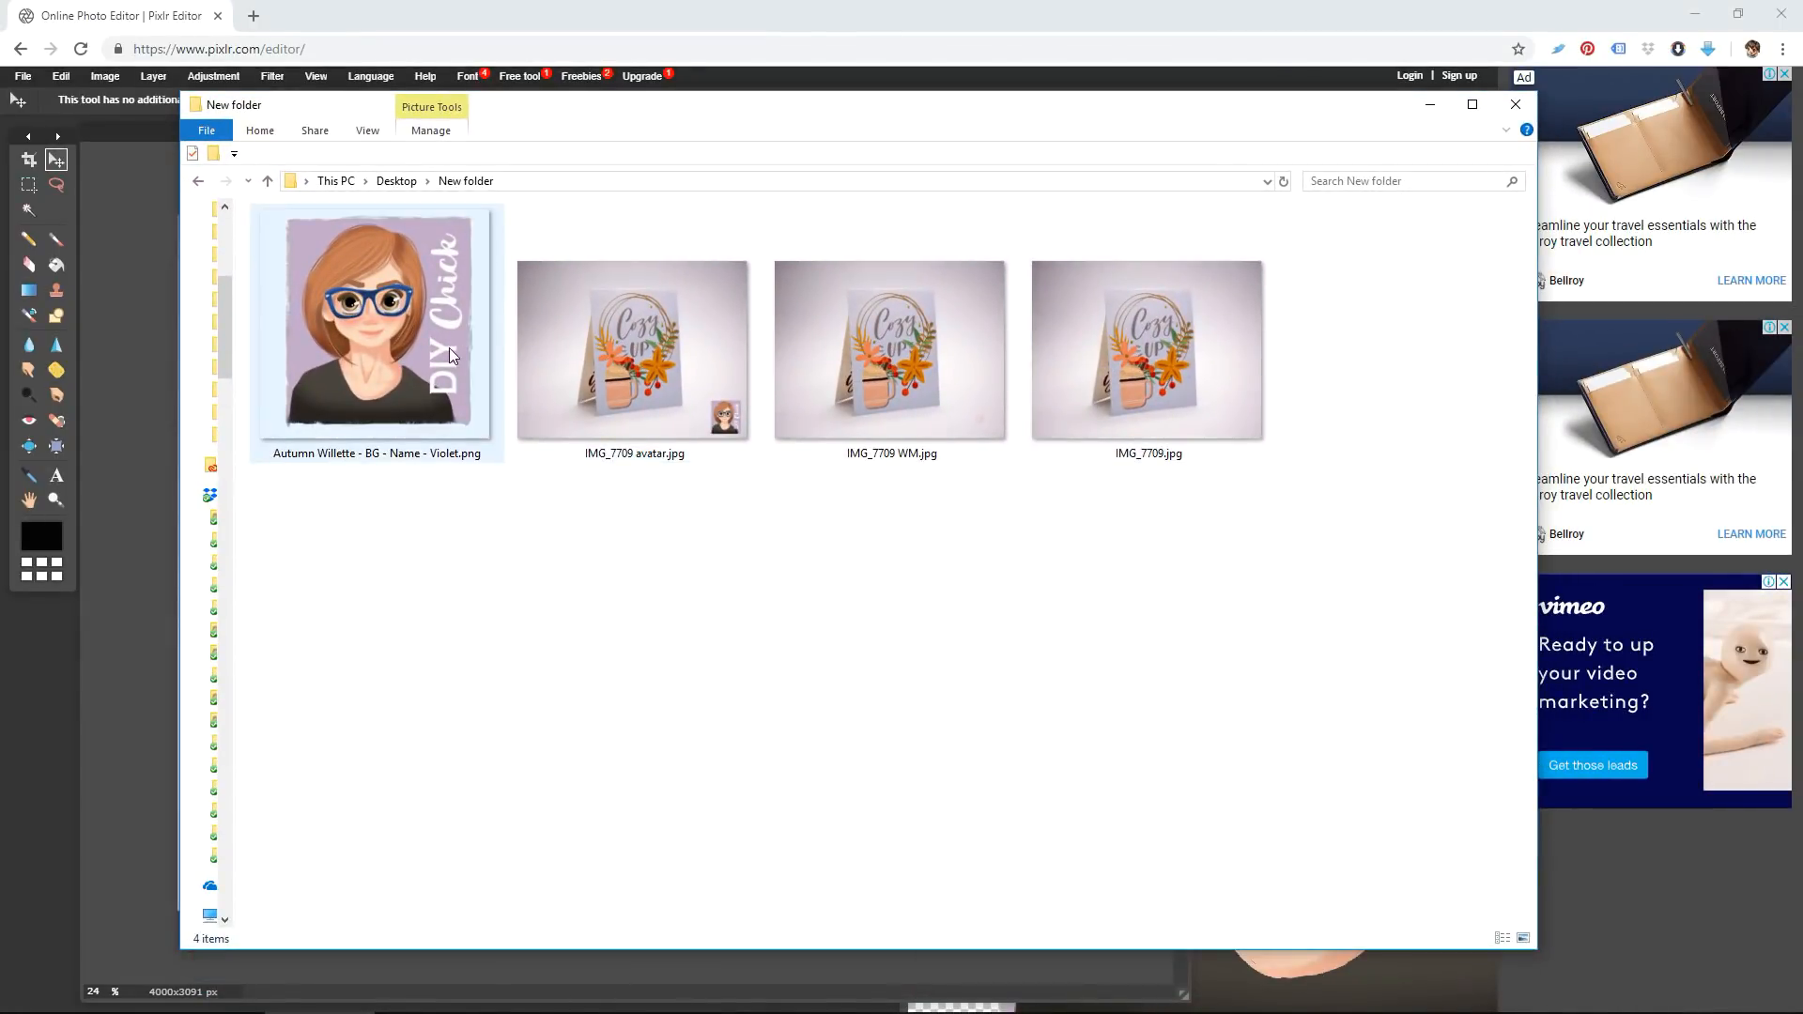
Preview the DIY Chick avatar image in Photos and close the preview
left_click(375, 321)
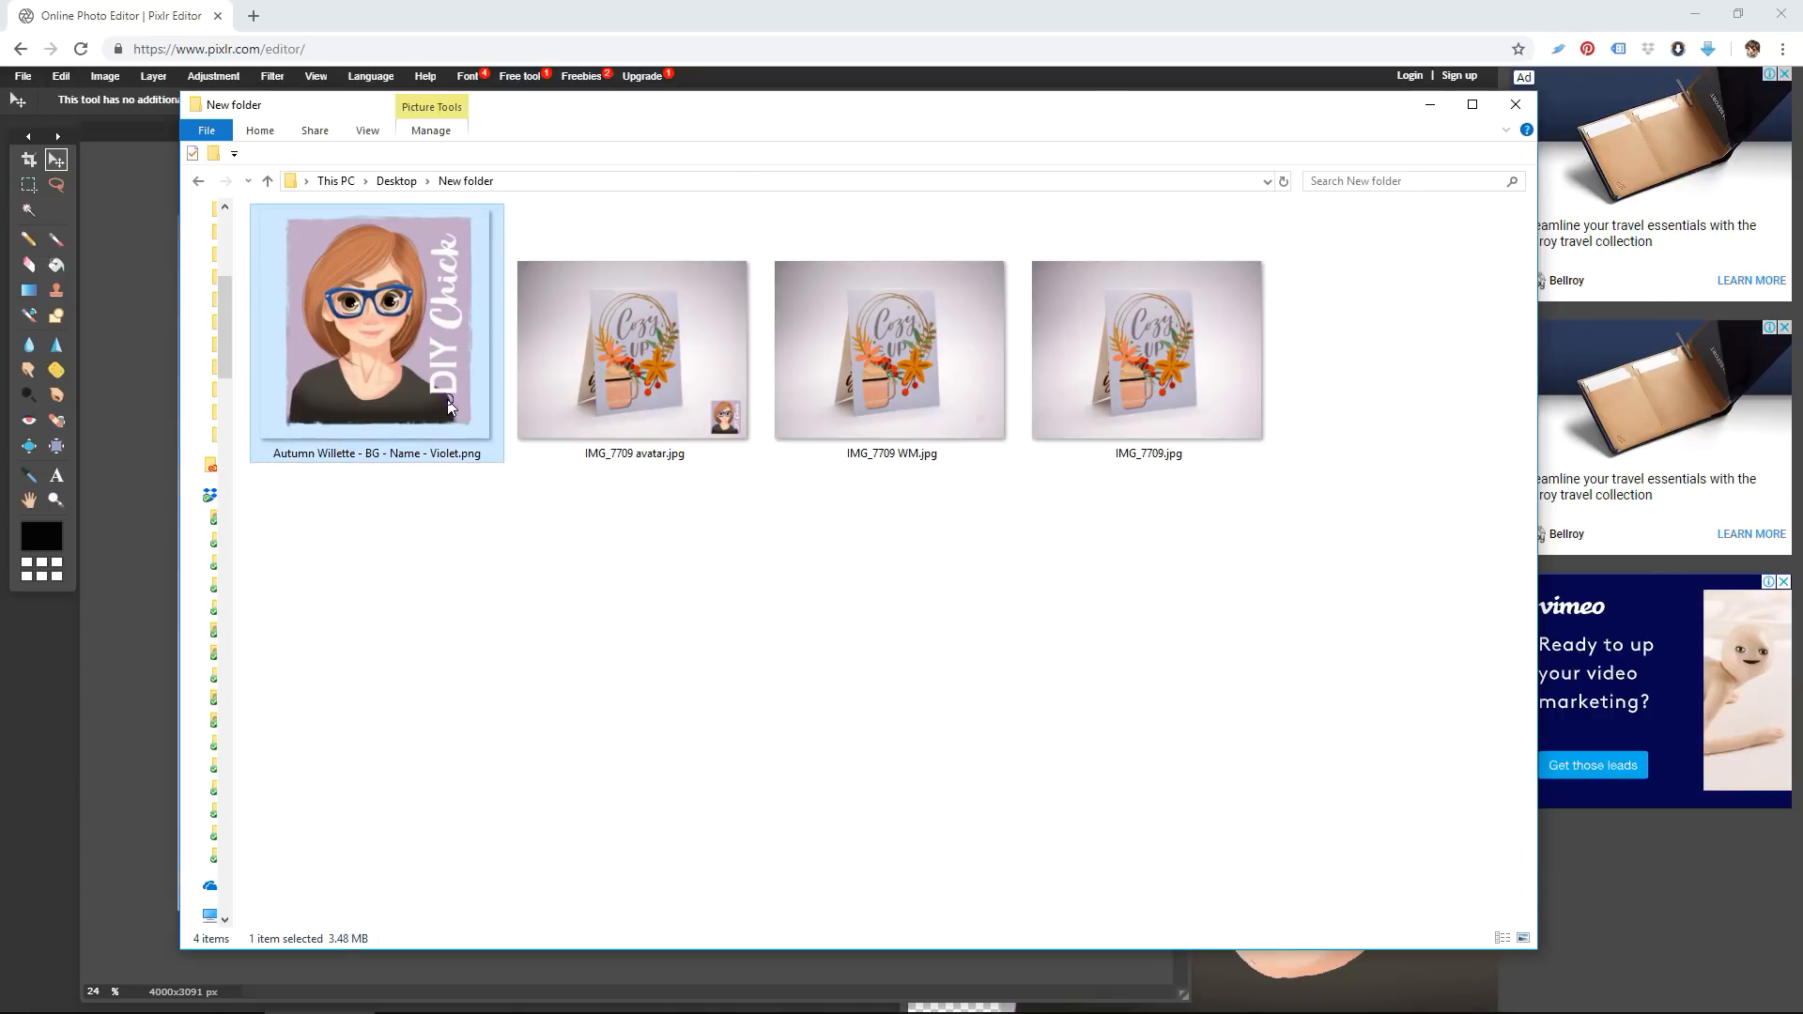
double_click(375, 322)
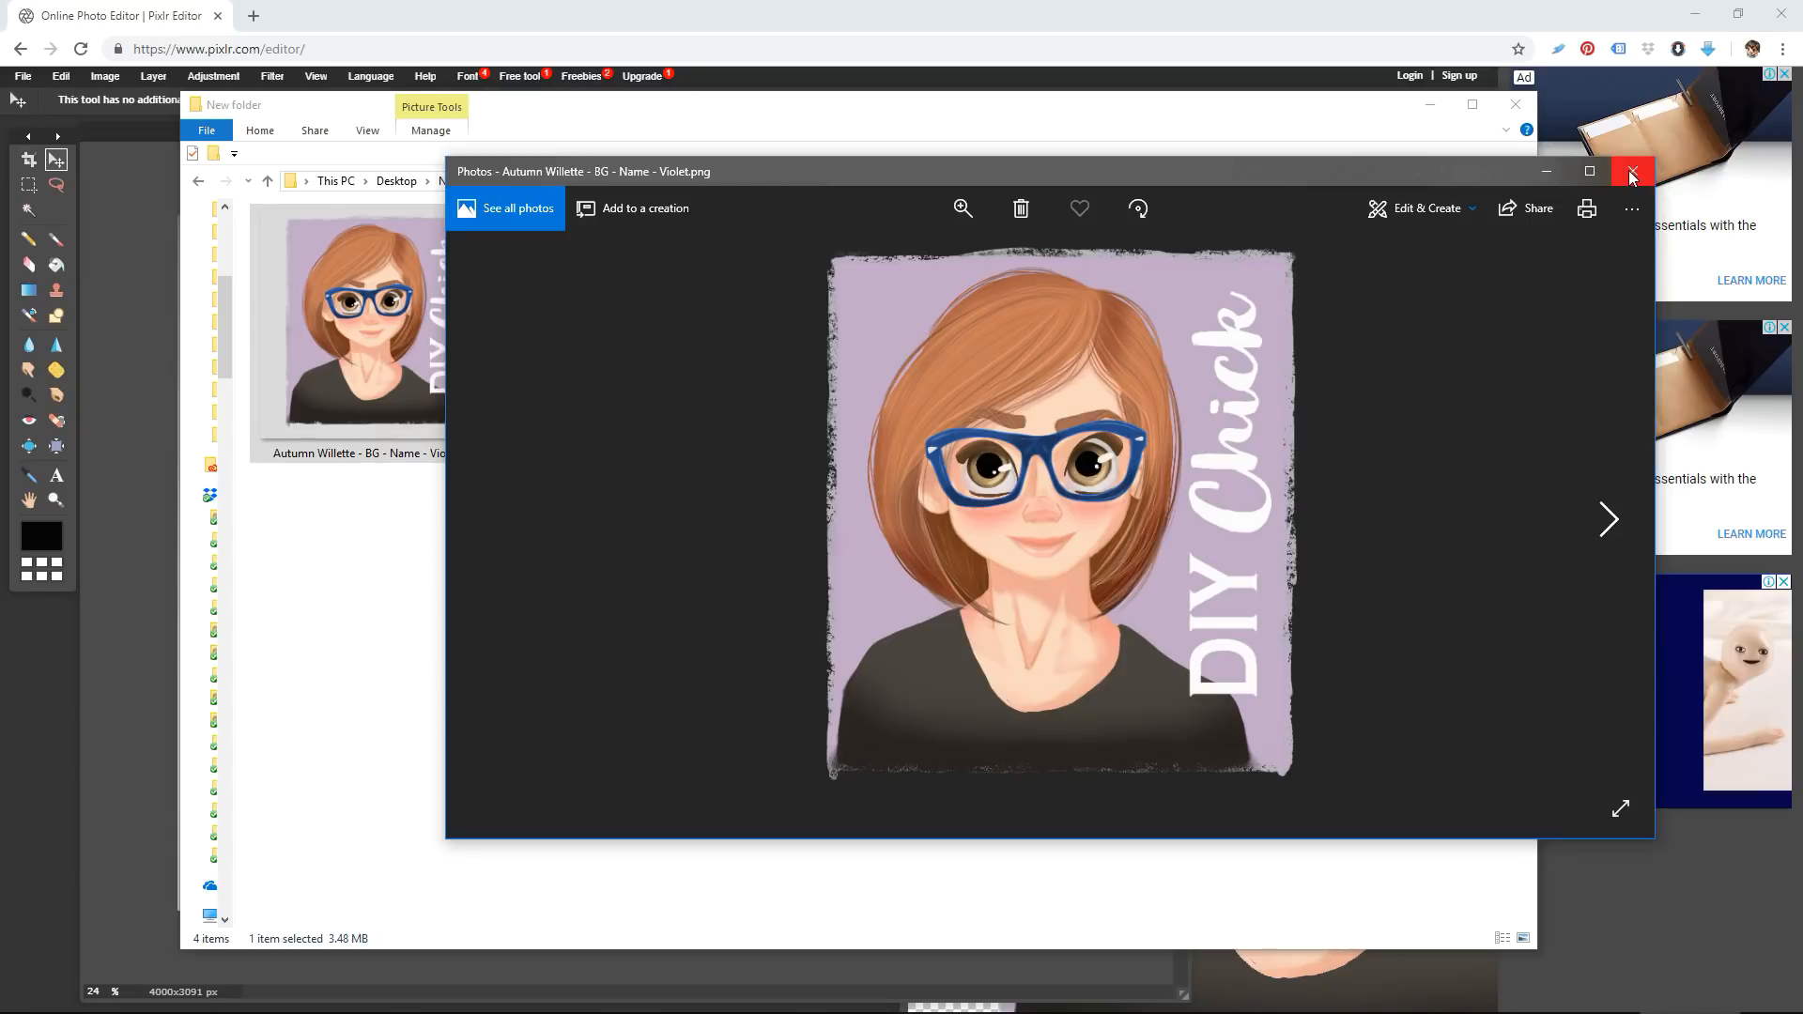
left_click(1632, 171)
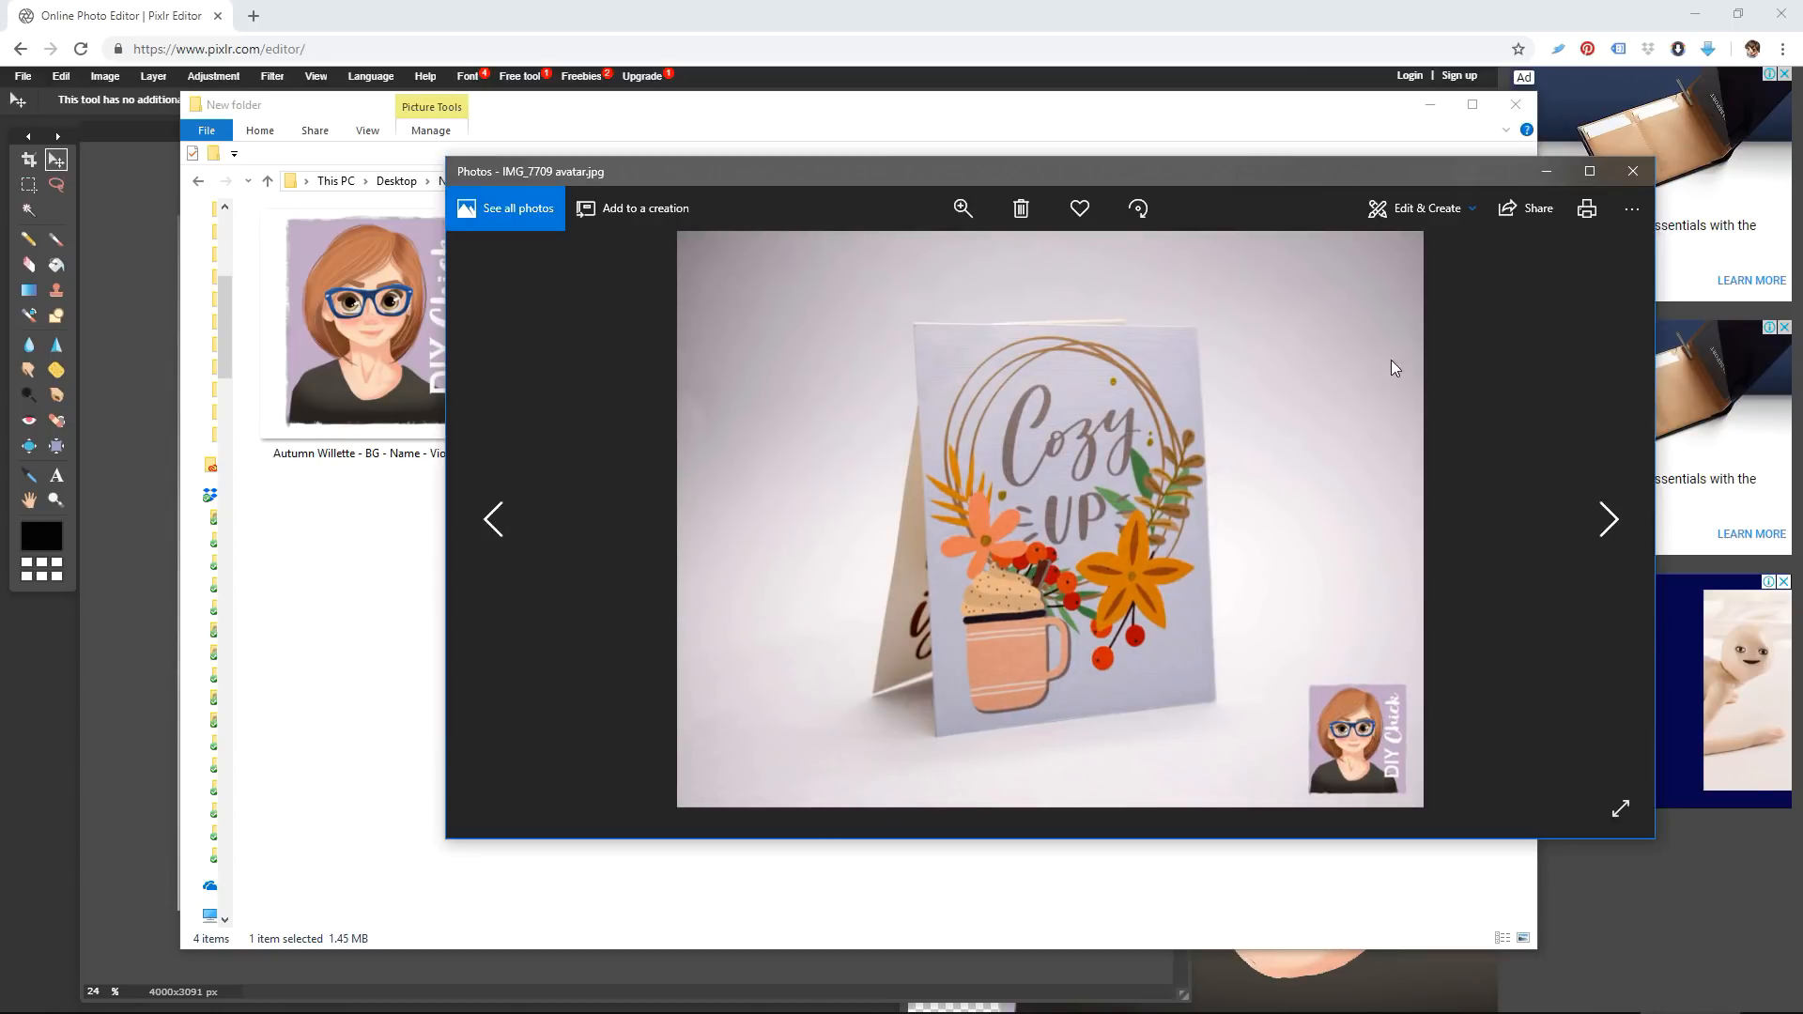
left_click(1632, 171)
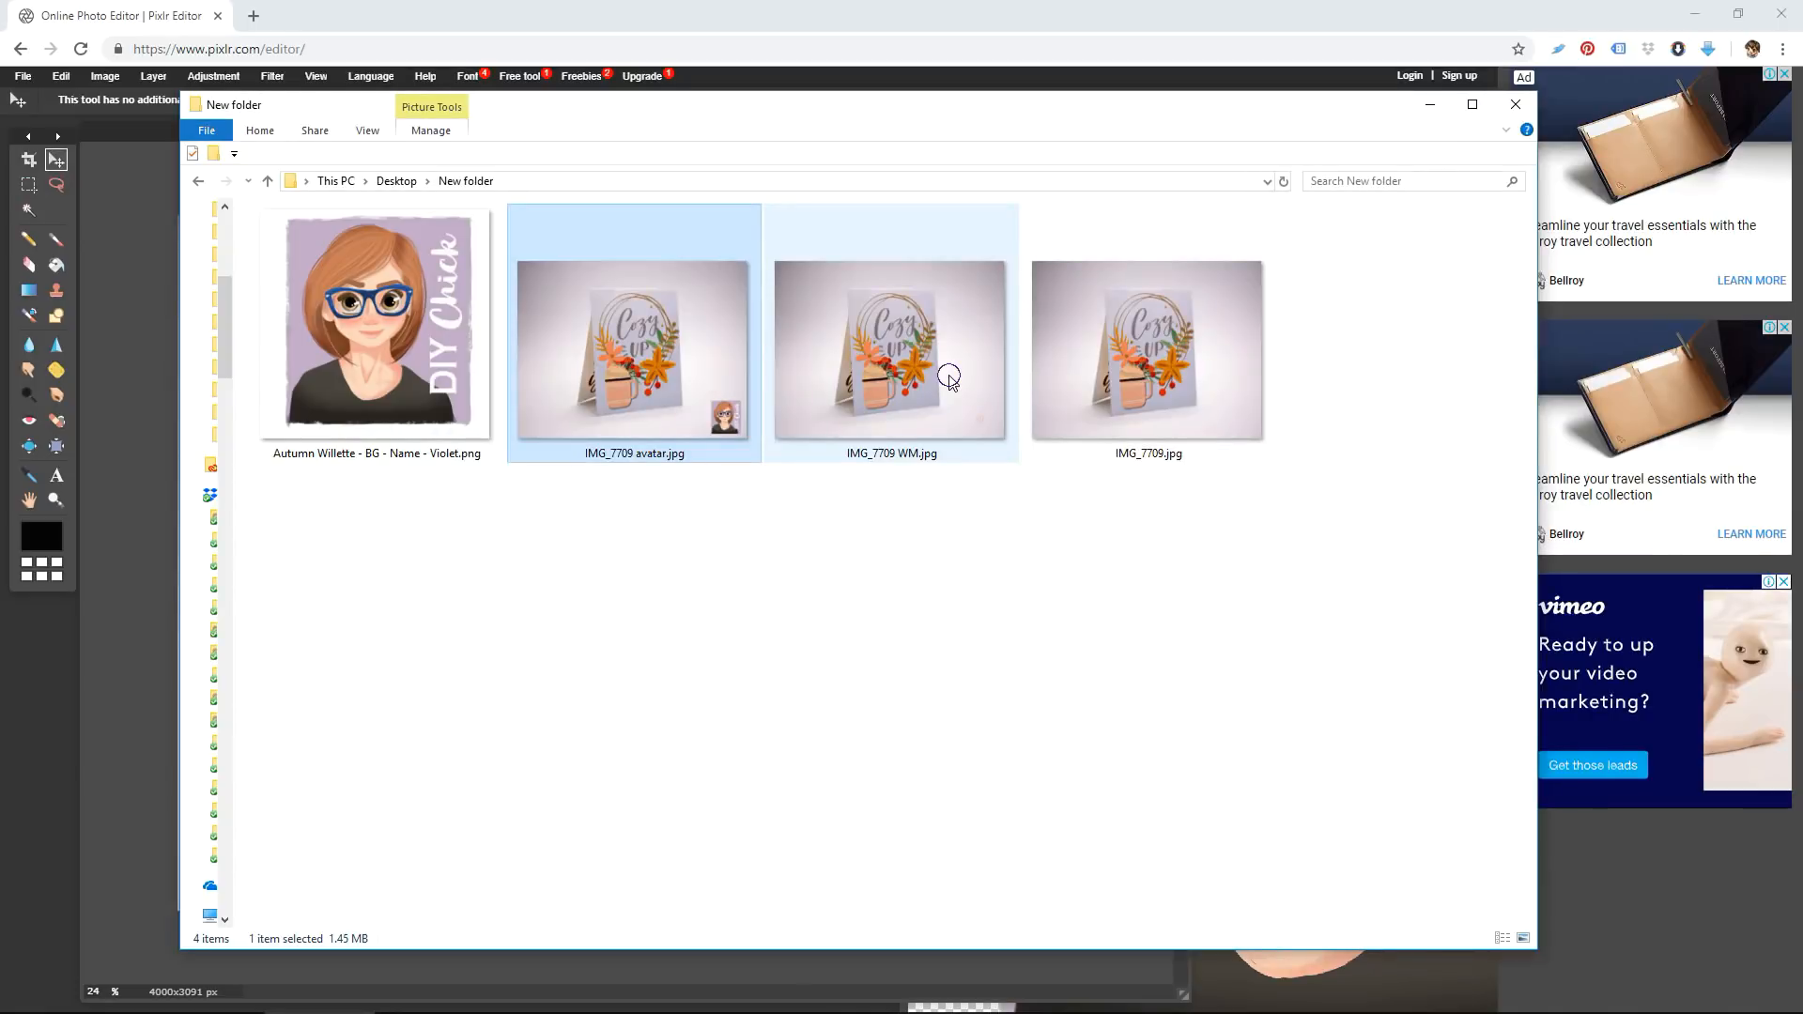
Preview a saved card photo version in Photos and close back to the folder
double_click(890, 352)
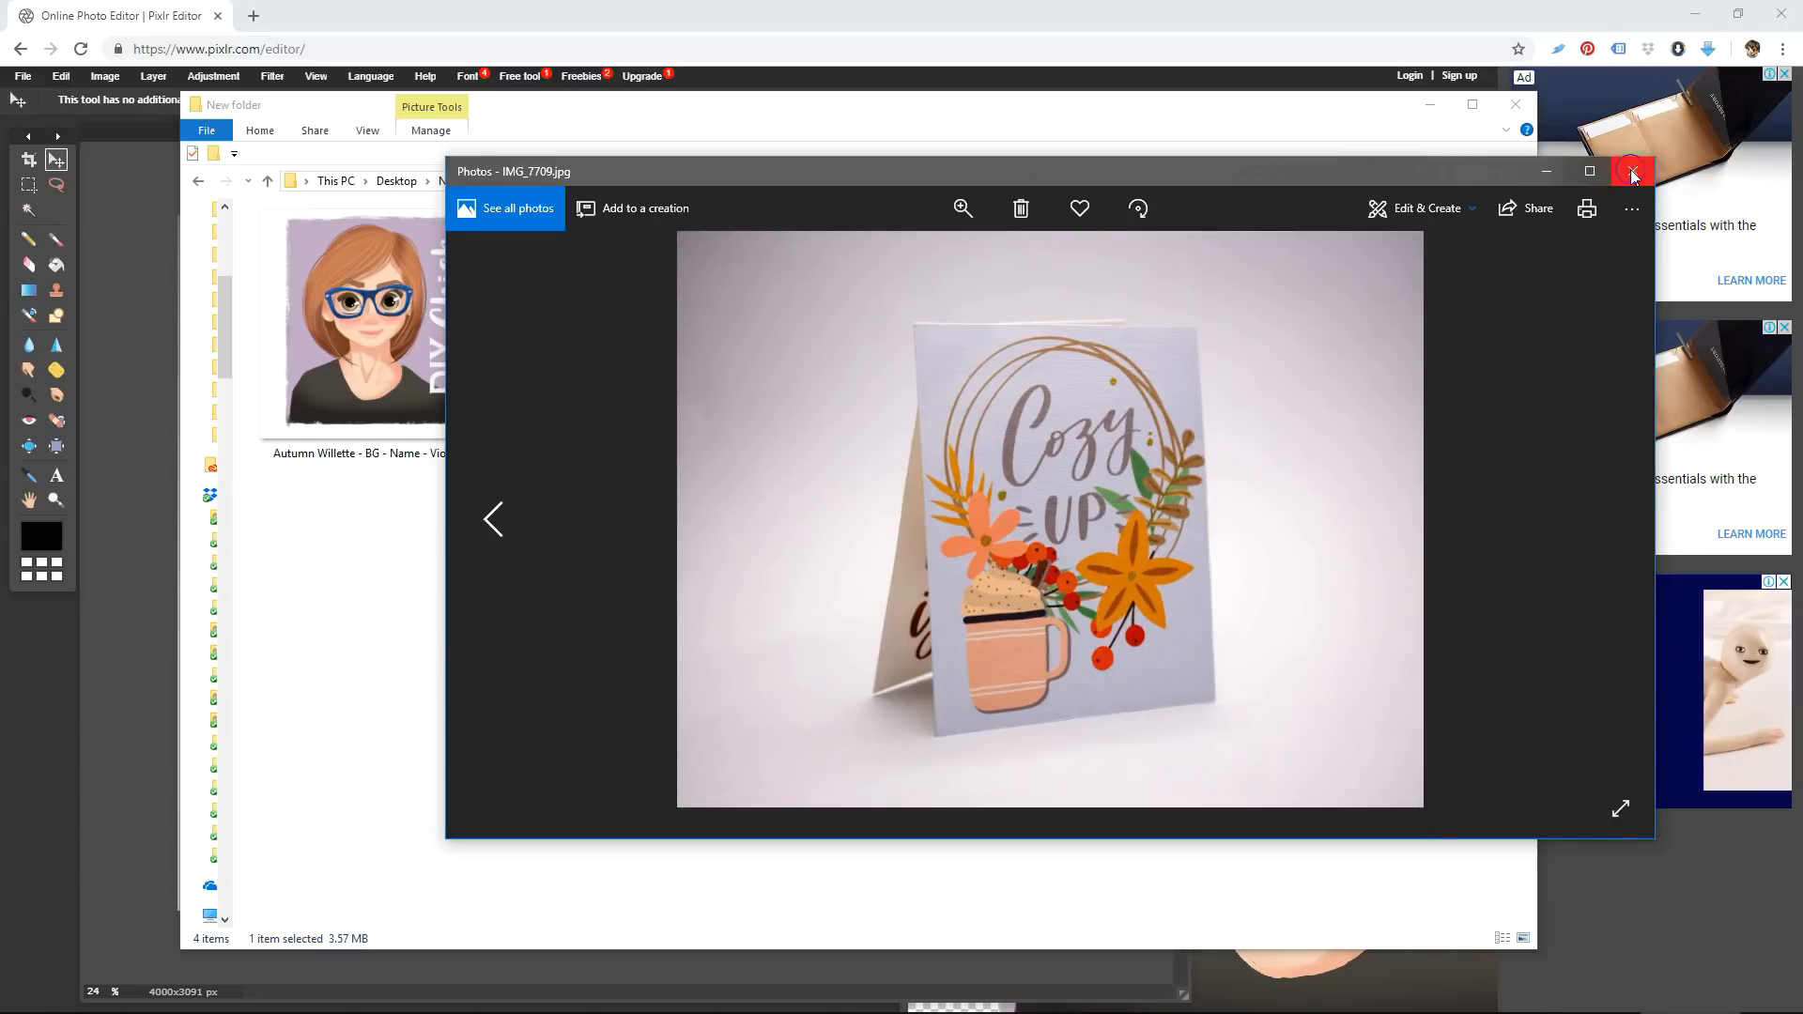
left_click(1632, 171)
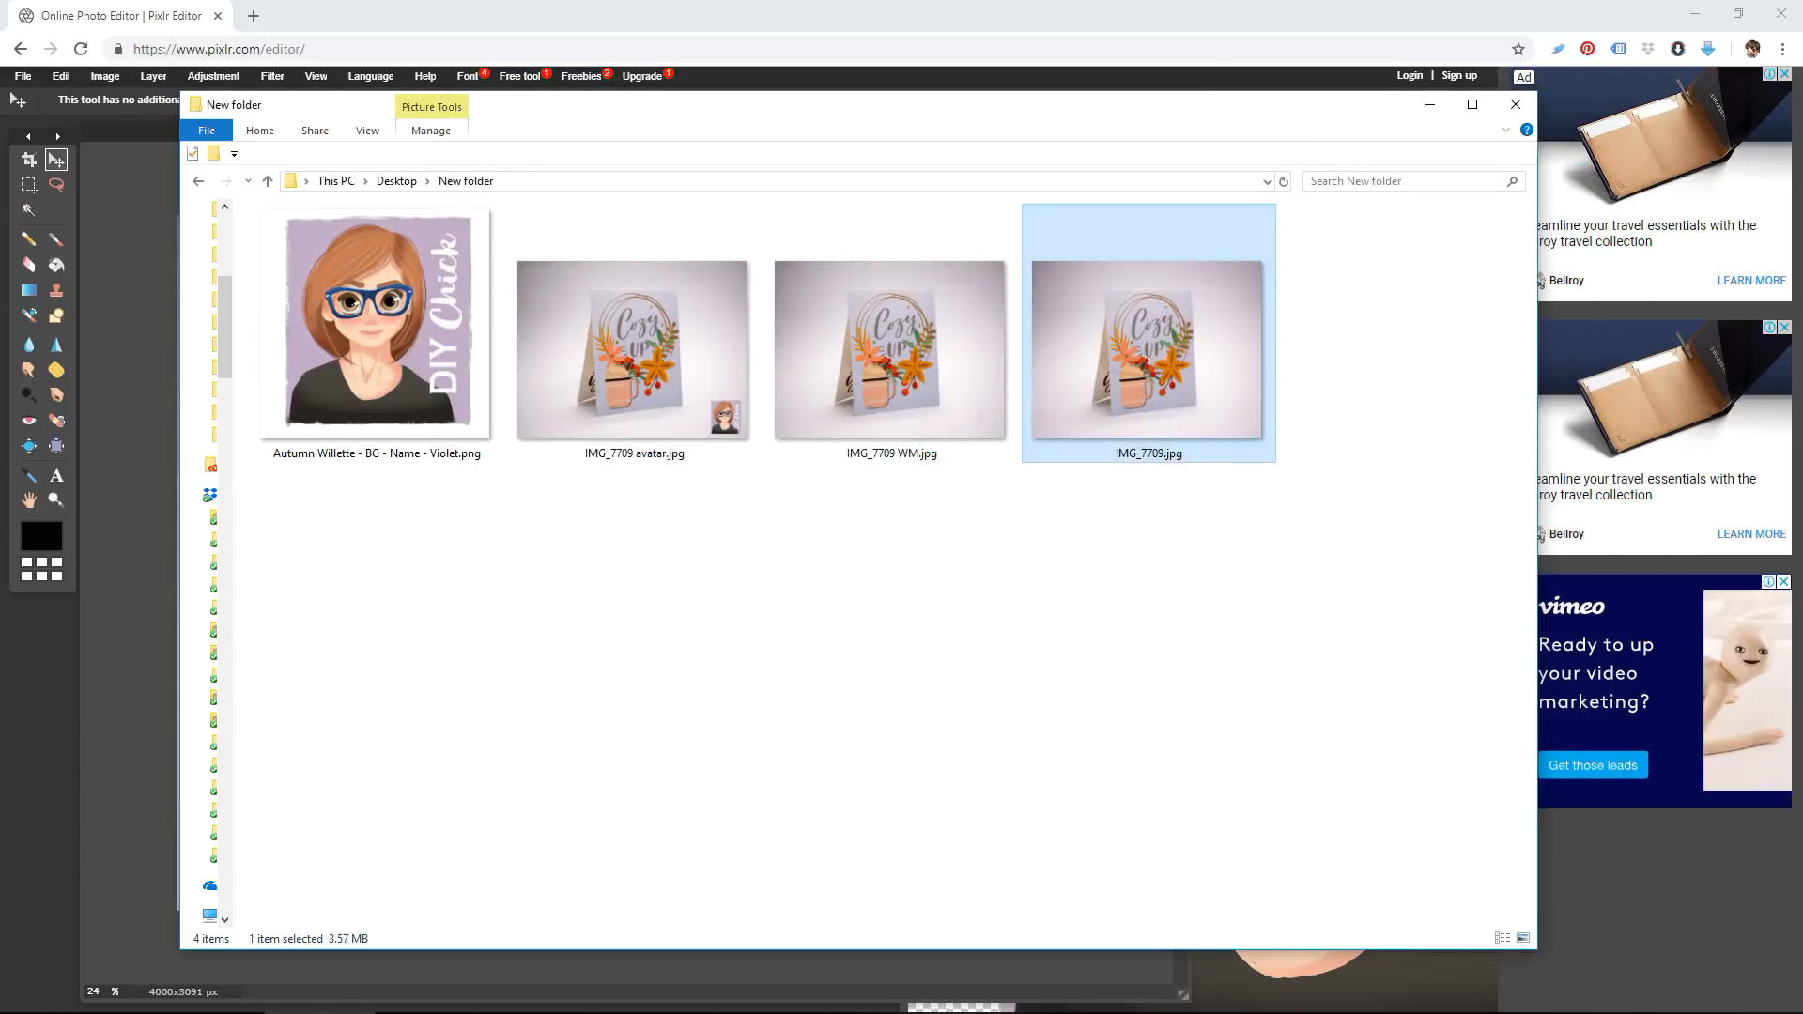